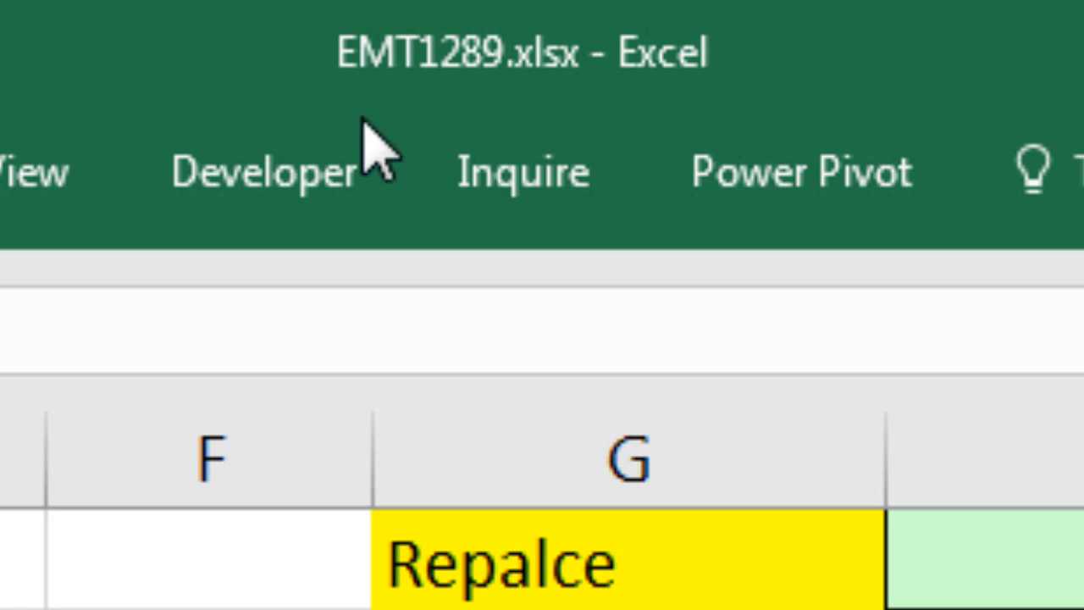
mouse_move(525, 144)
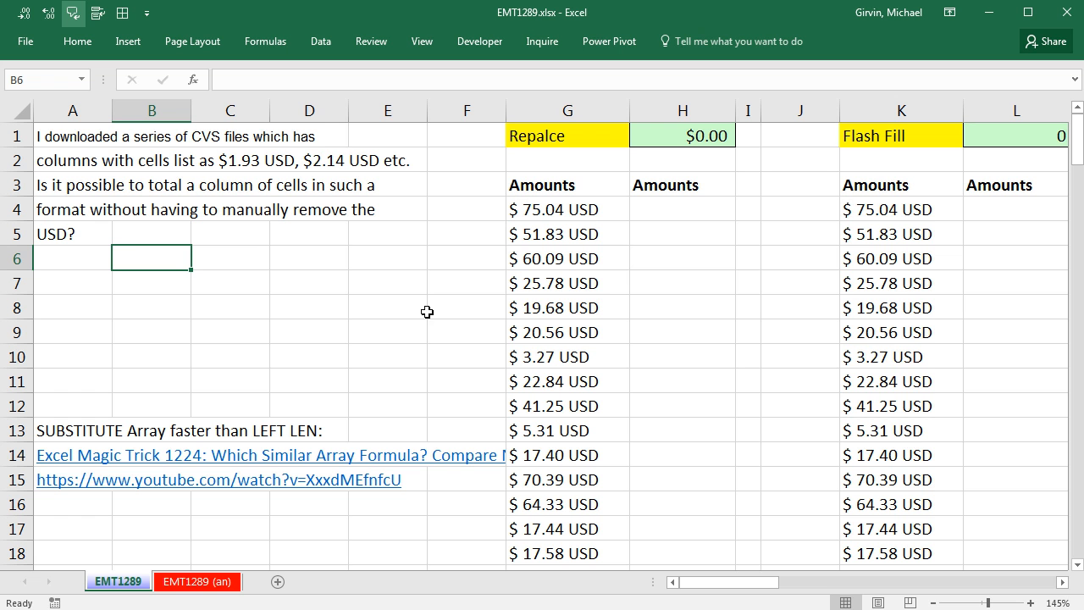
mouse_move(396, 390)
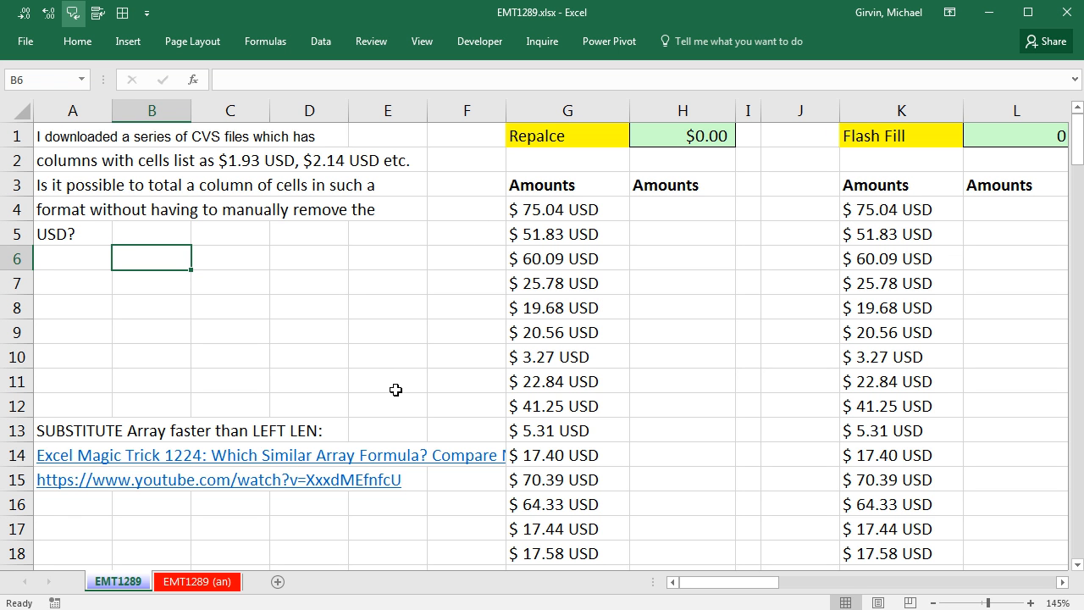
mouse_move(179, 156)
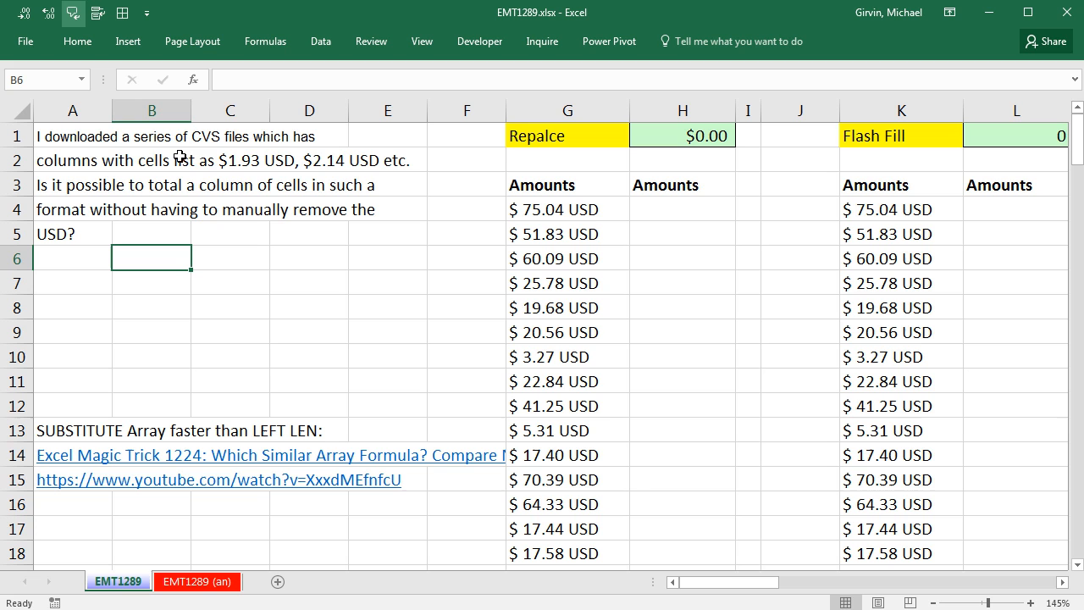
mouse_move(214, 145)
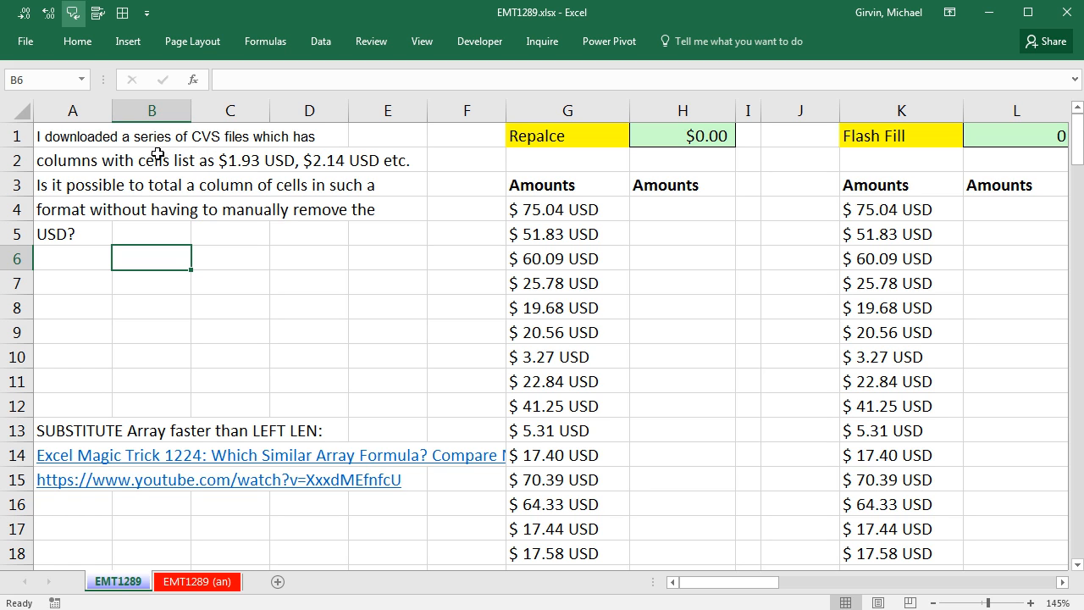
mouse_move(268, 167)
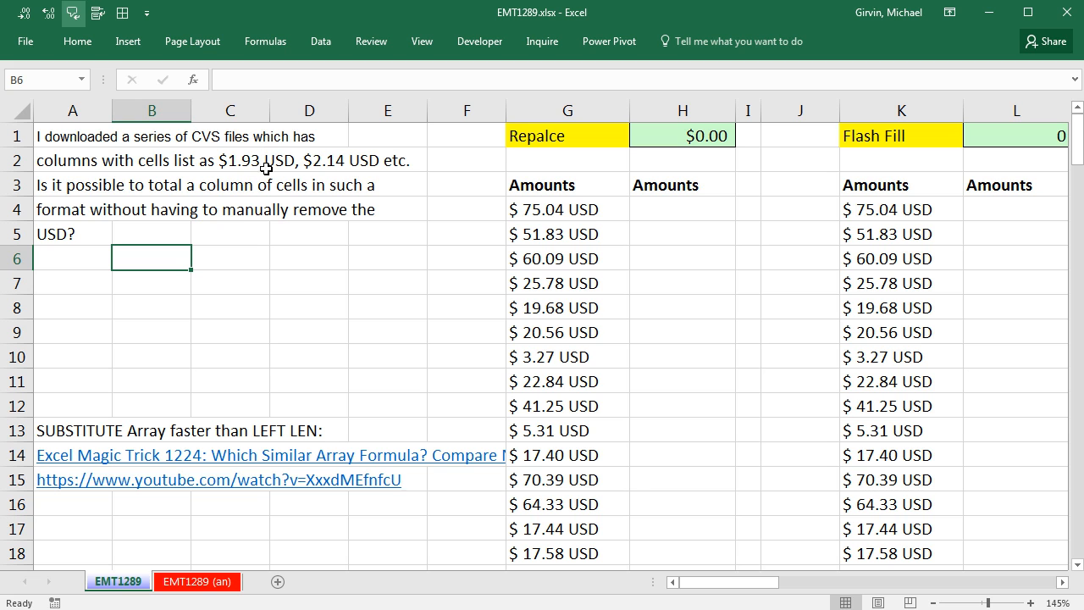
mouse_move(251, 222)
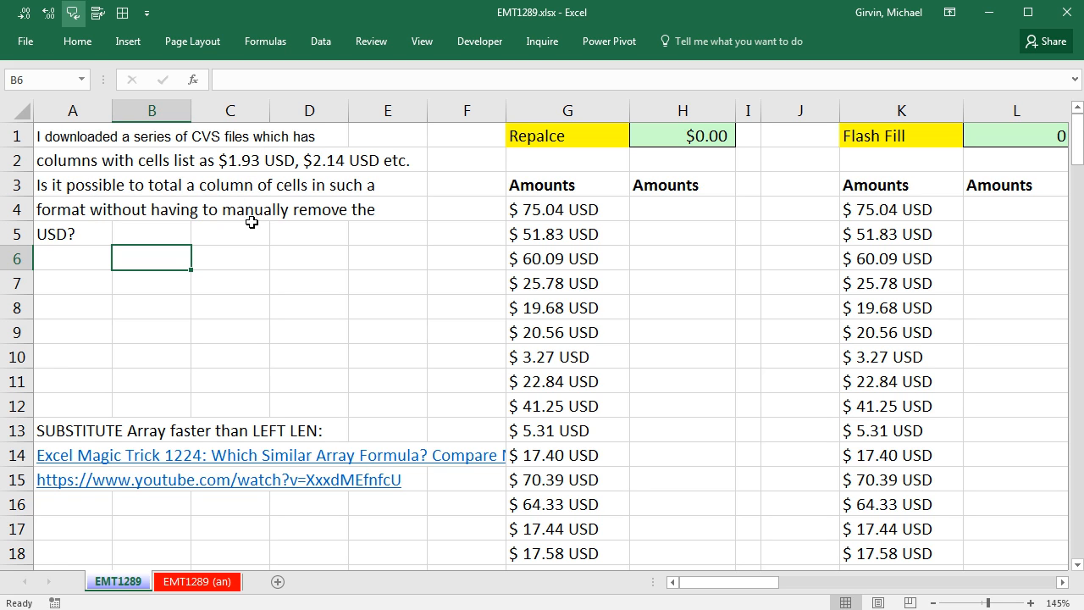
mouse_move(285, 173)
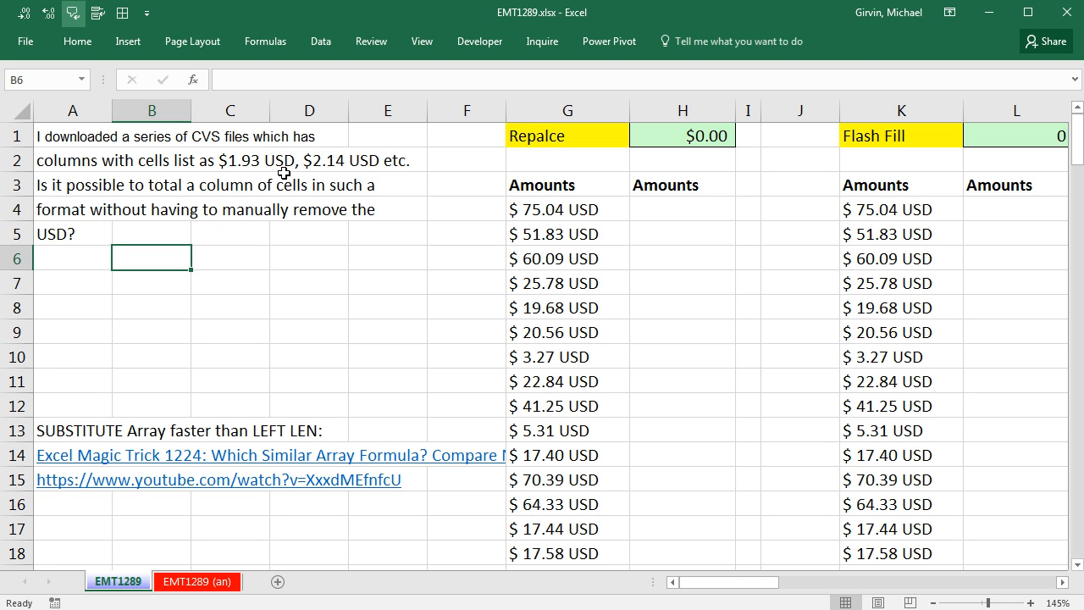
mouse_move(342, 210)
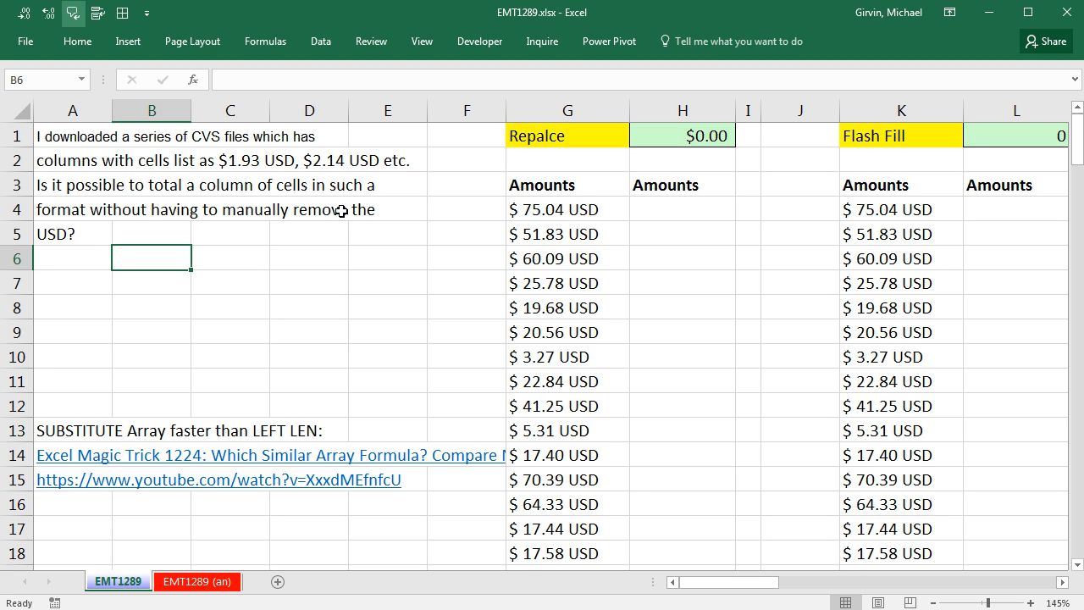
mouse_move(315, 203)
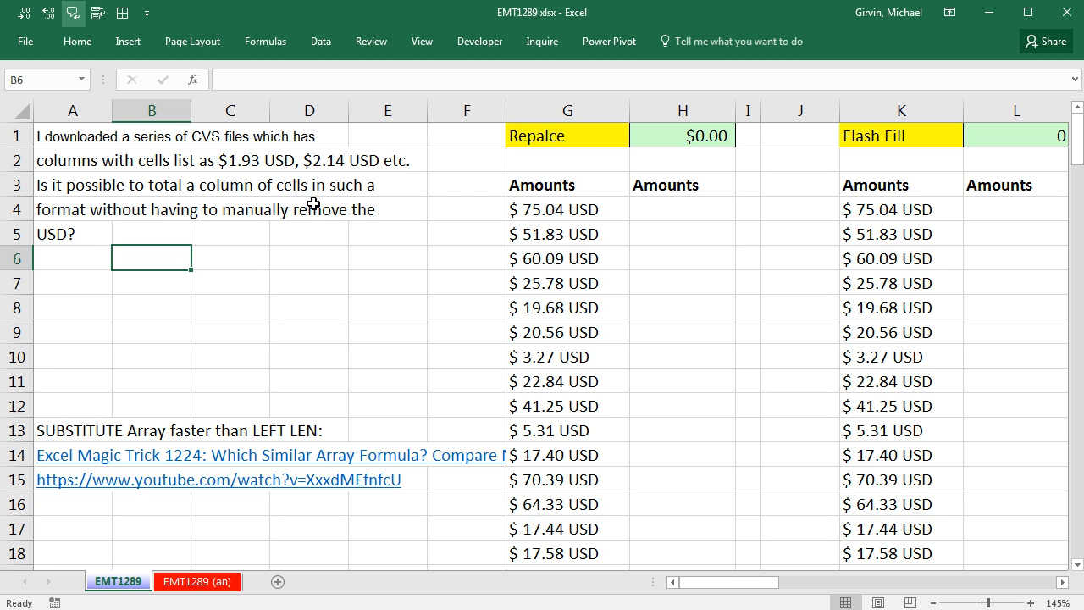
mouse_move(143, 233)
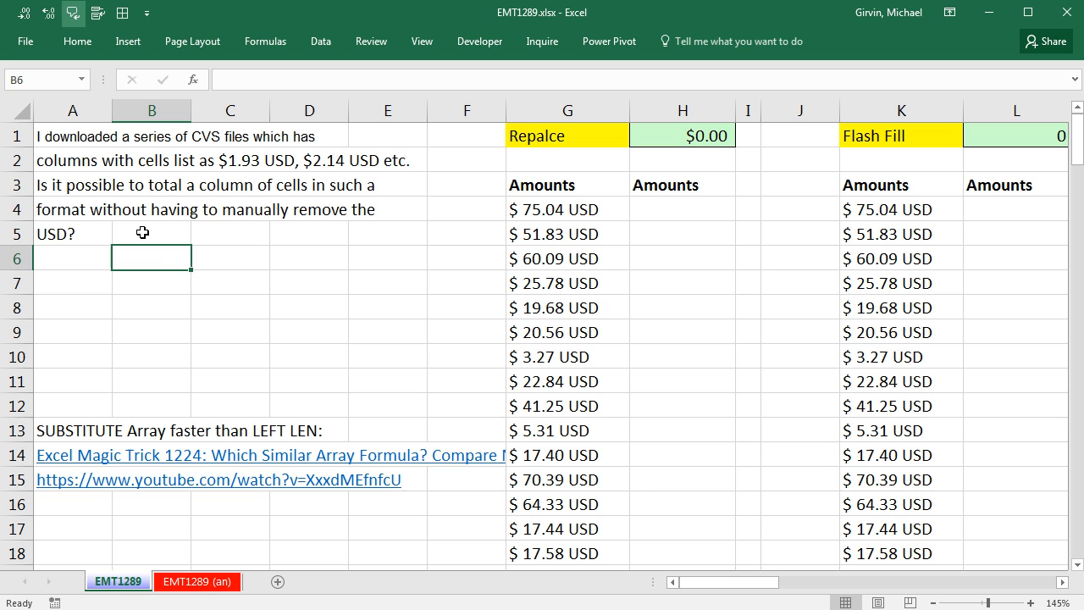
mouse_move(116, 250)
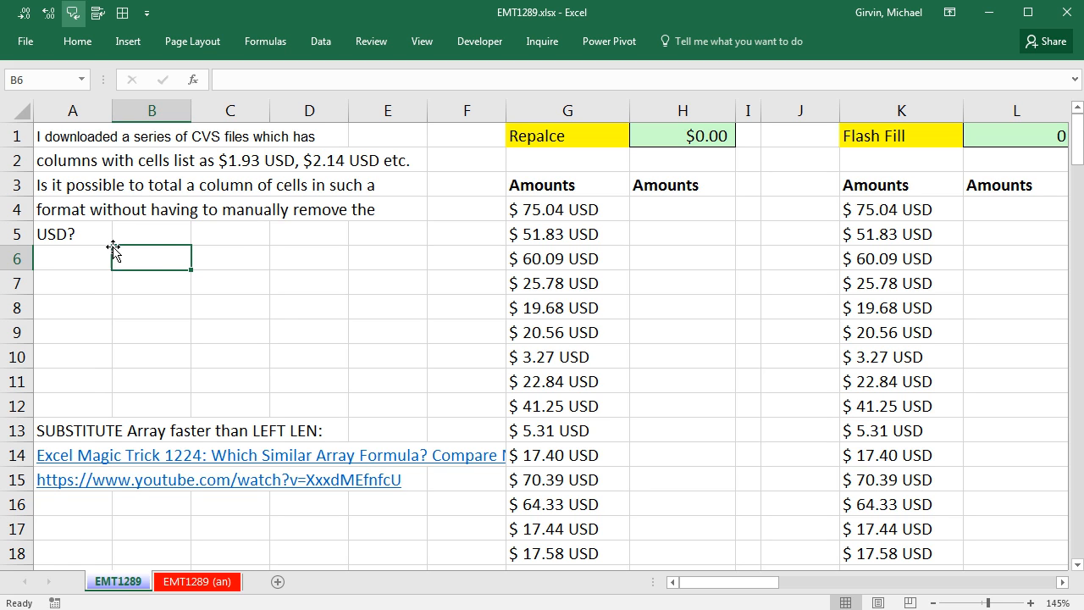
mouse_move(308, 346)
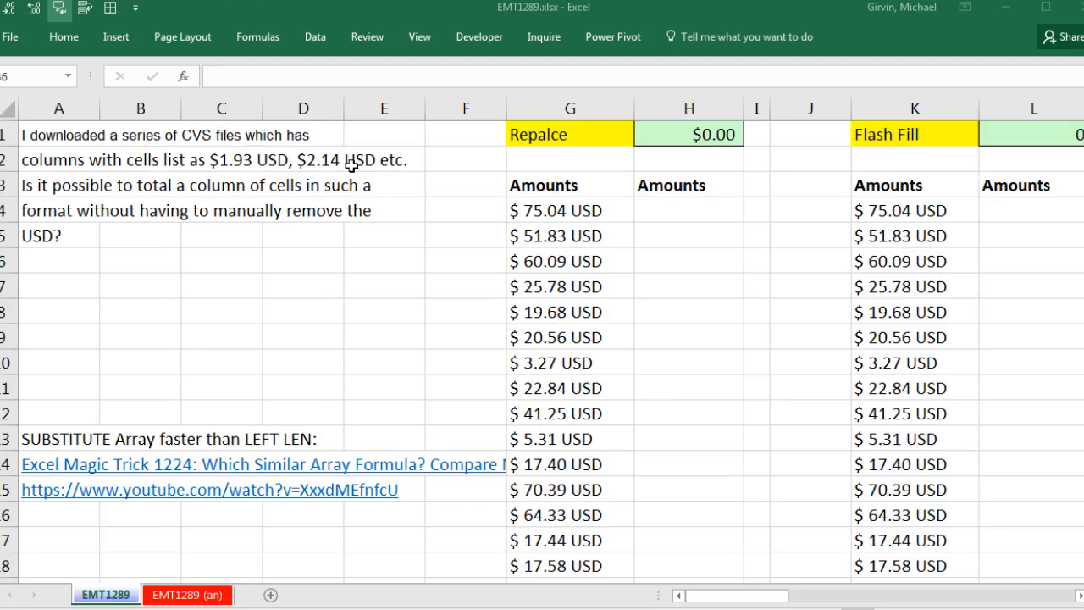
Save EMT1289.csv as an Excel Workbook (*.xlsx) via F12 Save As
left_click(186, 595)
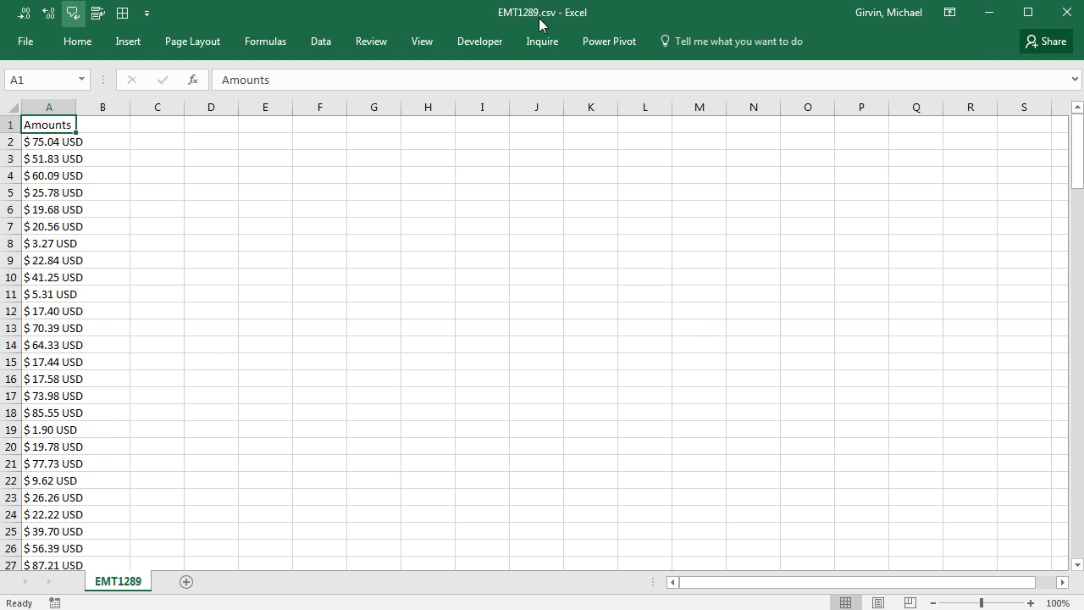
mouse_move(200, 159)
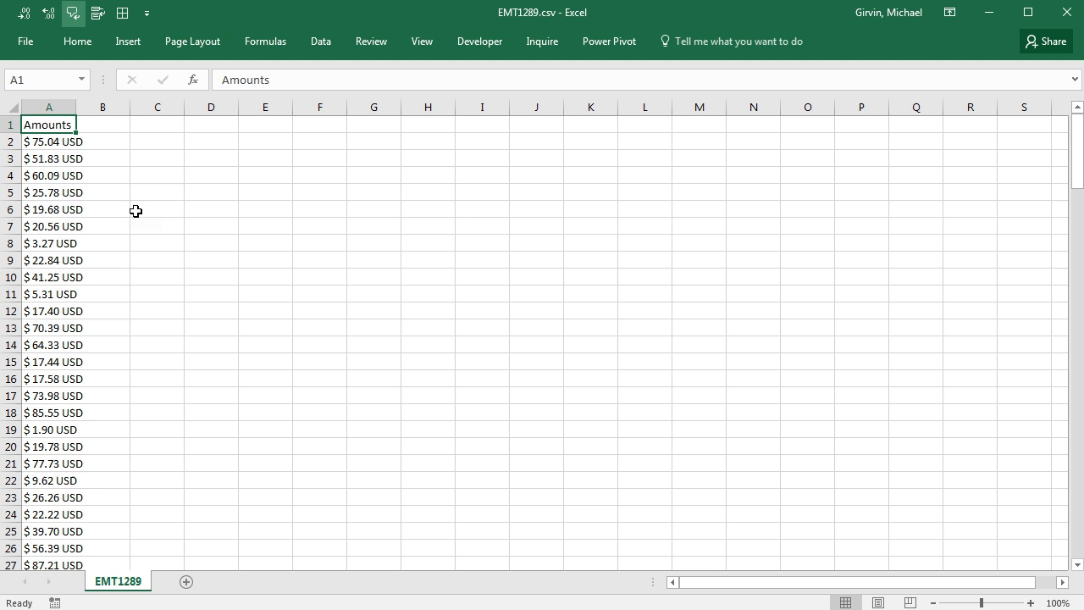
mouse_move(182, 221)
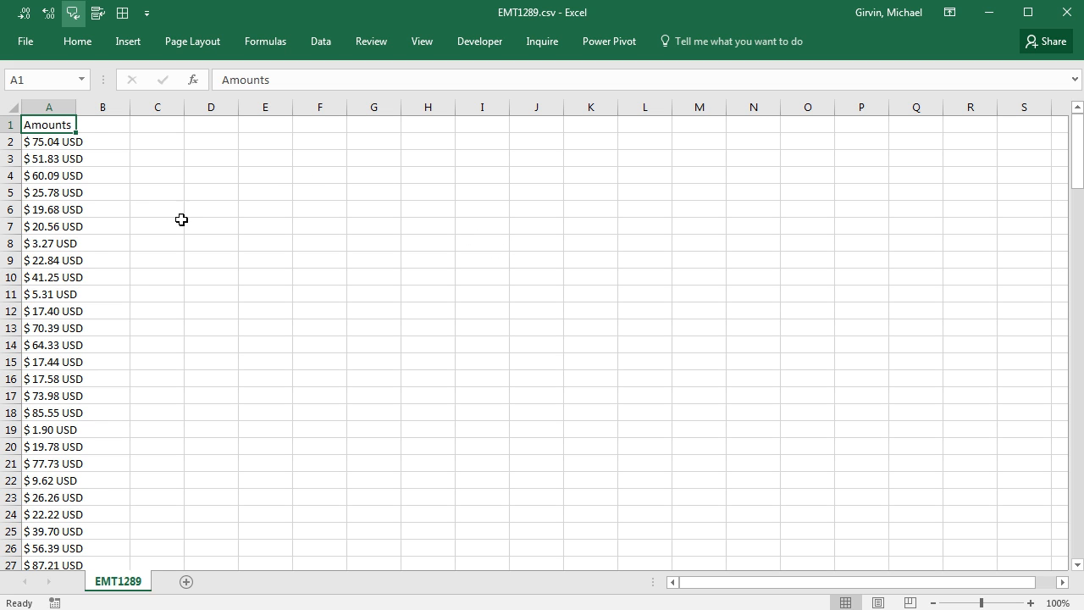
mouse_move(166, 293)
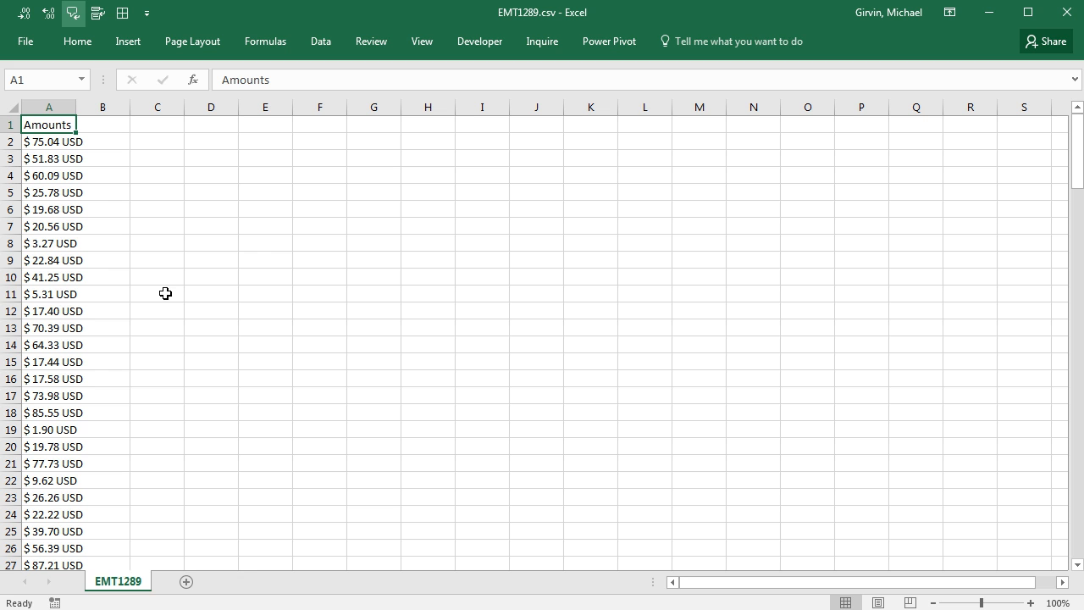
key("f12")
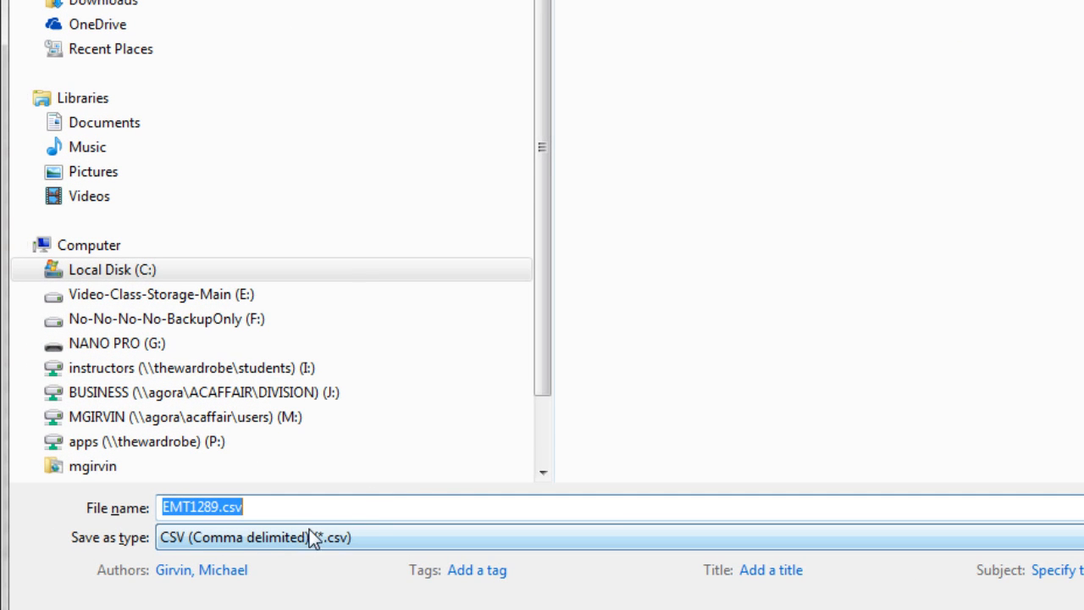
left_click(254, 537)
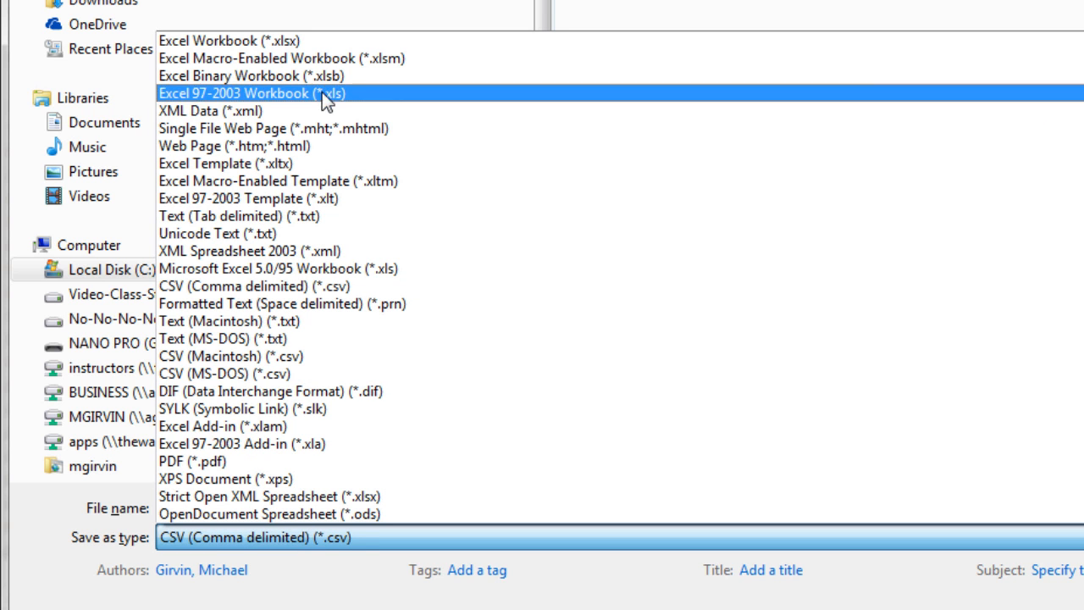
mouse_move(381, 58)
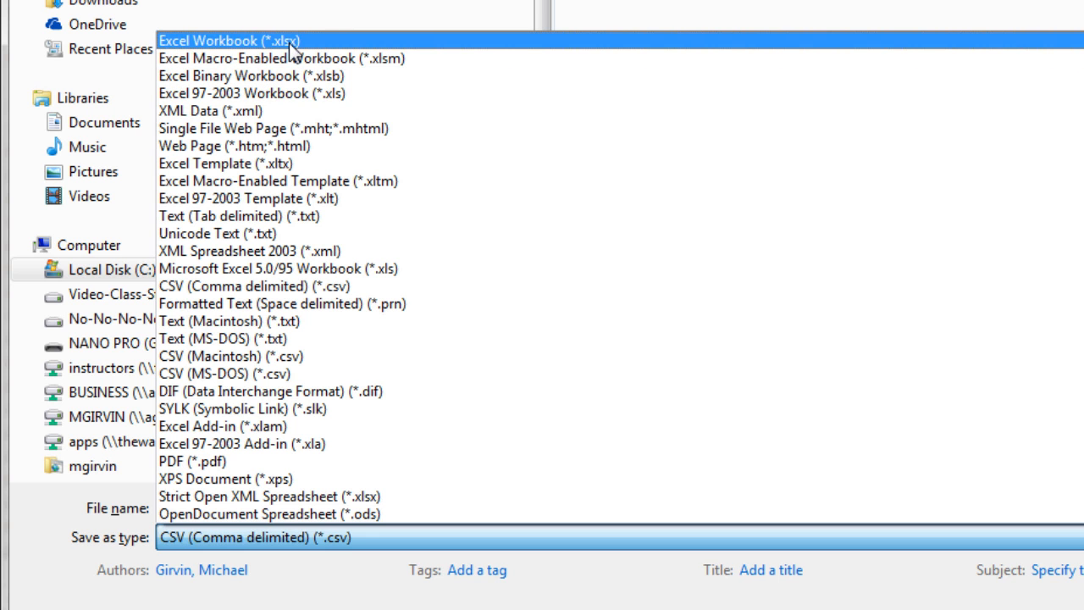
left_click(229, 41)
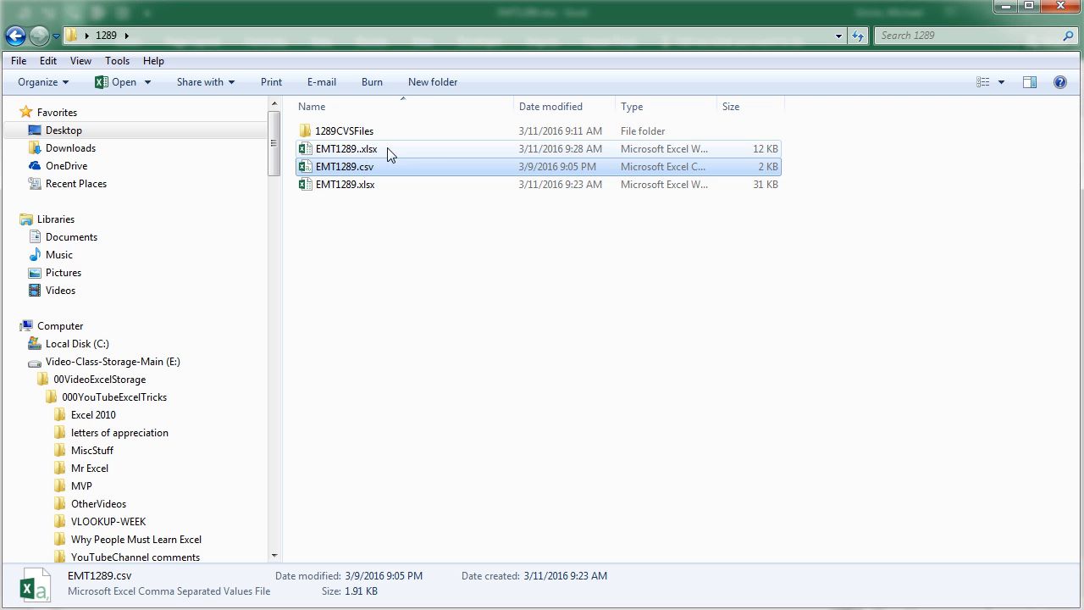
Open EMT1289.xlsx and select the whole amounts column G4:G154
double_click(344, 149)
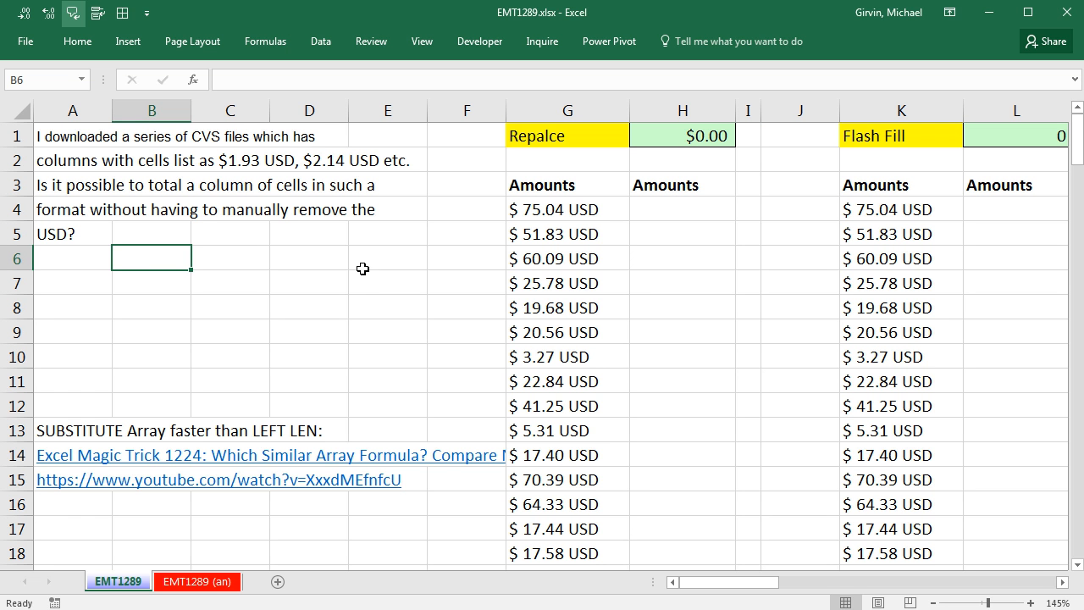
mouse_move(545, 272)
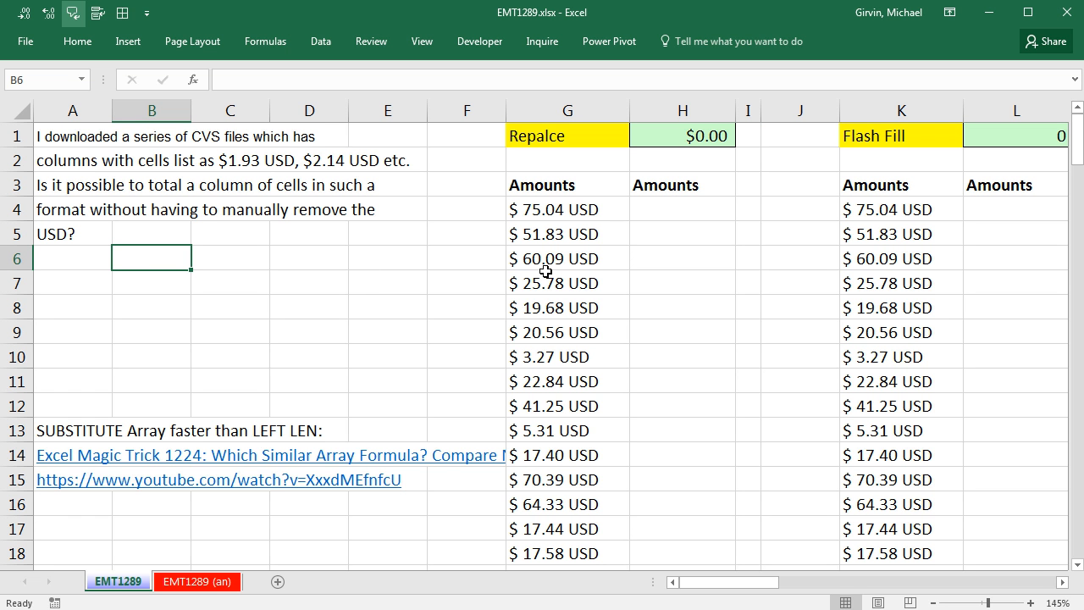
mouse_move(556, 220)
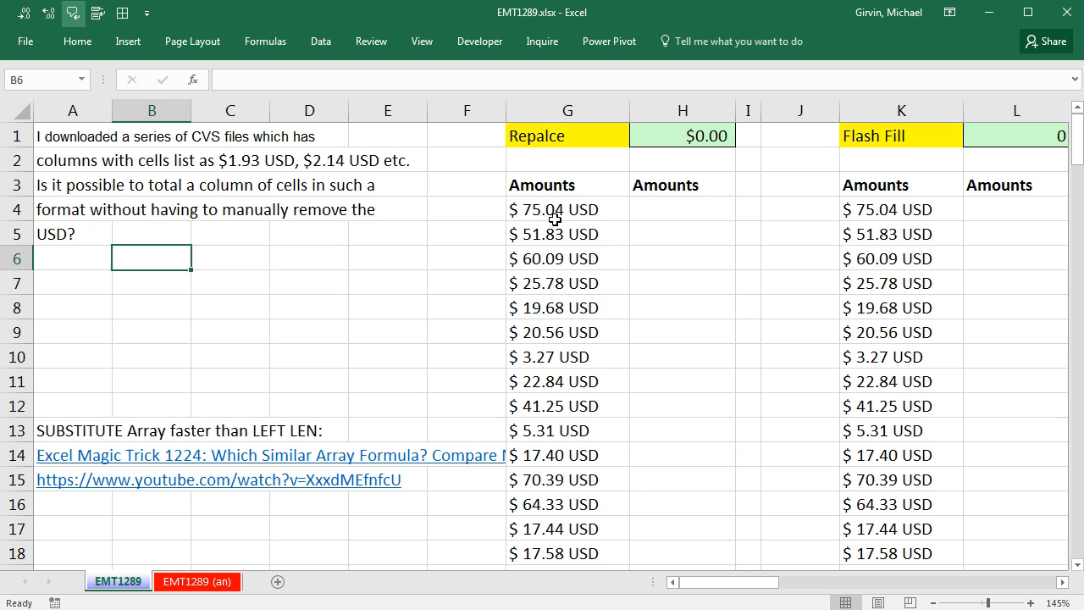
left_click(566, 208)
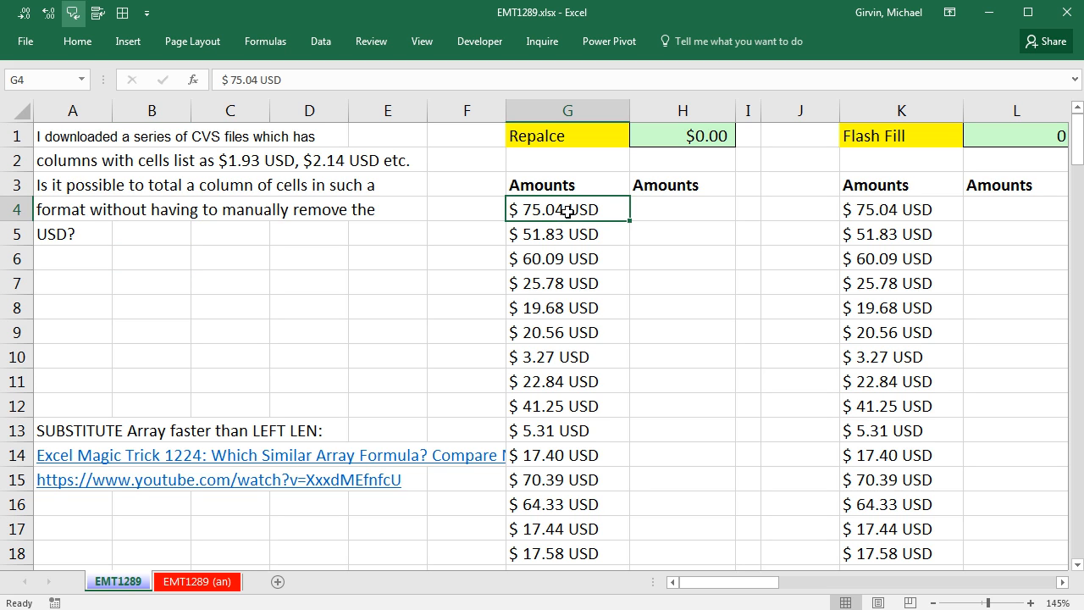
mouse_move(605, 254)
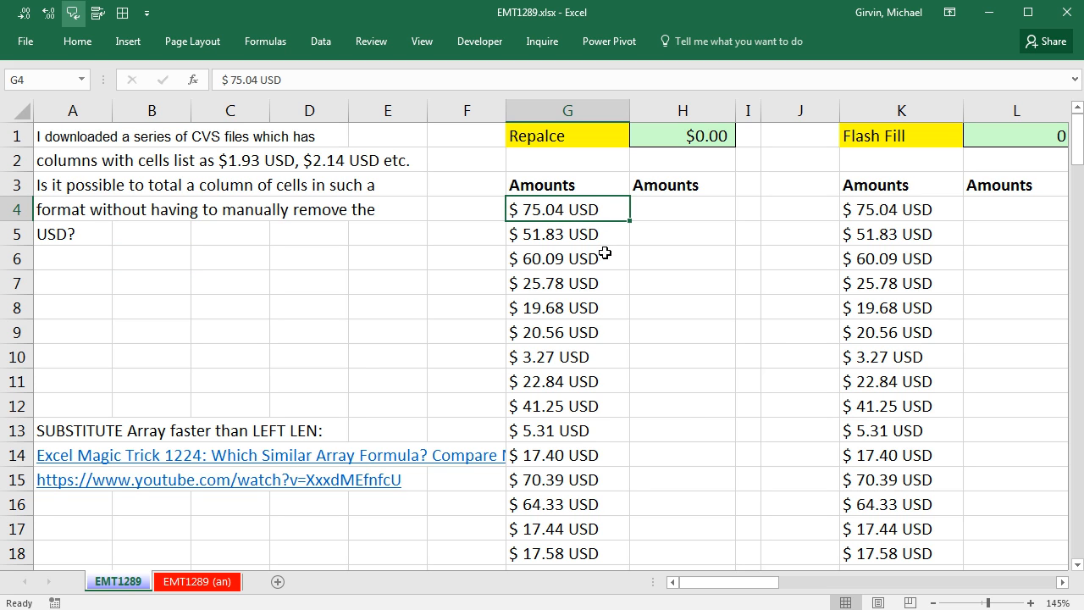
key("ctrl+shift+down")
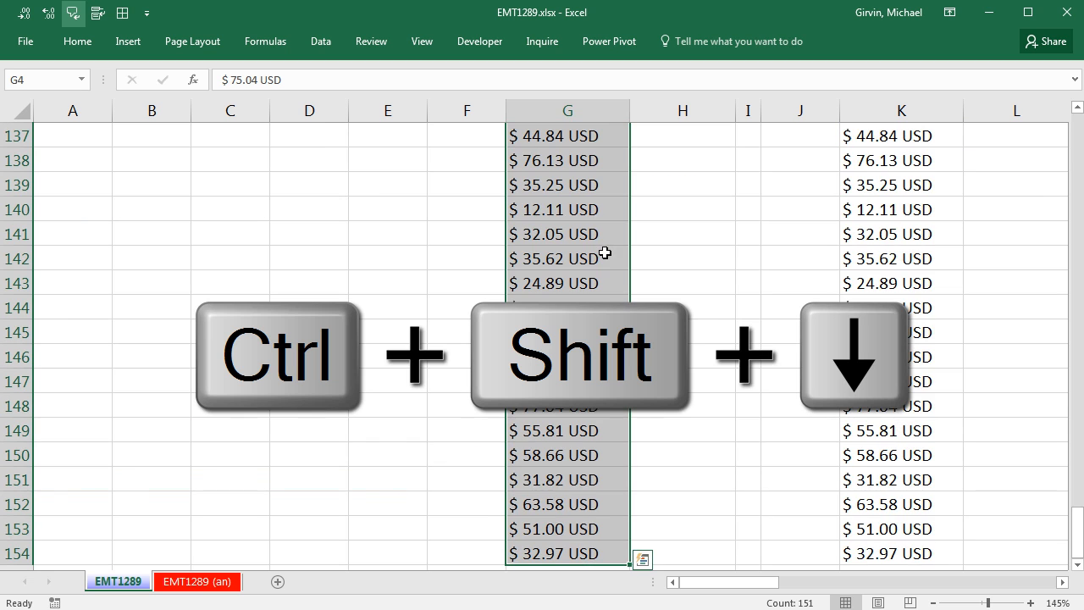
mouse_move(1064, 484)
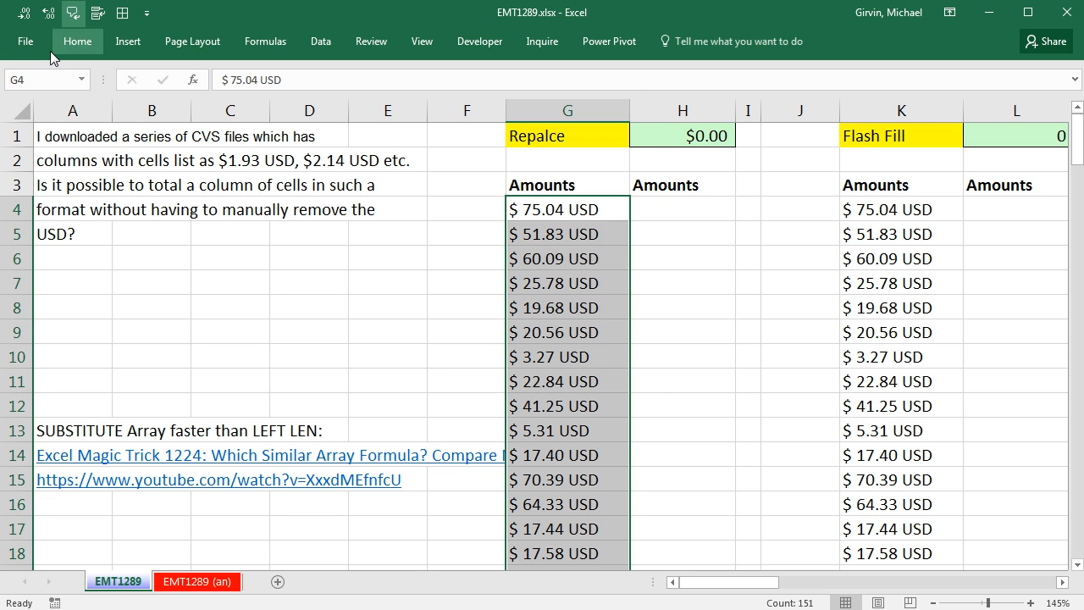
Replace all "USD" text in the selection with nothing using Find and Replace
left_click(78, 41)
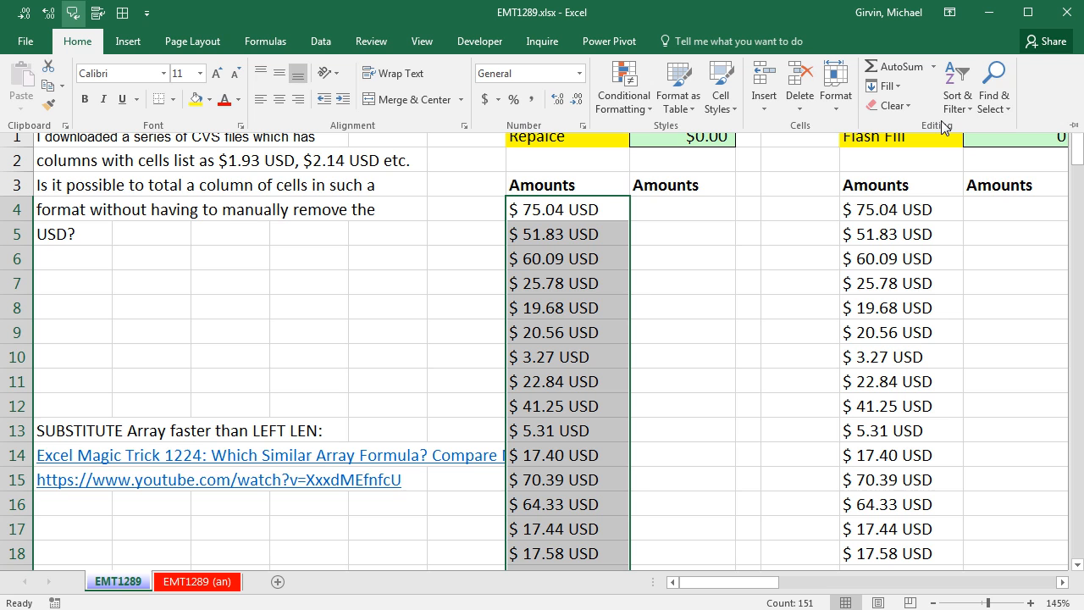
left_click(993, 88)
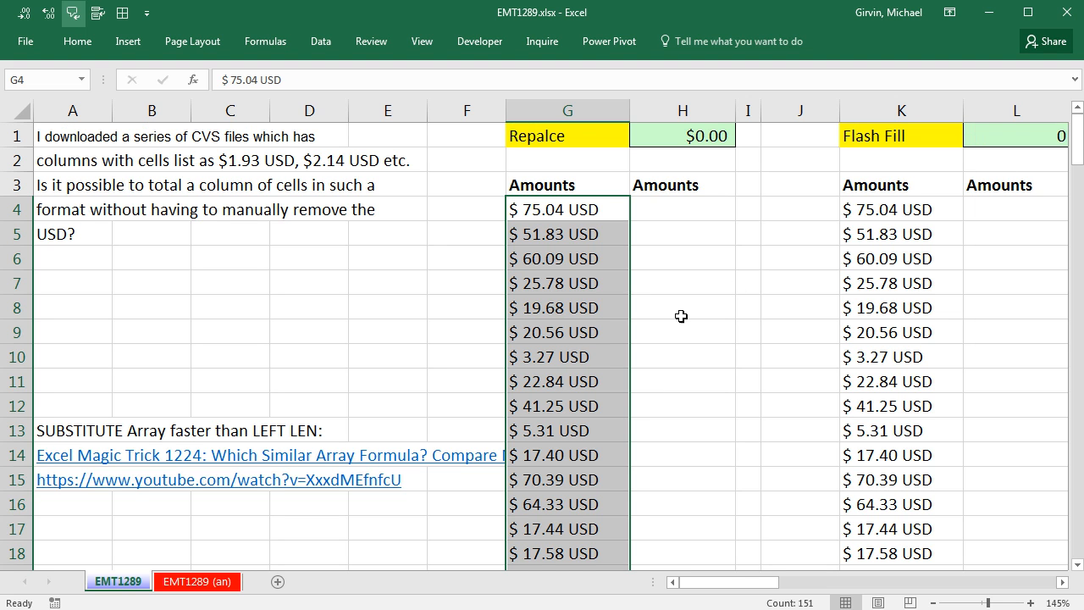
key("ctrl+h")
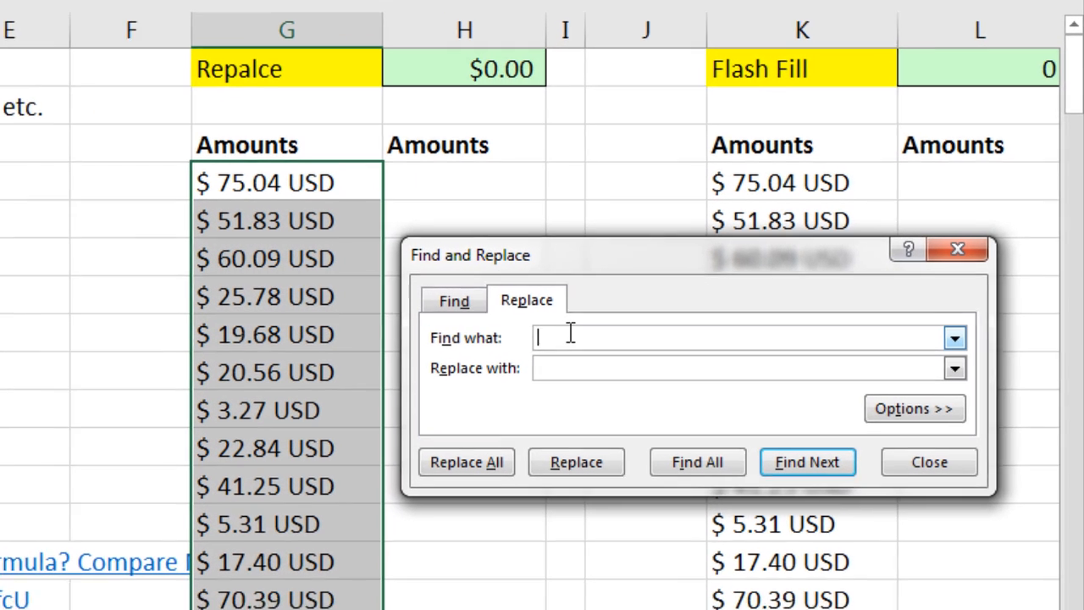
type("USD")
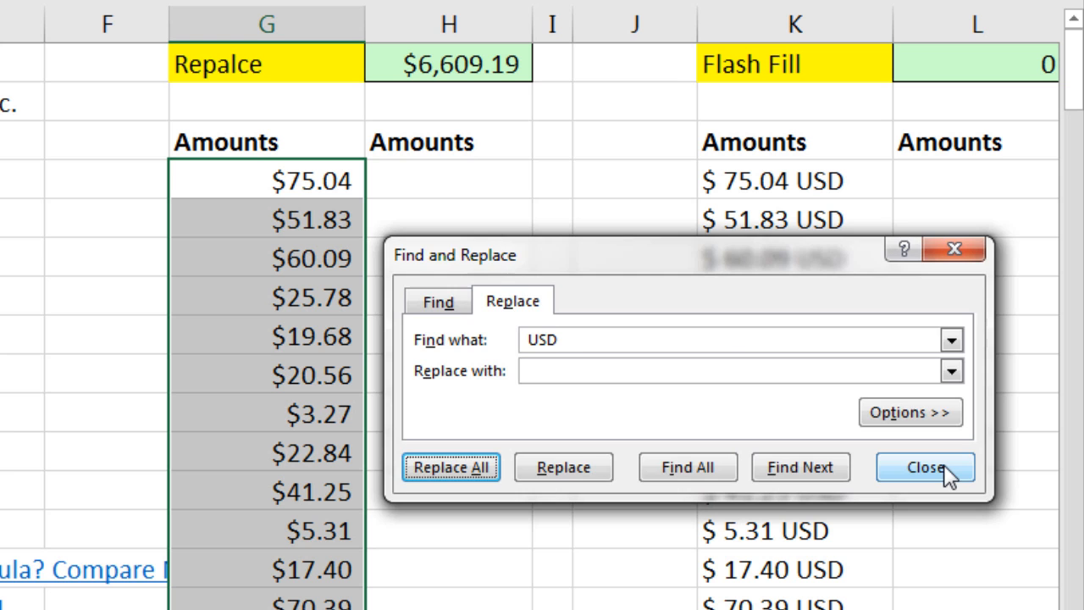
left_click(925, 468)
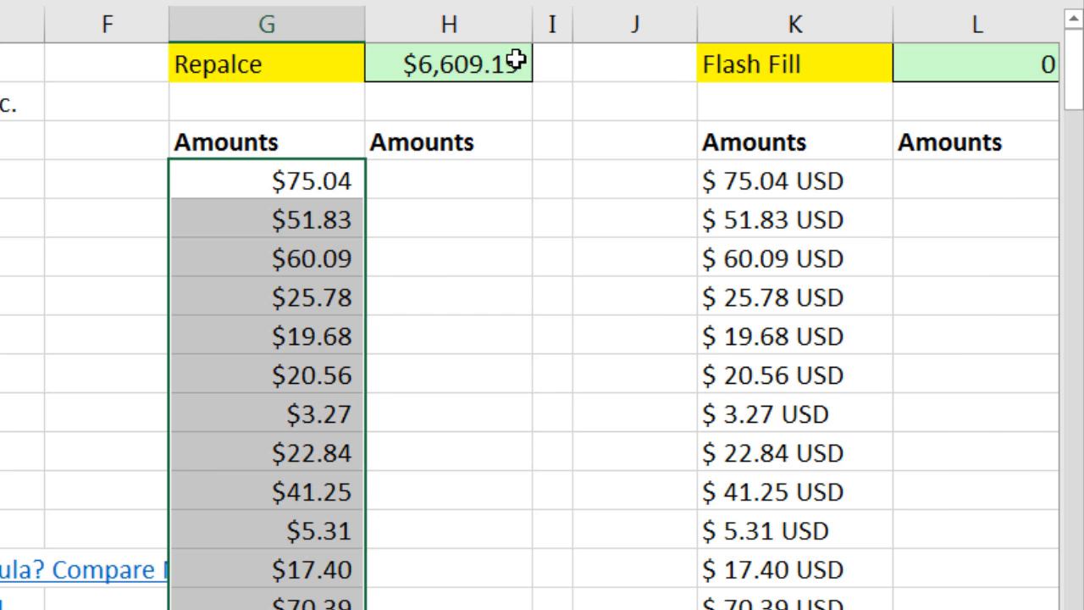
Total G4:G154 with SUM, then enter 75.04 as the first Flash Fill example in L4
type("=SUM(G4:G154)")
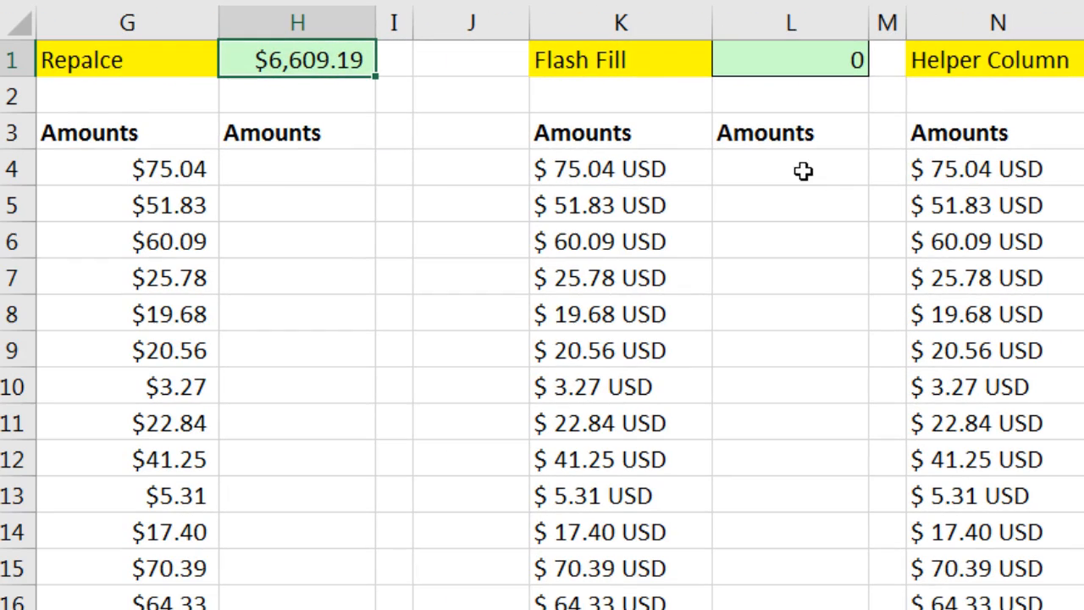
mouse_move(735, 174)
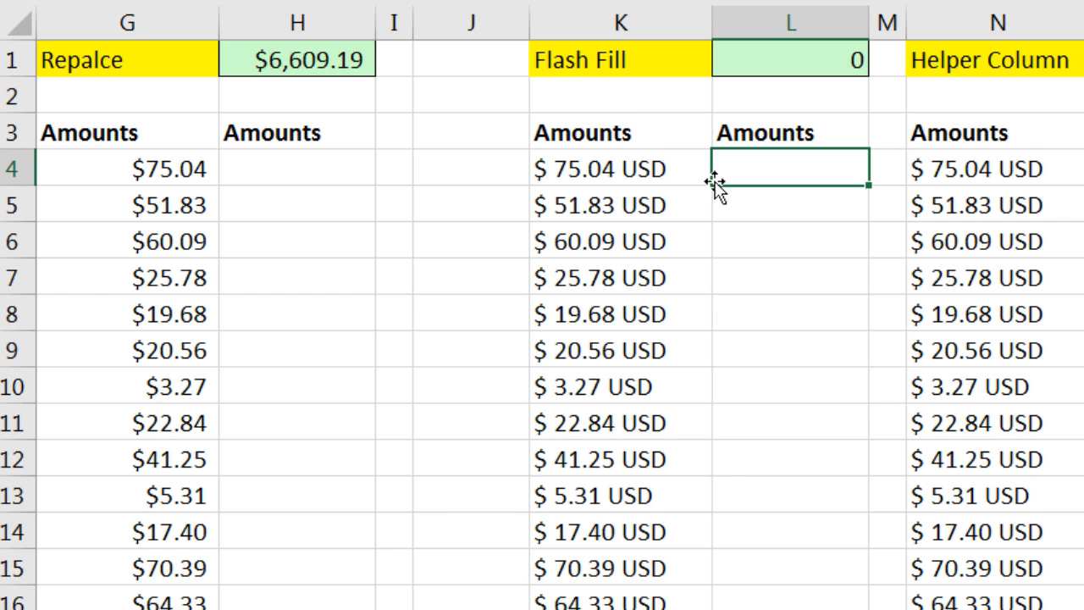
mouse_move(805, 320)
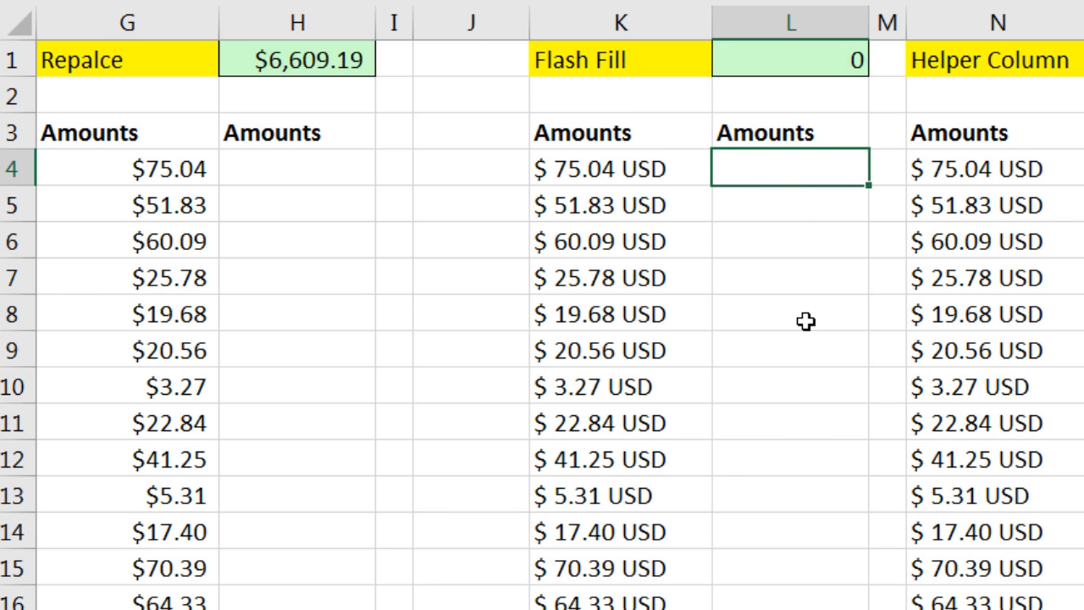
mouse_move(803, 450)
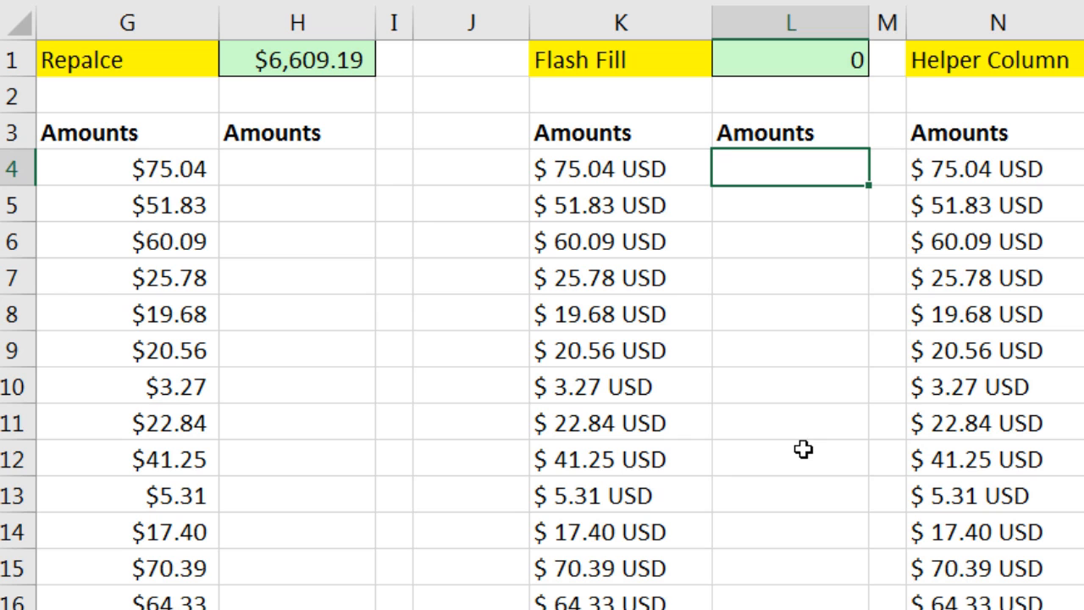
mouse_move(759, 227)
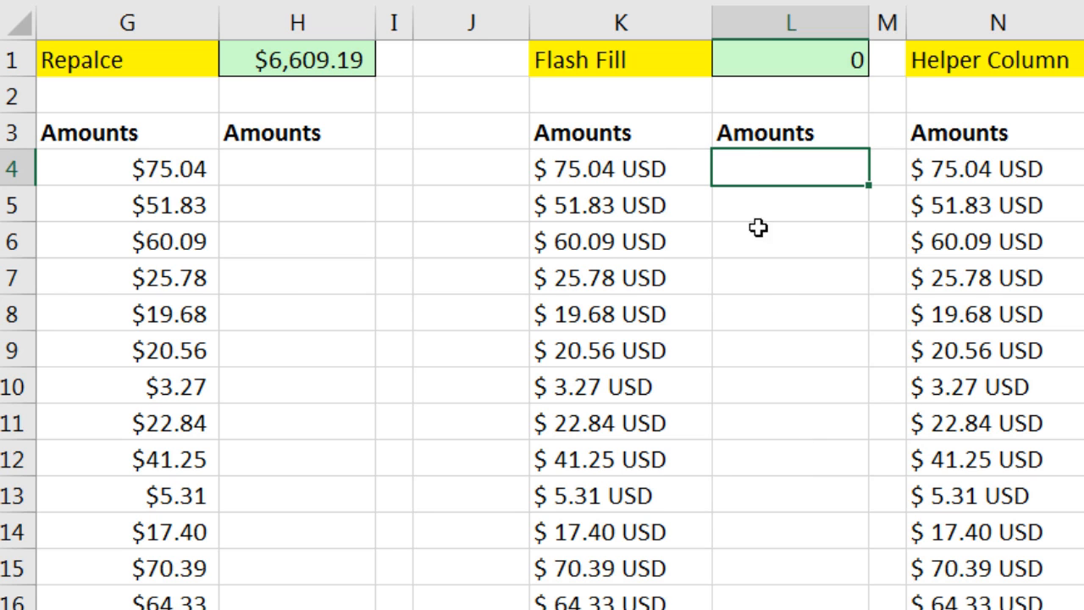
mouse_move(769, 305)
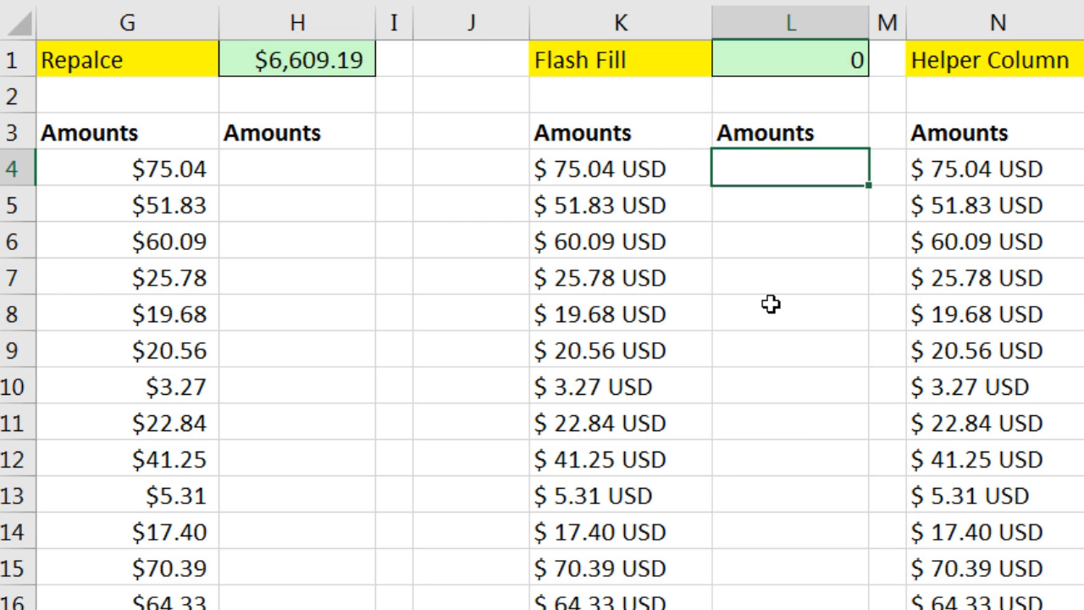
type("75")
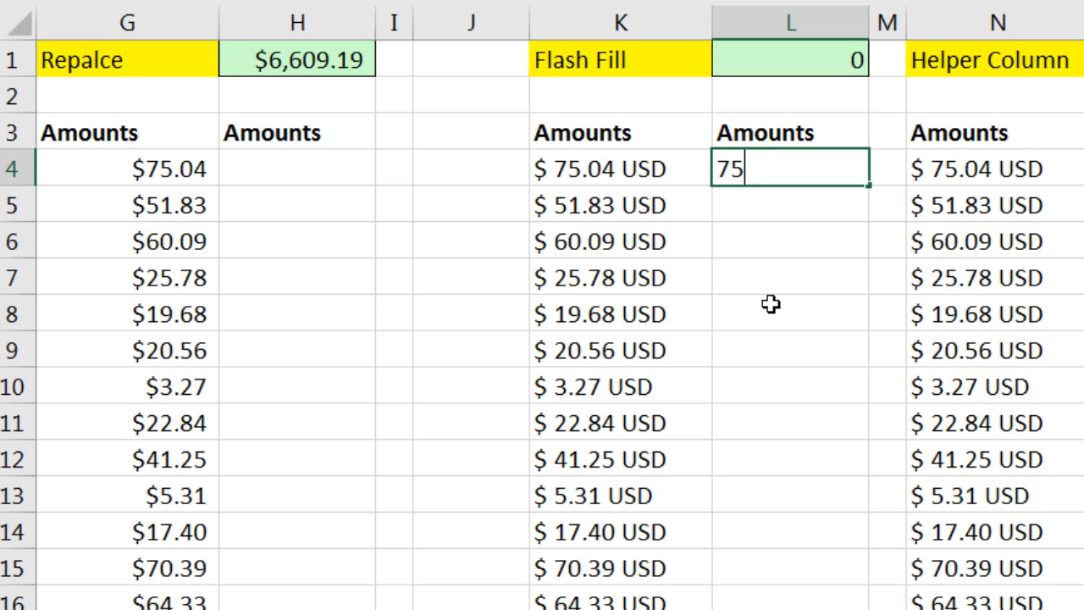
type(".")
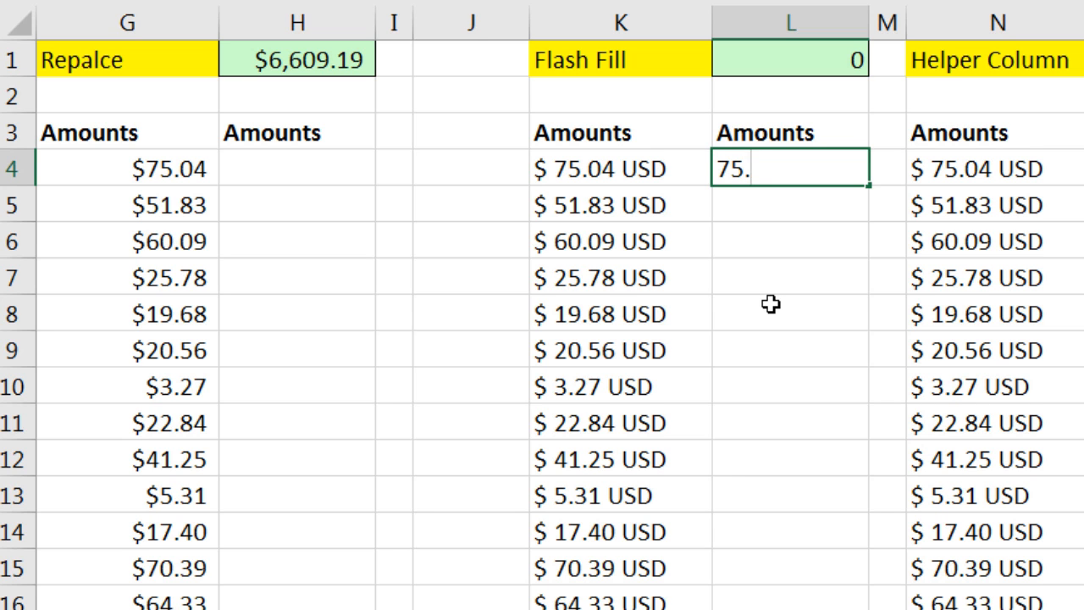
type("04")
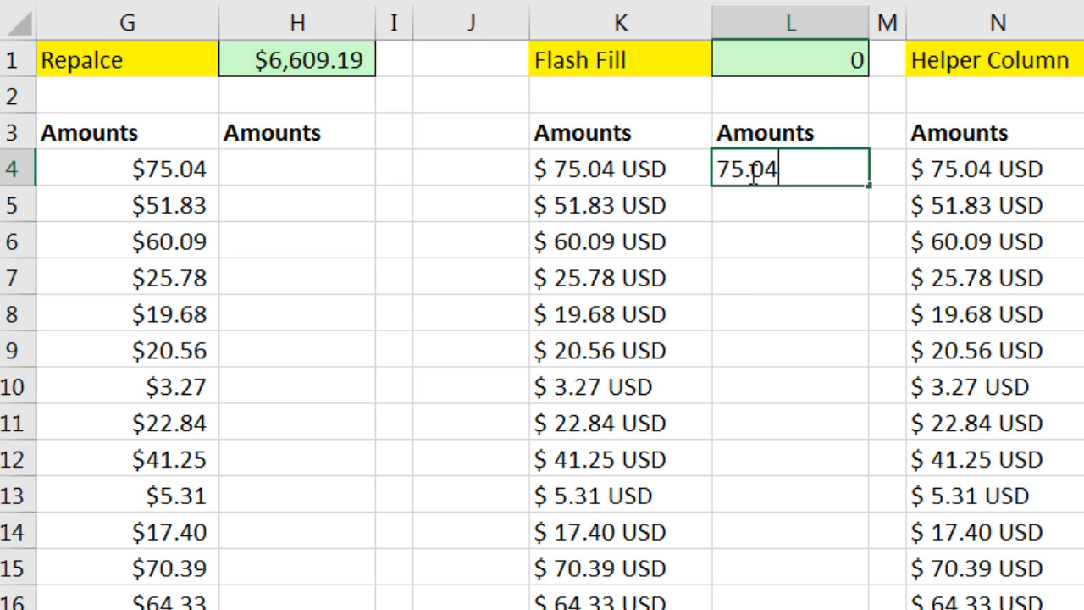
mouse_move(709, 78)
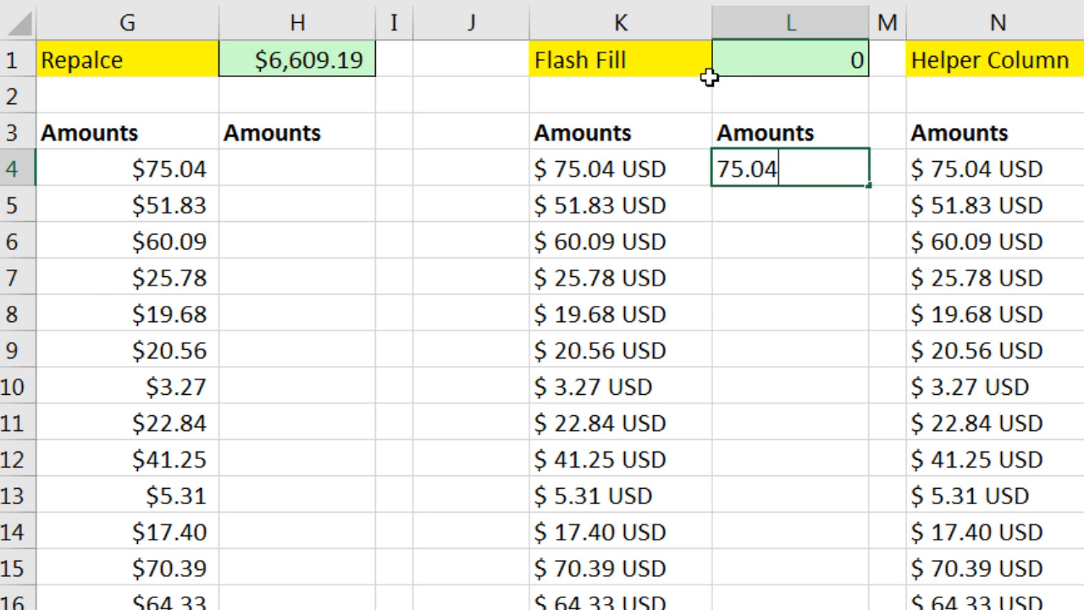
mouse_move(691, 115)
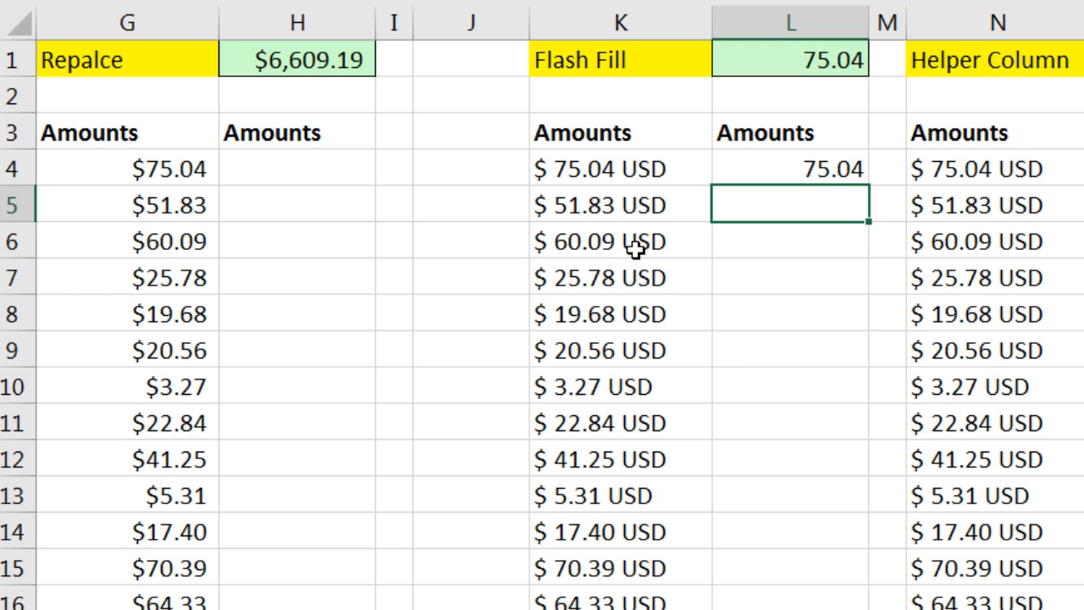
Flash Fill column L from 51.83 in L5 and total it with =SUM(L4:L154)
type("51.83")
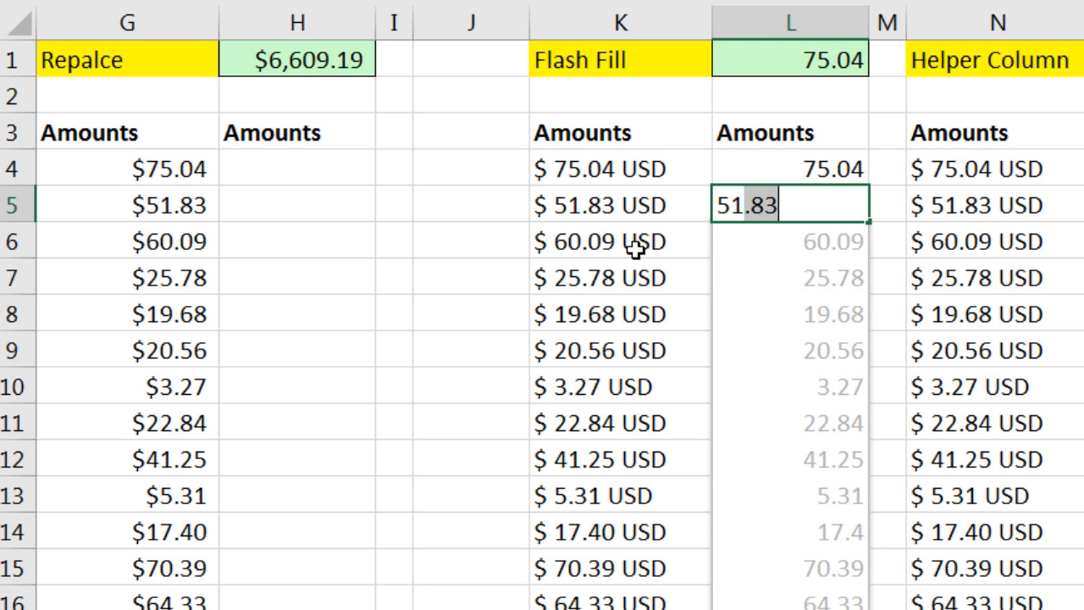
mouse_move(779, 325)
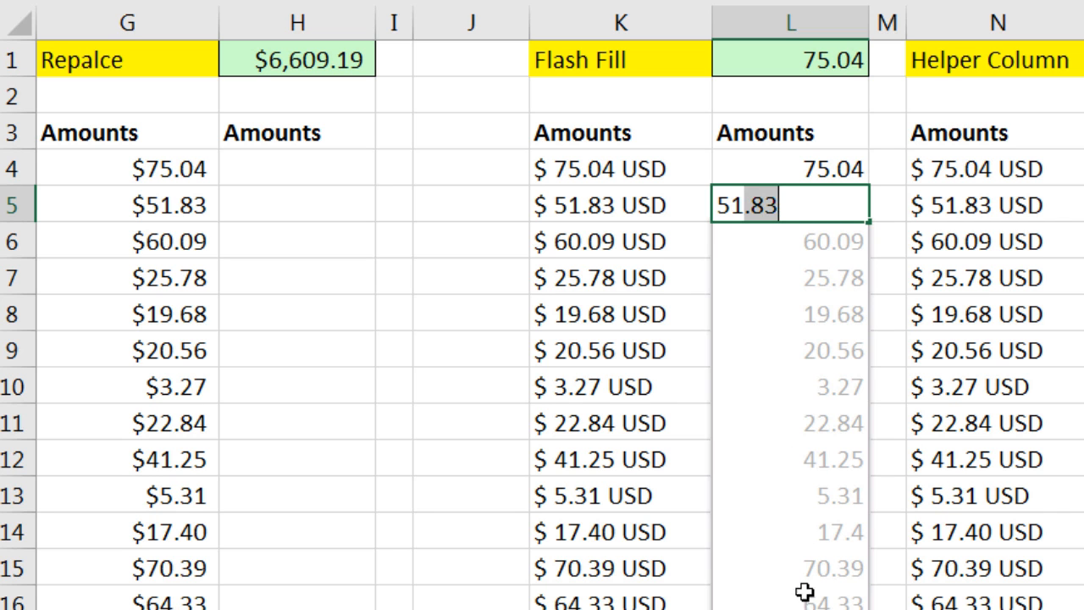
key("Enter")
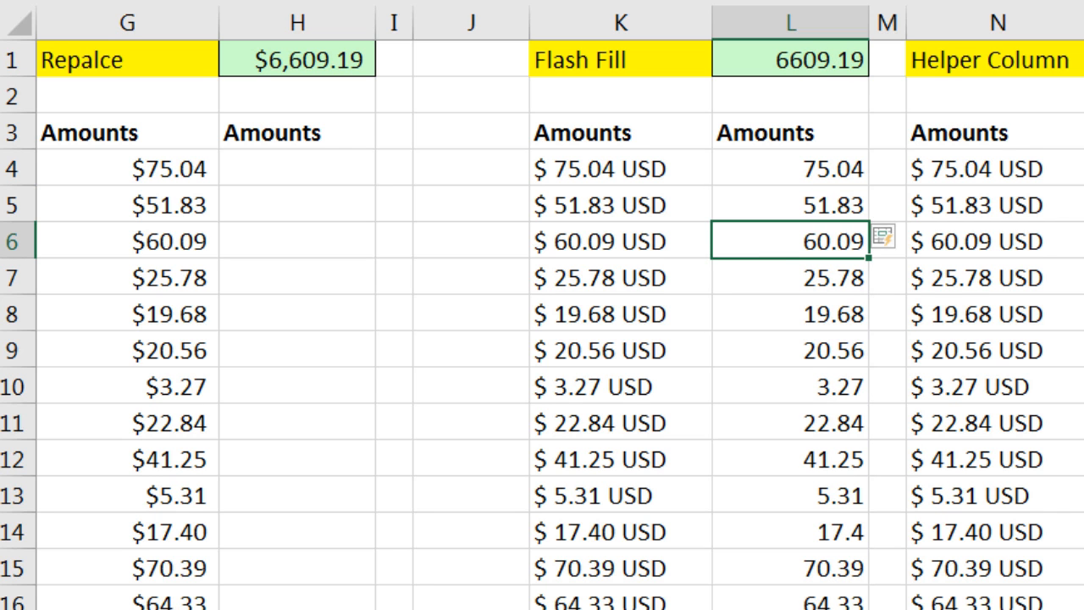
mouse_move(847, 530)
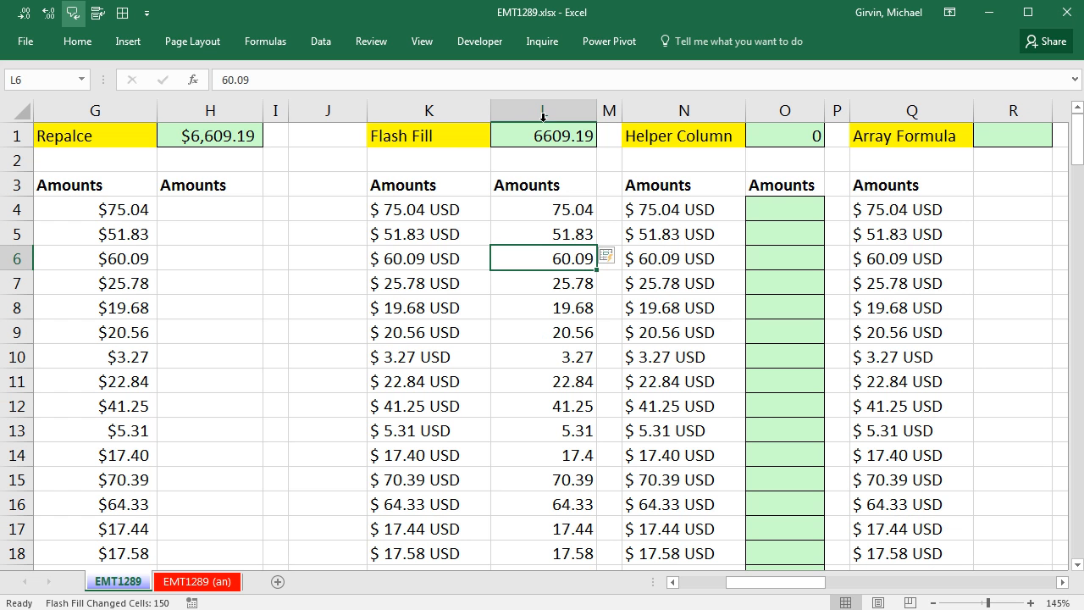
type("=SUM(L4:L154")
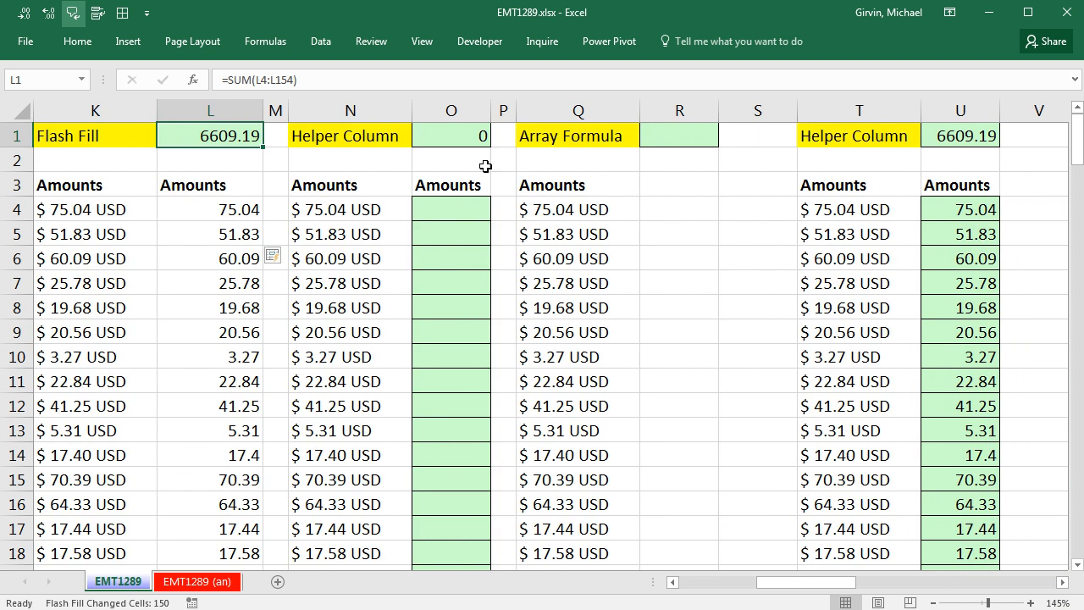
left_click(450, 208)
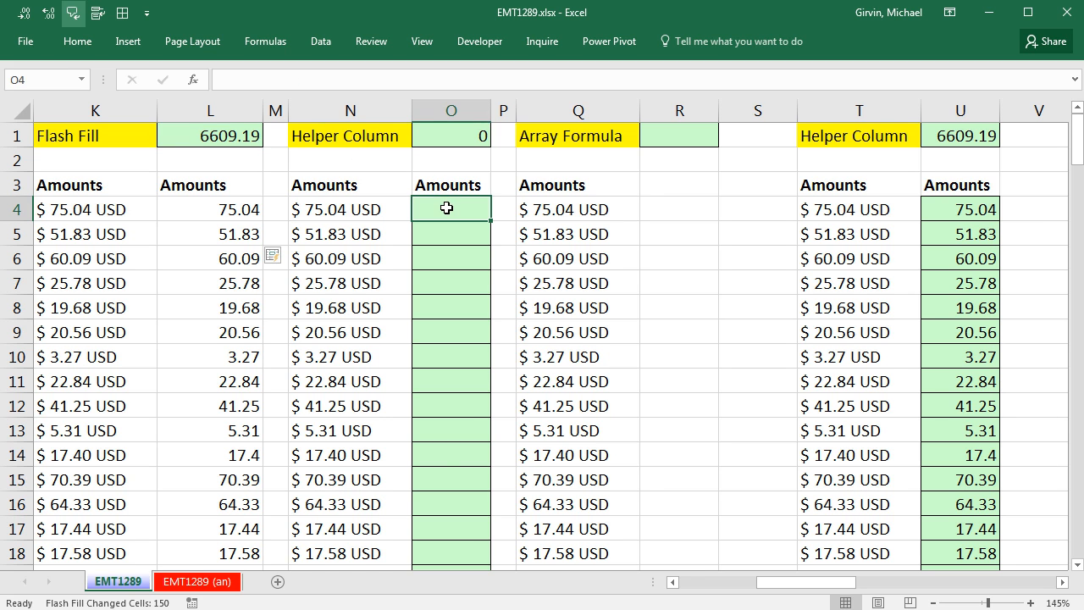
mouse_move(444, 342)
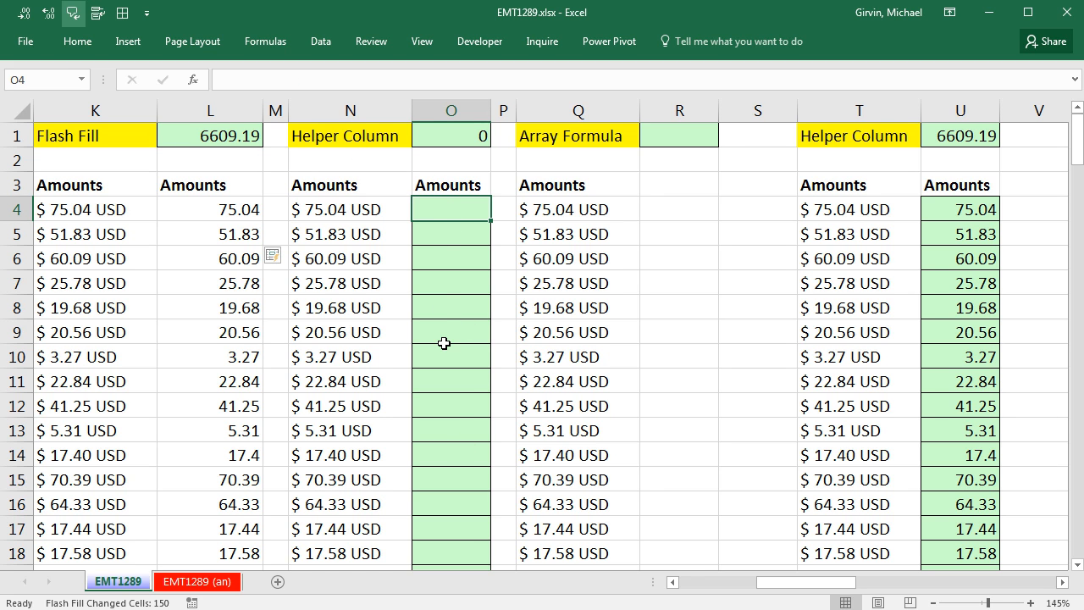
mouse_move(369, 185)
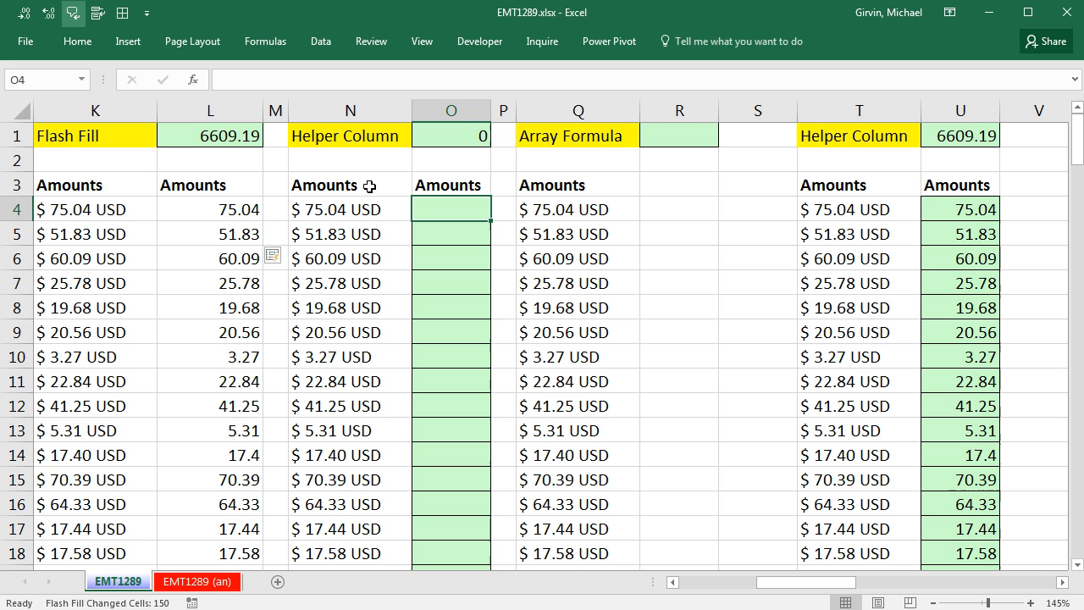
mouse_move(336, 215)
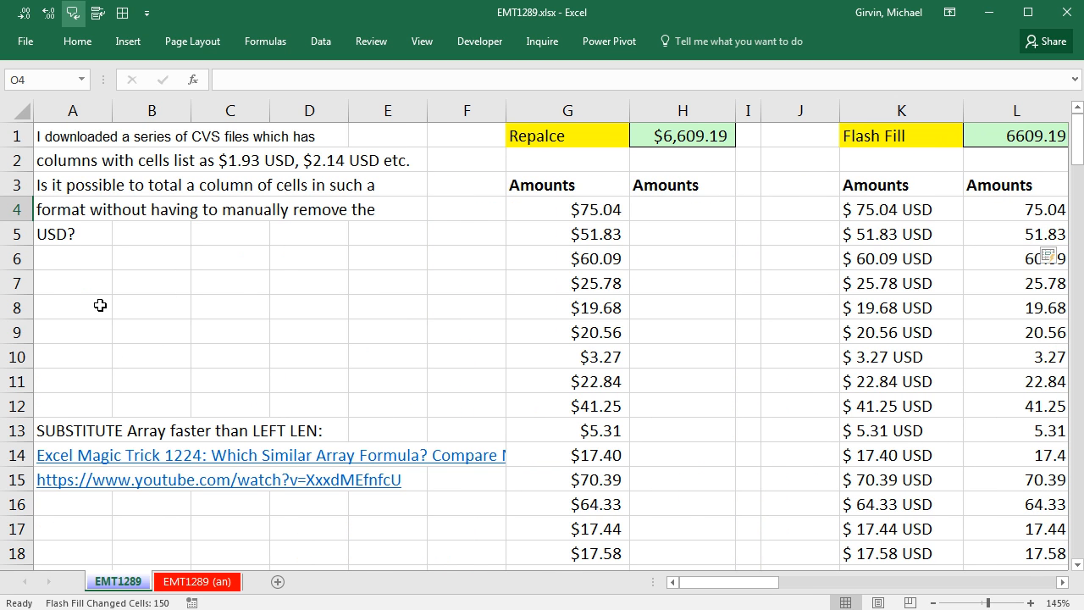
mouse_move(135, 351)
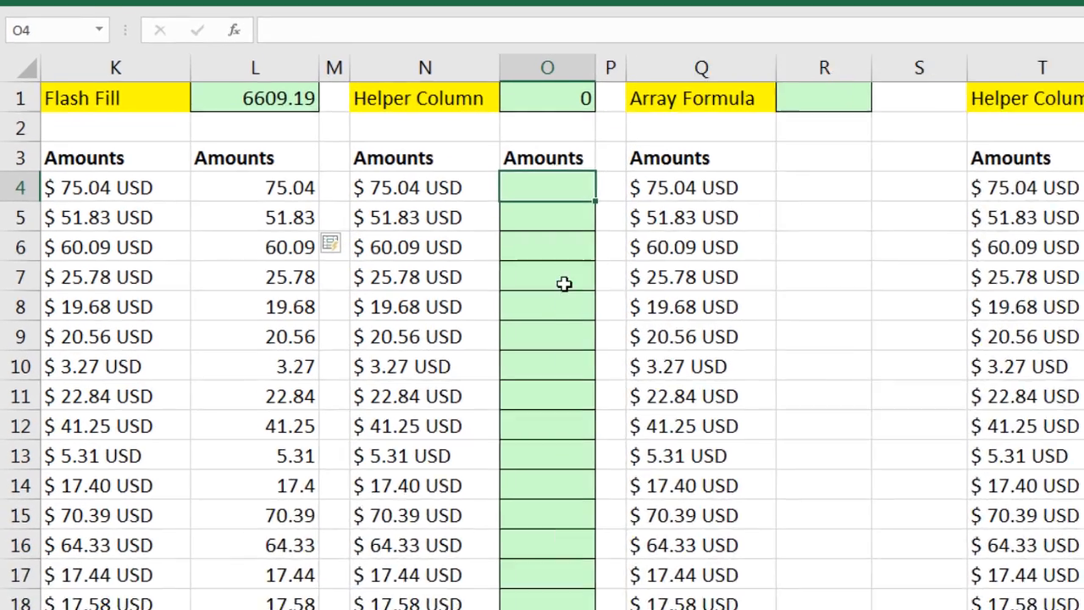
Enter =SUBSTITUTE(N4,"USD","") in O4 to strip USD from the N4 amount
type("=s")
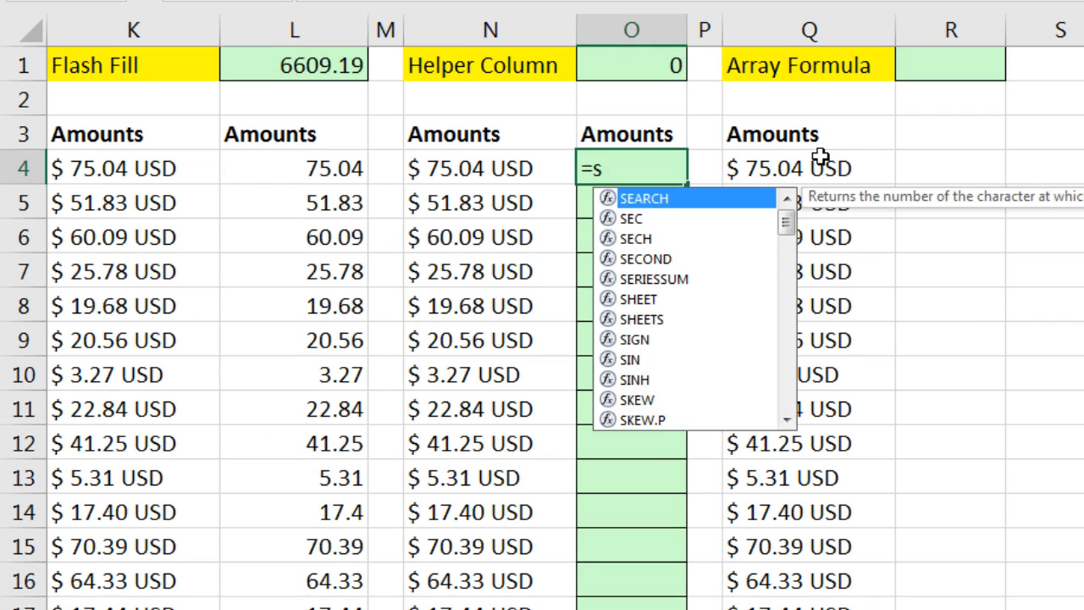
type("SUBSTITUTE(")
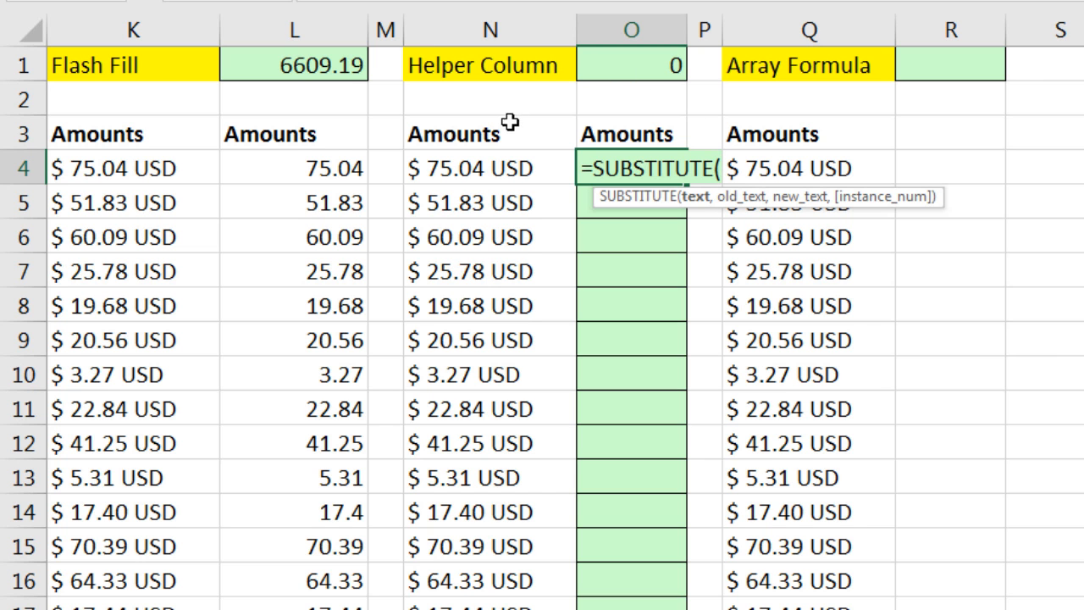
mouse_move(503, 183)
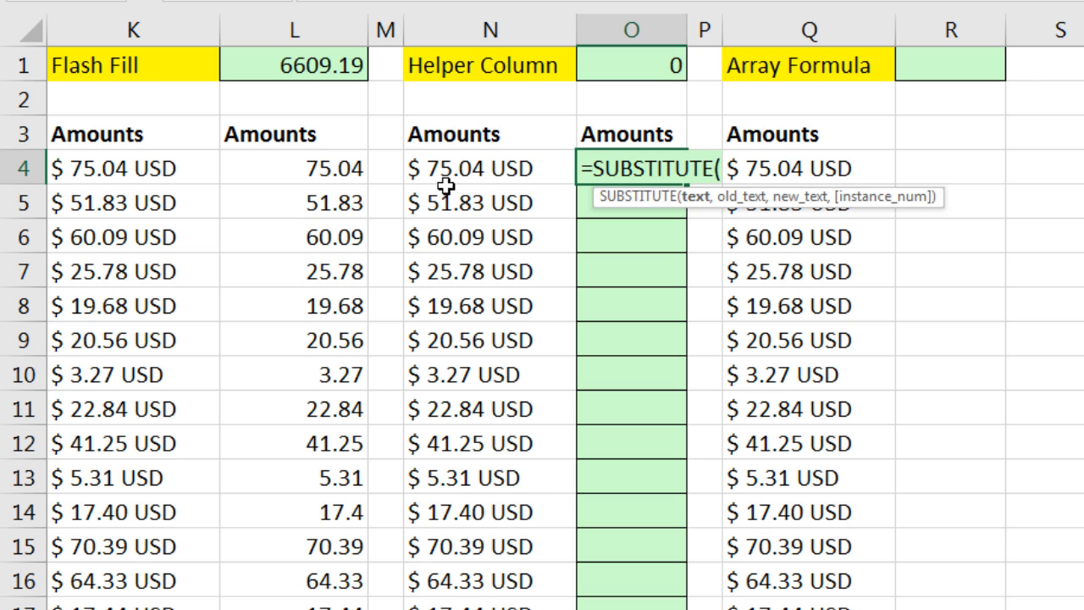
left_click(490, 167)
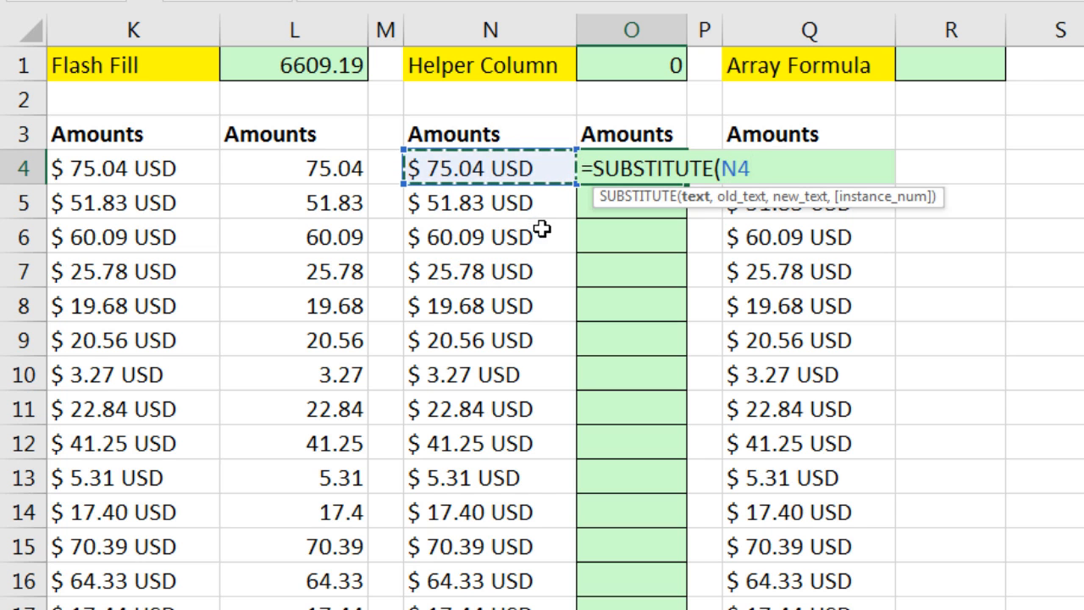
type(",")
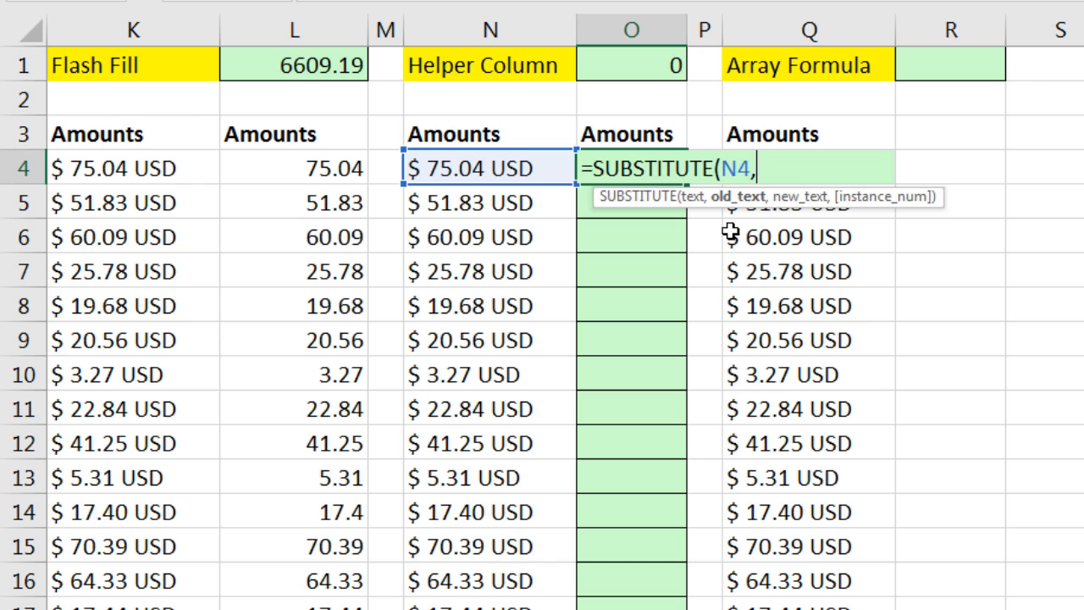
type("\"U")
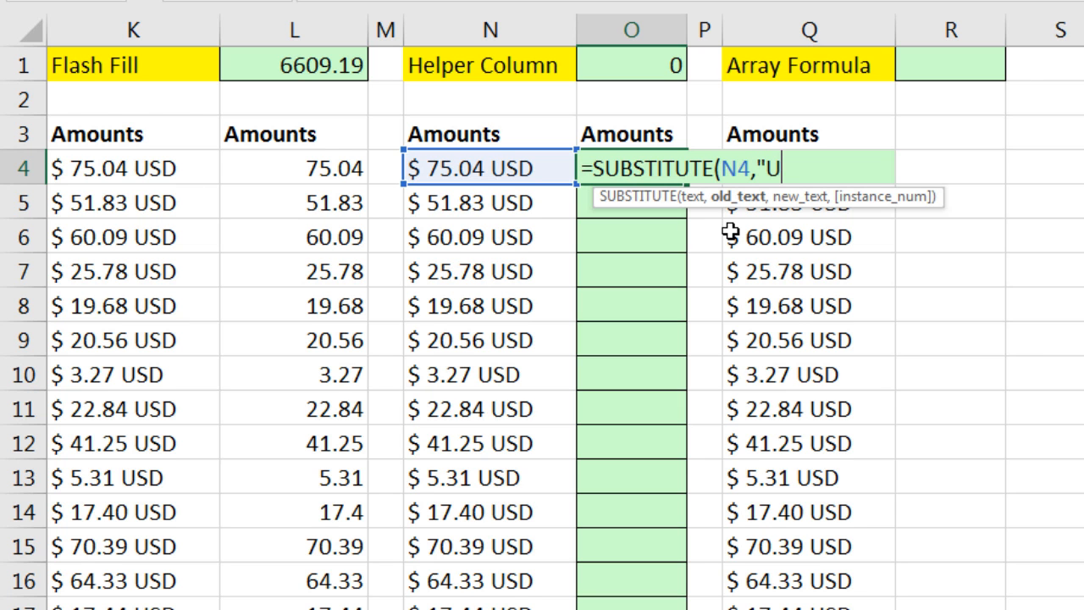
type("SD\"")
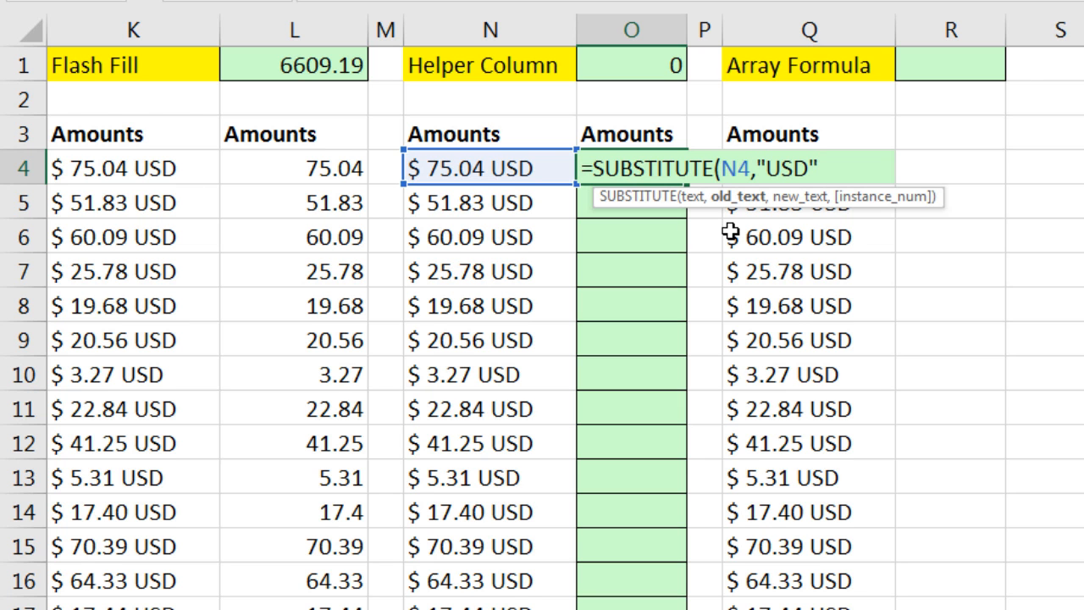
type(",")
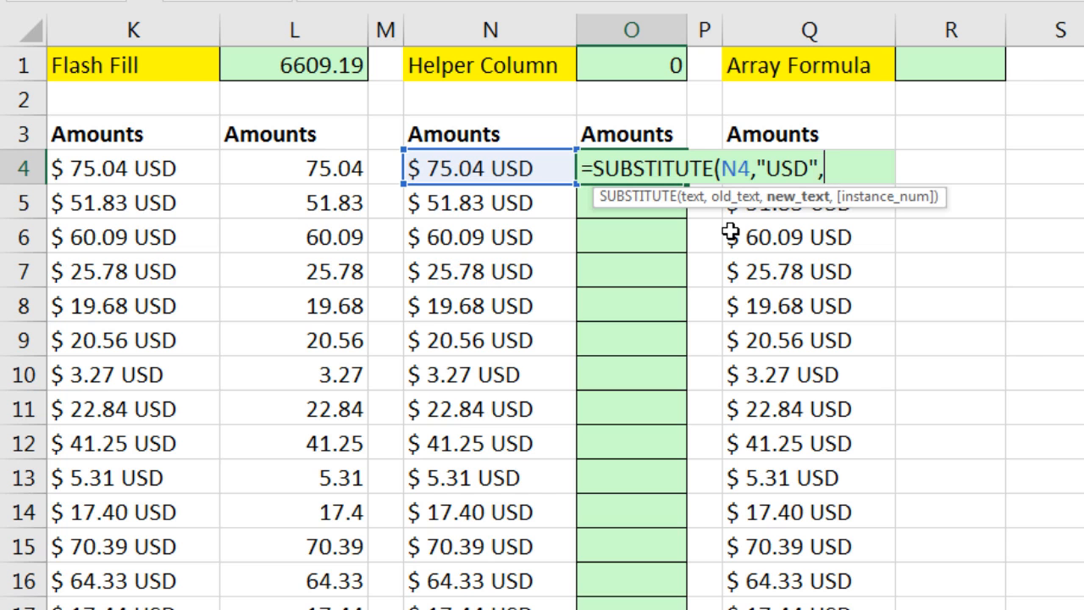
type("\"\"")
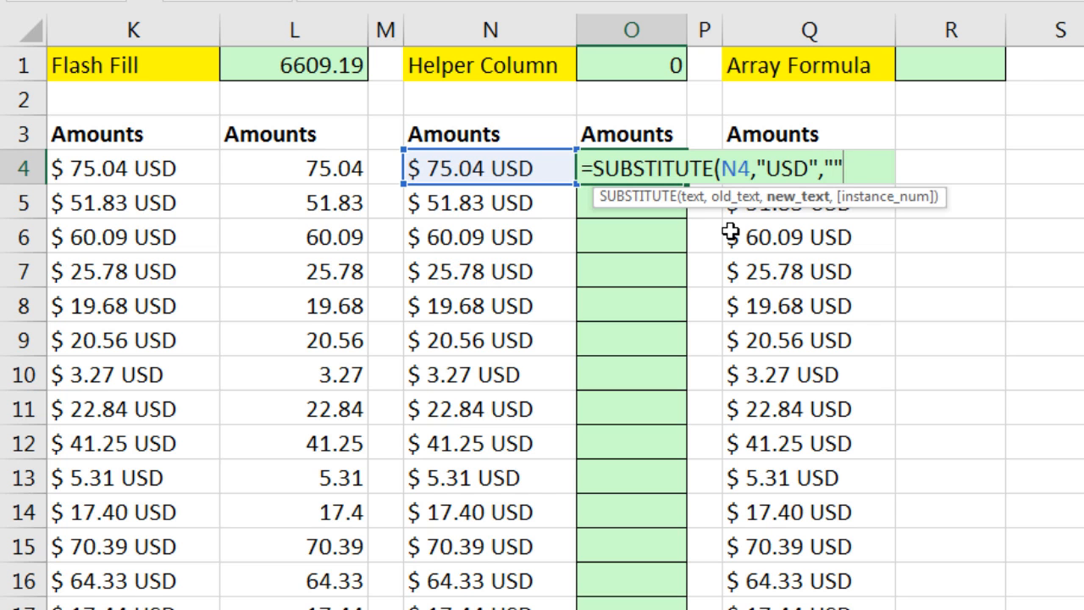
type(")")
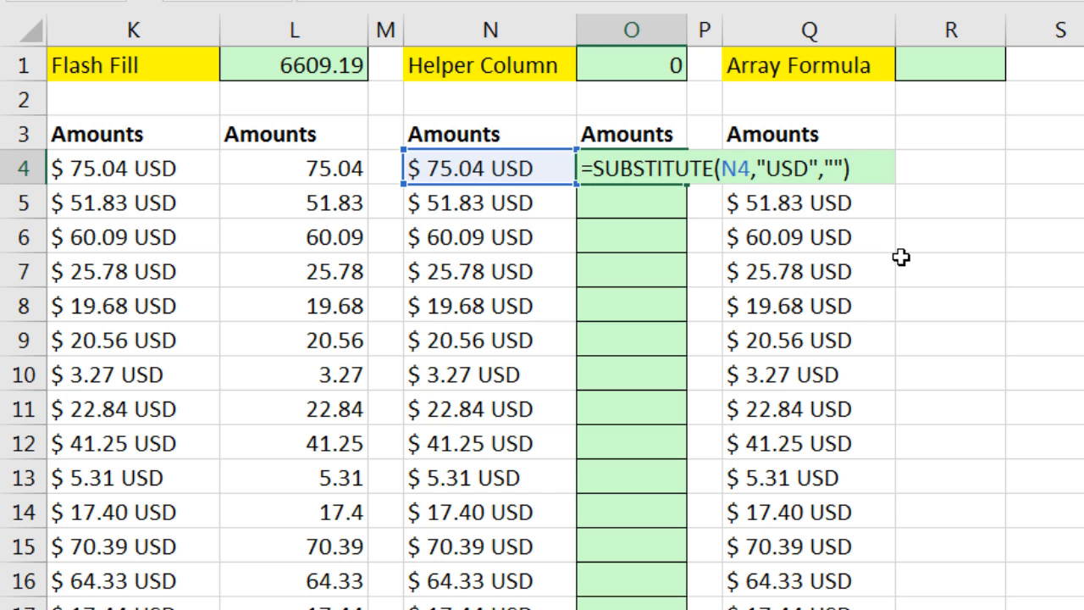
key("Enter")
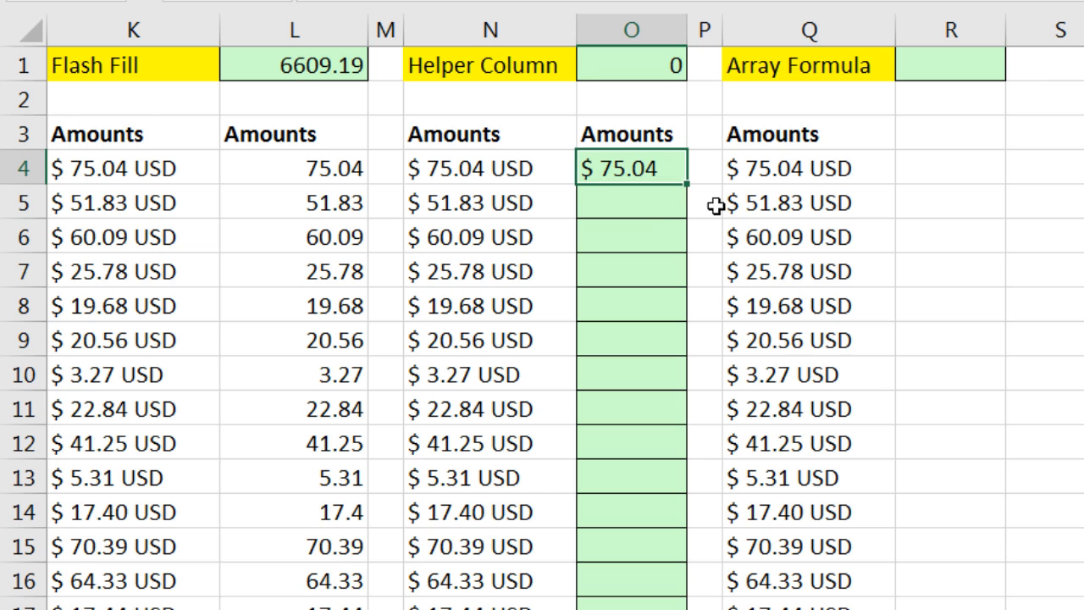
mouse_move(678, 175)
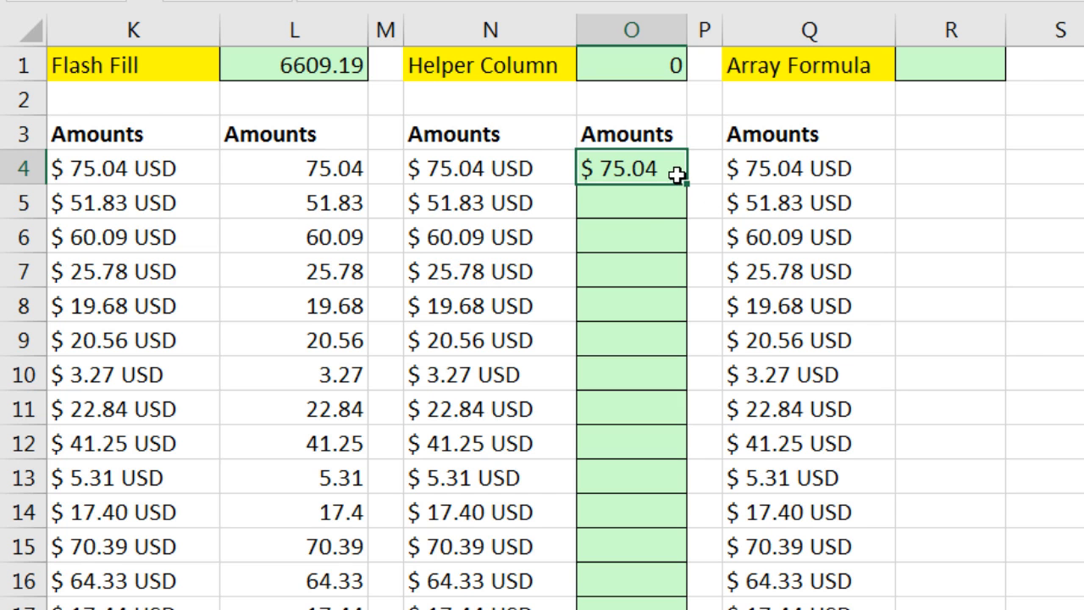
mouse_move(652, 173)
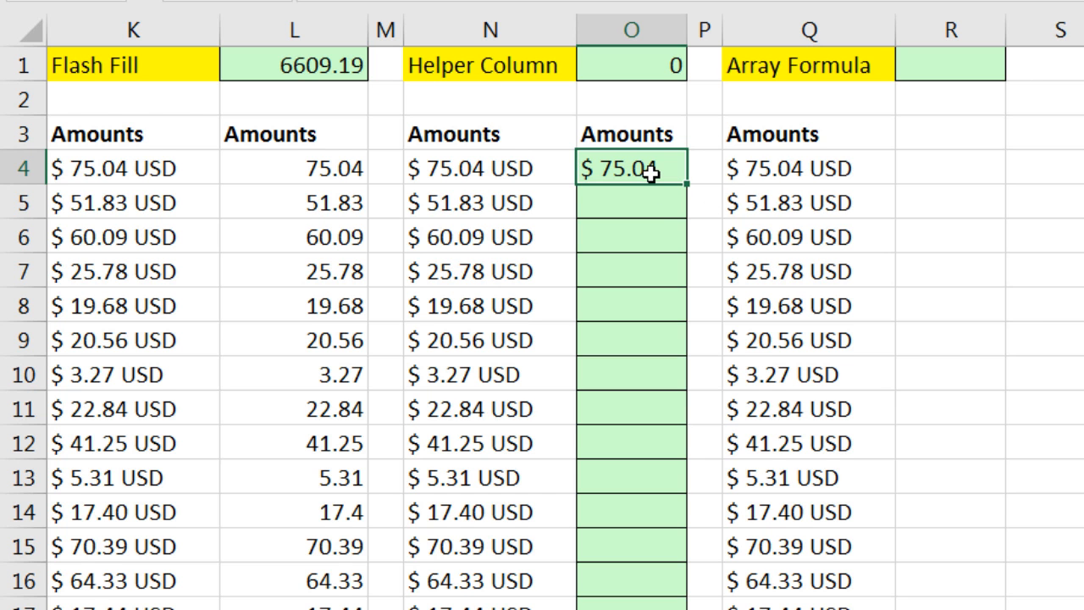
Check the O4 result with F9, then append +0 so the text converts to a number
key("F9")
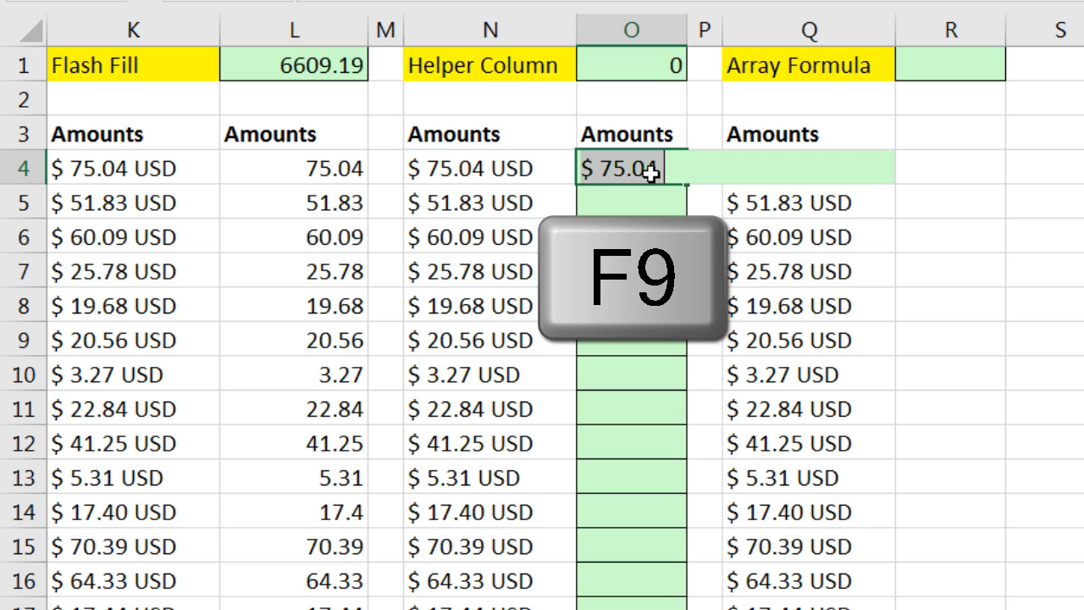
key("F9")
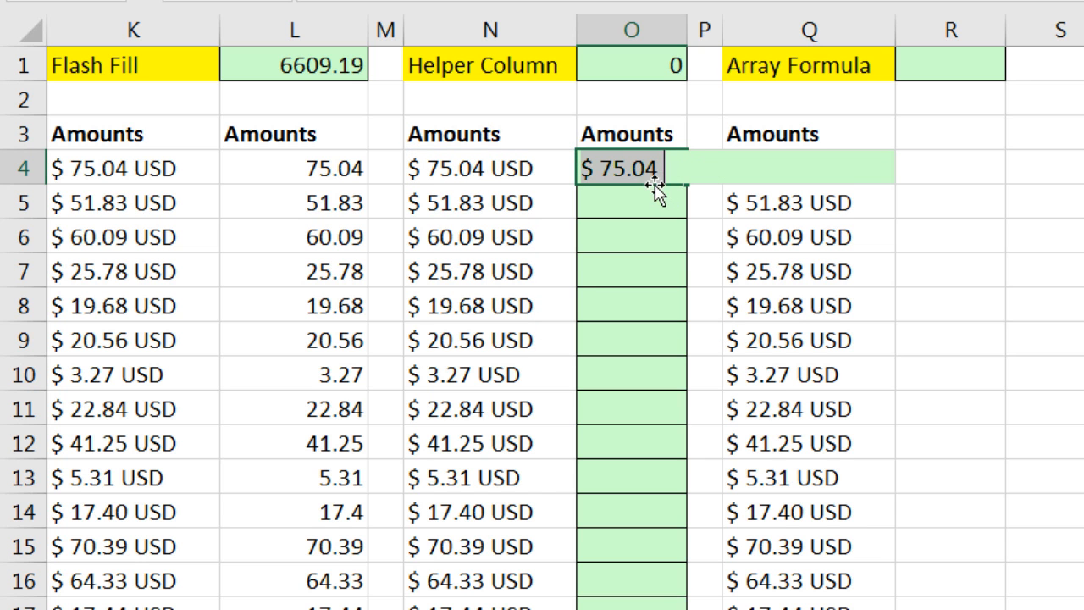
key("f2")
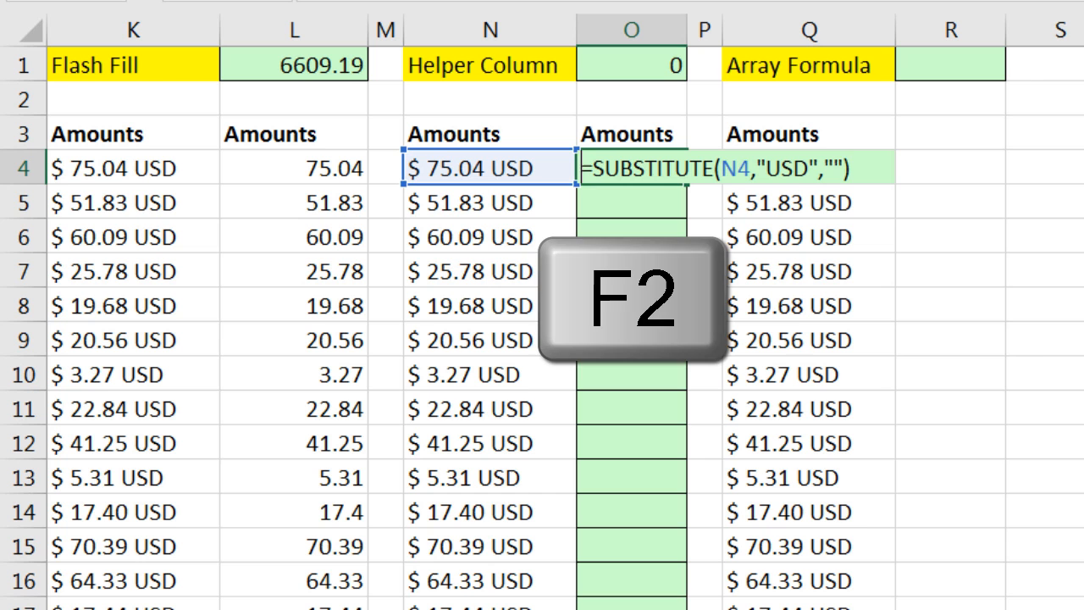
key("F2")
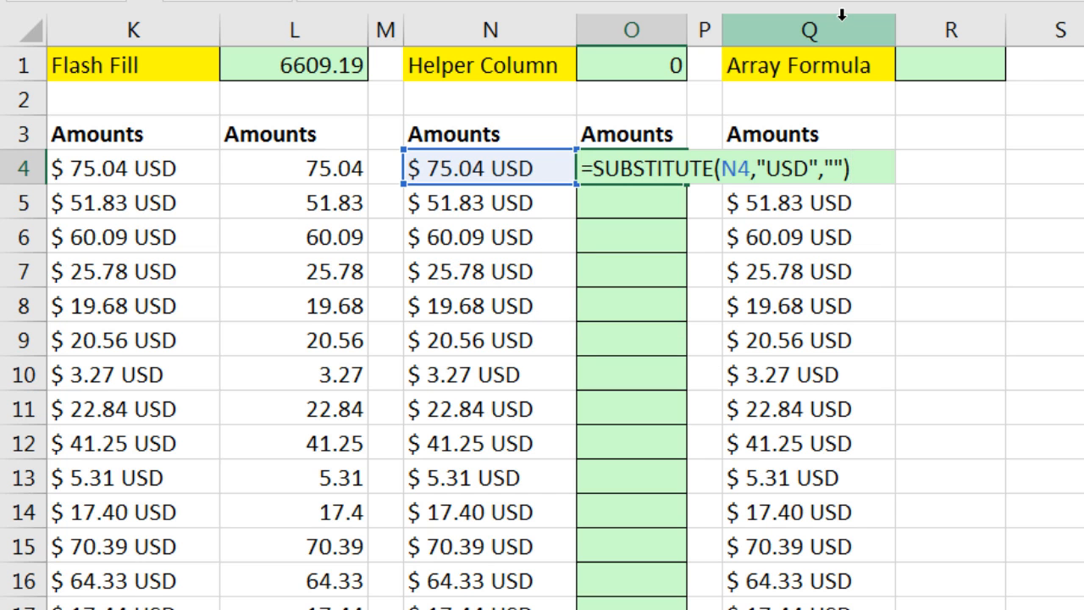
mouse_move(857, 274)
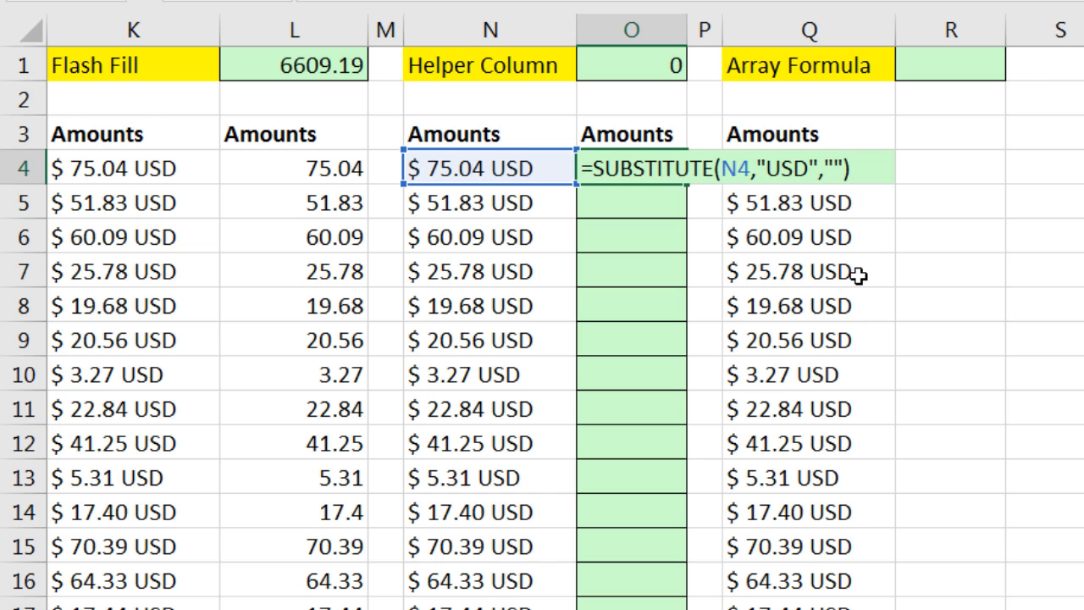
type("+")
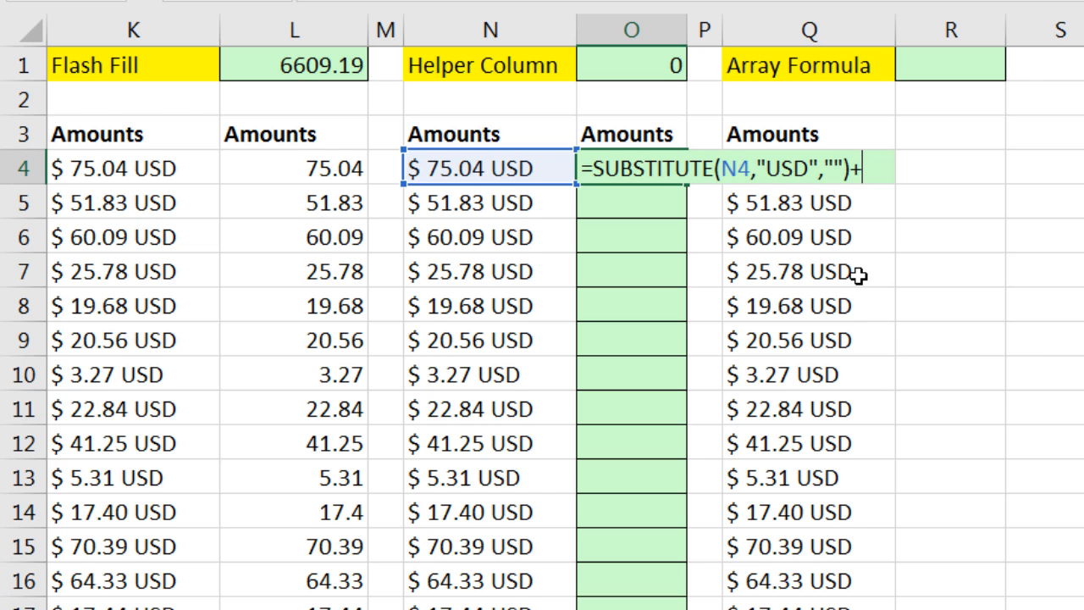
type("0")
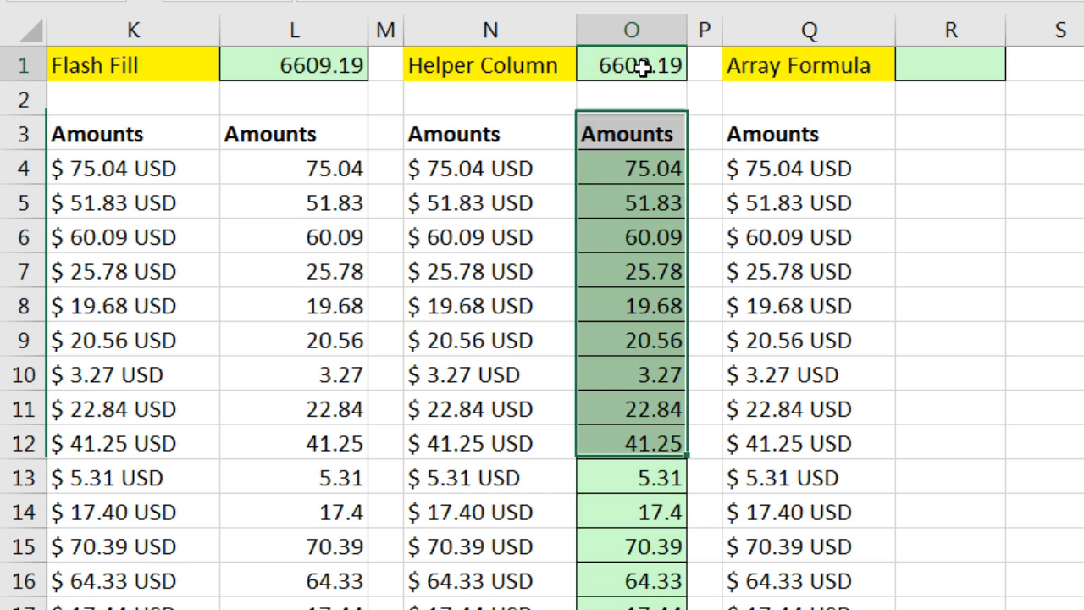
Beside Array Formula enter =SUBSTITUTE(N4,"USD","")+0 and extend its reference to N4:N154
scroll("right", 3)
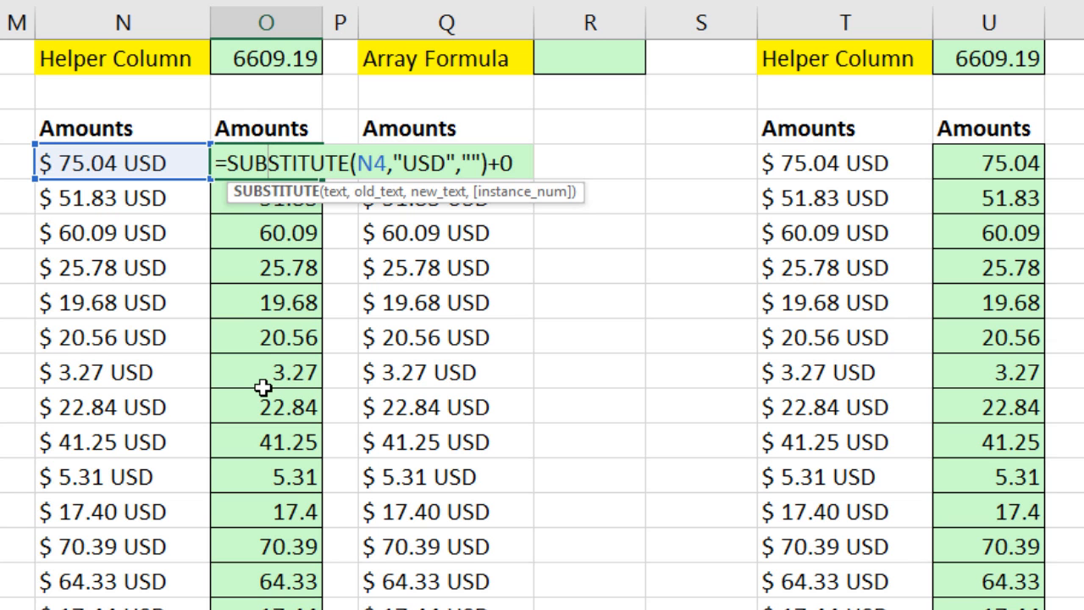
left_click(447, 163)
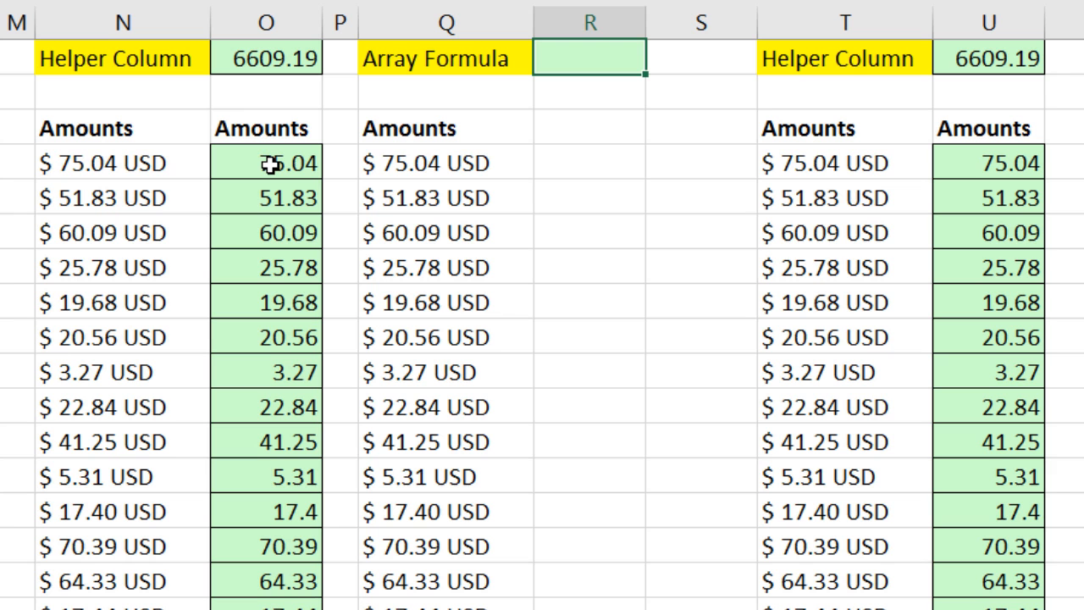
mouse_move(231, 210)
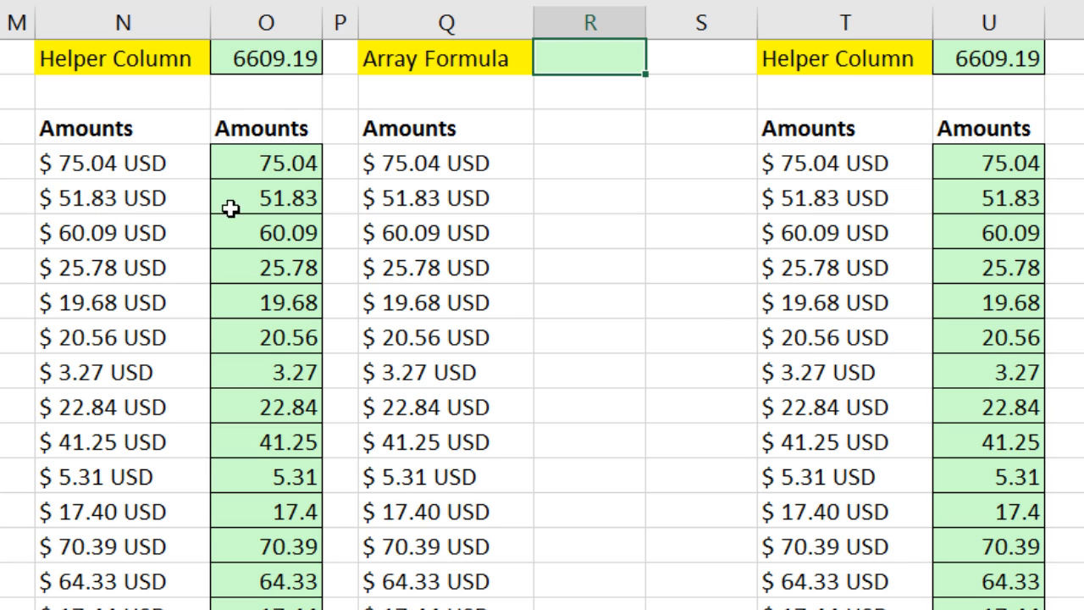
mouse_move(268, 170)
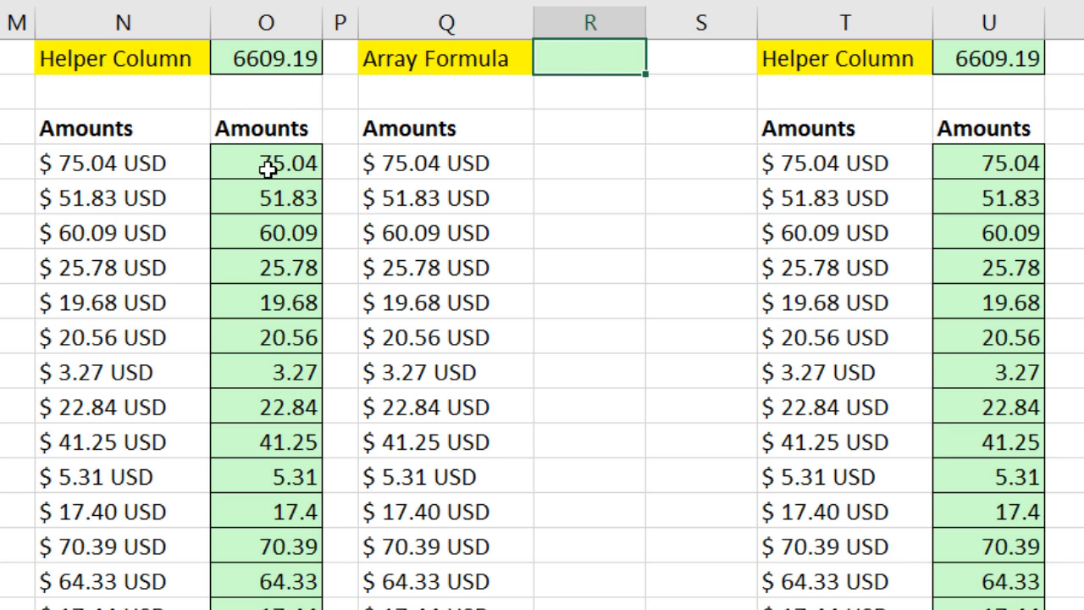
type("=SUBSTITUTE(N4,\"USD\",\"\")+0")
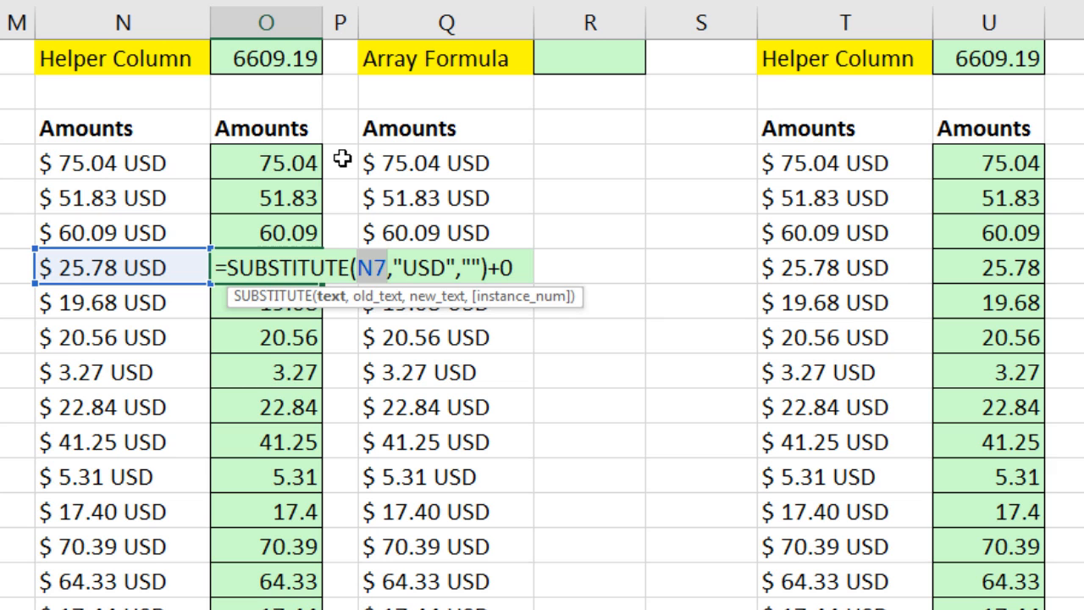
mouse_move(569, 63)
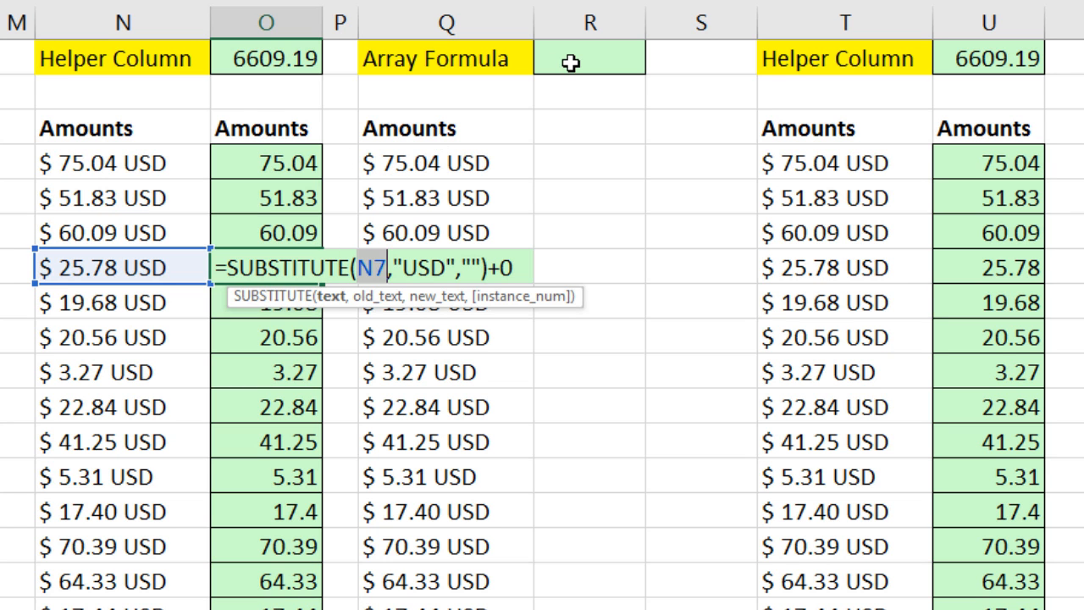
mouse_move(115, 142)
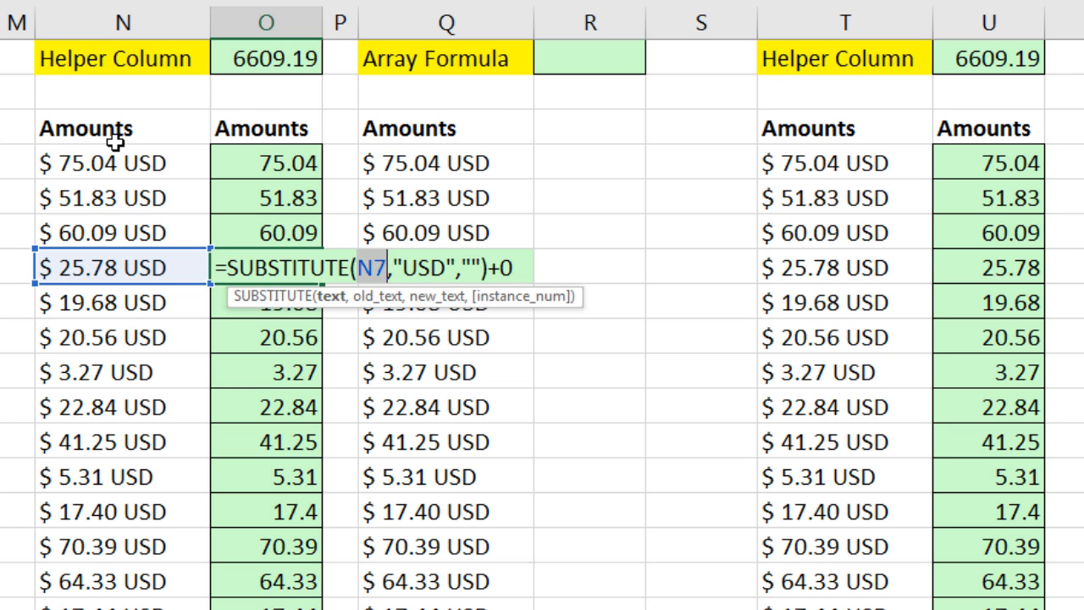
mouse_move(94, 575)
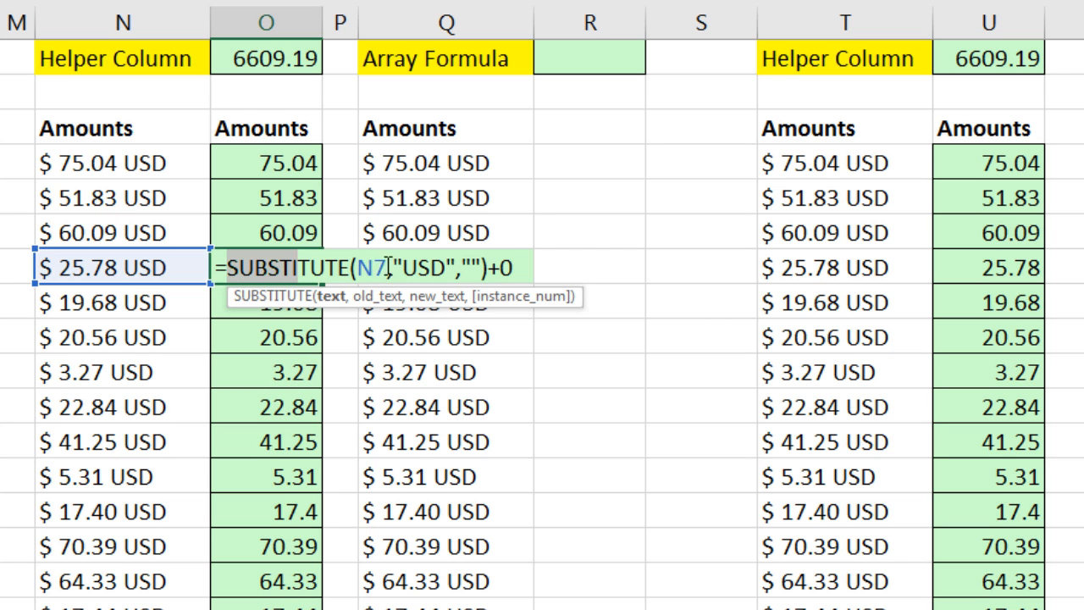
key("ctrl+c")
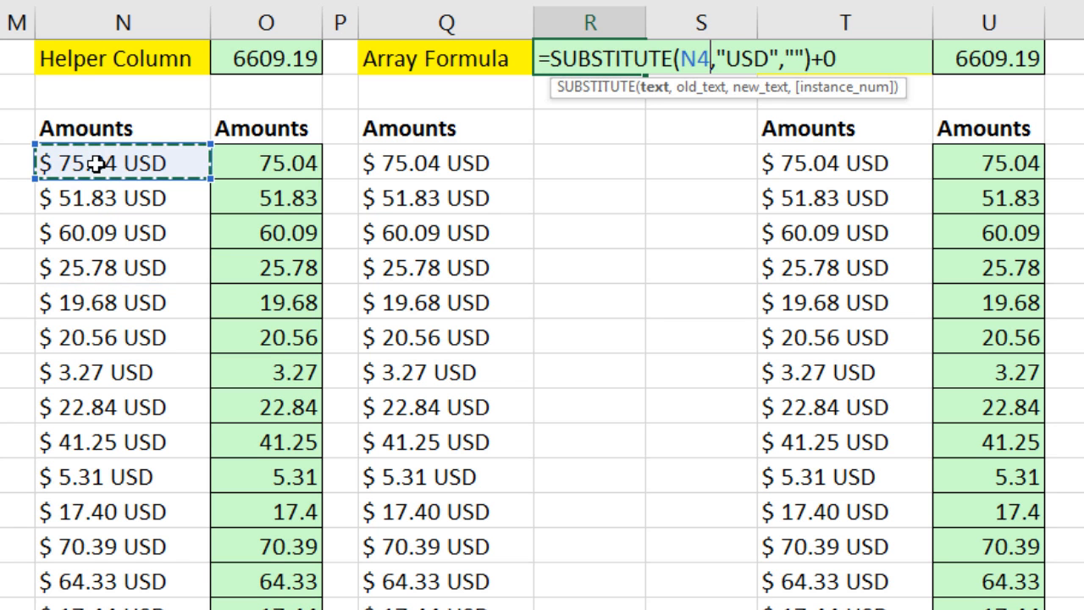
key("ctrl+shift+down")
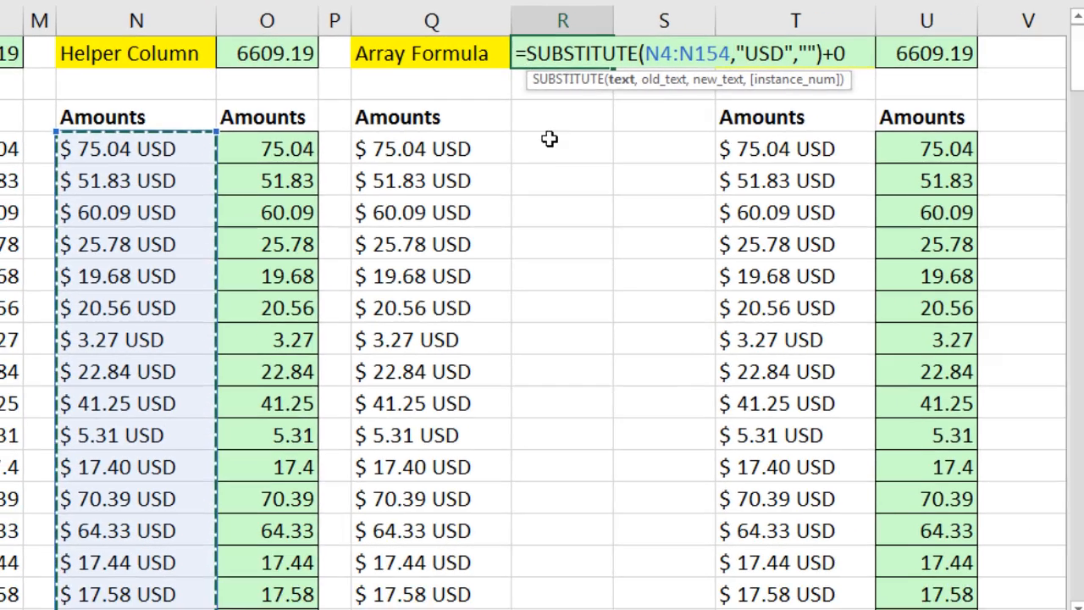
Preview the returned array with F9, restore the formula and try entering a SUM wrapper normally
key("f9")
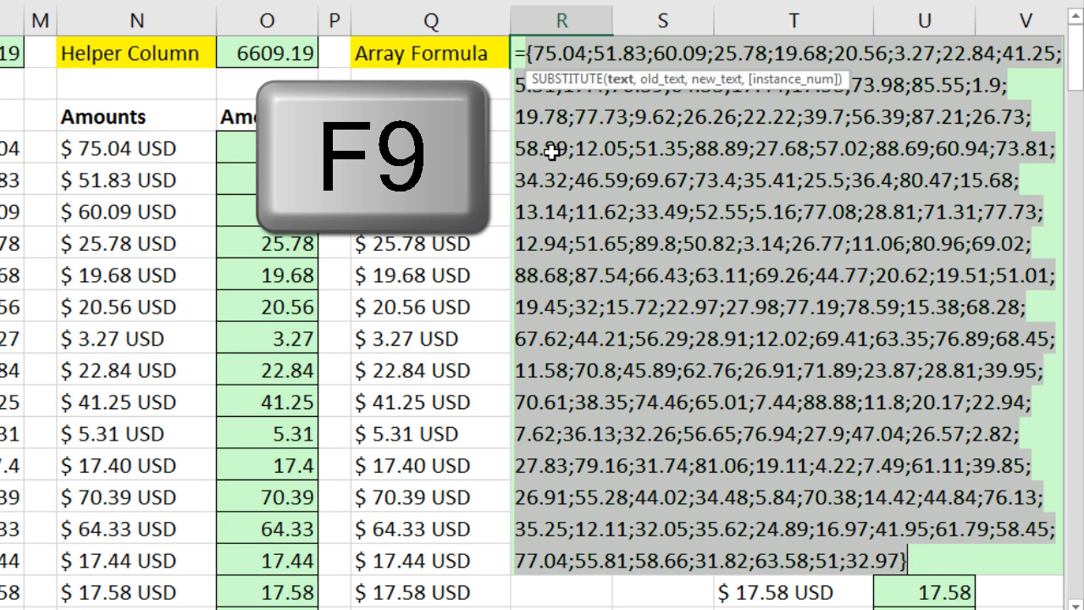
key("f9")
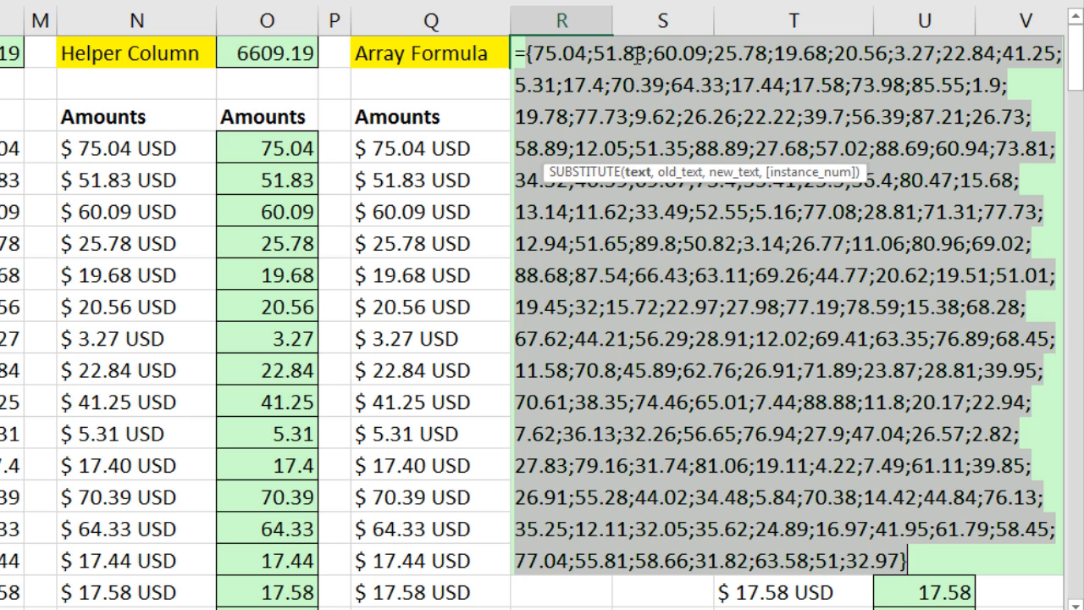
mouse_move(373, 135)
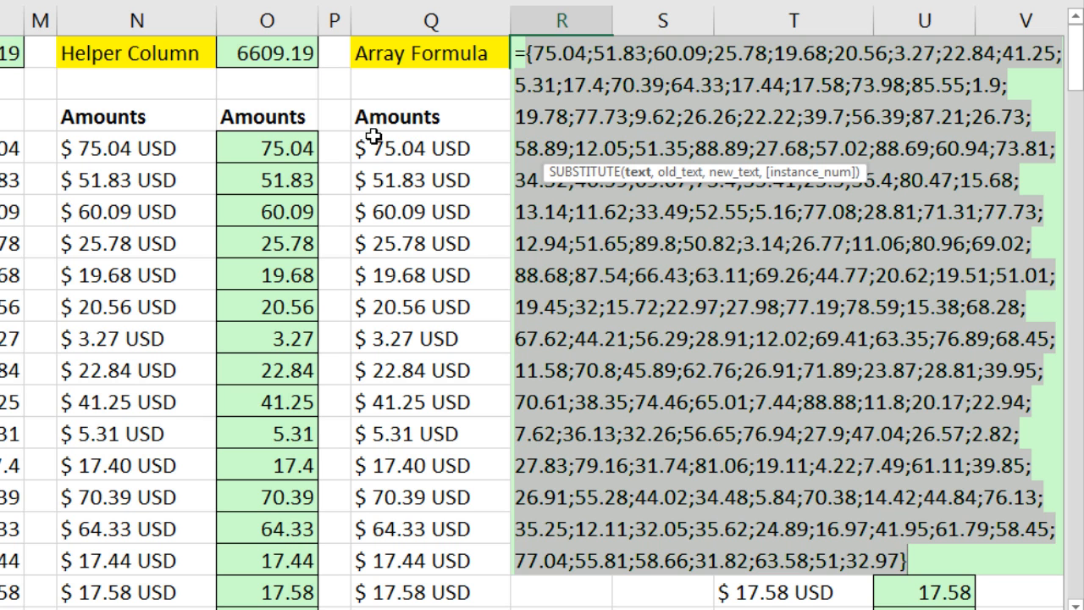
mouse_move(279, 529)
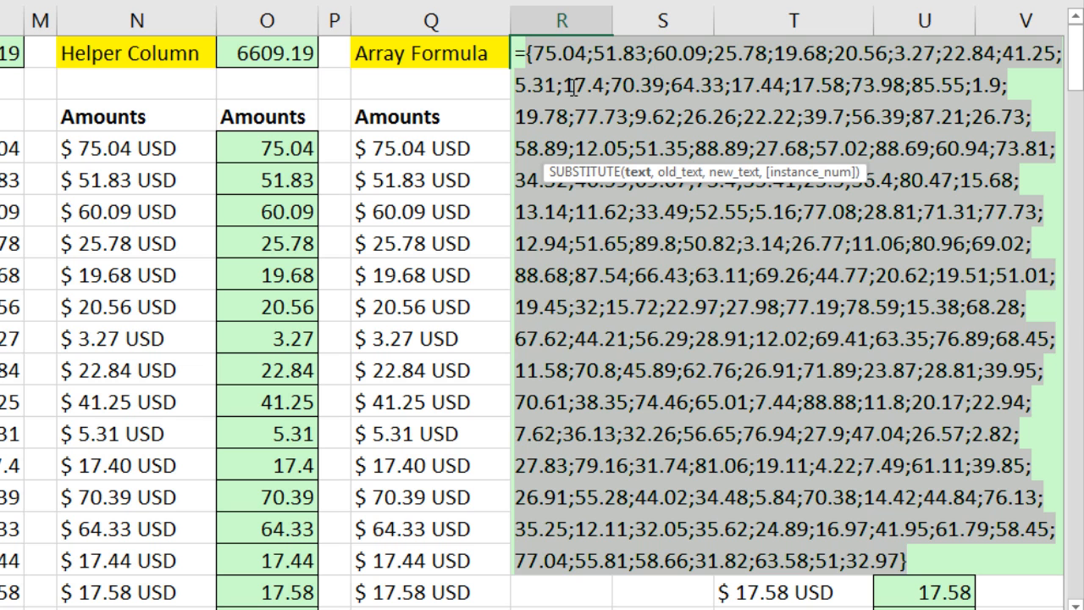
key("ctrl+z")
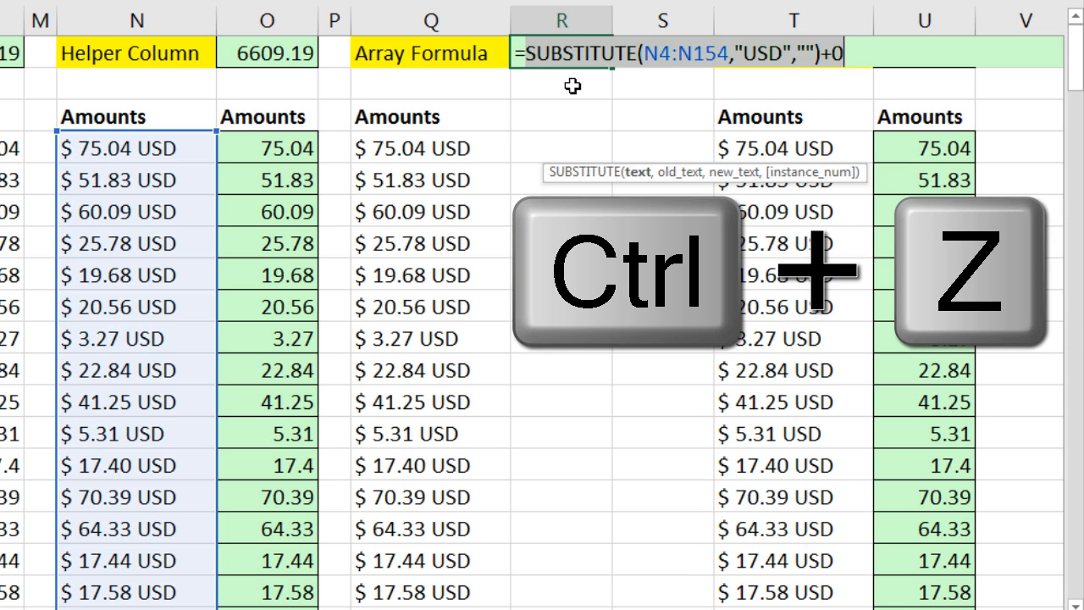
key("ctrl+z")
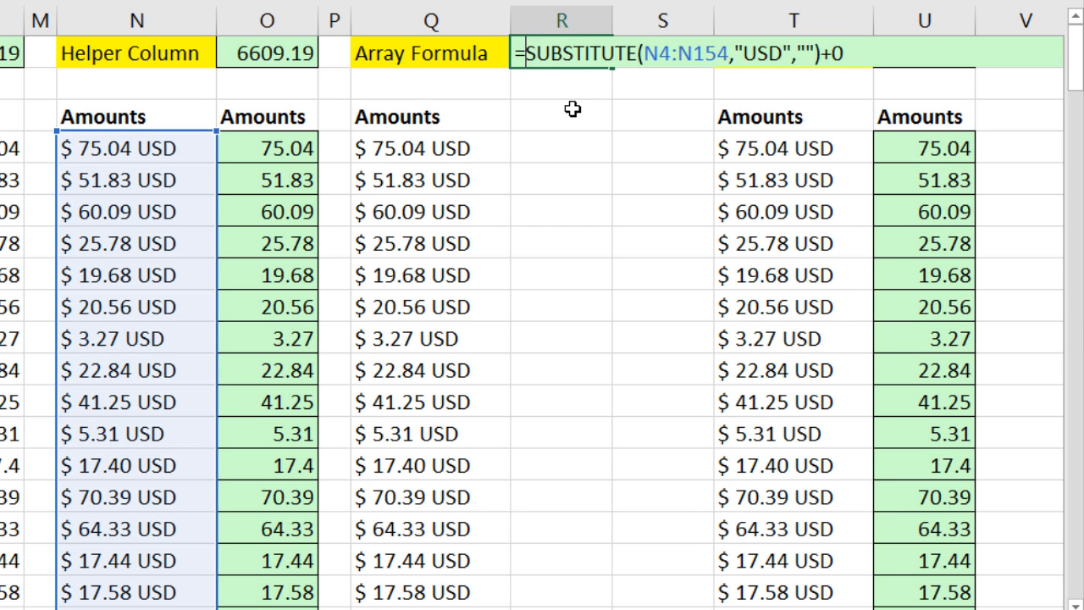
type("sump")
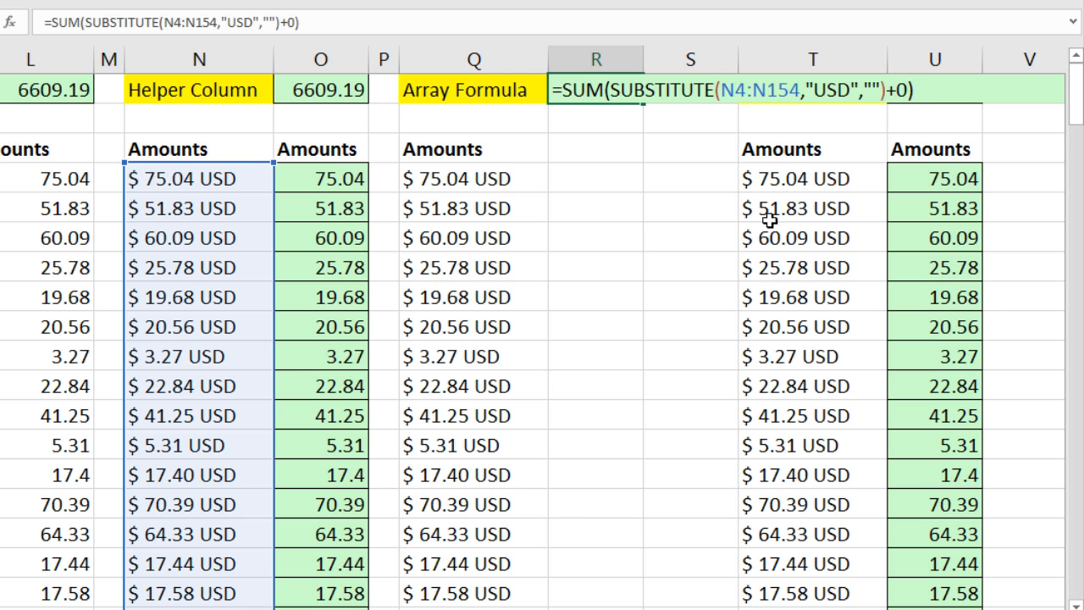
key("enter")
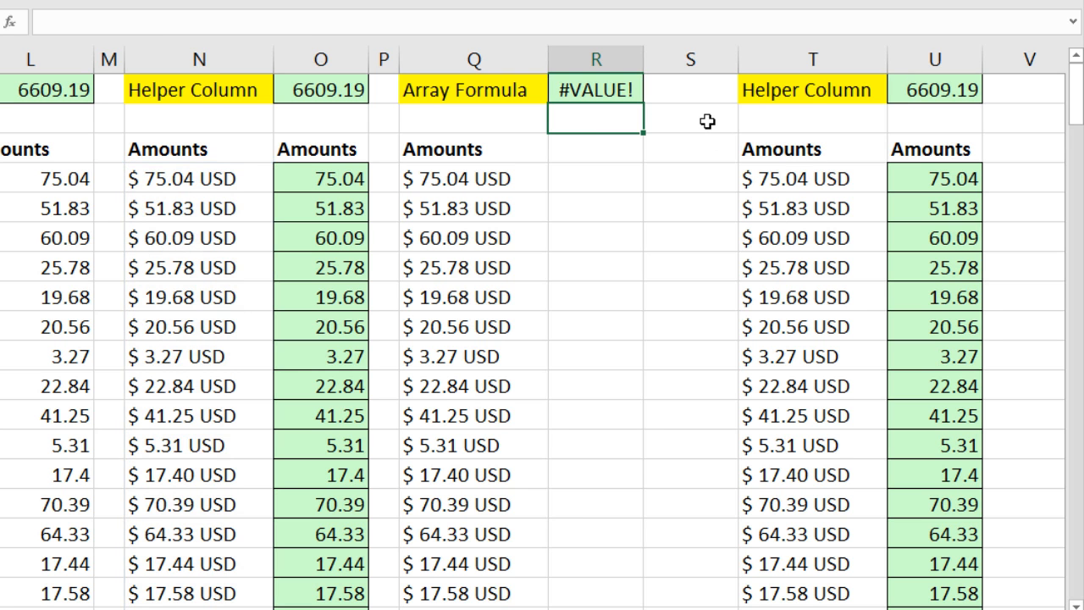
Enter =SUM(SUBSTITUTE(N4:N154,"USD","")+0) with Ctrl+Shift+Enter, then start rewriting it as SUMPRODUCT
type("=SUM(SUBSTITUTE(N4:N154,\"USD\",\"\")+0)")
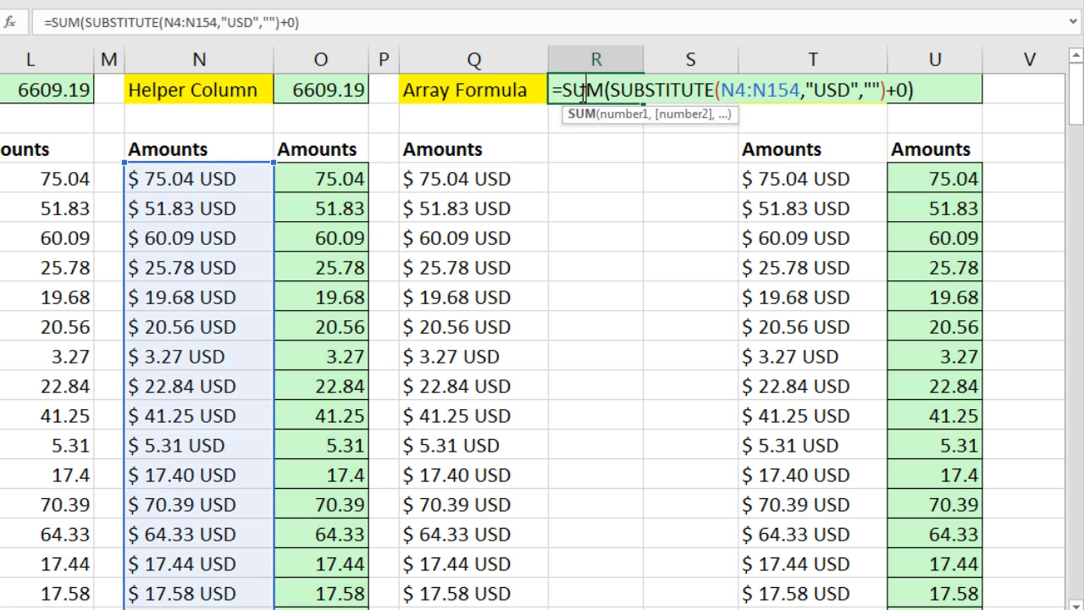
mouse_move(582, 115)
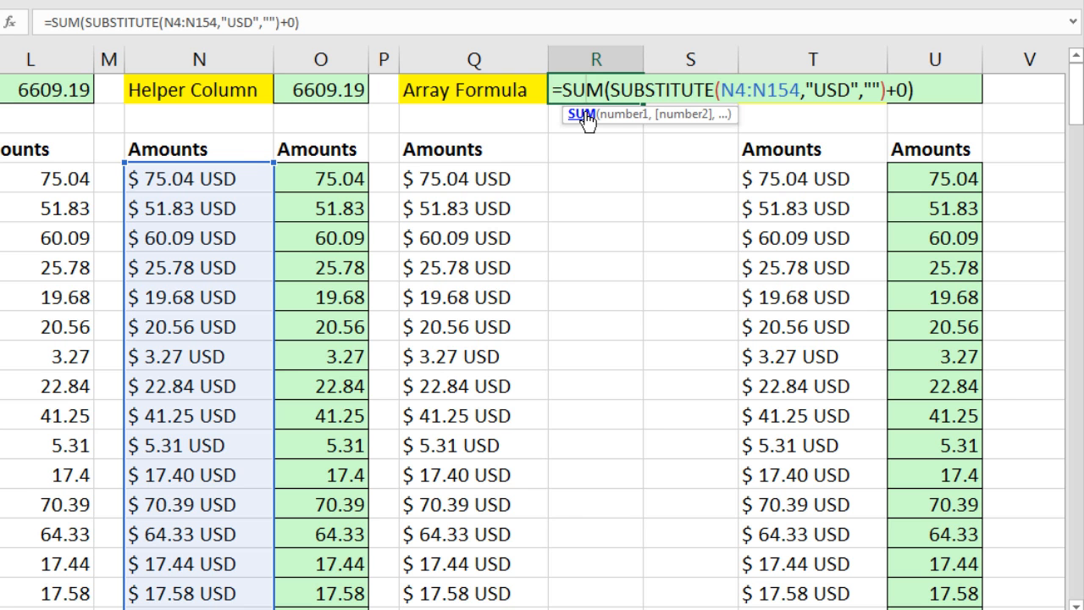
key("ctrl+shift+enter")
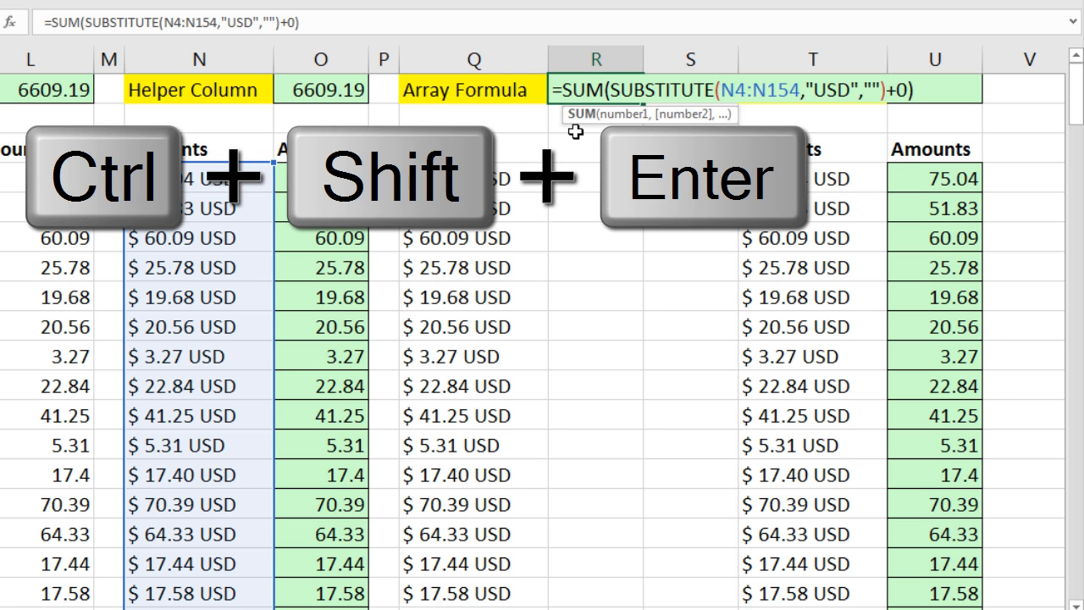
key("ctrl+shift+enter")
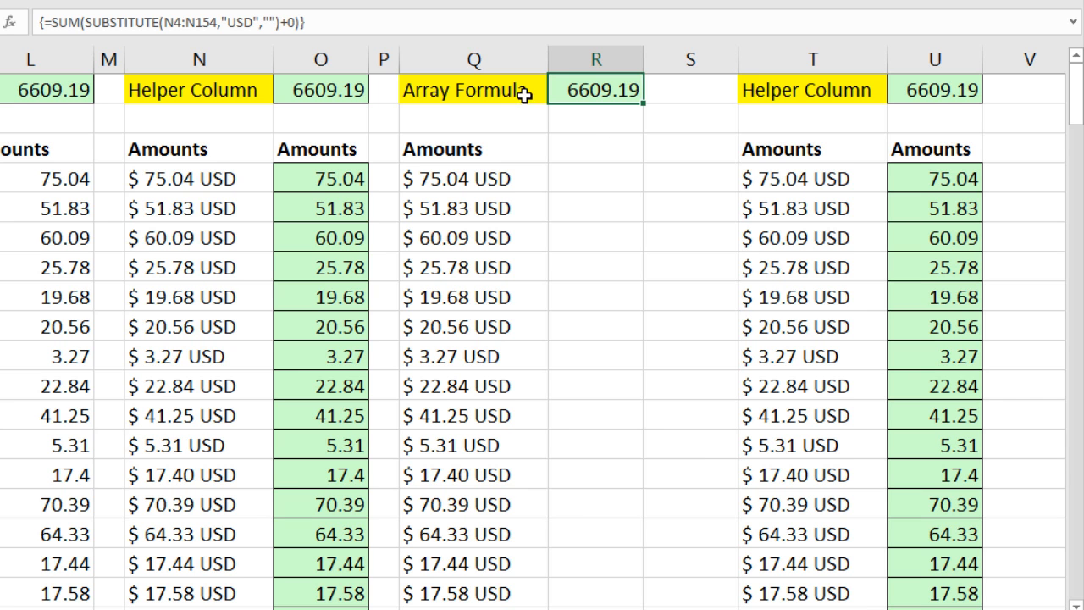
mouse_move(20, 42)
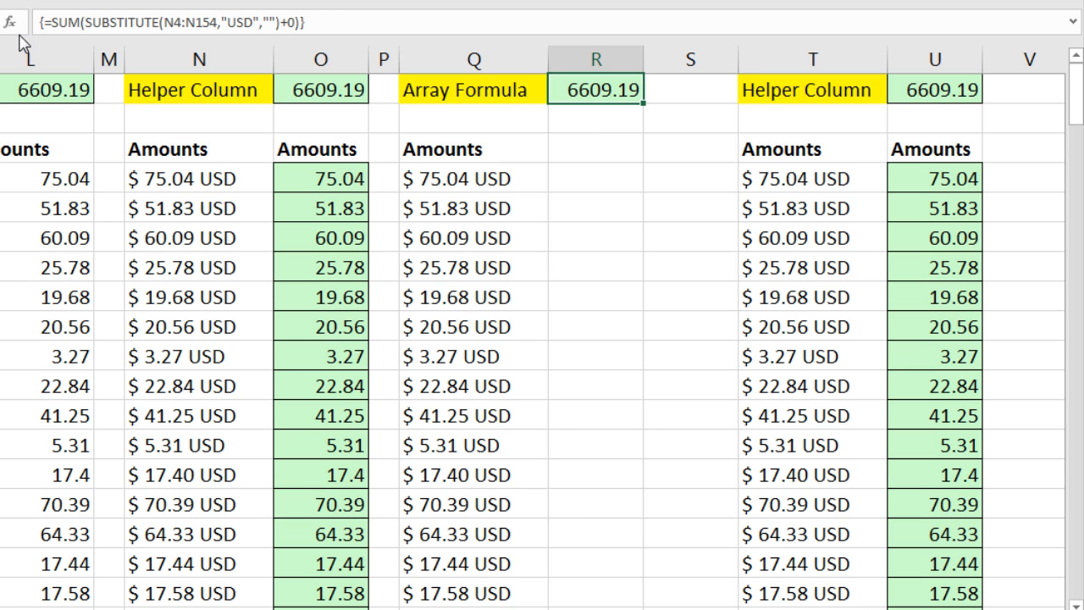
mouse_move(347, 20)
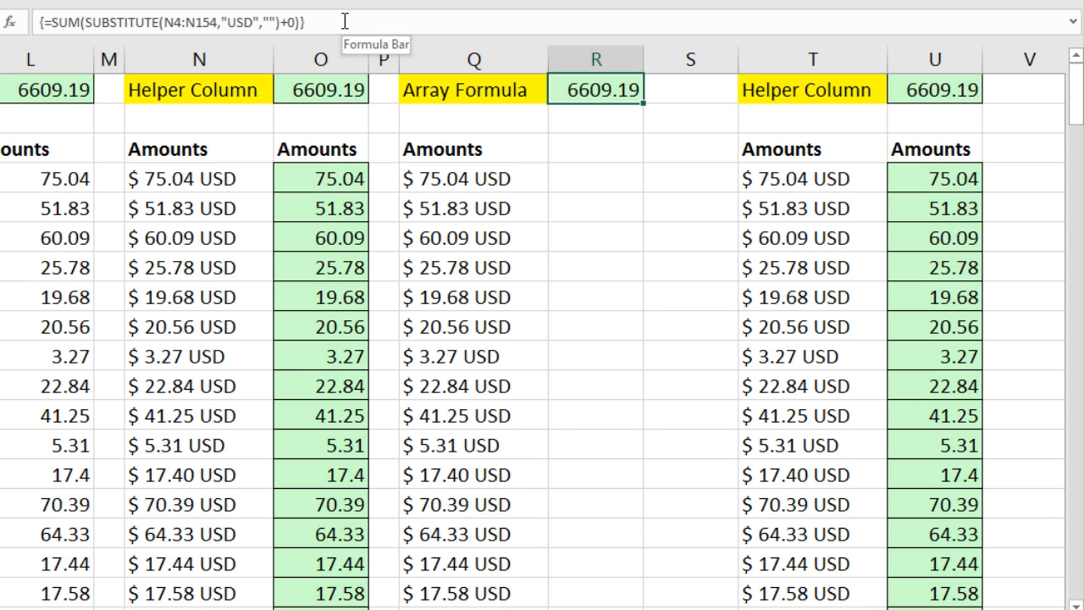
key("F2")
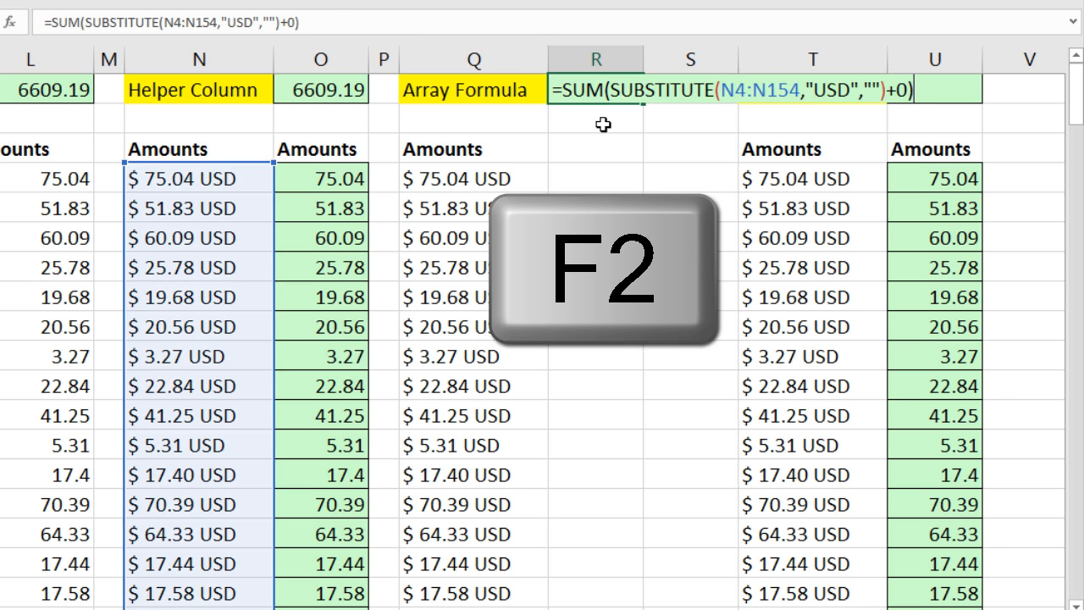
key("F2")
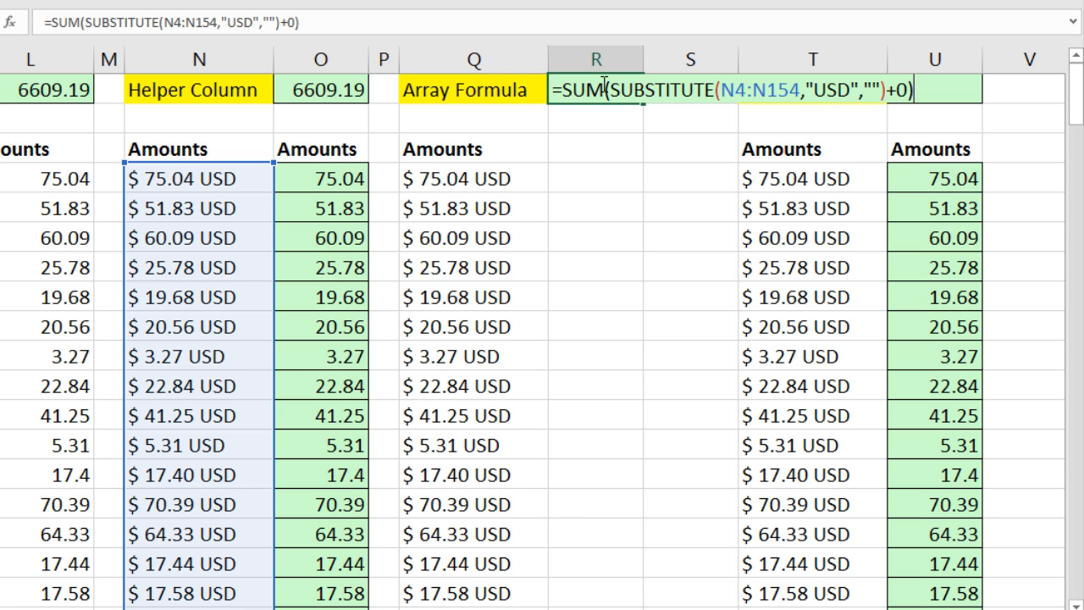
type("p")
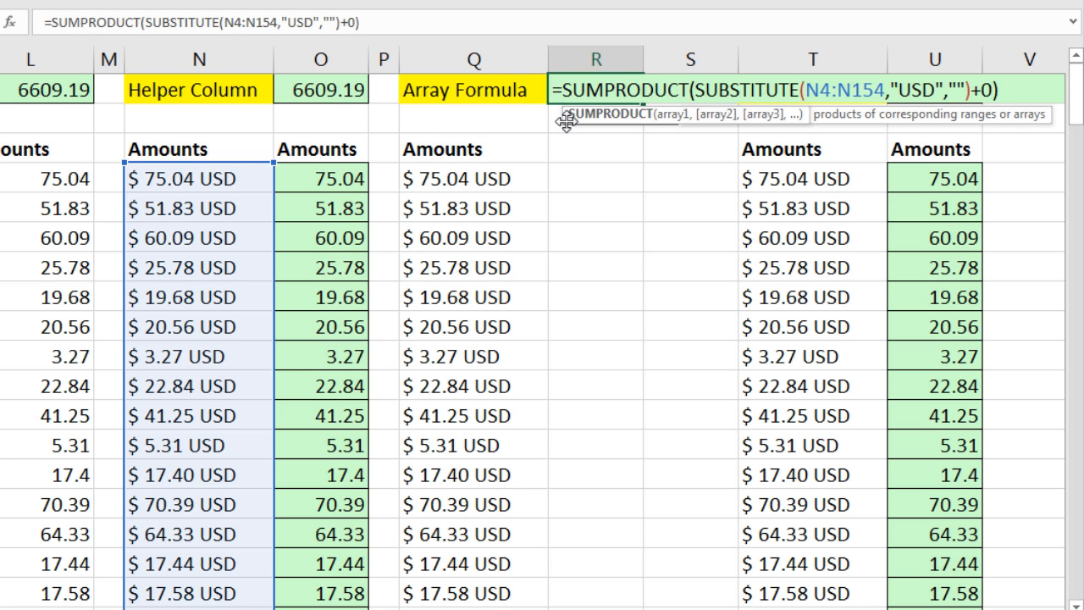
mouse_move(674, 163)
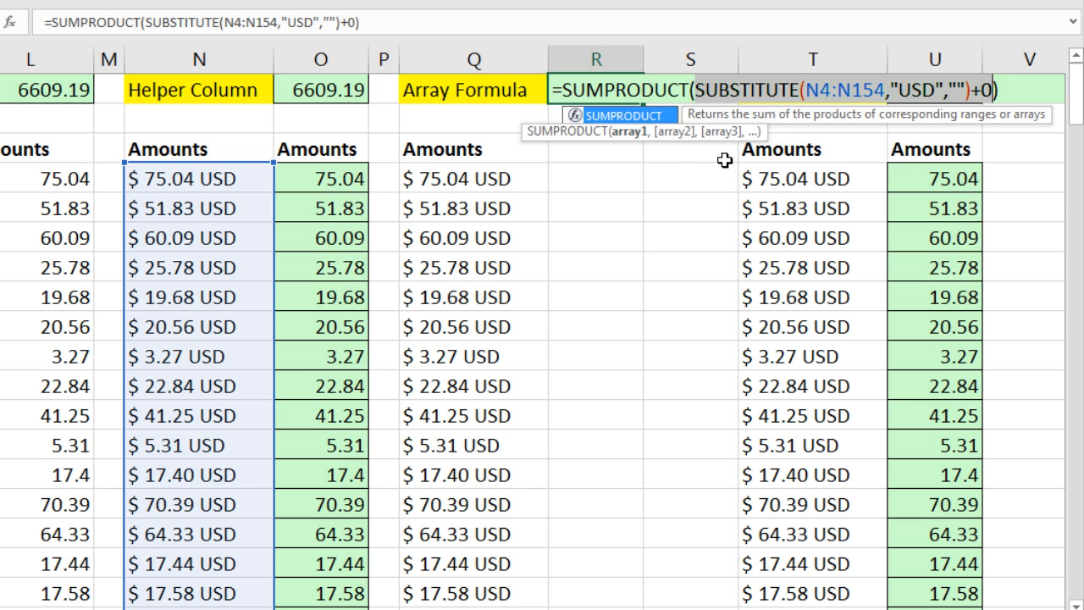
mouse_move(718, 161)
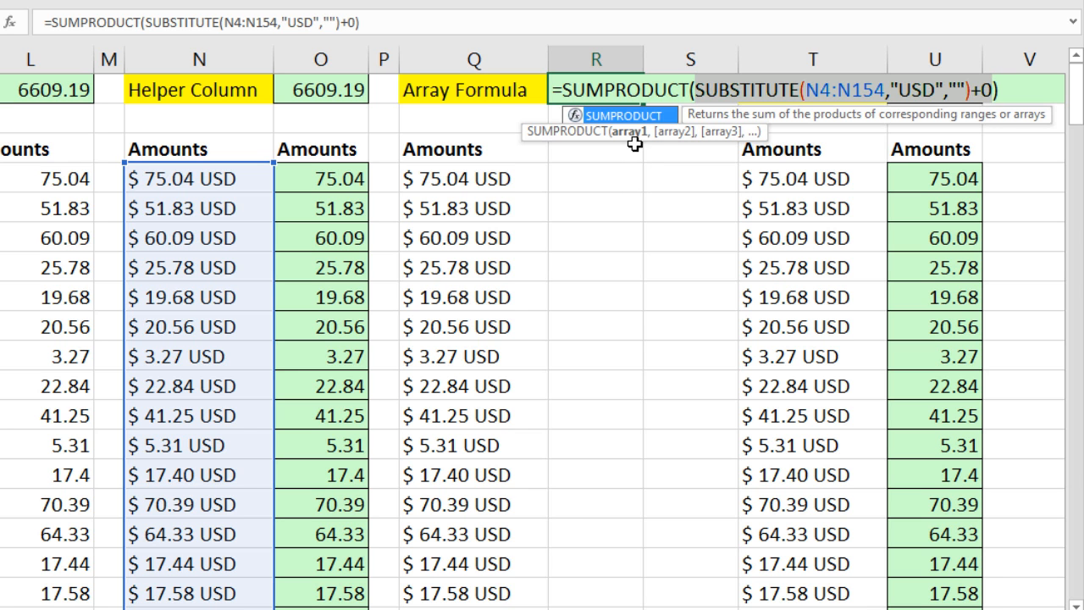
mouse_move(627, 143)
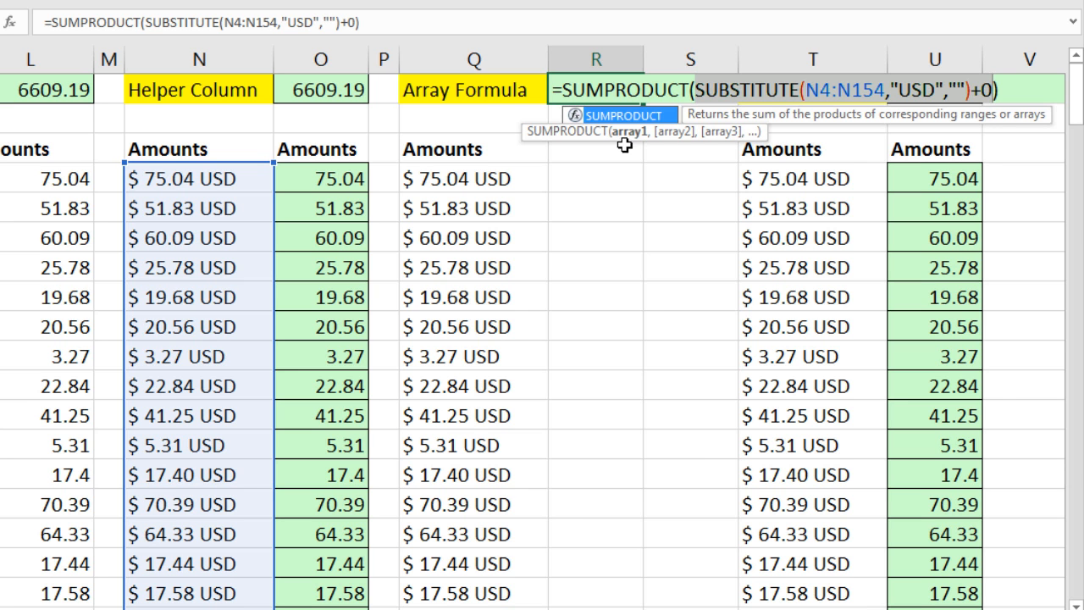
mouse_move(629, 134)
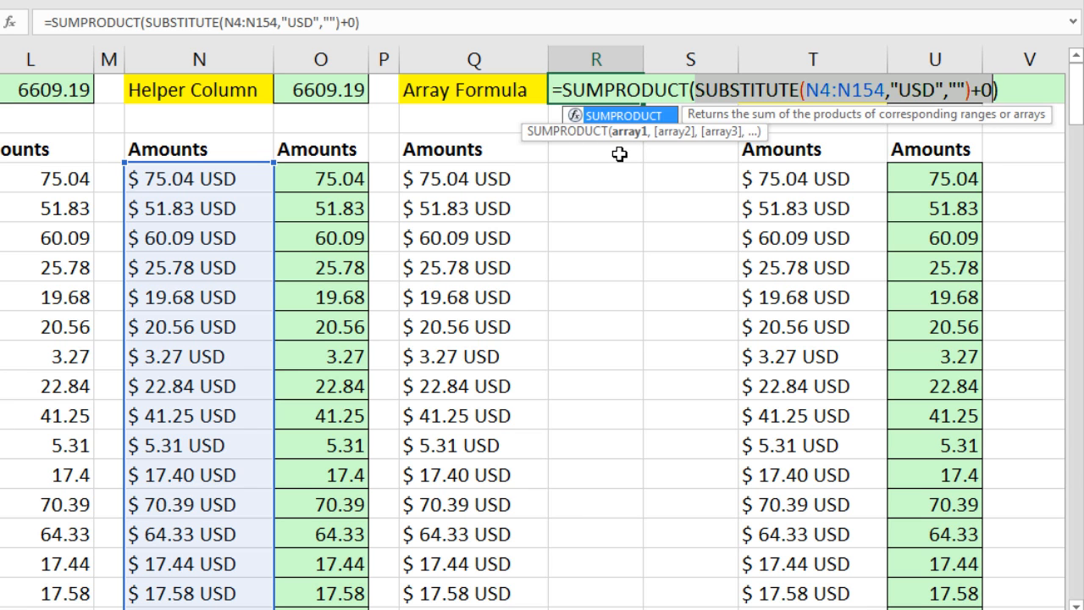
mouse_move(688, 153)
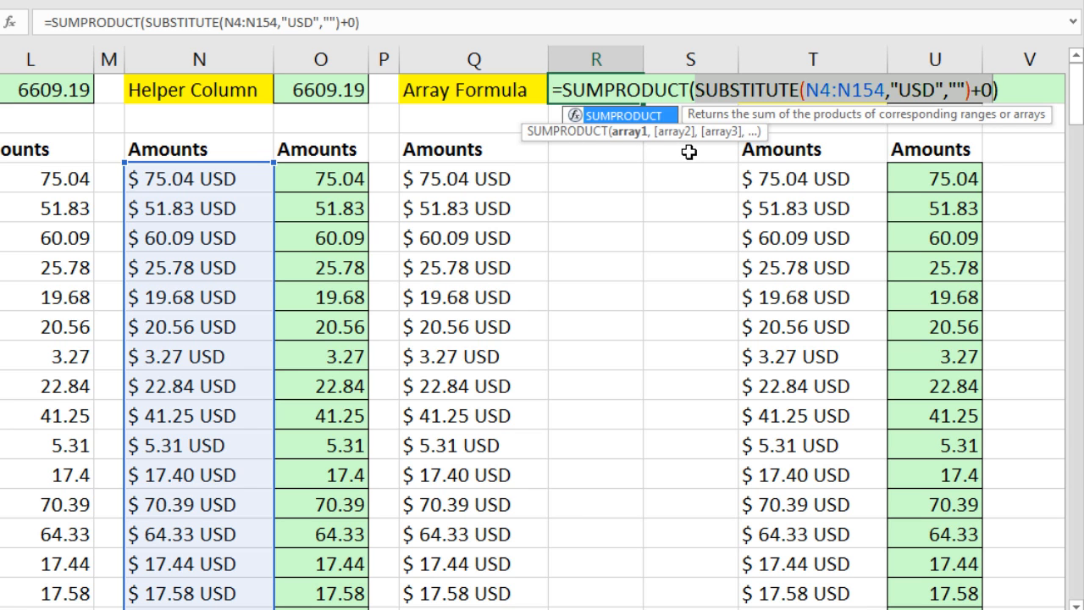
mouse_move(545, 146)
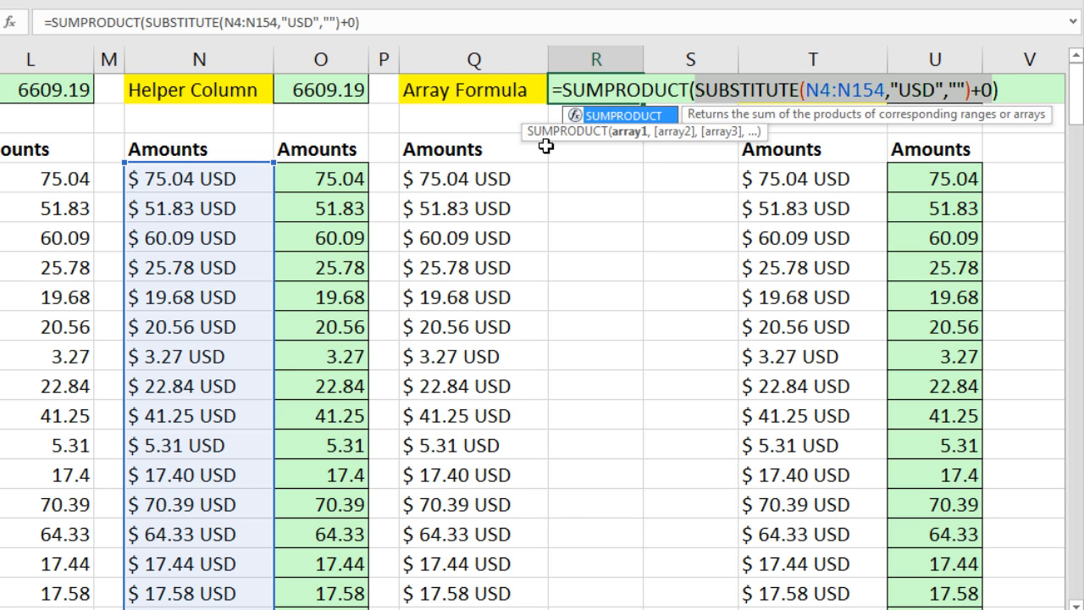
mouse_move(718, 305)
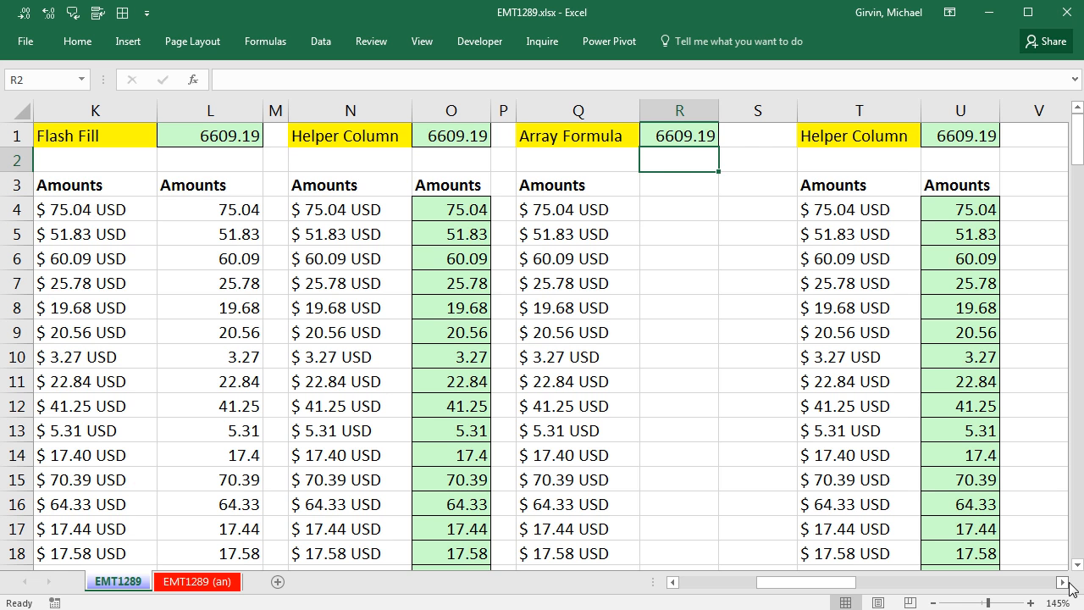
scroll("left", 3)
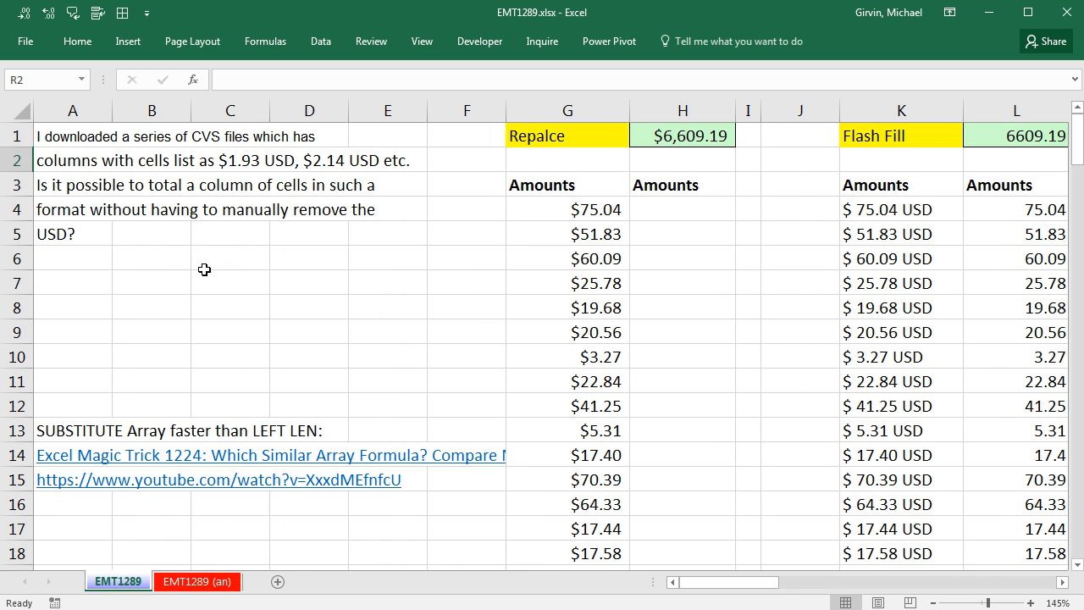
mouse_move(274, 413)
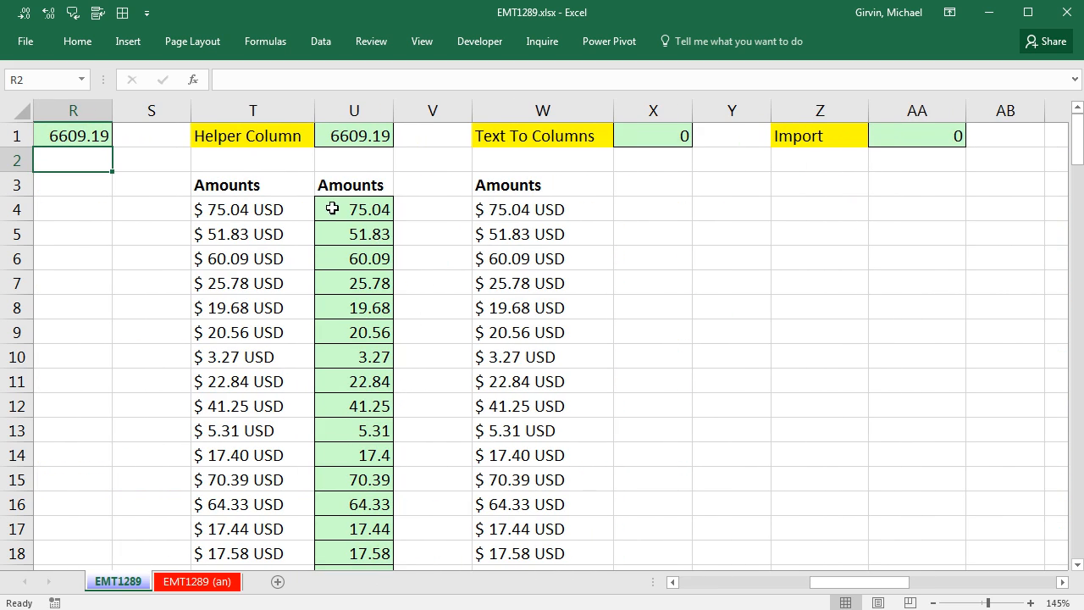
type("=LEFT(T4,LEN(T4)-4)+0")
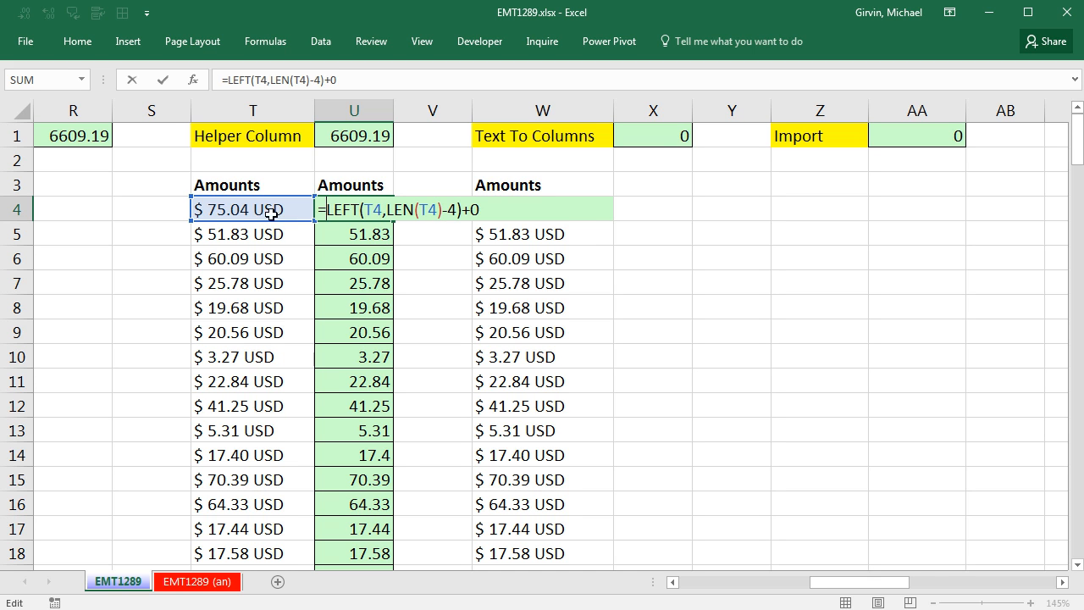
mouse_move(267, 222)
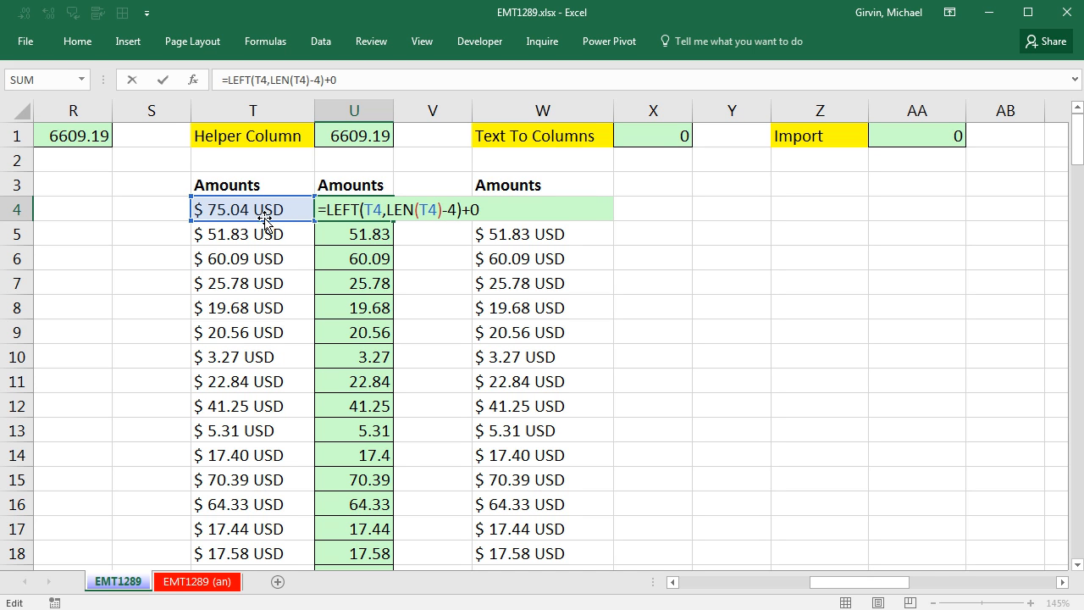
mouse_move(414, 220)
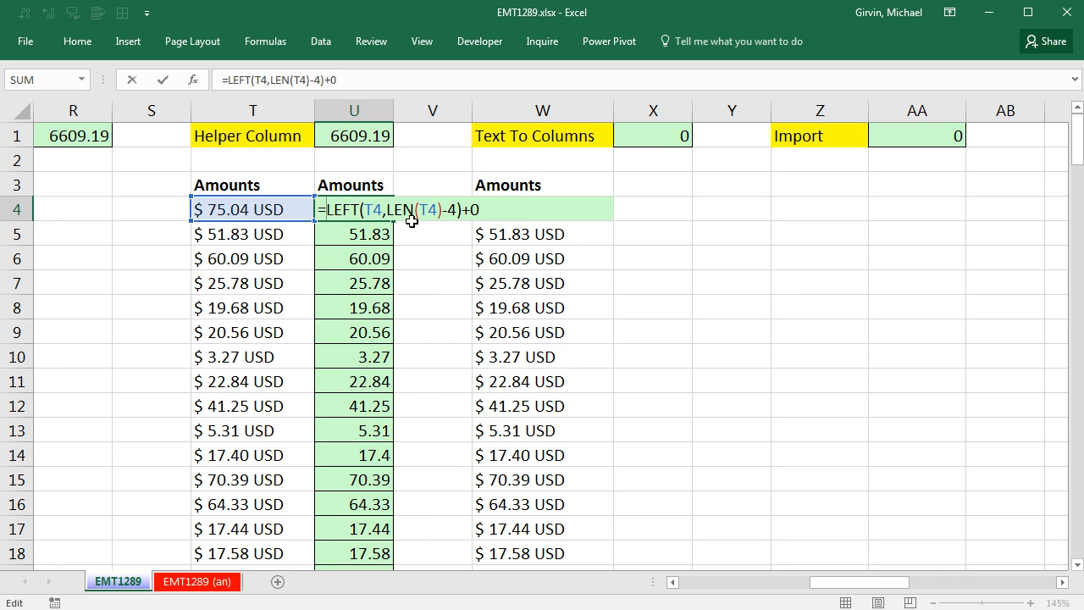
mouse_move(386, 228)
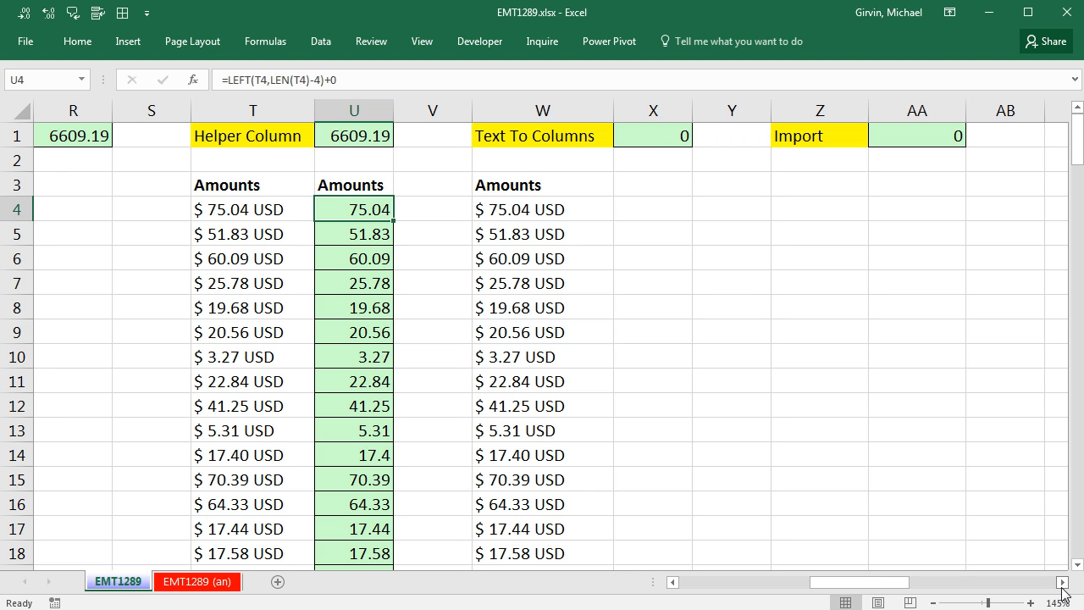
mouse_move(590, 139)
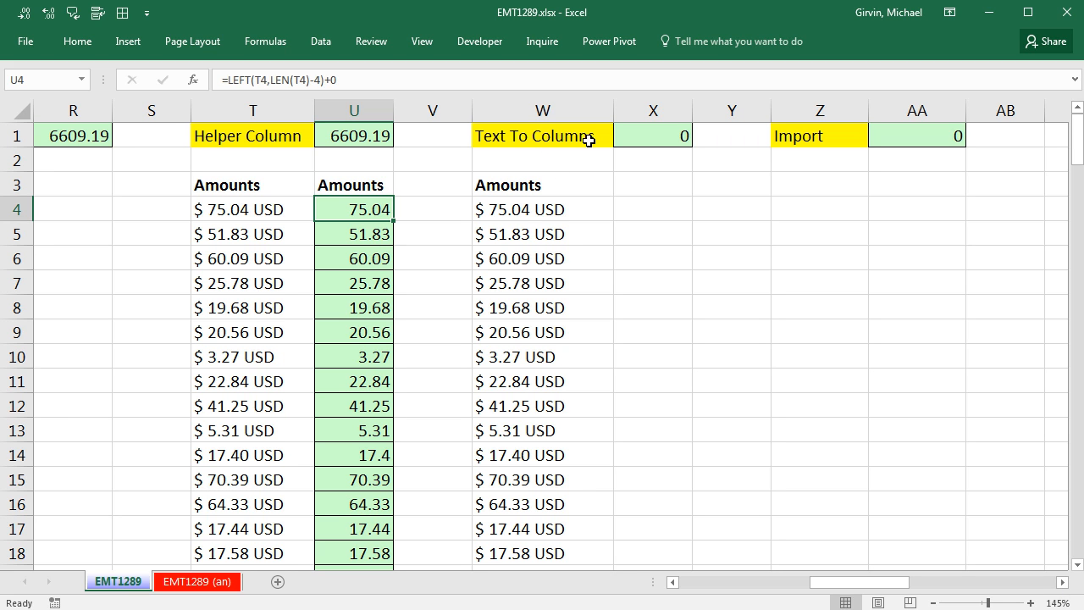
left_click(542, 210)
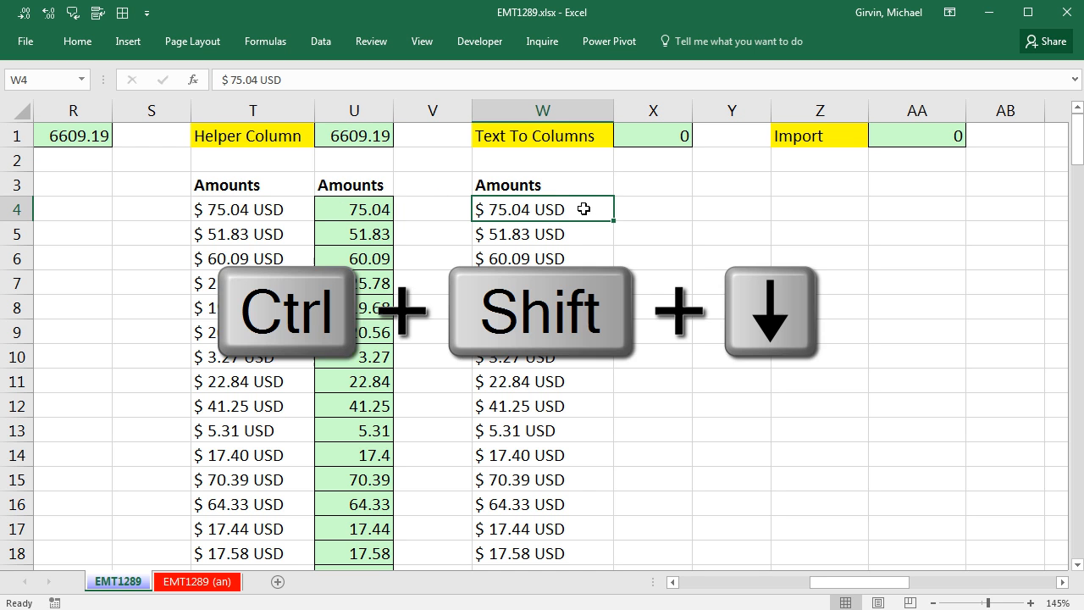
Run Text to Columns on the selected amounts as Delimited and advance to the separators step
key("ctrl+shift+down")
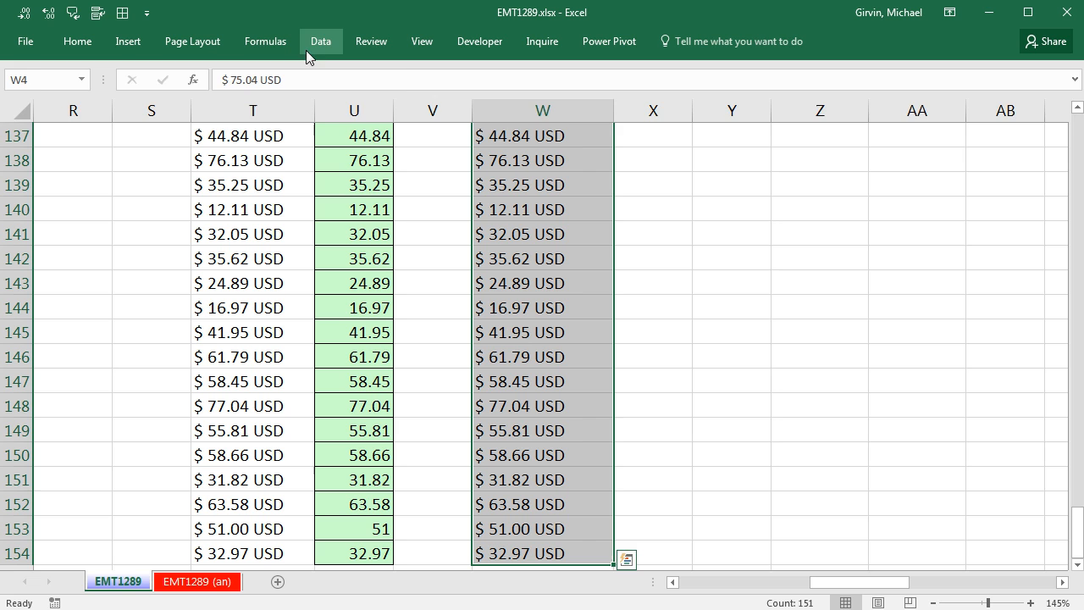
left_click(320, 41)
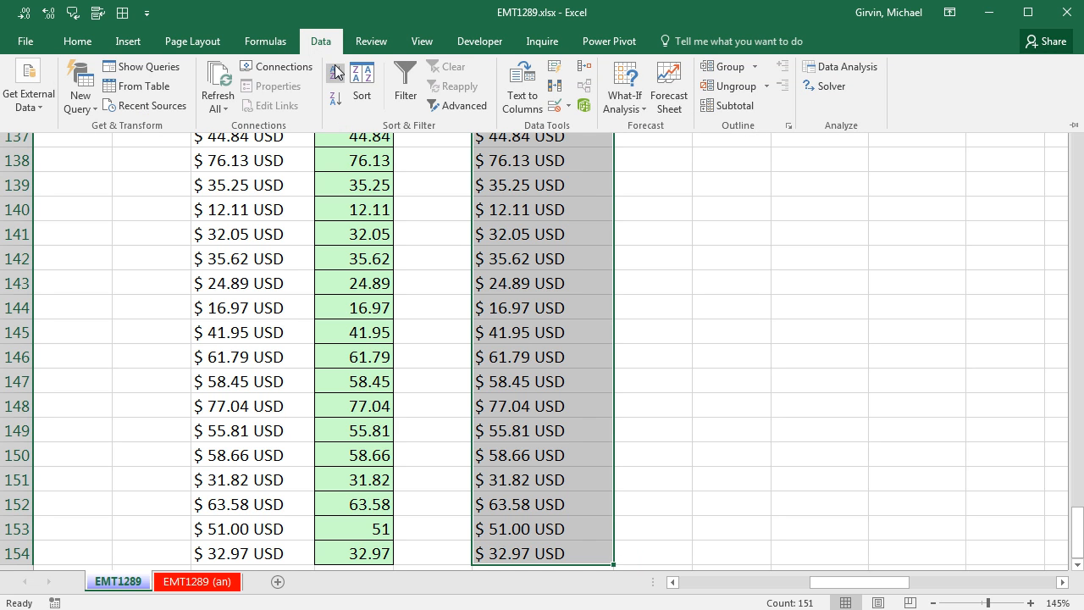
mouse_move(522, 88)
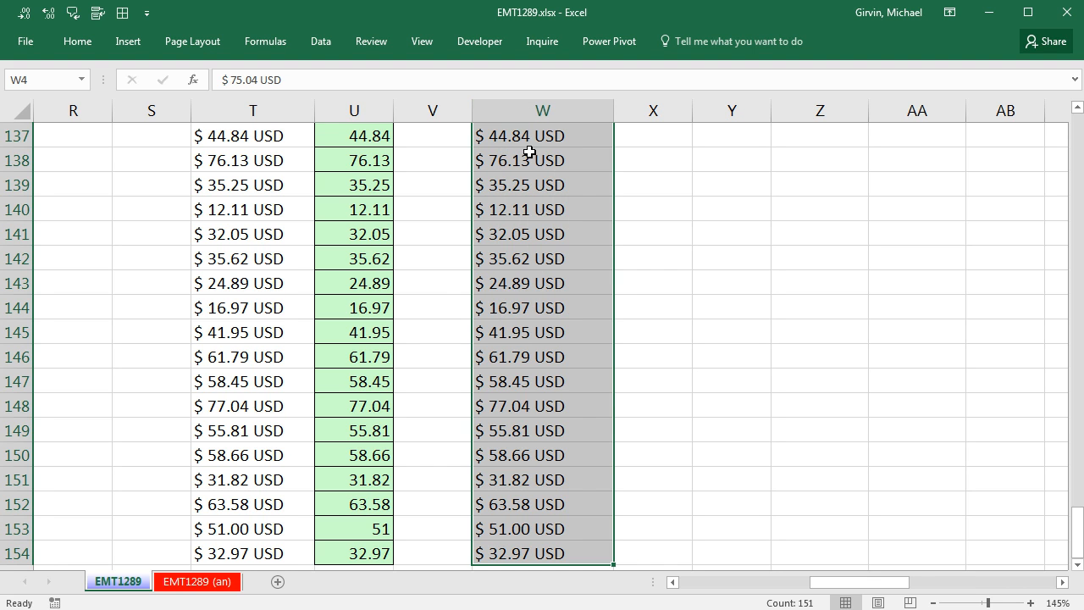
left_click(320, 41)
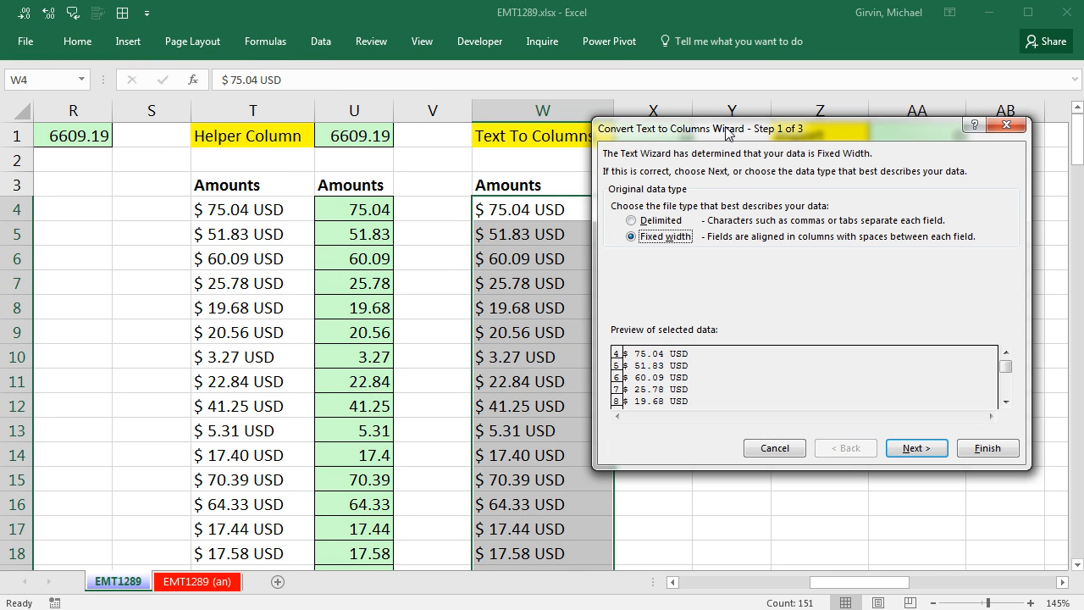
mouse_move(511, 200)
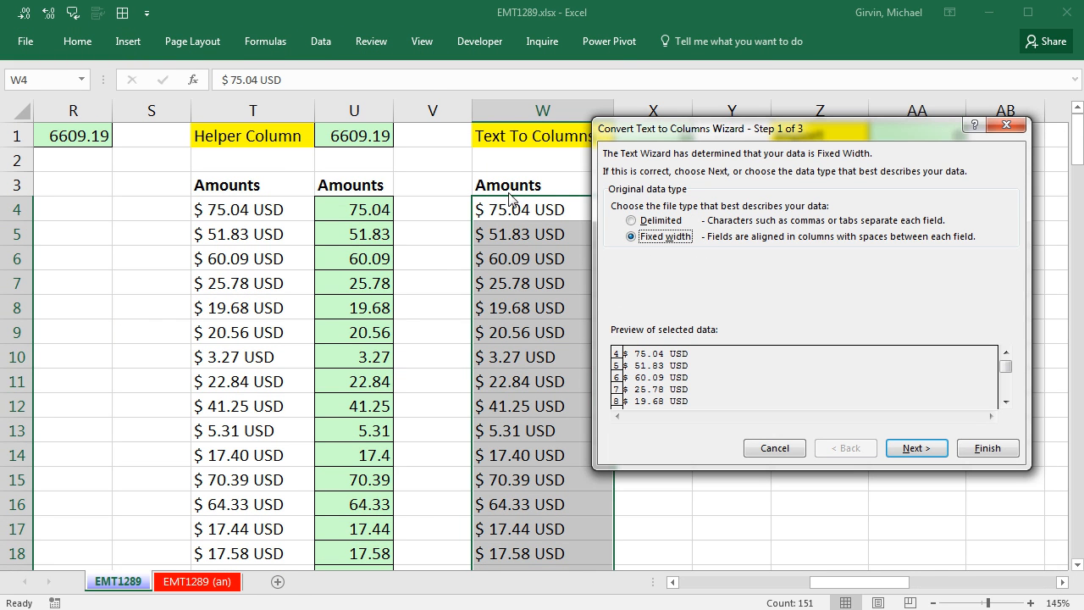
mouse_move(498, 377)
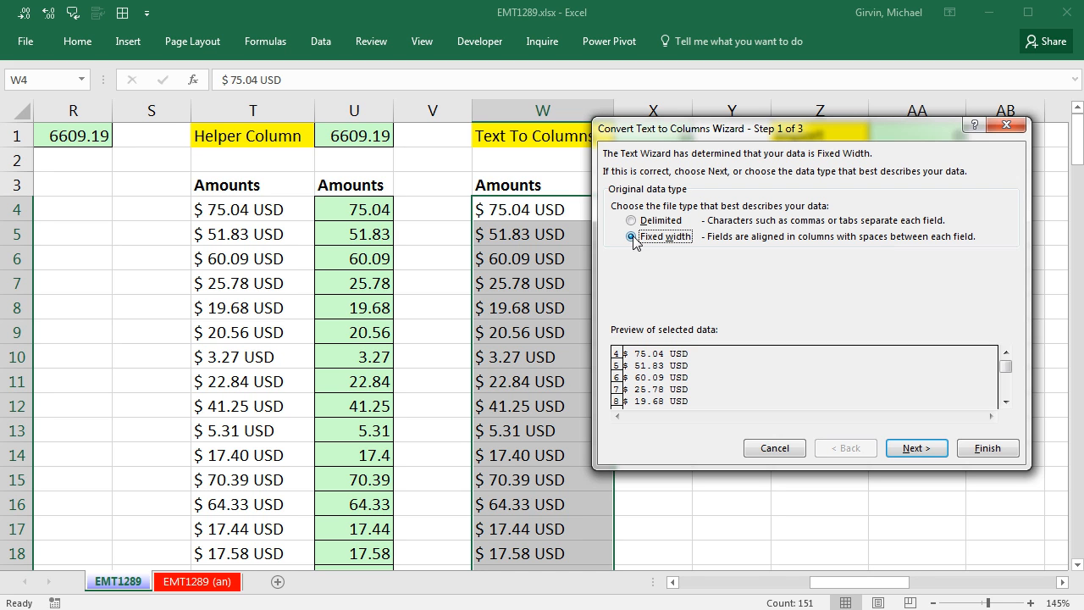
left_click(630, 221)
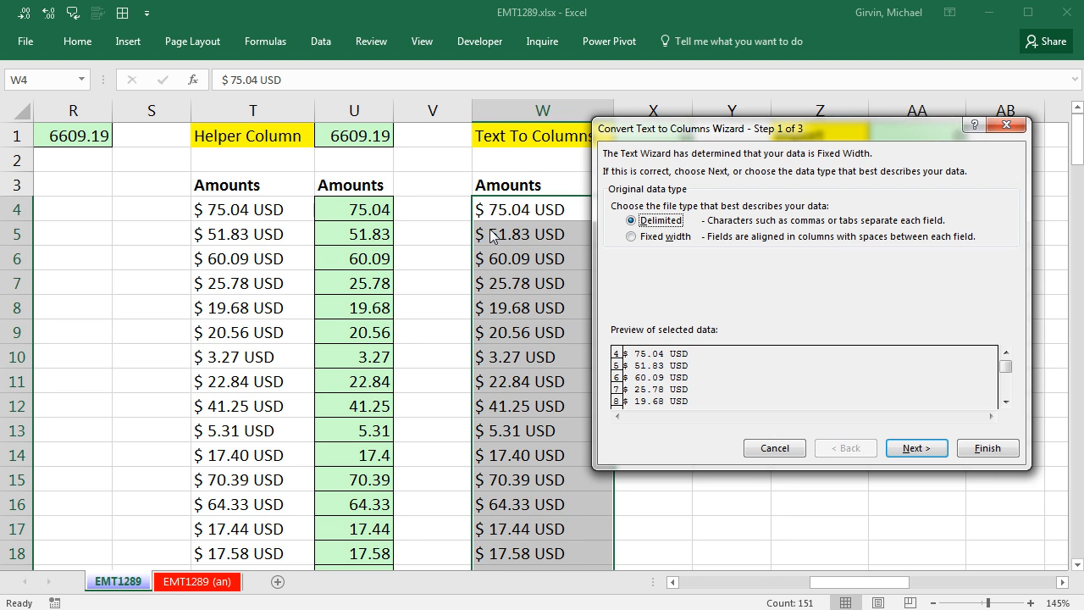
mouse_move(527, 248)
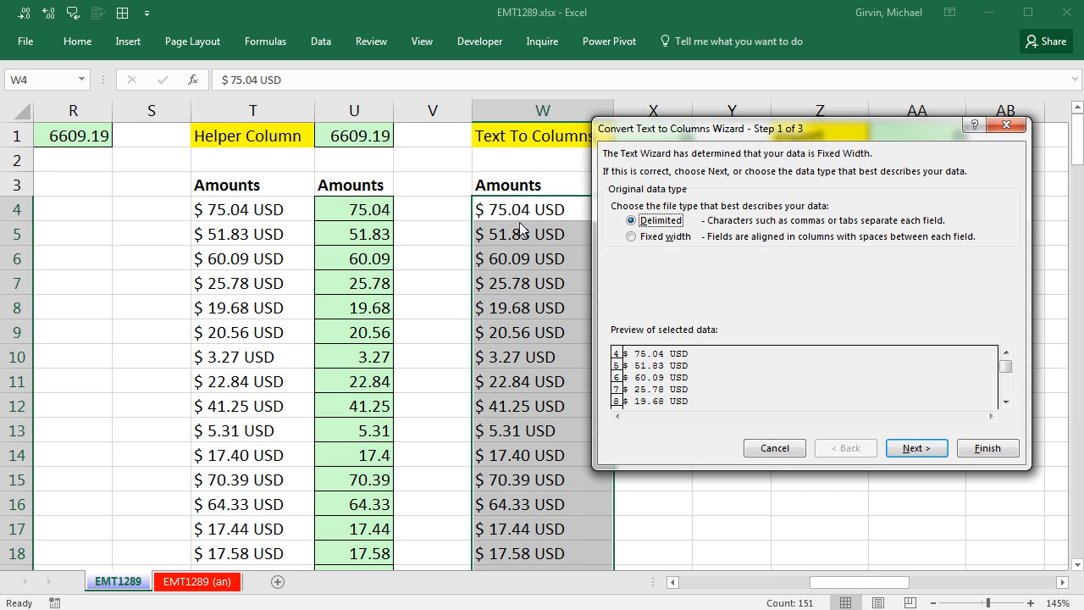
left_click(917, 447)
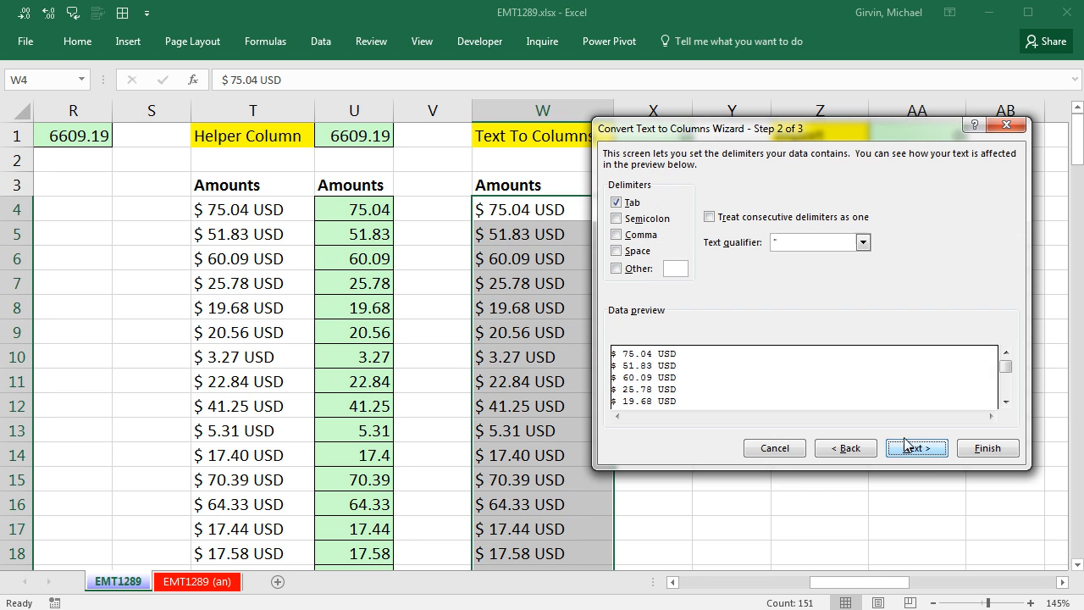
Split the amounts at spaces instead of tabs and move to the column format step
left_click(616, 251)
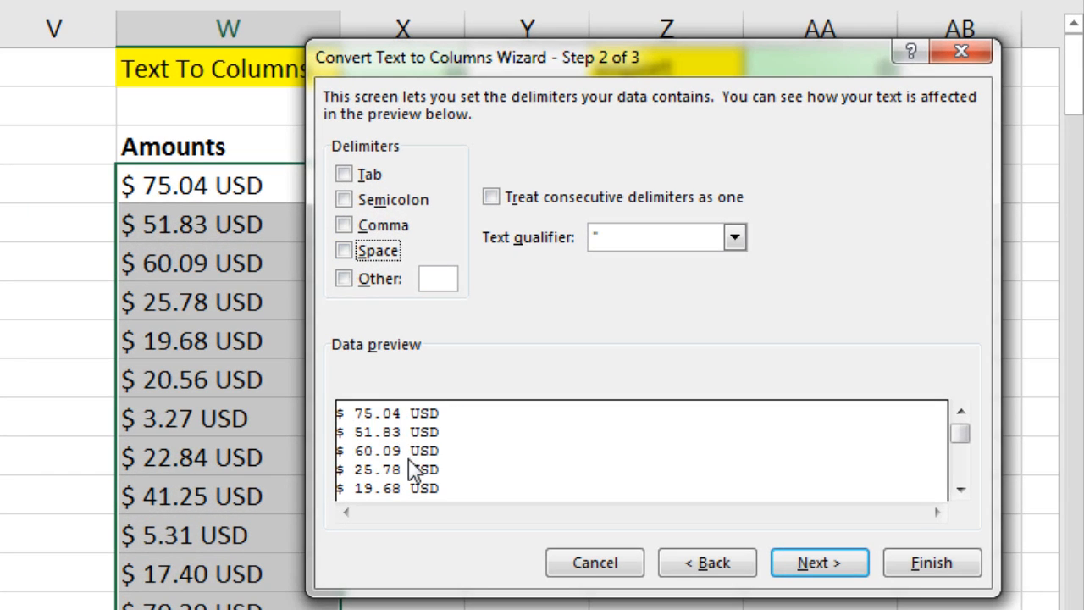
left_click(344, 251)
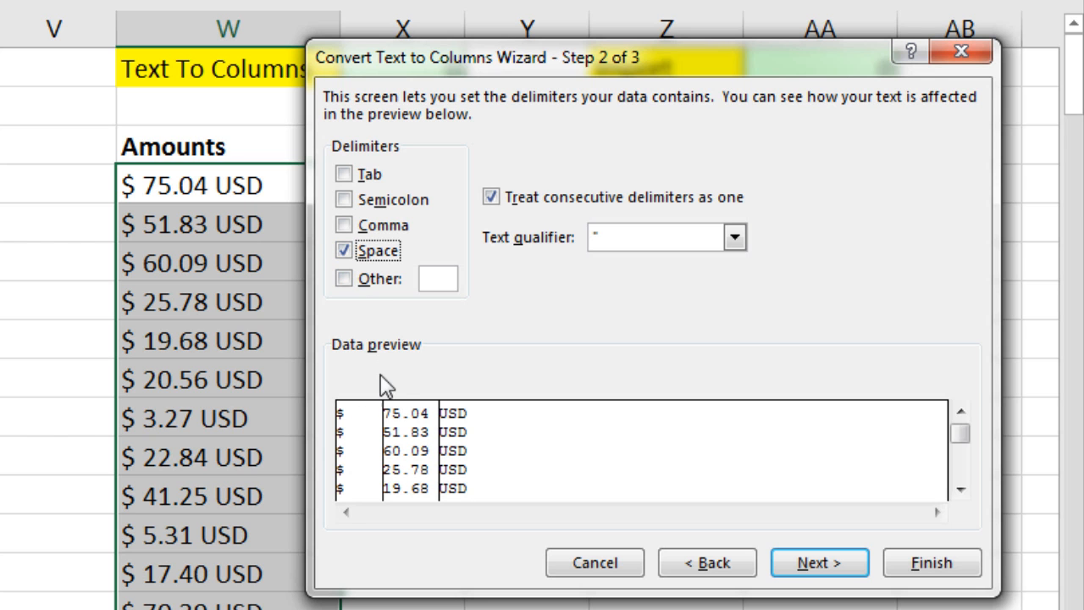
left_click(818, 563)
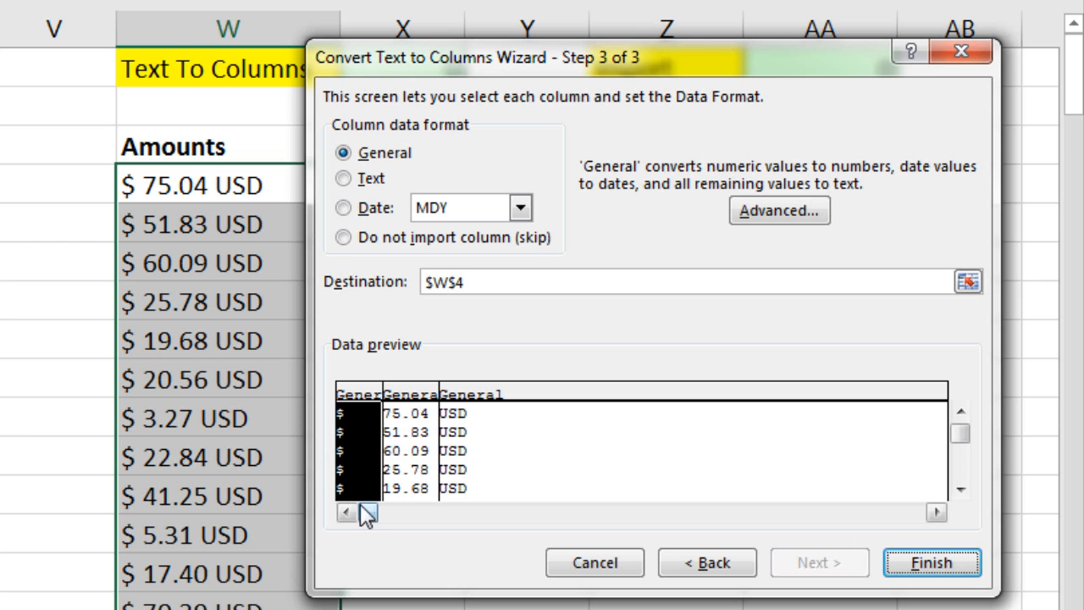
Mark the $ and USD pieces as Do not import and finish the split into column X
left_click(342, 237)
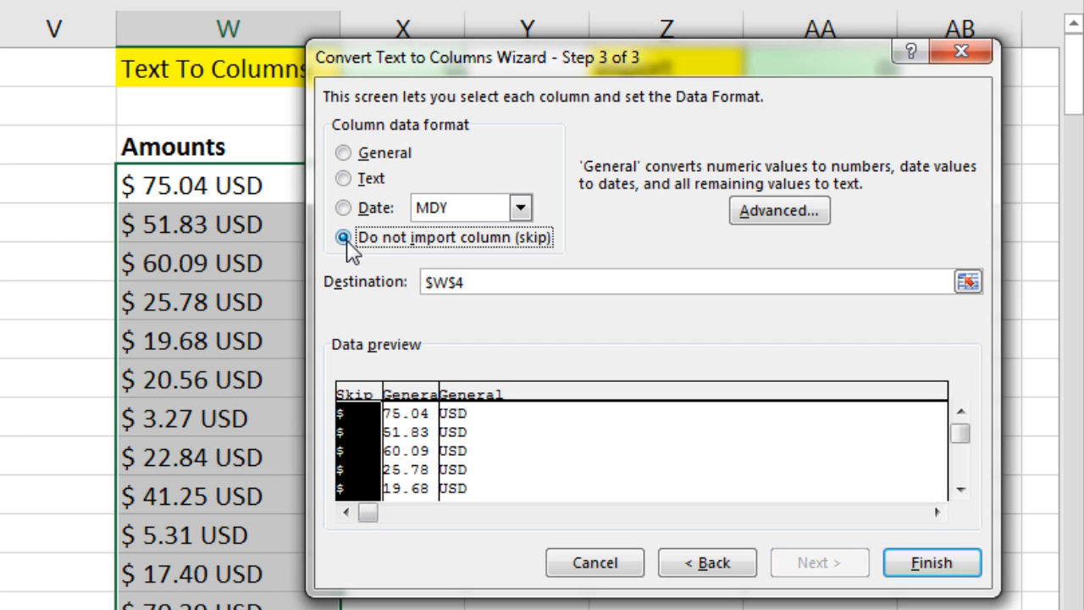
left_click(342, 237)
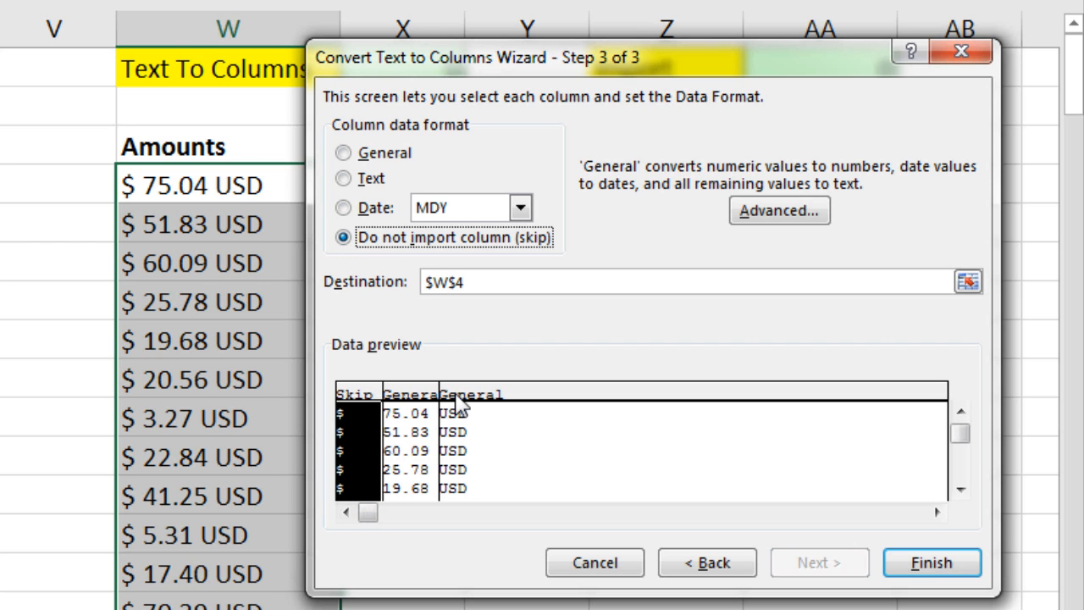
left_click(344, 152)
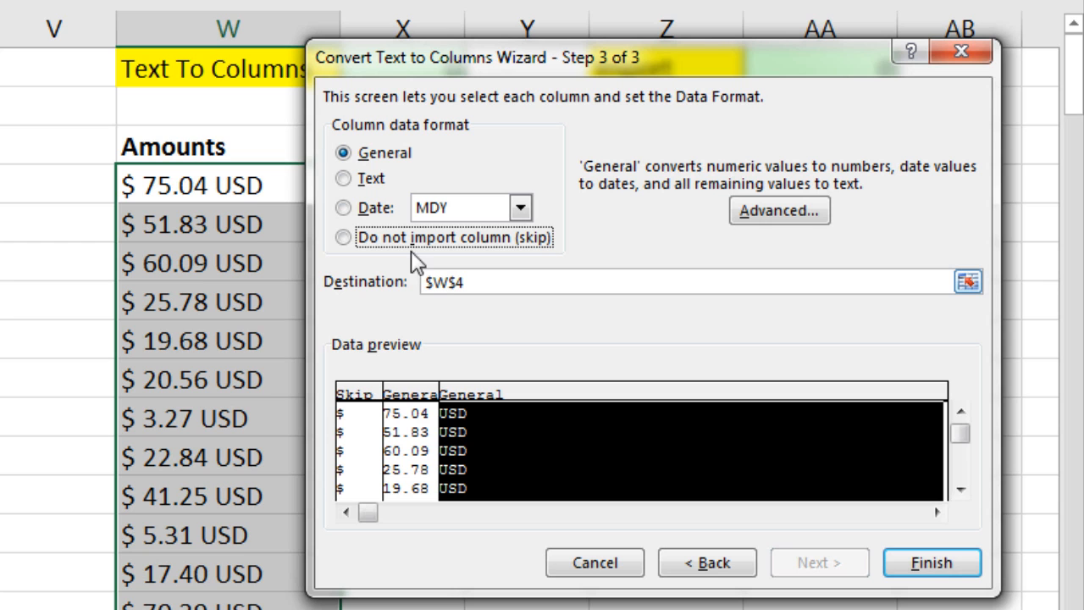
left_click(344, 237)
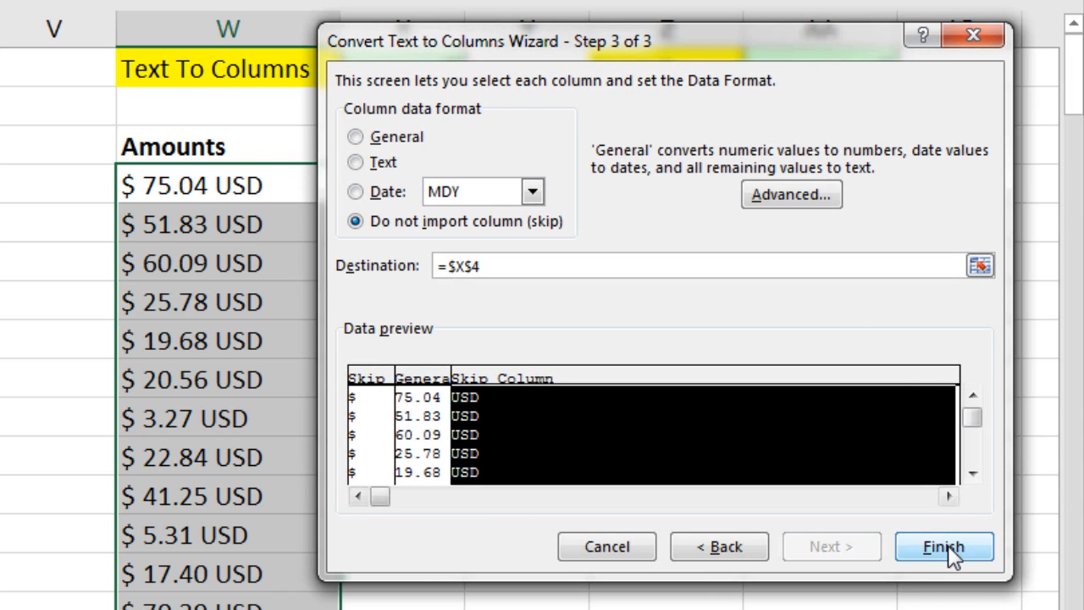
left_click(944, 546)
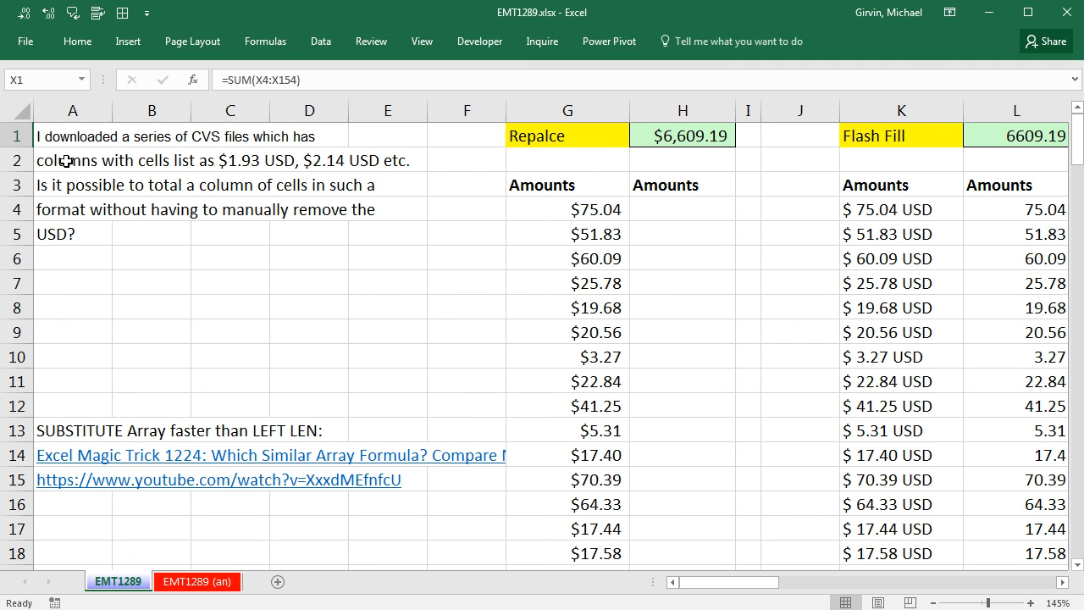
mouse_move(293, 151)
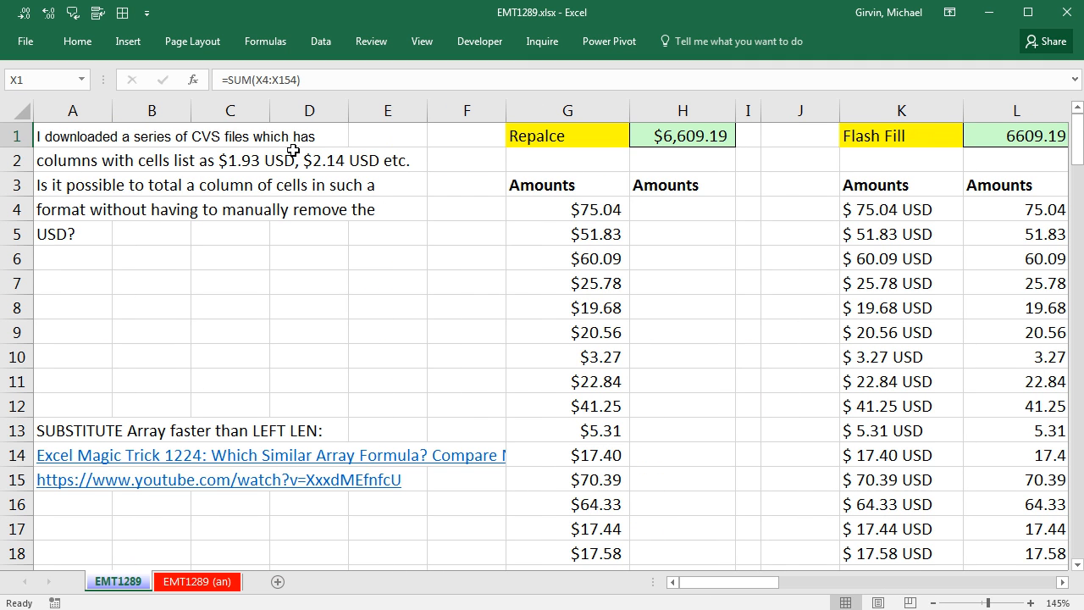
mouse_move(285, 206)
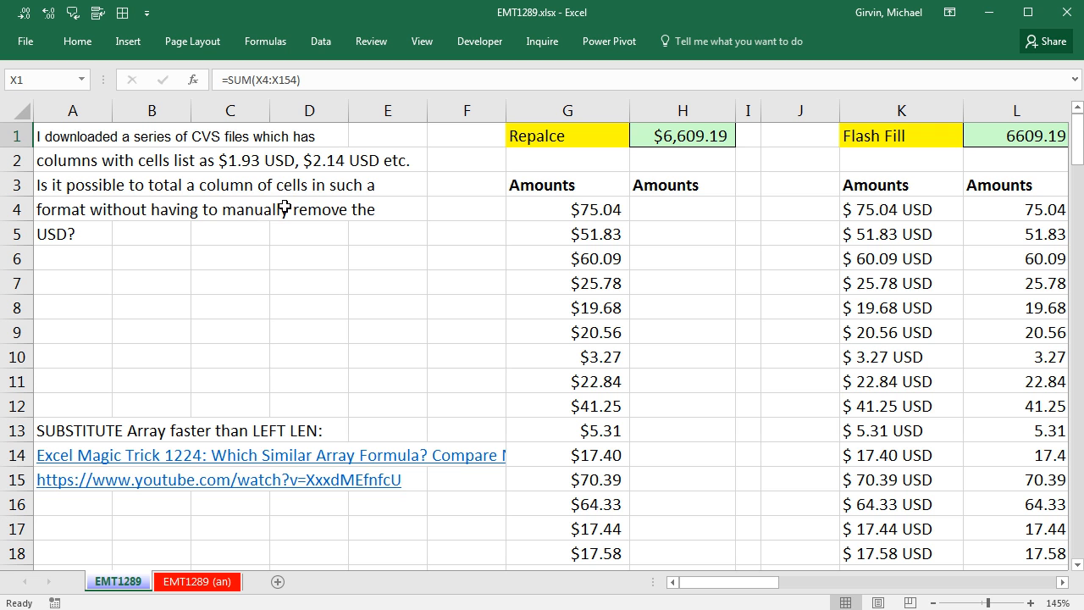
mouse_move(831, 600)
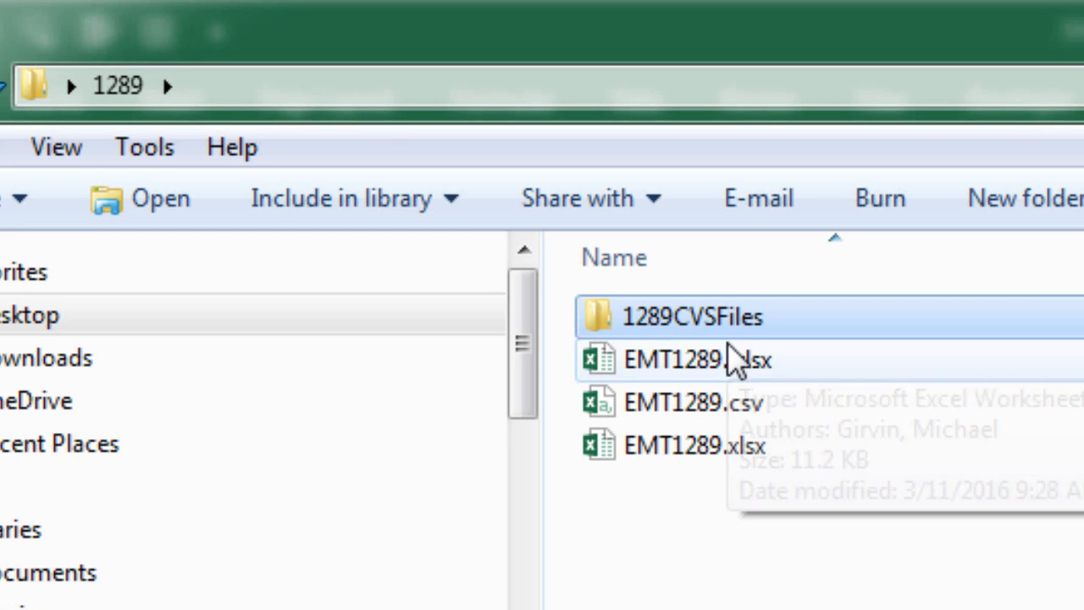
Open the 1289CVSFiles folder and USDFile01.csv to see its raw "$ 75.04 USD" amounts
double_click(691, 316)
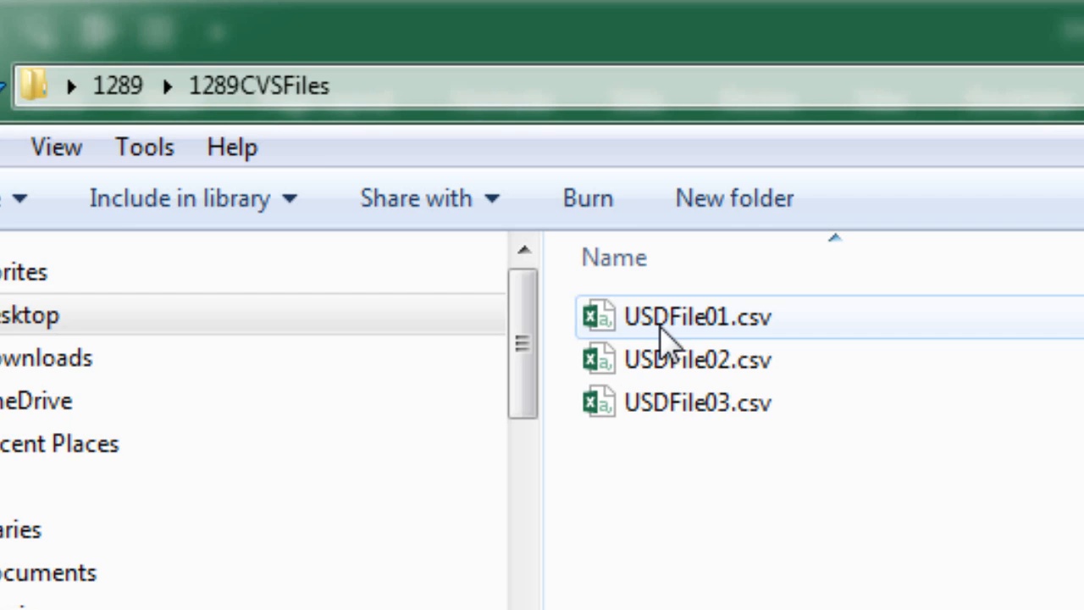
double_click(695, 317)
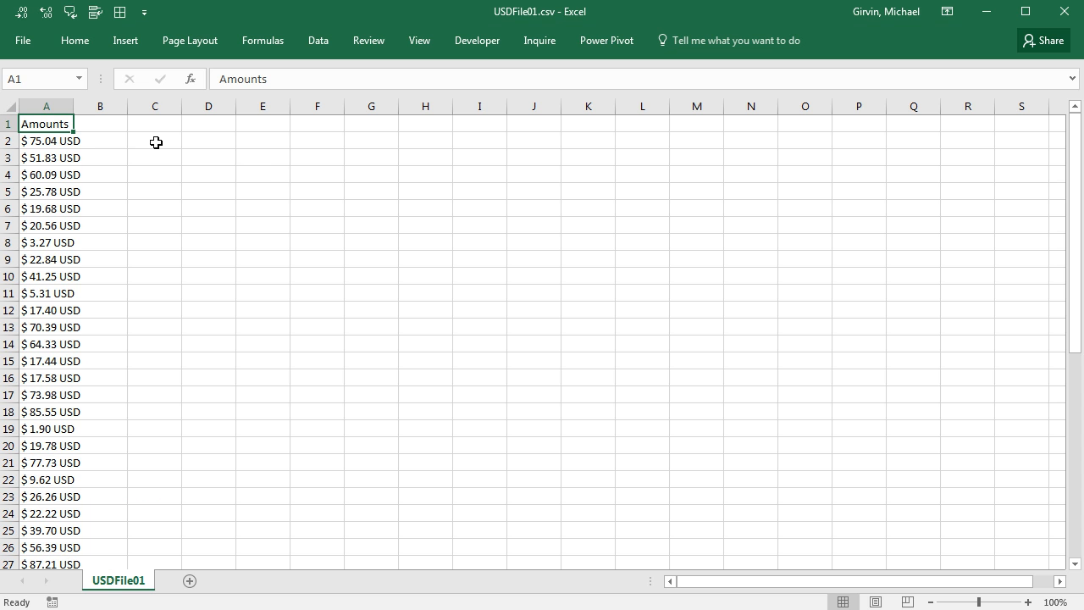
mouse_move(549, 27)
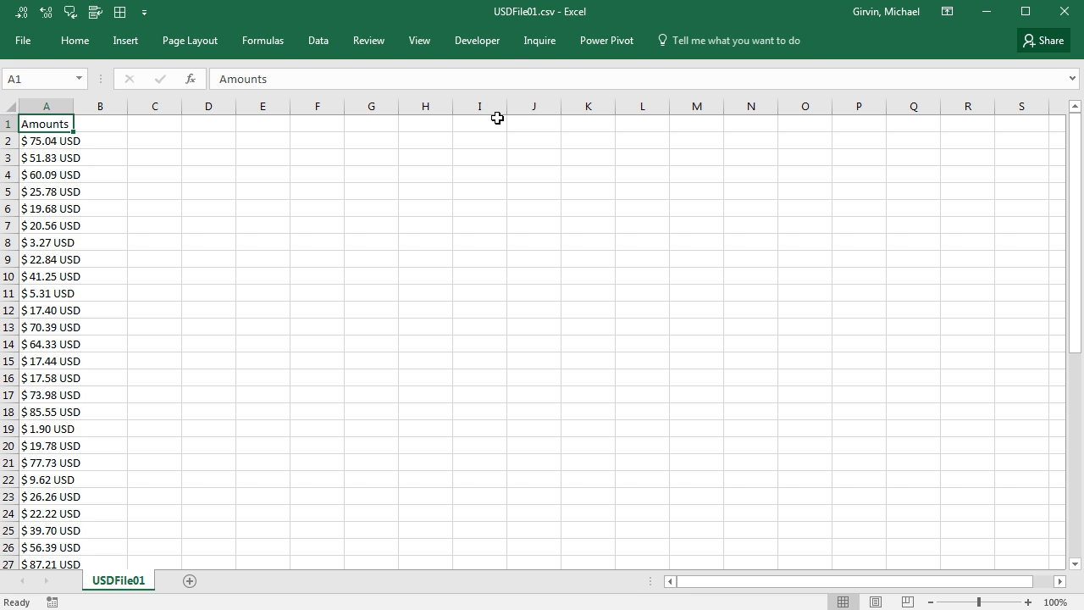
mouse_move(525, 32)
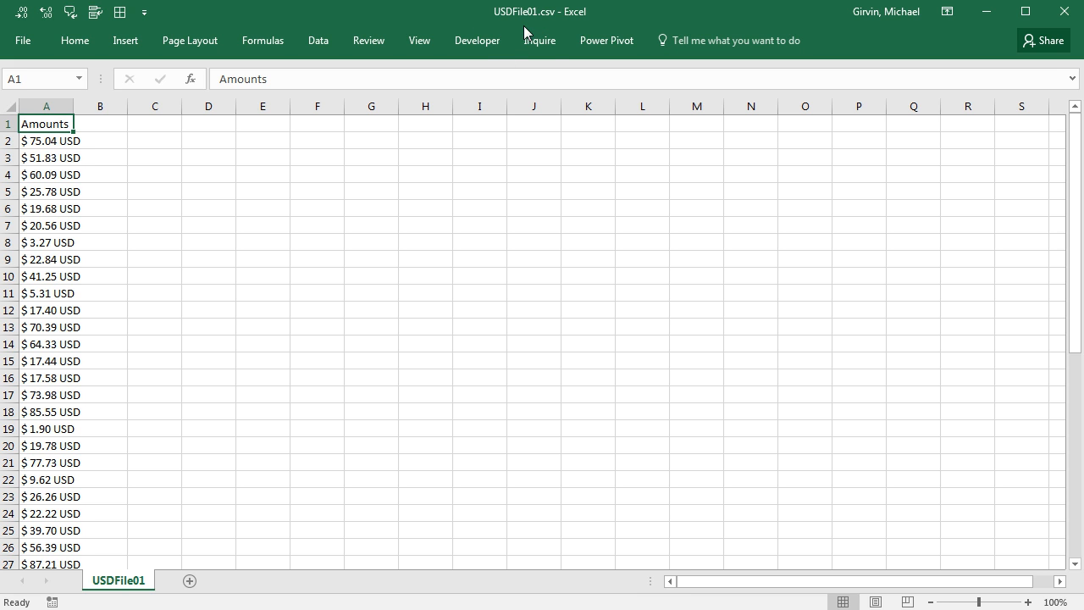
mouse_move(556, 34)
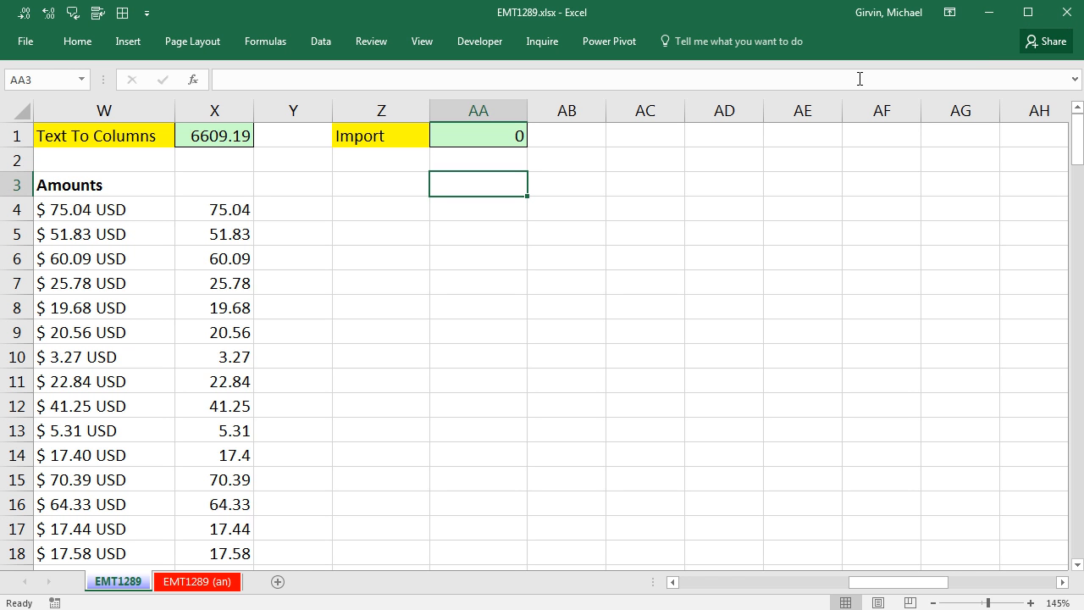
mouse_move(490, 207)
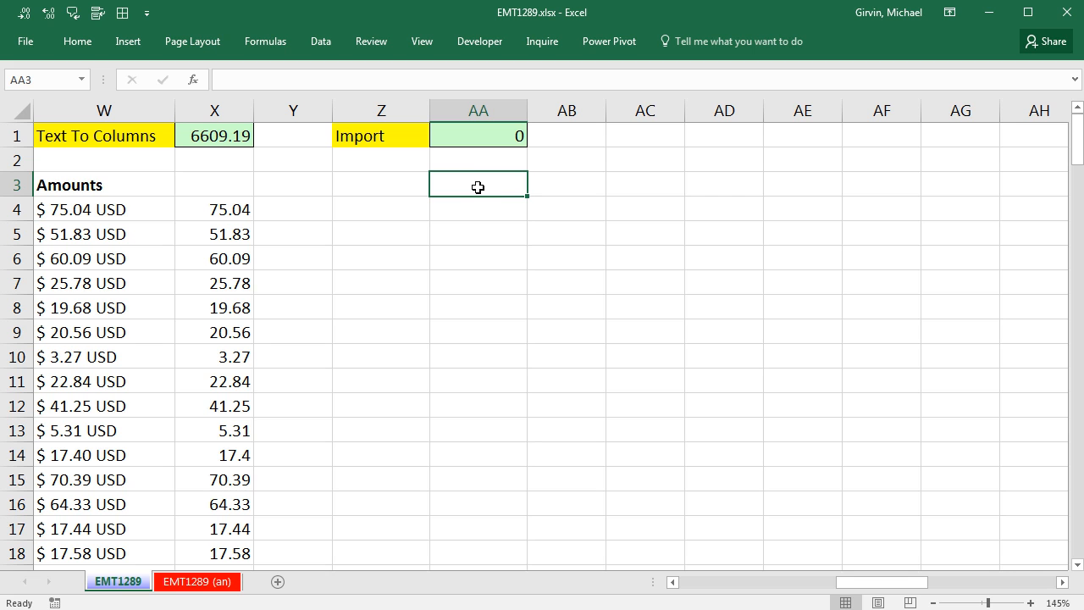
mouse_move(481, 240)
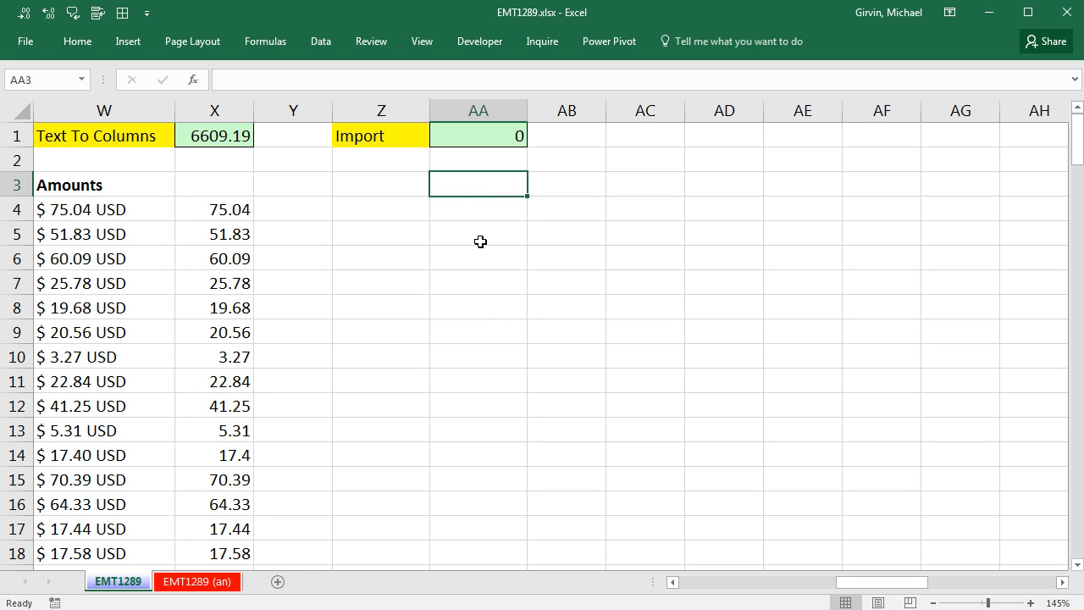
mouse_move(490, 512)
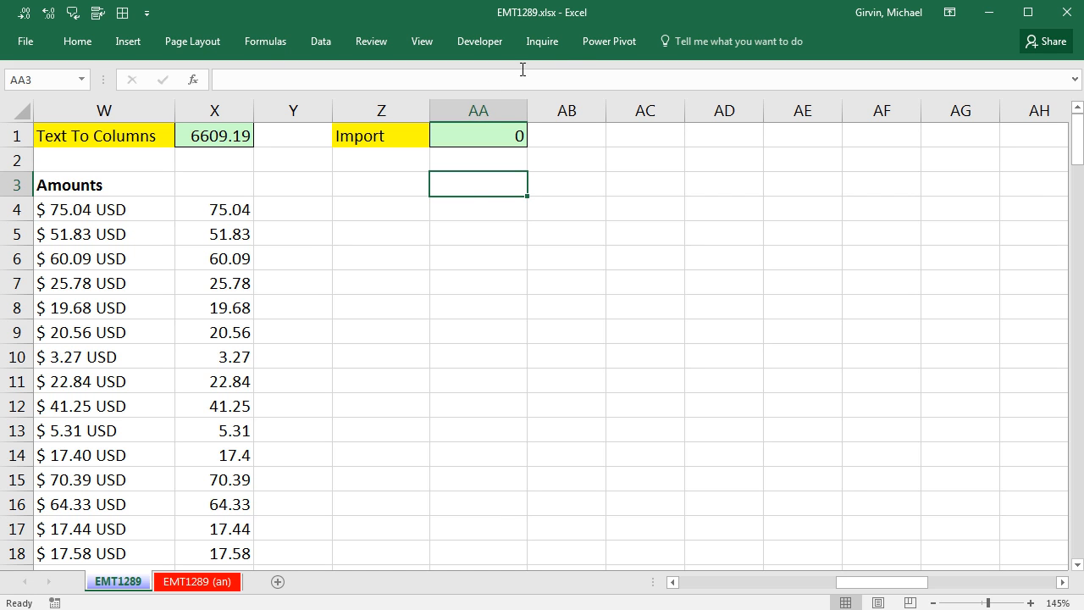
mouse_move(366, 238)
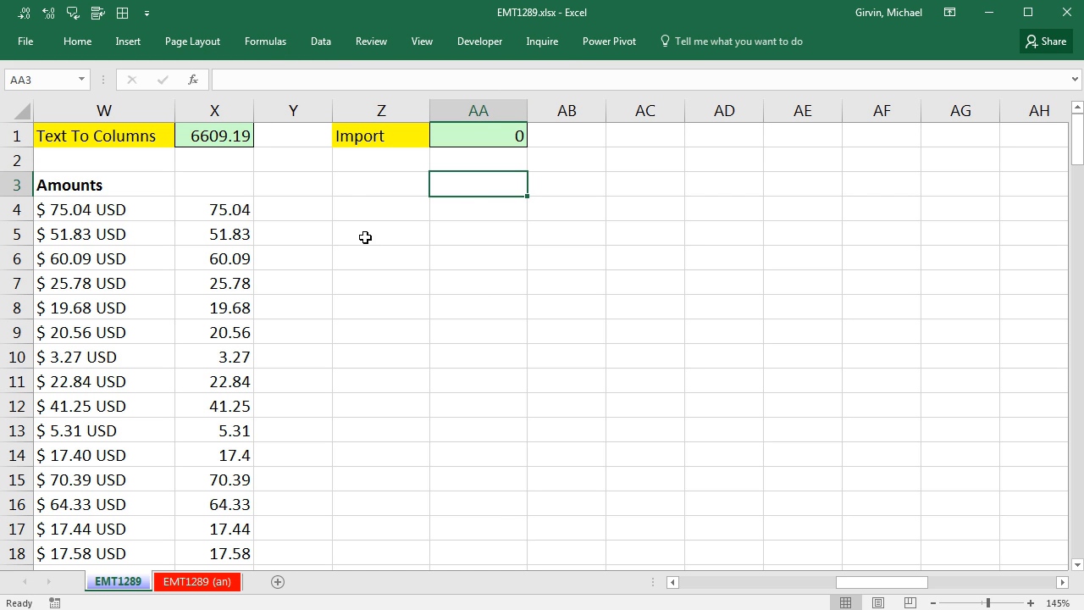
Show the Data ribbon's Get & Transform import commands
left_click(320, 41)
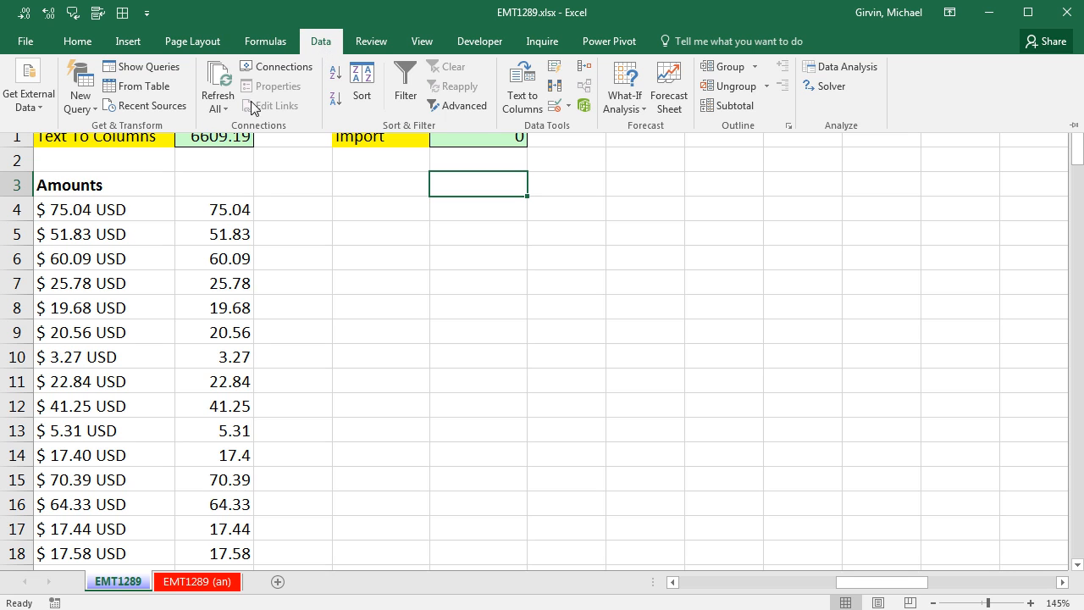
mouse_move(132, 135)
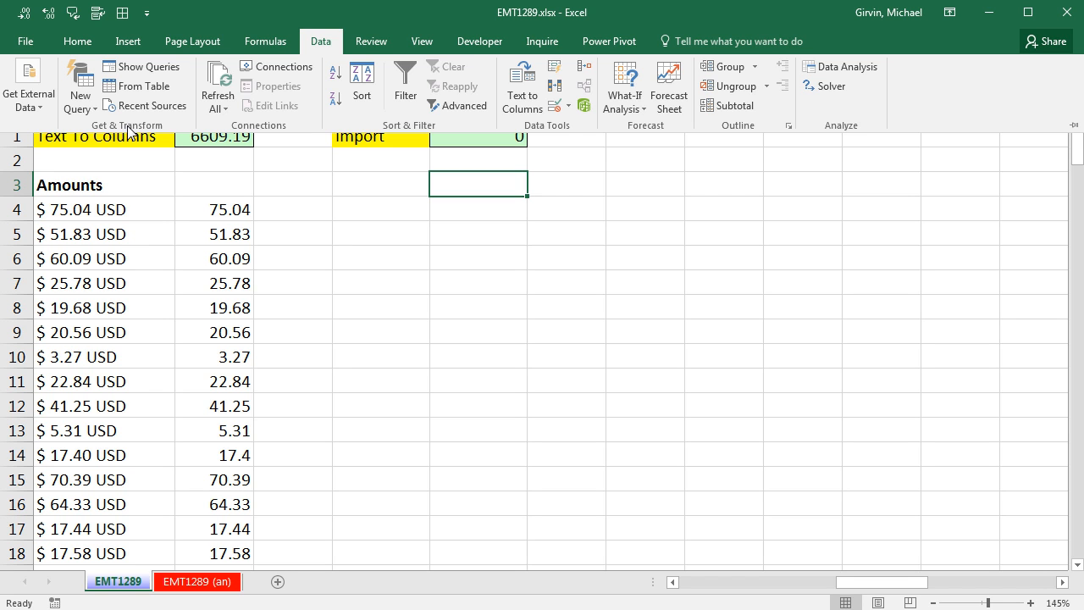
mouse_move(295, 88)
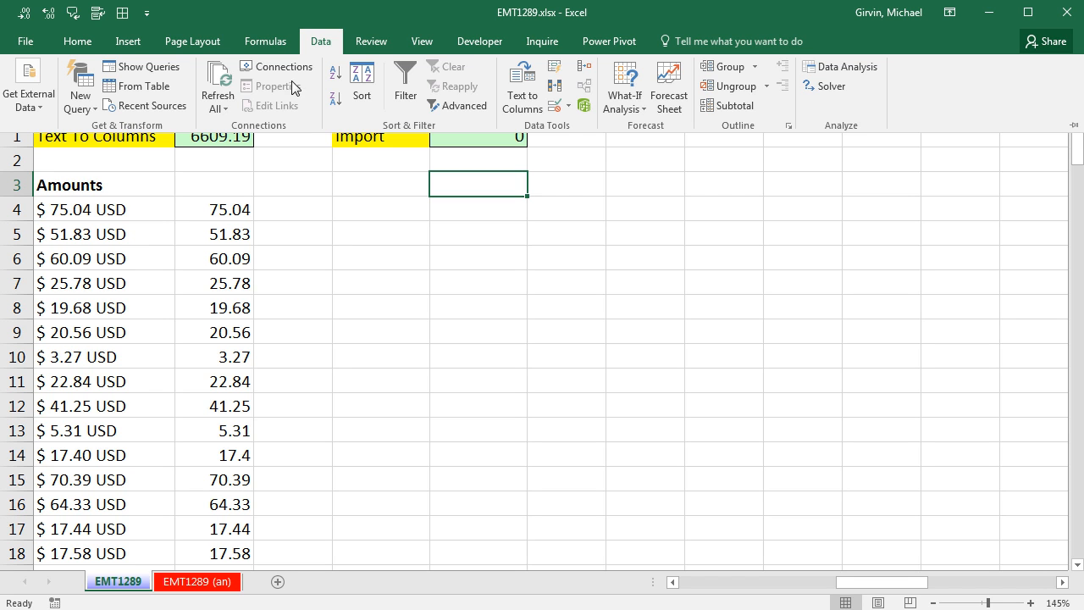
mouse_move(480, 41)
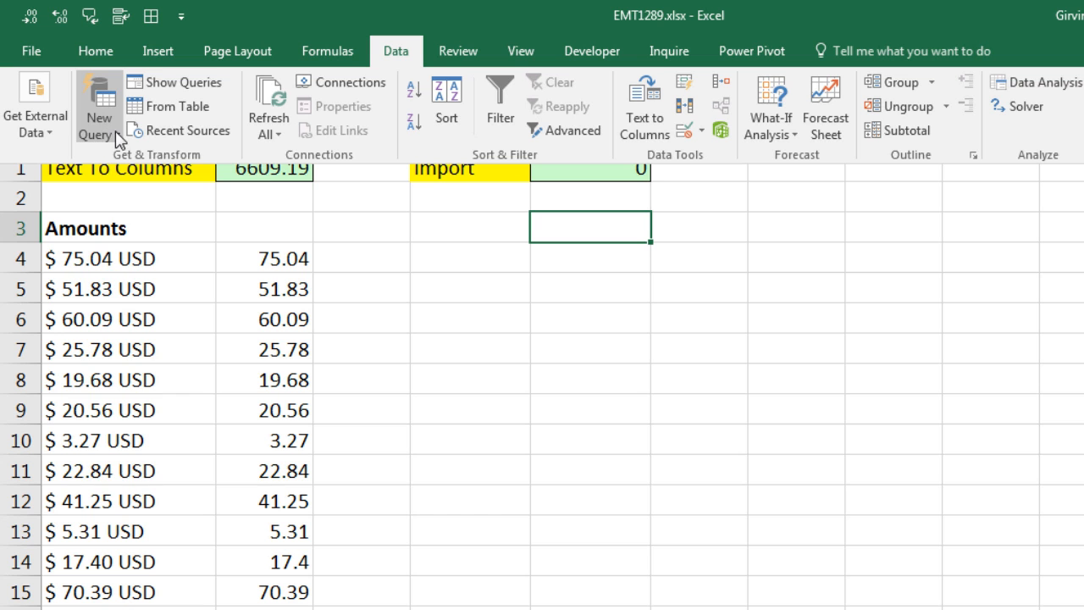
Start a From Folder query on Desktop\1289\1289CVSFiles listing its three USDFile csv files
left_click(98, 105)
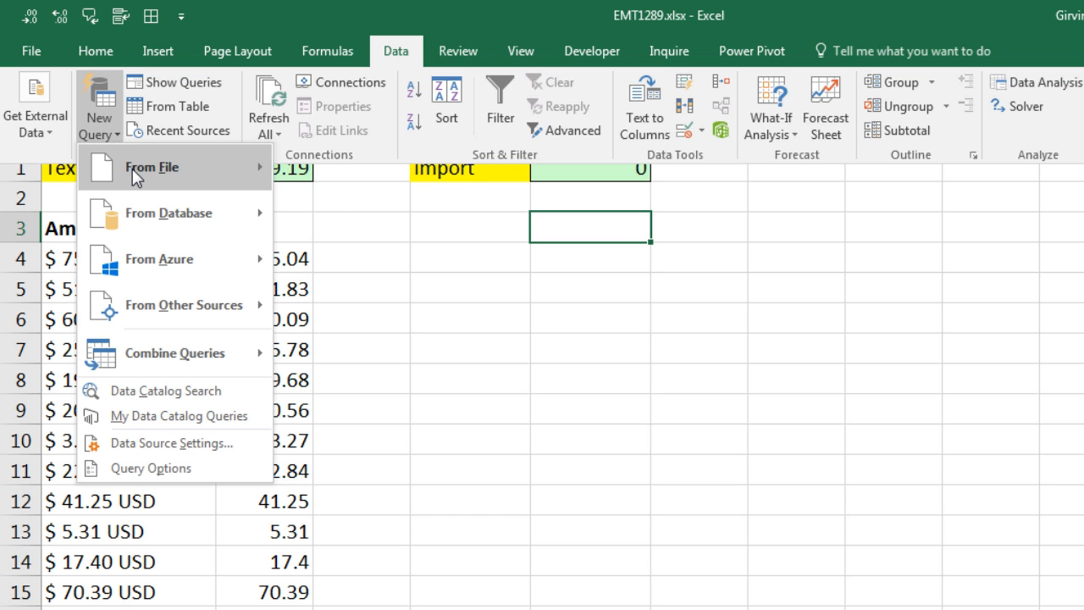
mouse_move(153, 166)
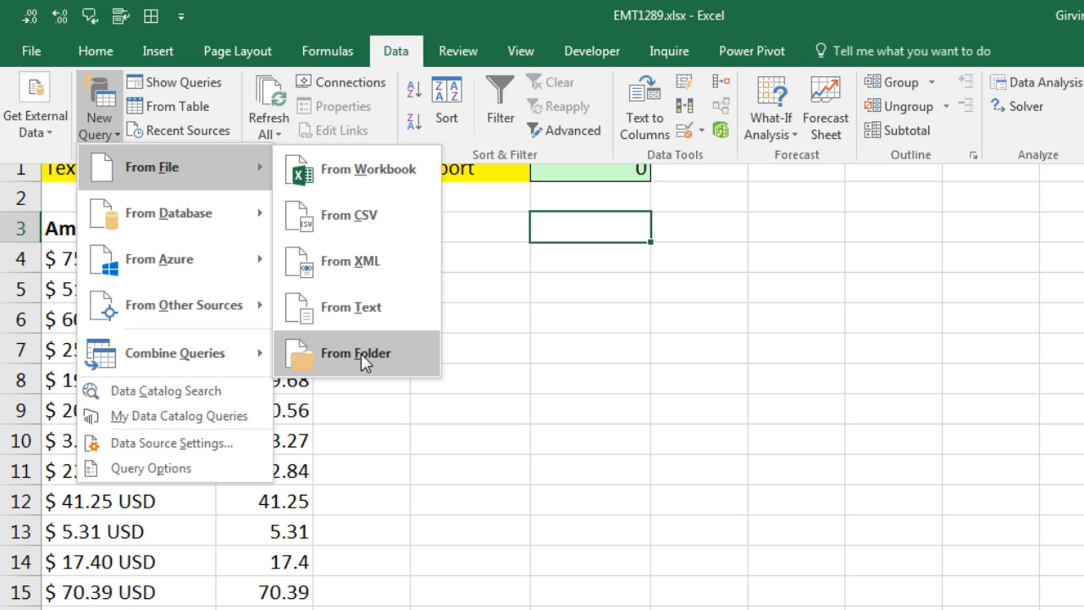
left_click(356, 352)
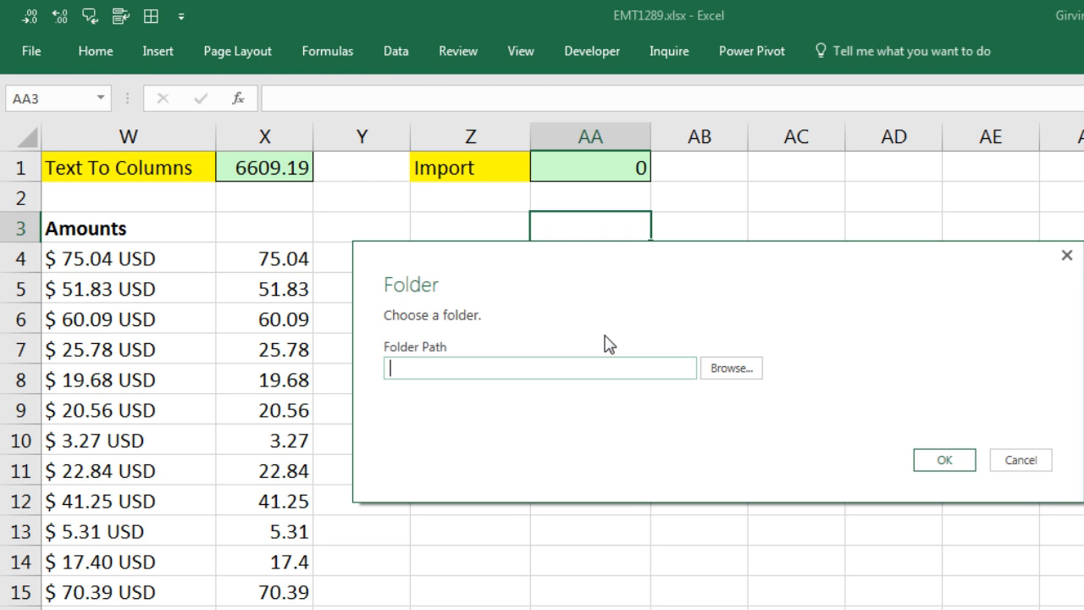
left_click(730, 368)
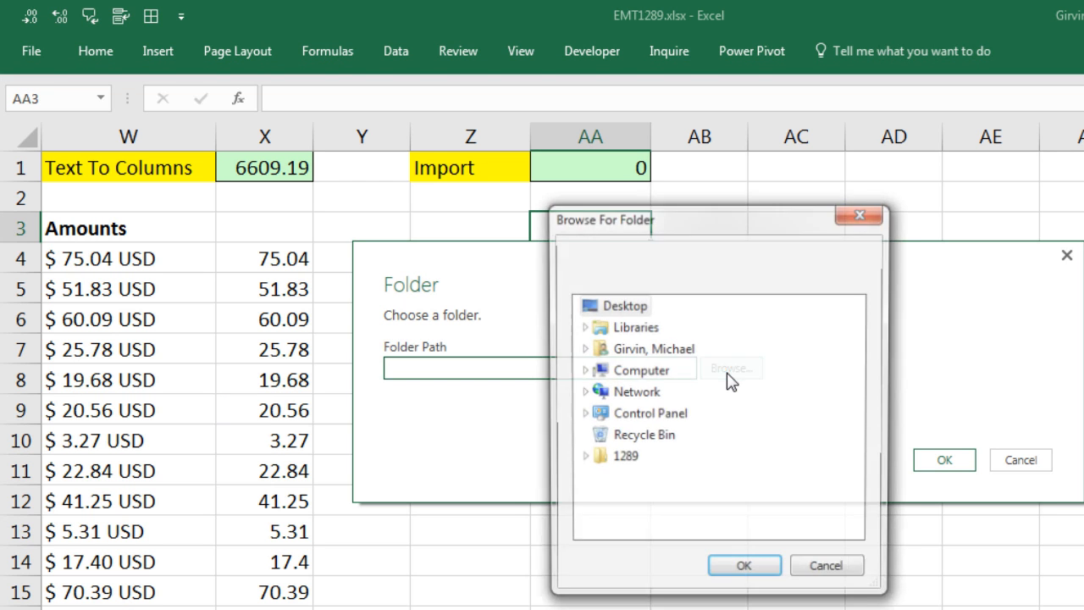
left_click(586, 456)
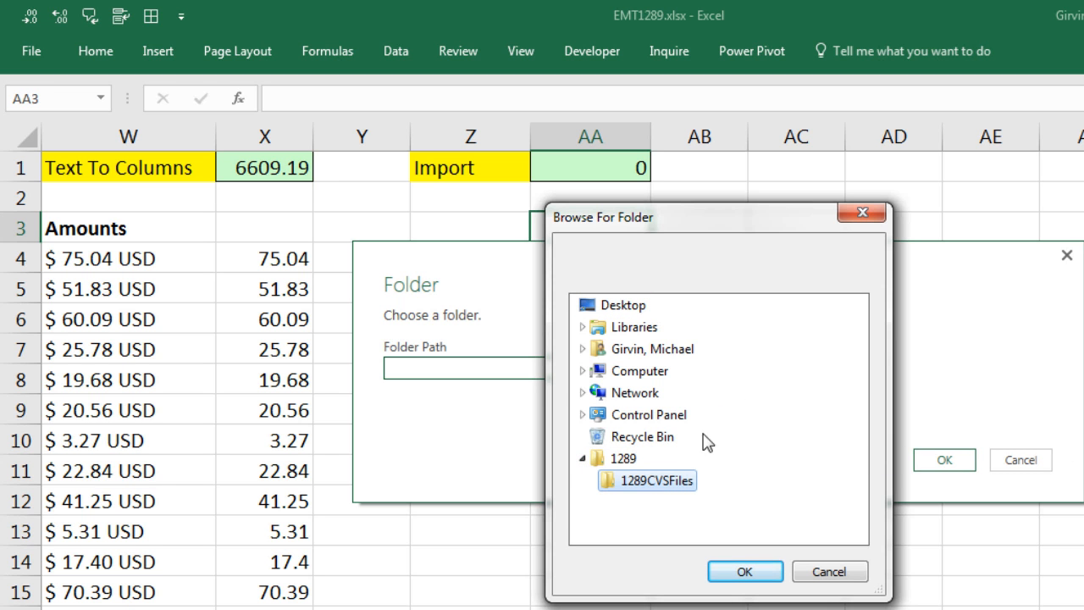
mouse_move(744, 359)
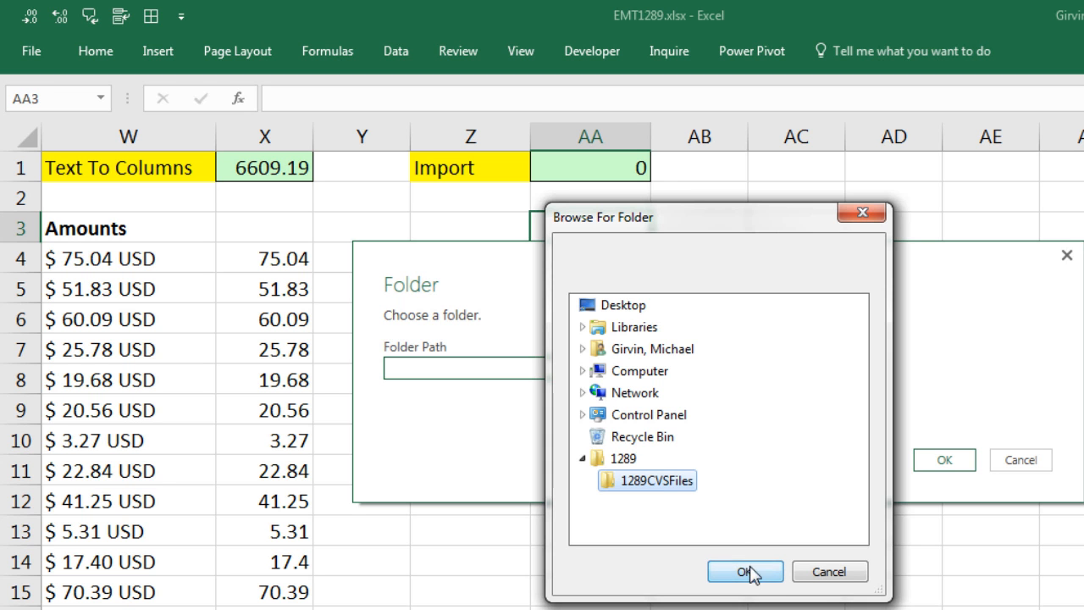
left_click(746, 571)
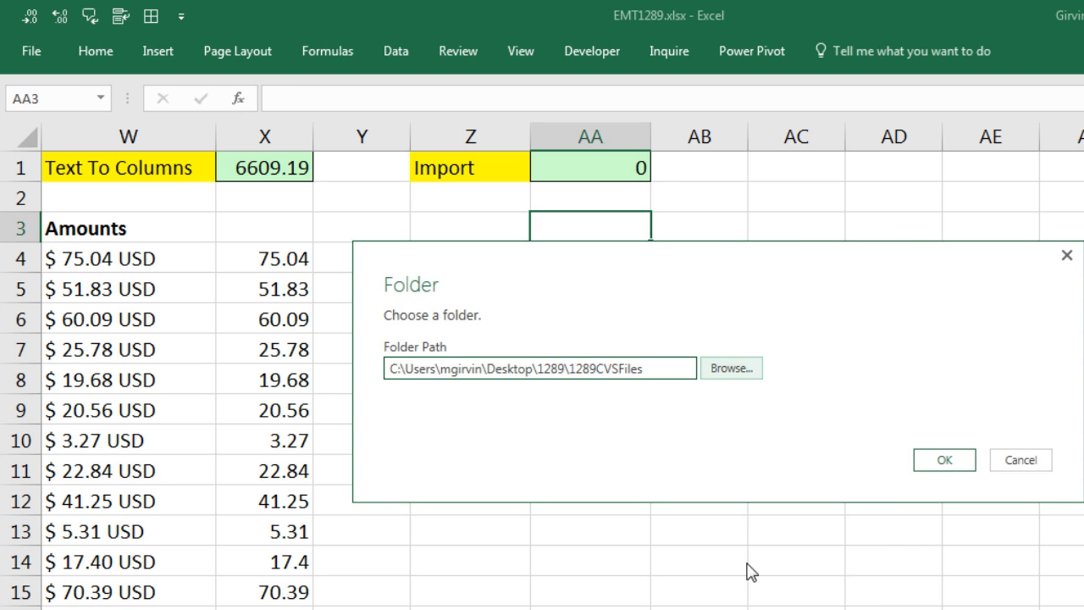
left_click(943, 459)
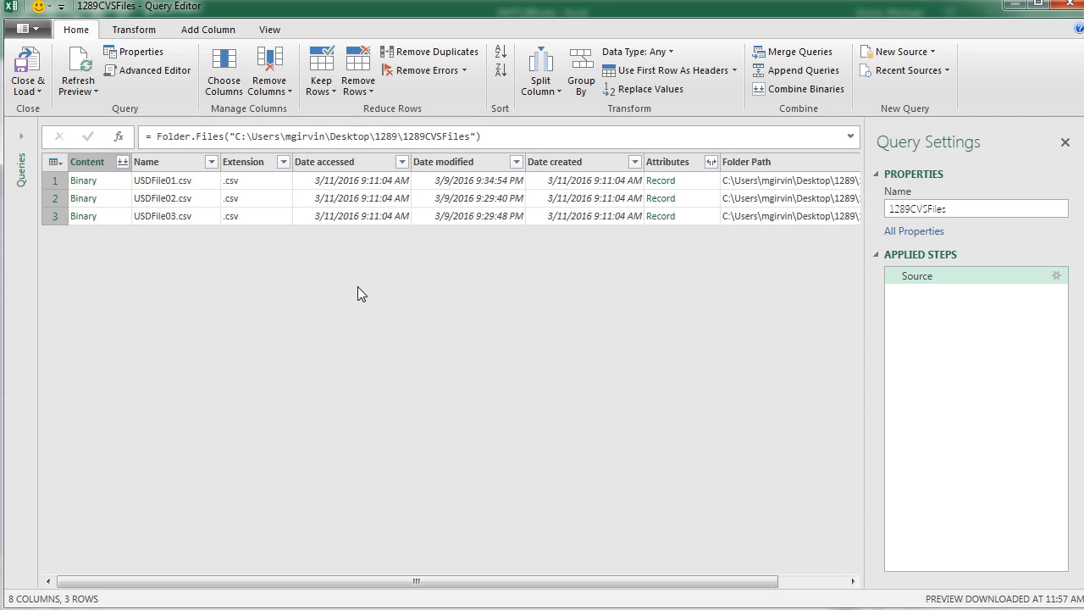
mouse_move(810, 206)
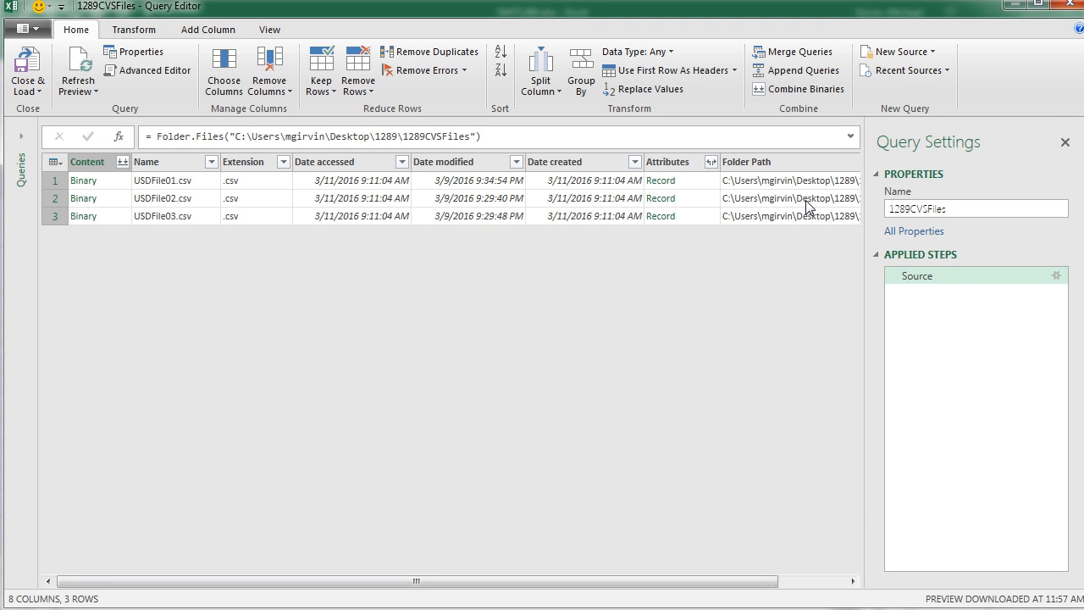
mouse_move(406, 217)
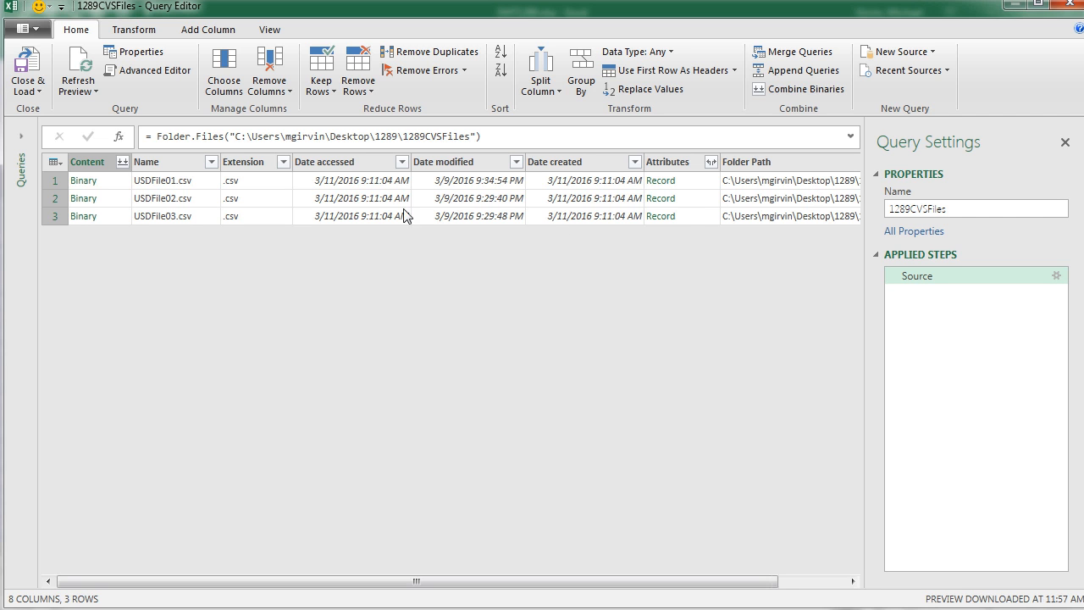
mouse_move(100, 261)
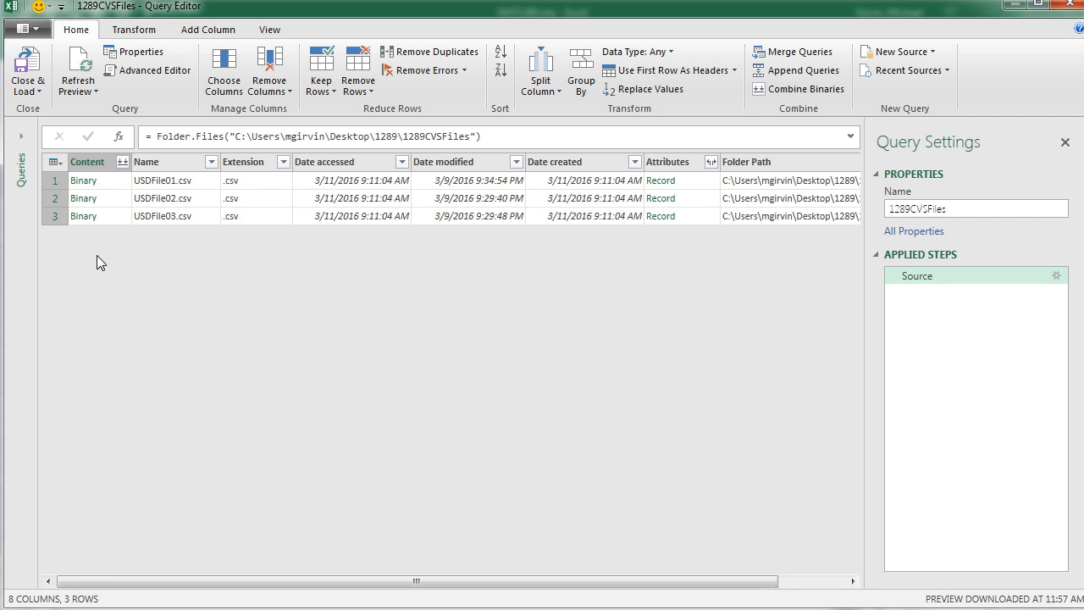
mouse_move(246, 280)
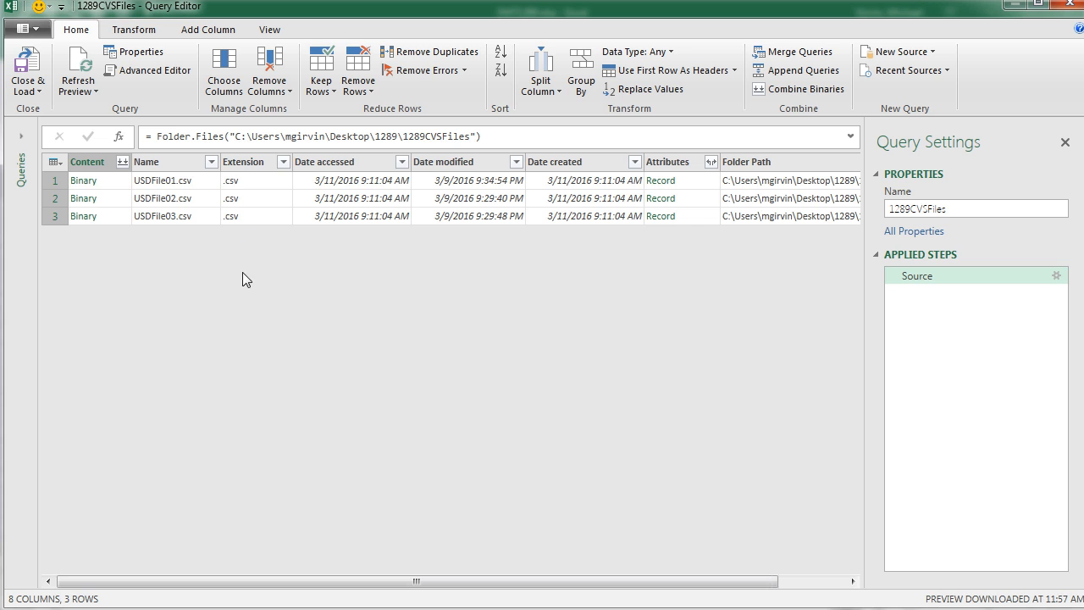
mouse_move(285, 267)
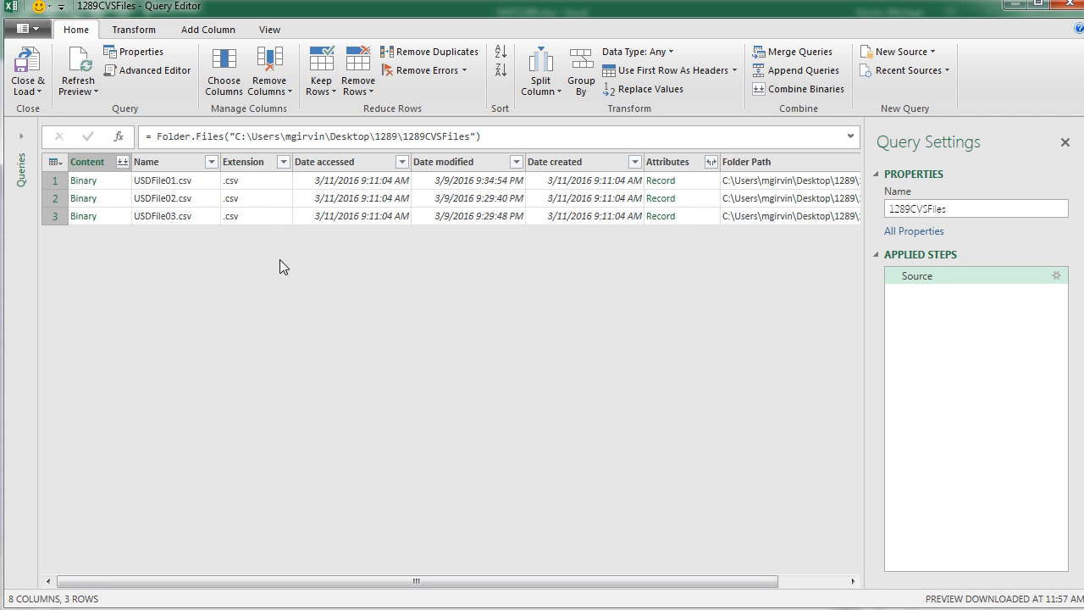
mouse_move(296, 198)
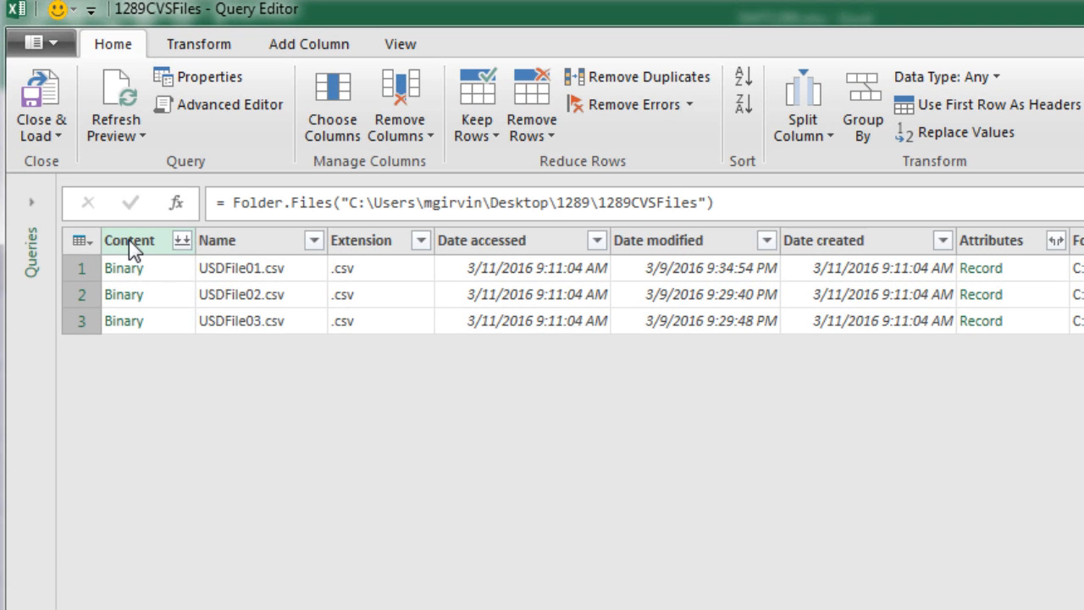
Remove all columns but Content and combine the three files into one column of '$ 75.04 USD'-style text
right_click(129, 241)
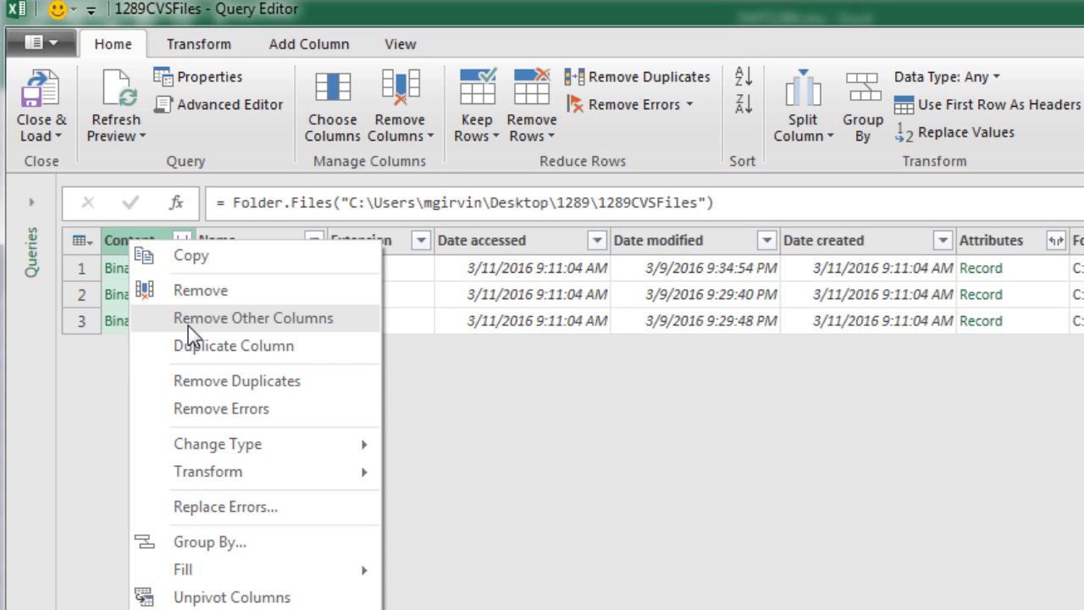
left_click(252, 319)
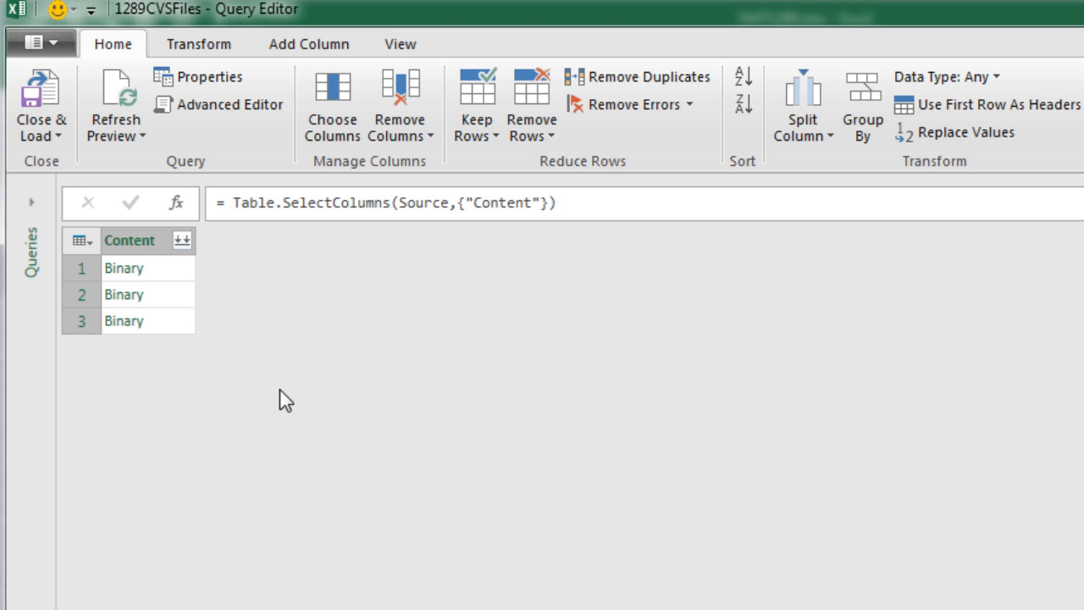
mouse_move(224, 279)
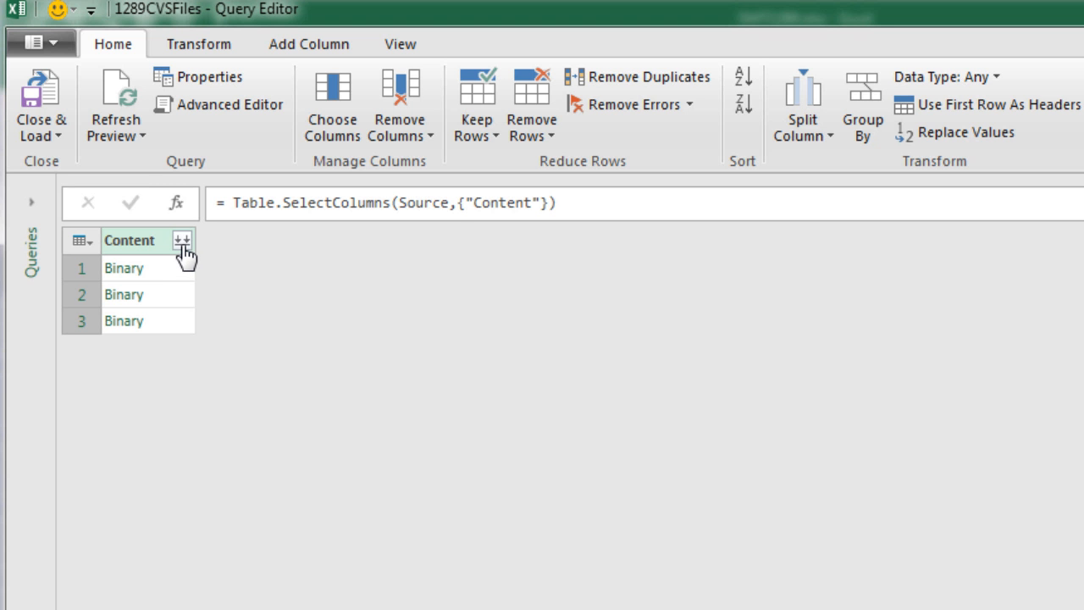
left_click(183, 241)
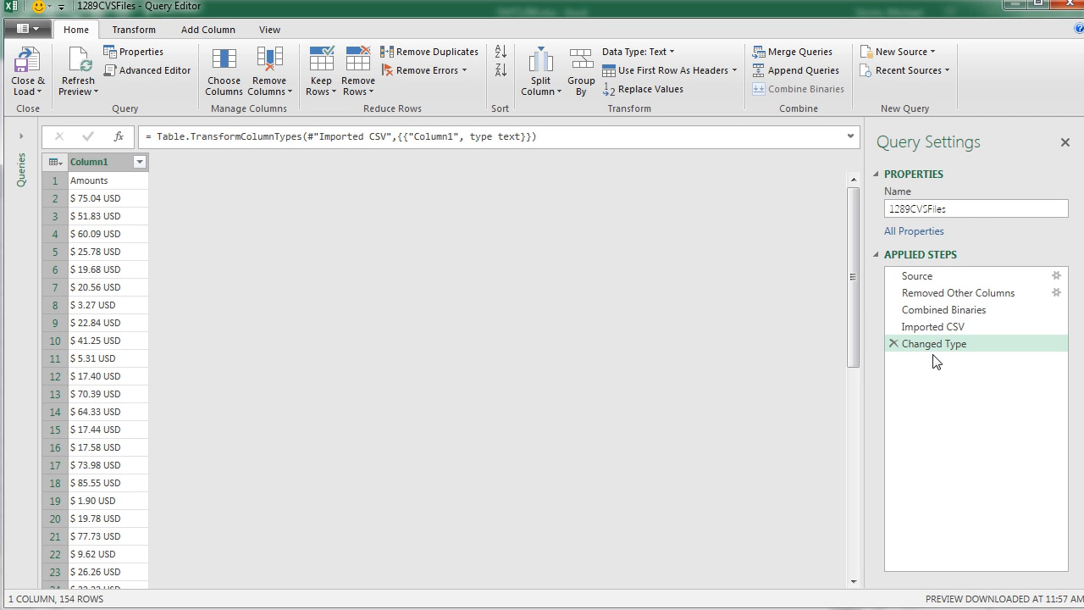
mouse_move(976, 252)
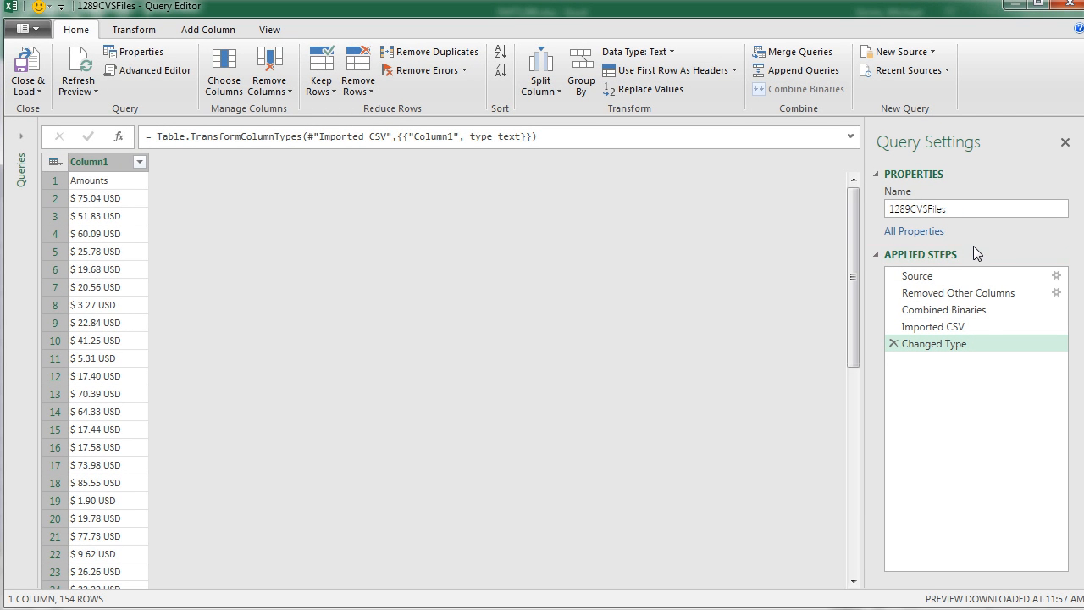
mouse_move(952, 264)
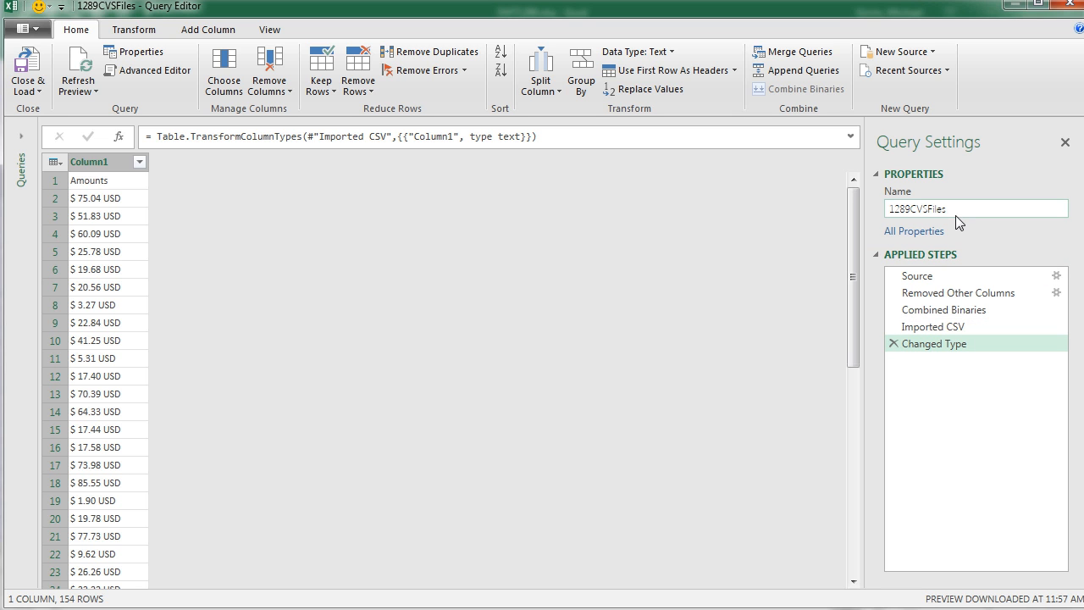
Rename the query to CSVImportFiles01
double_click(928, 209)
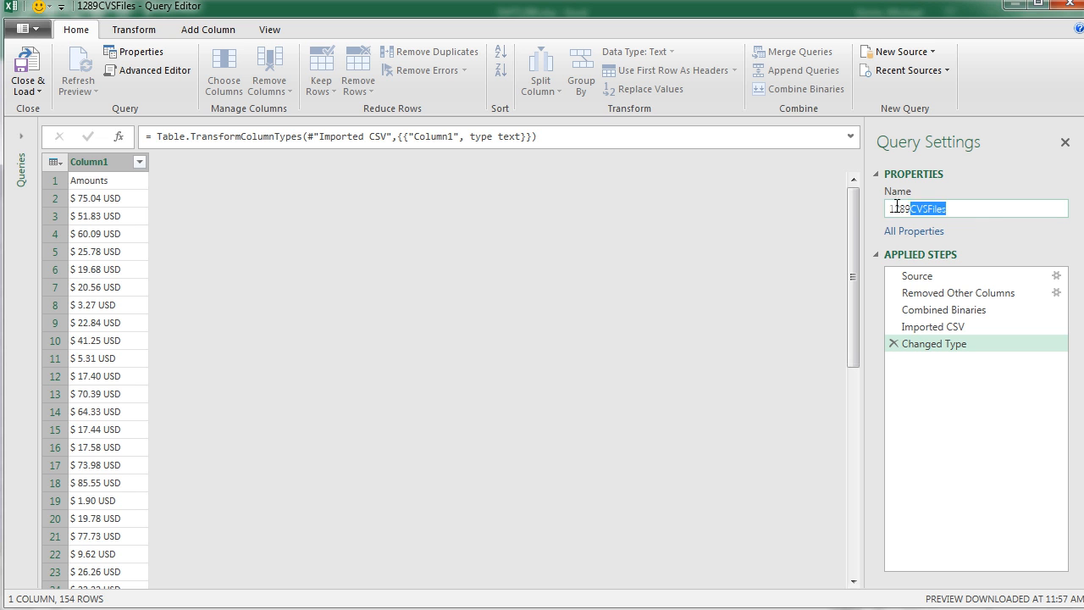
type("CSVImportFiles01")
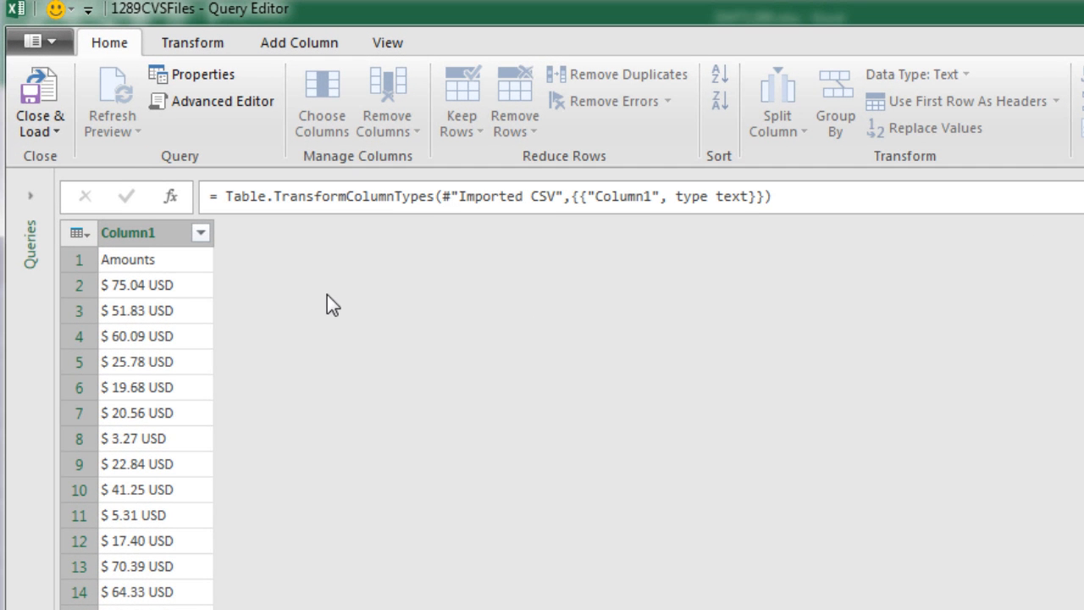
mouse_move(200, 271)
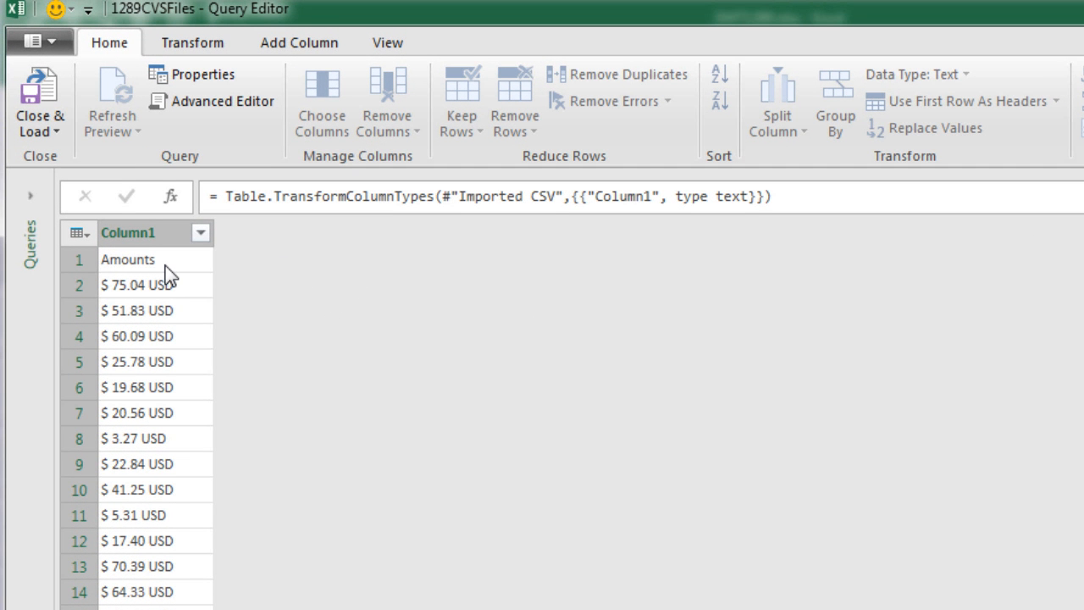
mouse_move(277, 264)
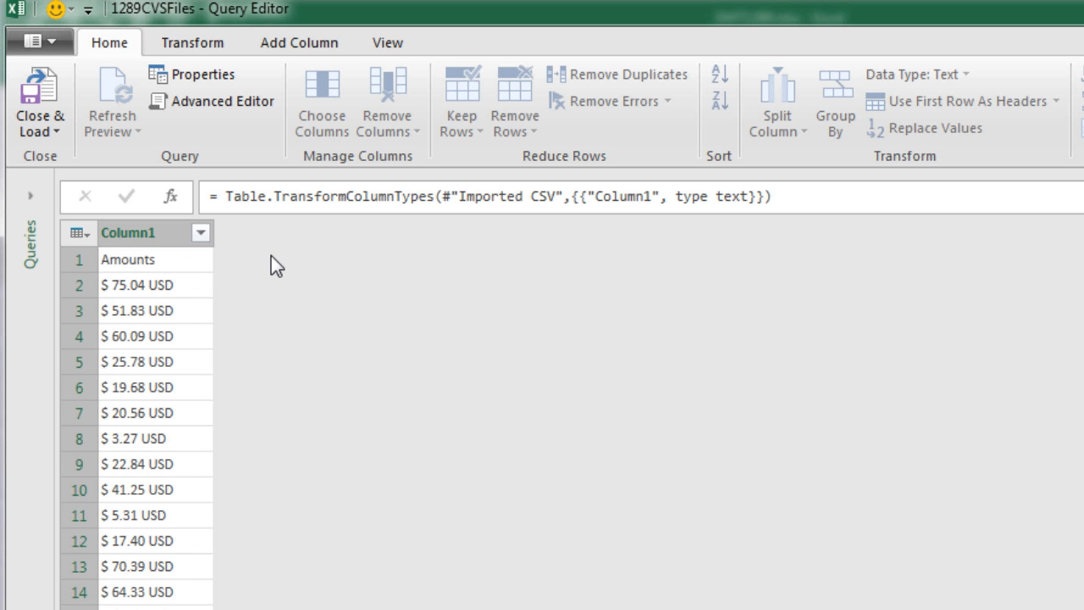
mouse_move(186, 259)
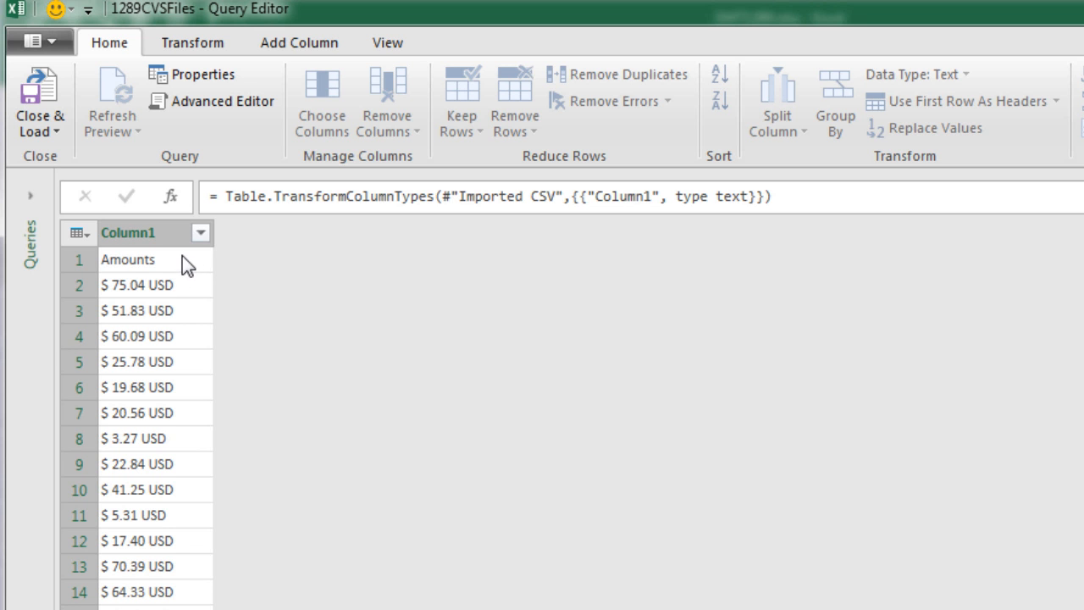
mouse_move(112, 266)
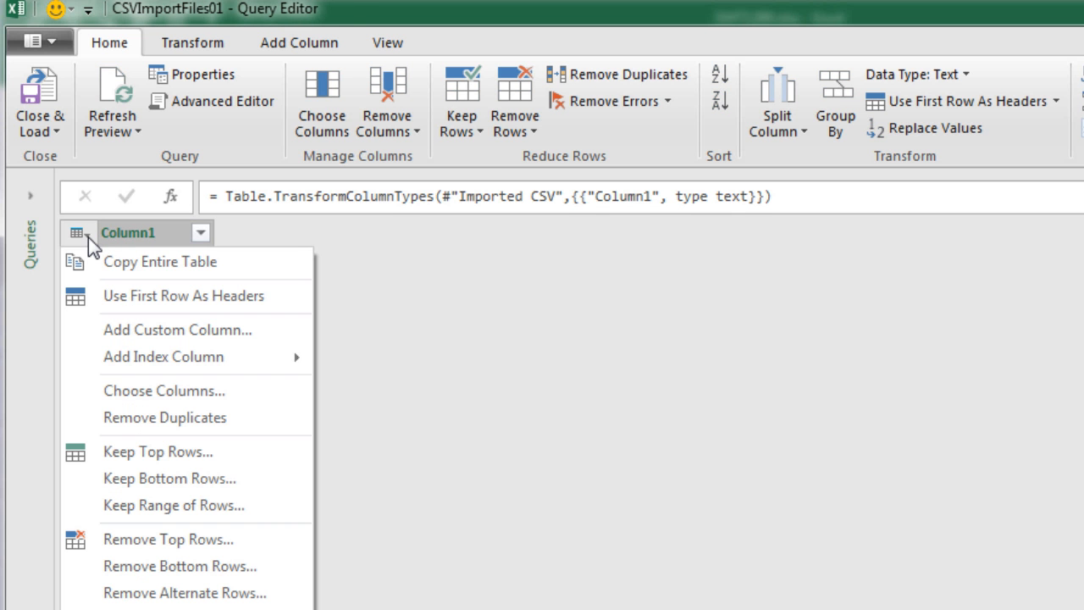
mouse_move(132, 294)
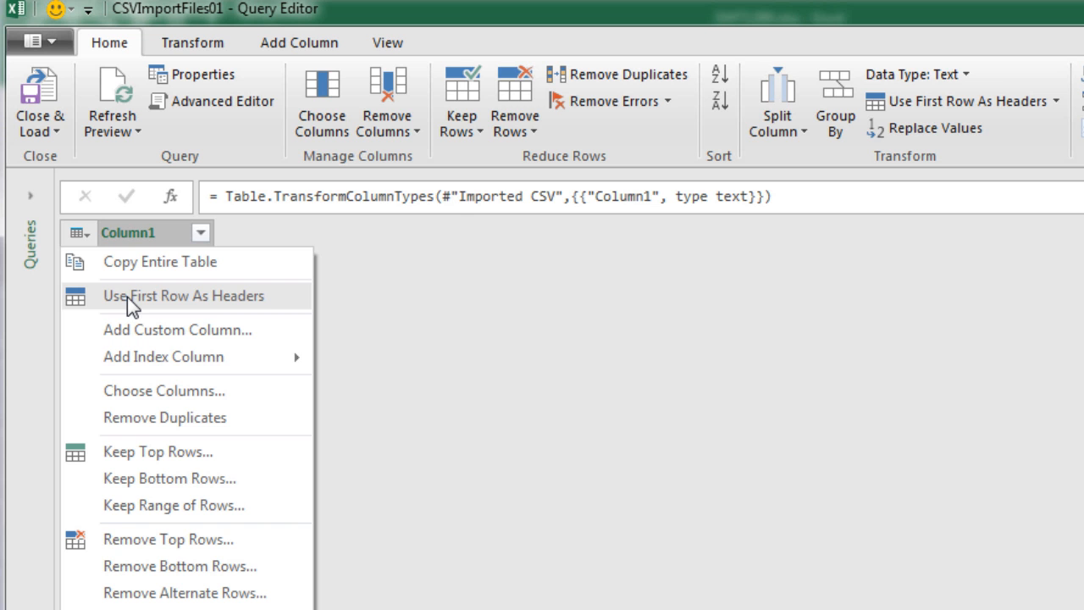
Promote the first row to an Amounts header and filter out repeated 'Amounts' rows, leaving 151
left_click(183, 294)
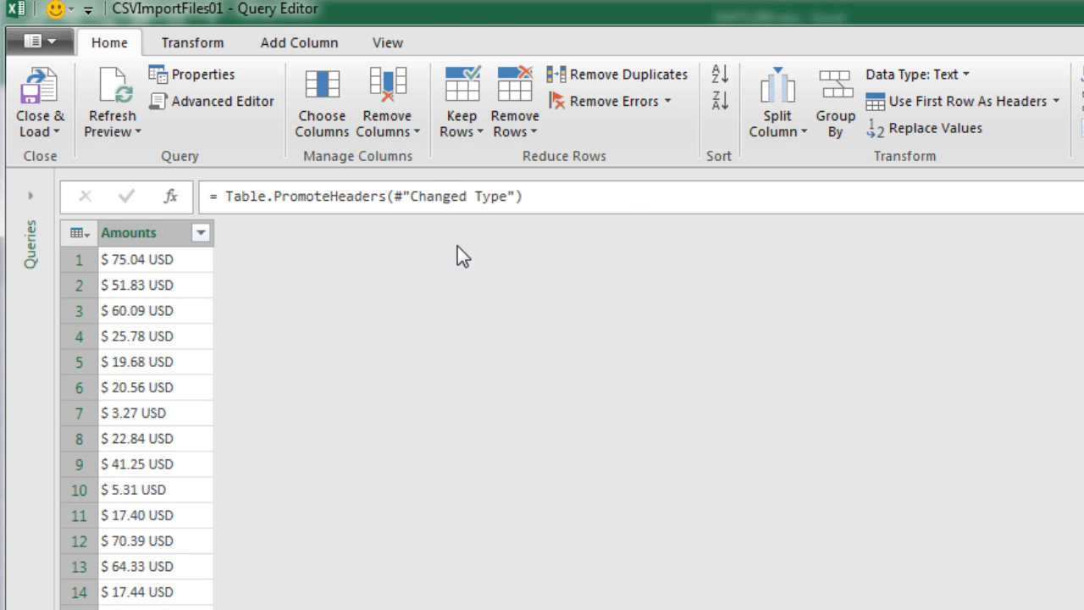
mouse_move(220, 428)
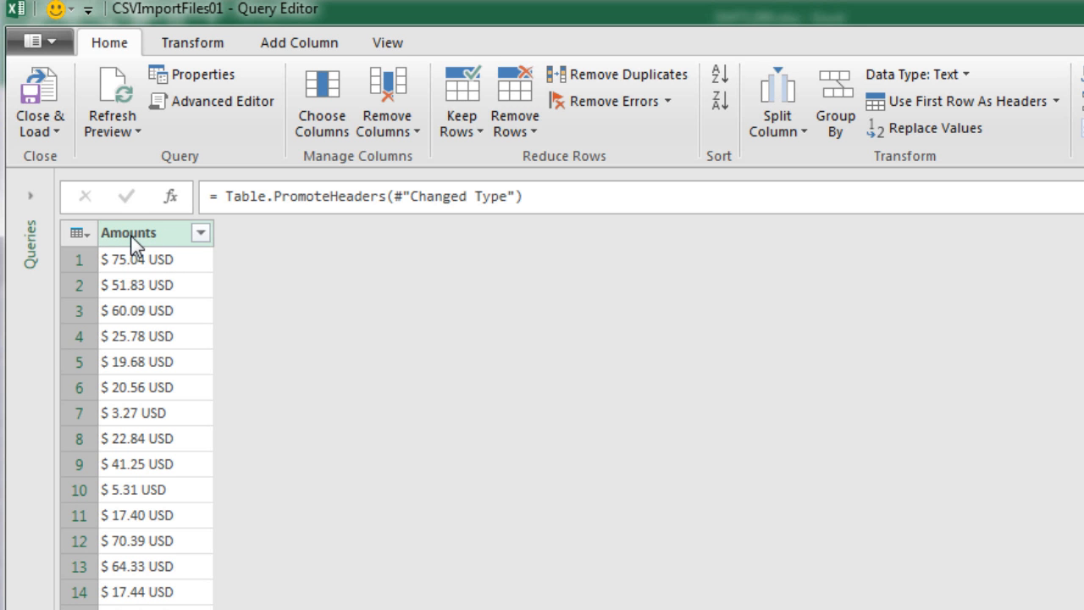
mouse_move(188, 261)
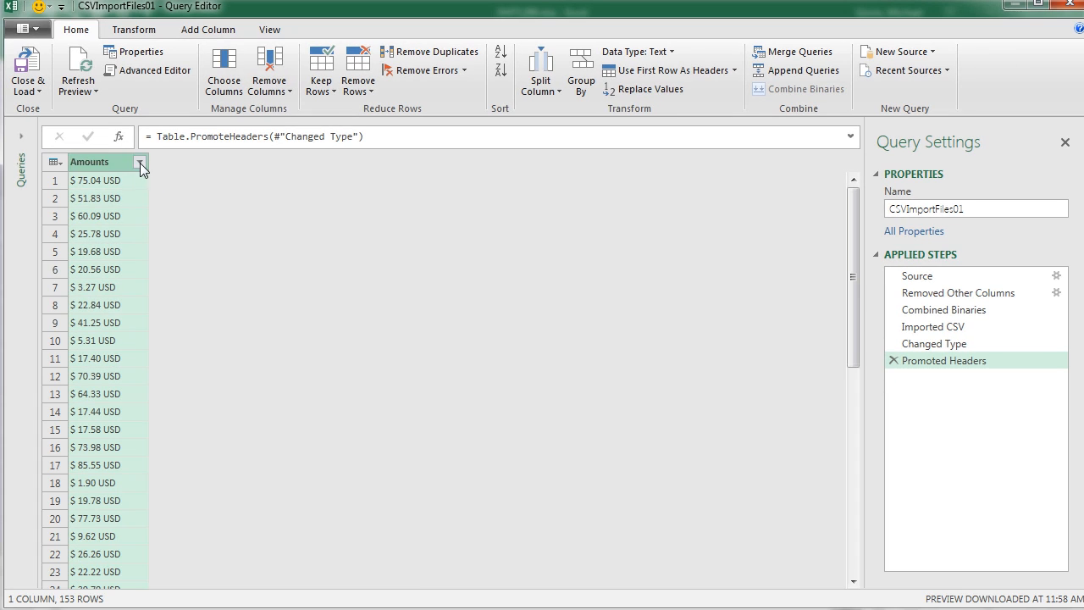
left_click(141, 162)
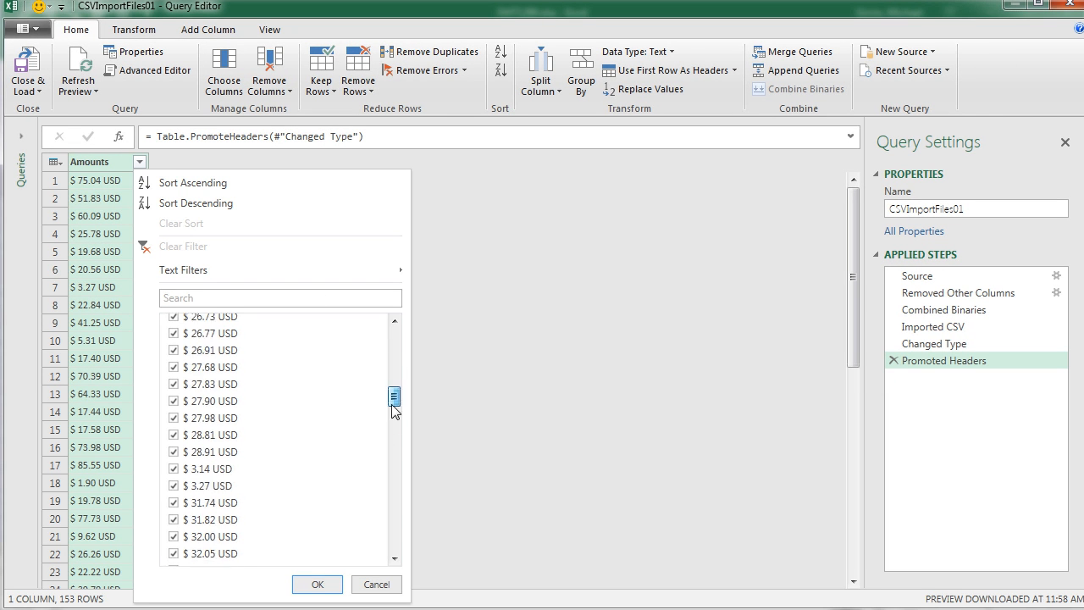
scroll("down", 3)
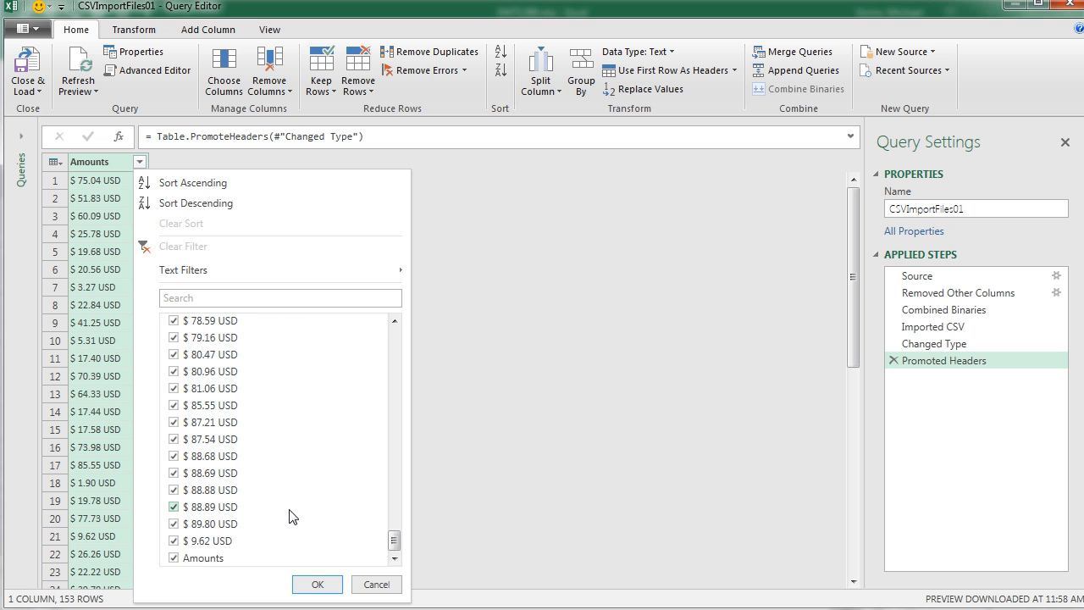
left_click(173, 557)
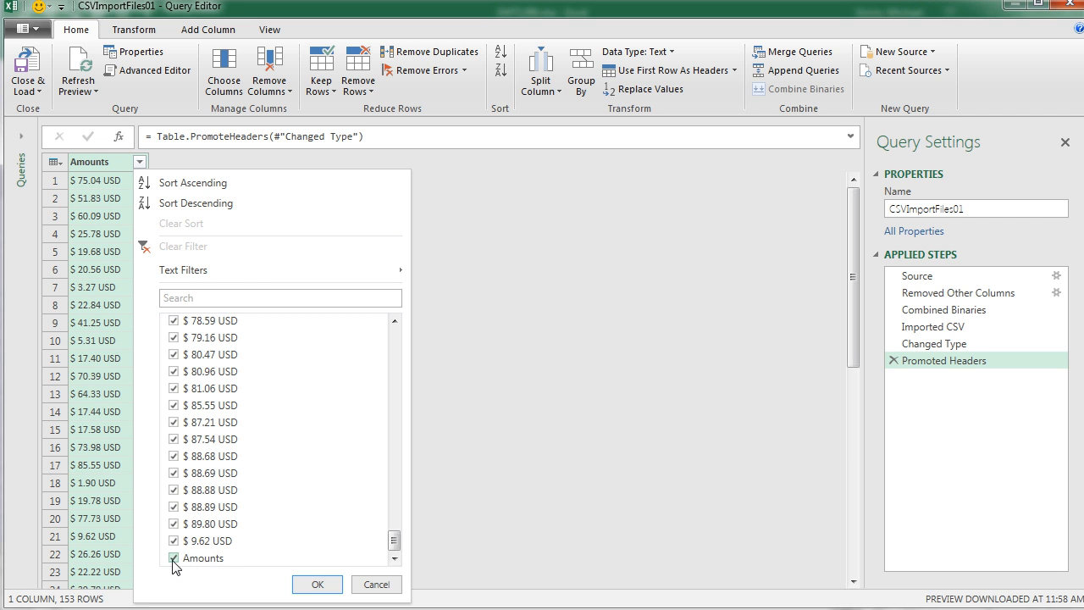
left_click(173, 559)
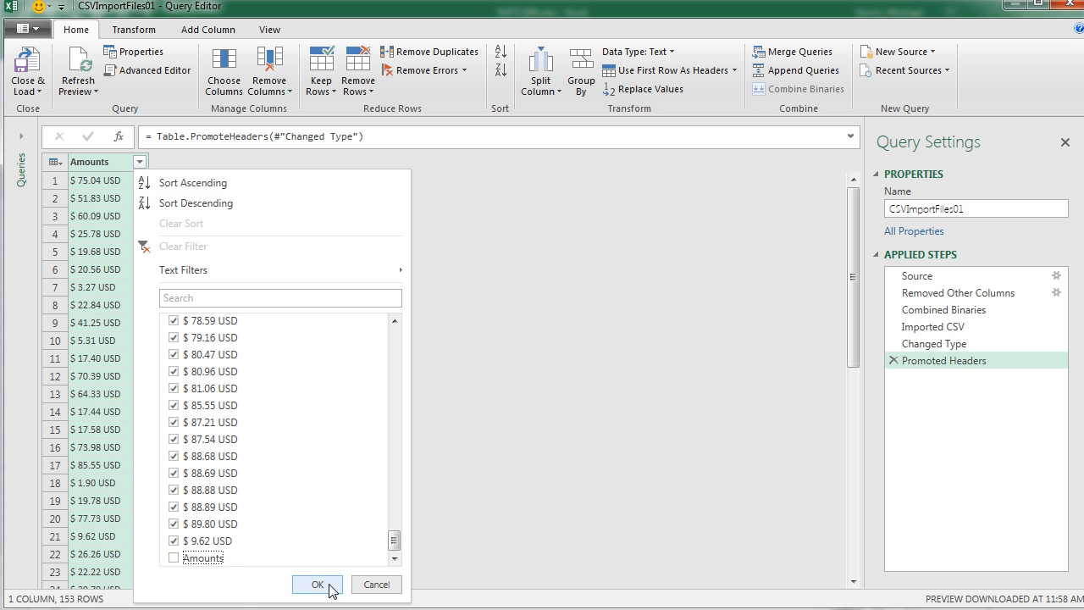
left_click(317, 584)
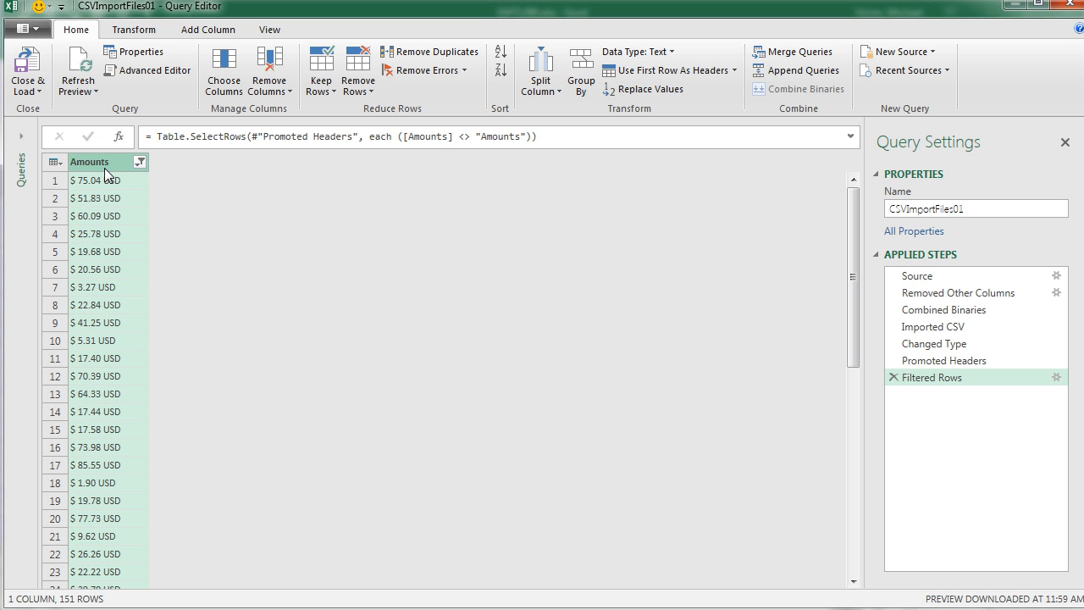
mouse_move(649, 88)
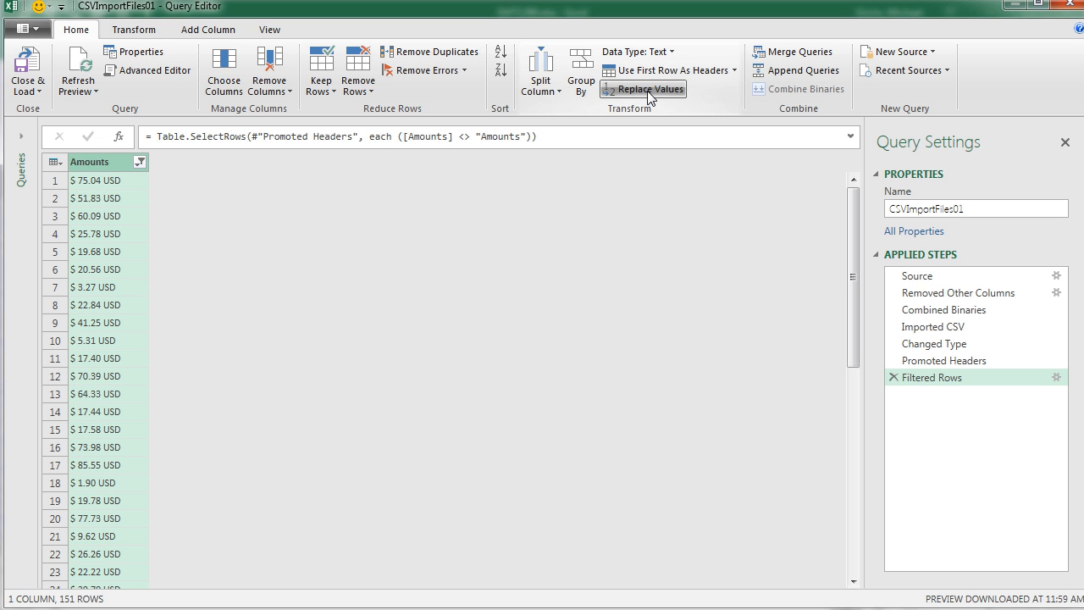
Replace the text USD with nothing throughout the Amounts column
left_click(647, 88)
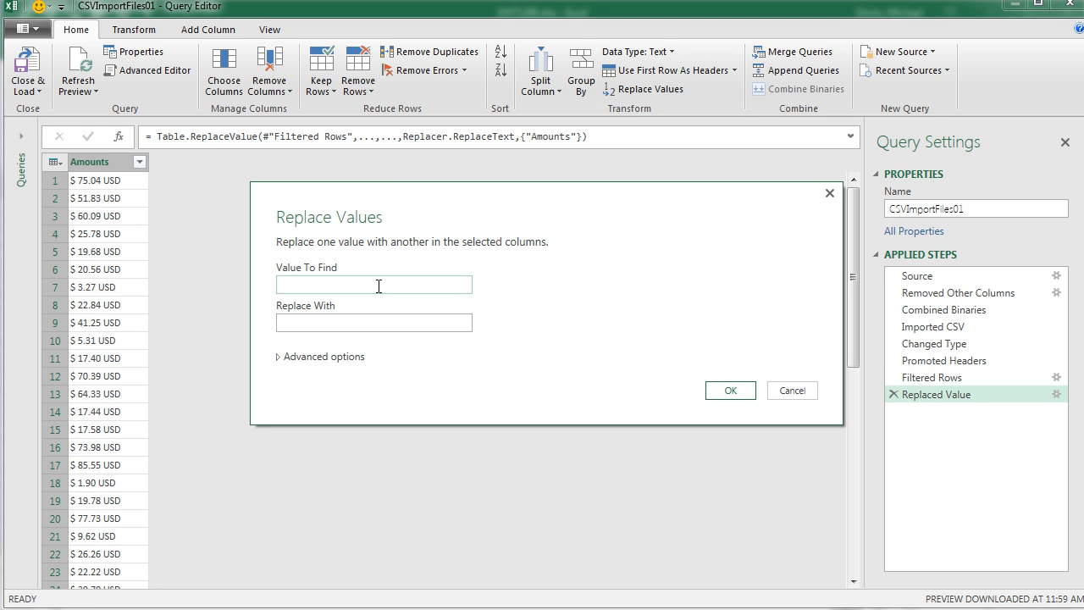
type("USD")
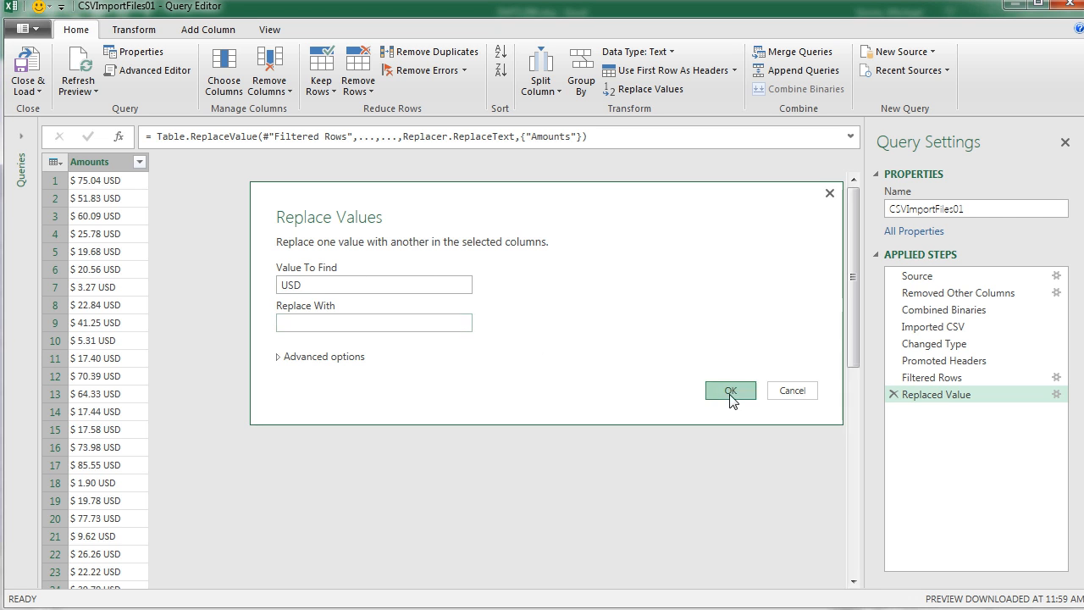
left_click(730, 390)
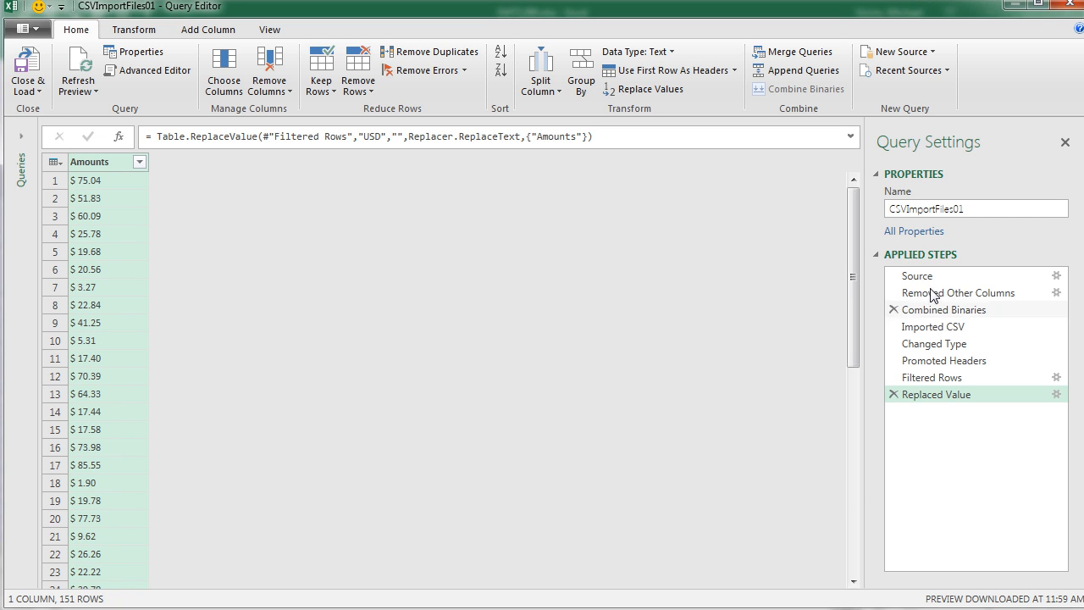
mouse_move(162, 345)
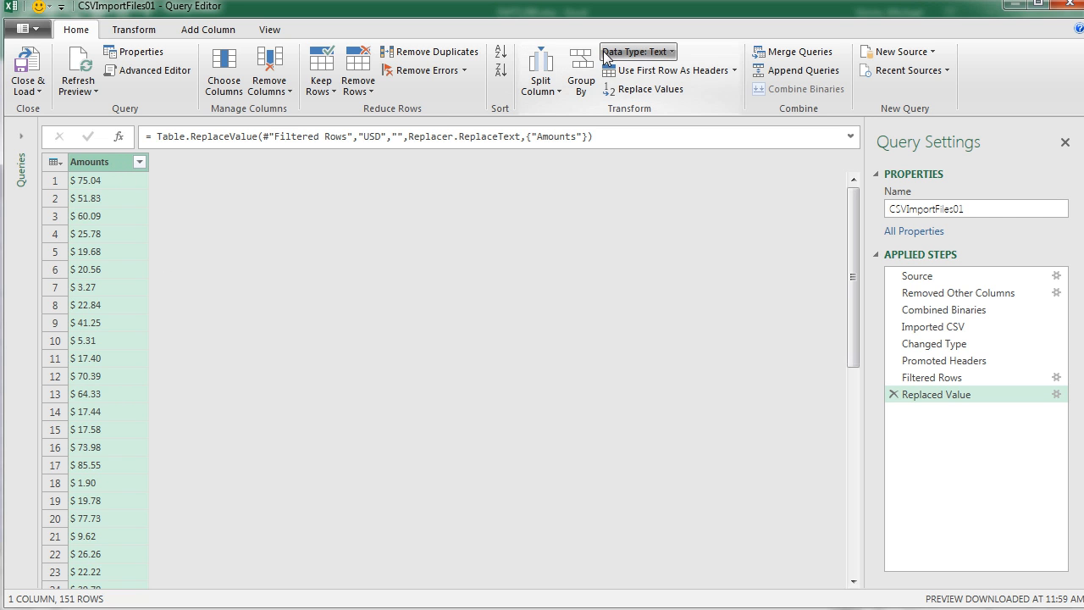
Change the Amounts column to Currency type, giving numbers like 75.04 and 51.83
left_click(637, 51)
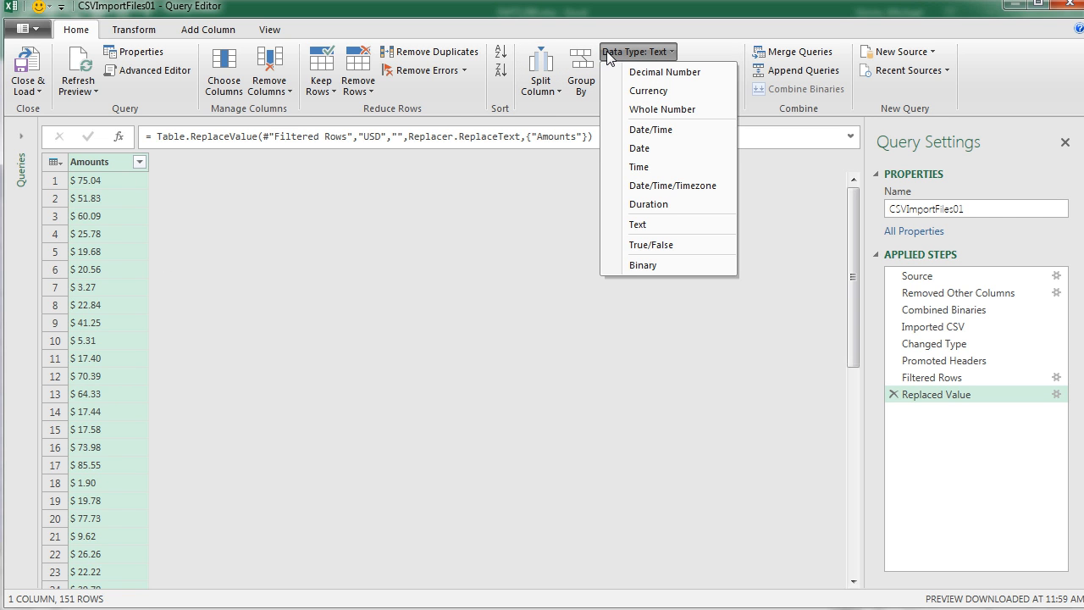
left_click(648, 91)
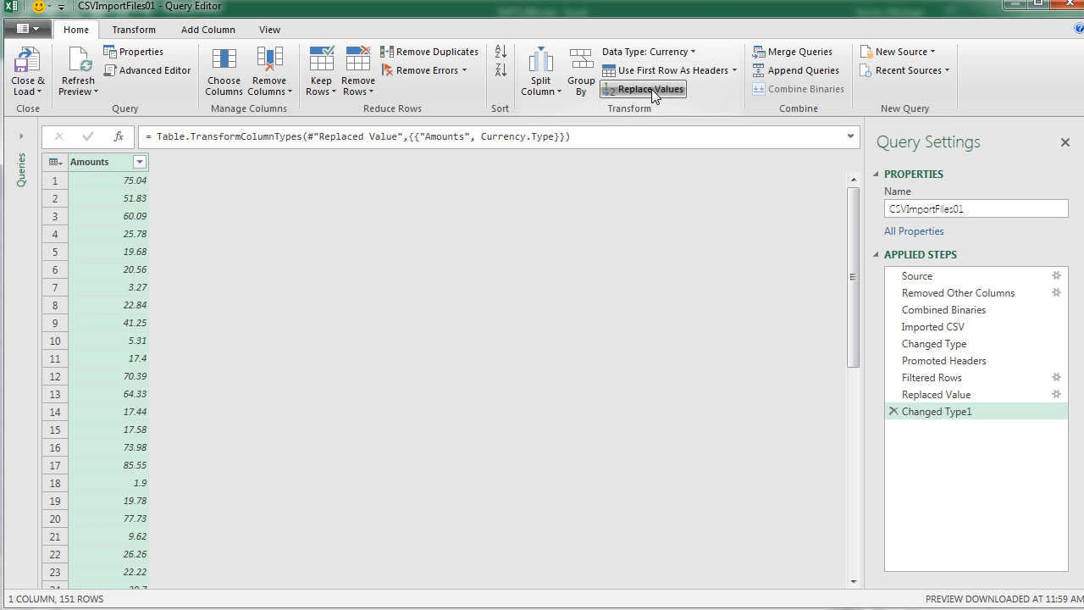
mouse_move(110, 247)
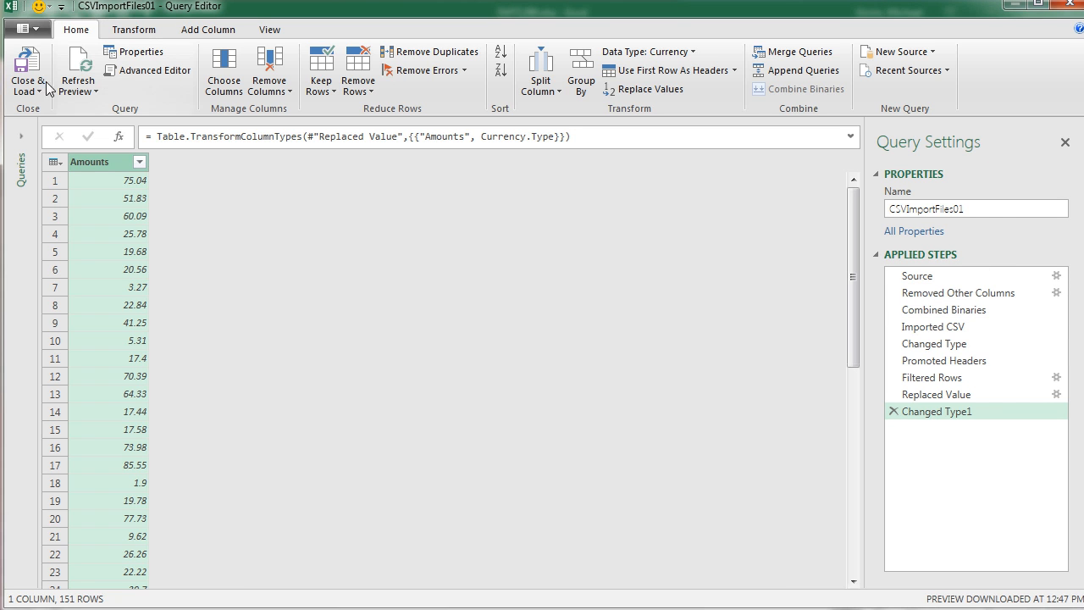
left_click(27, 91)
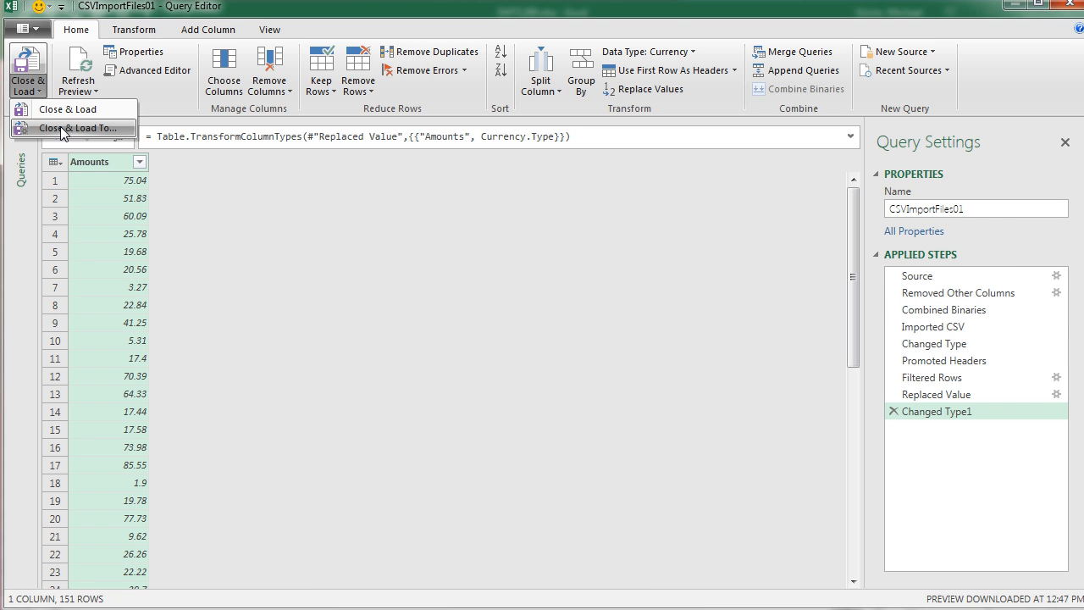
Close & Load the query as a table to the existing worksheet at $AA$3, 151 rows
left_click(74, 127)
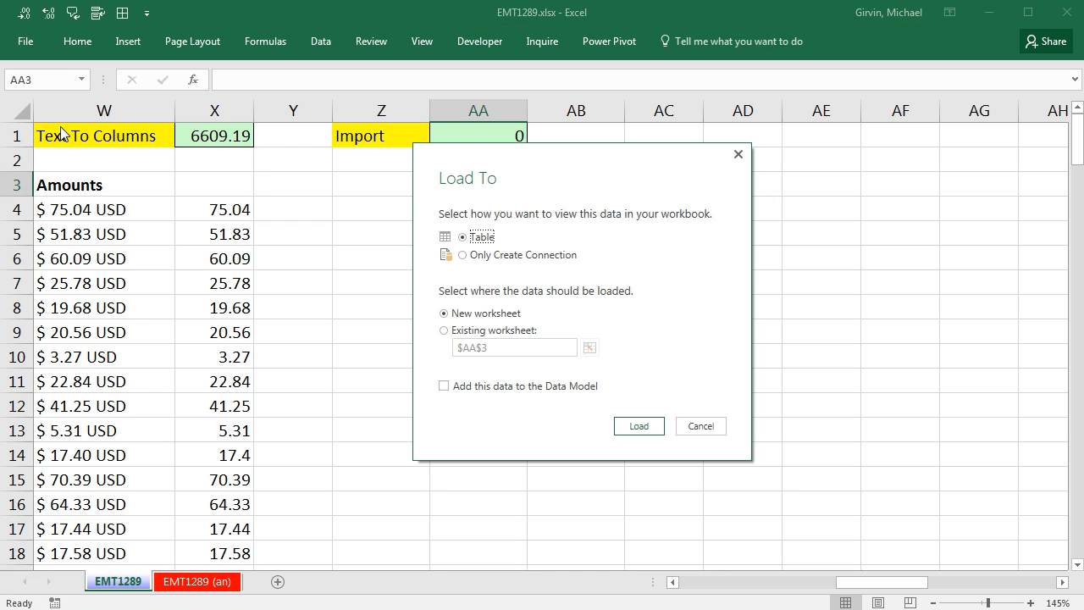
mouse_move(505, 241)
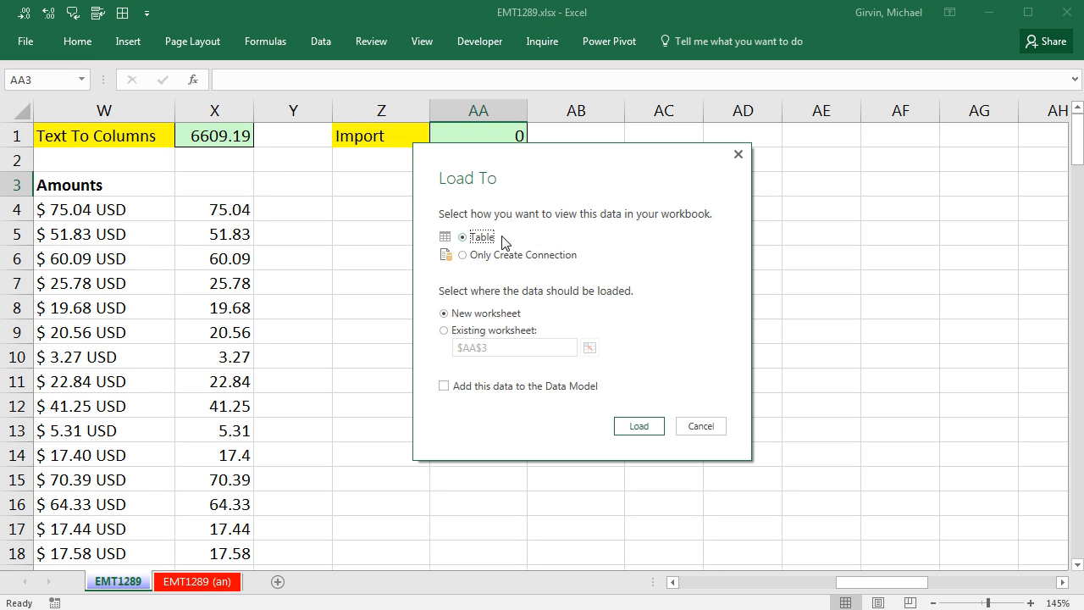
mouse_move(512, 237)
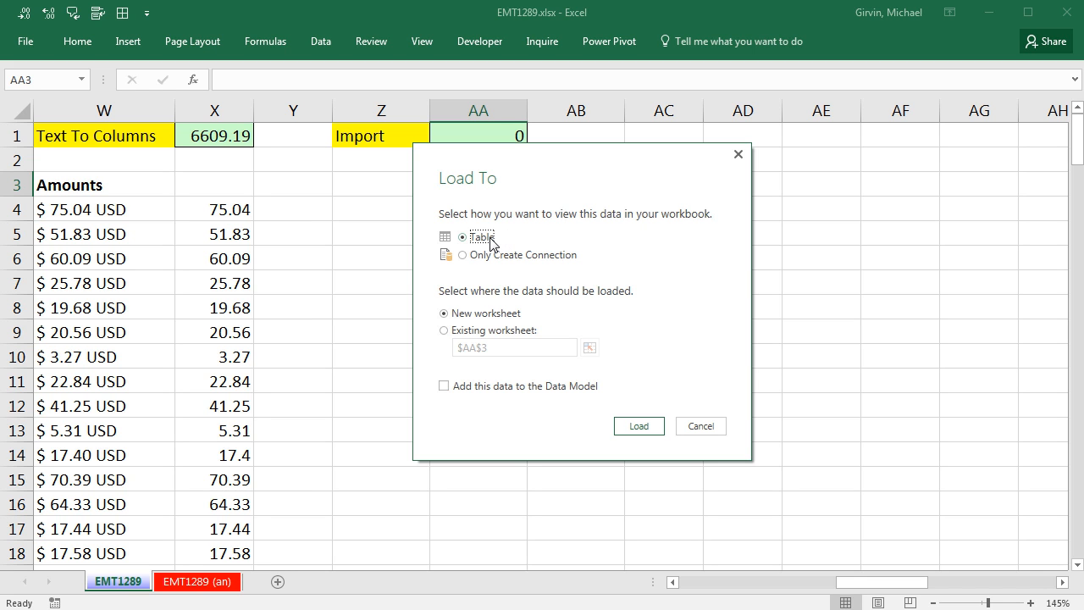
mouse_move(461, 341)
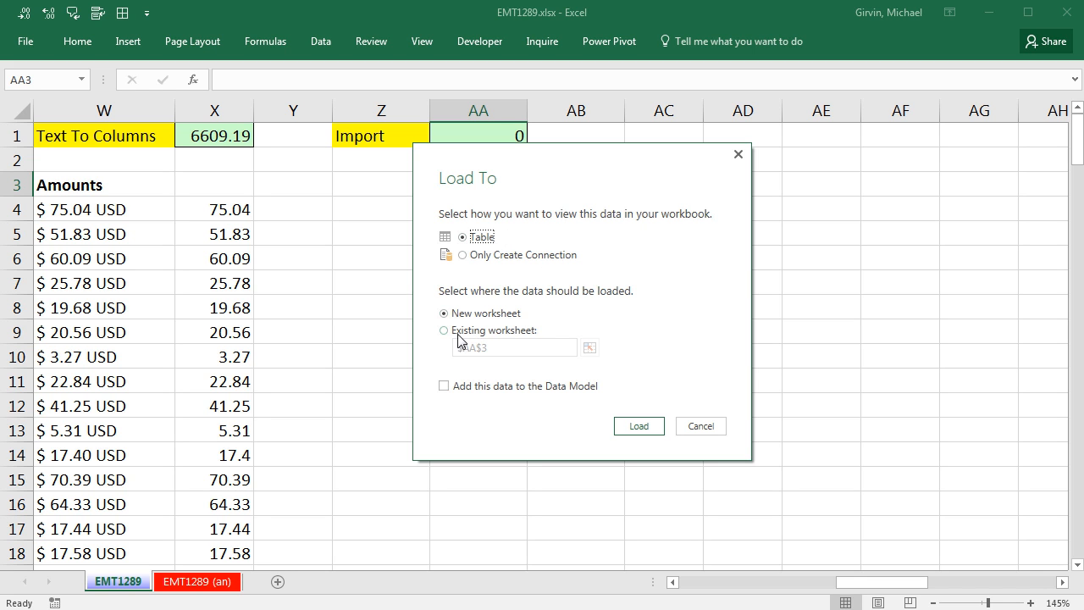
left_click(444, 330)
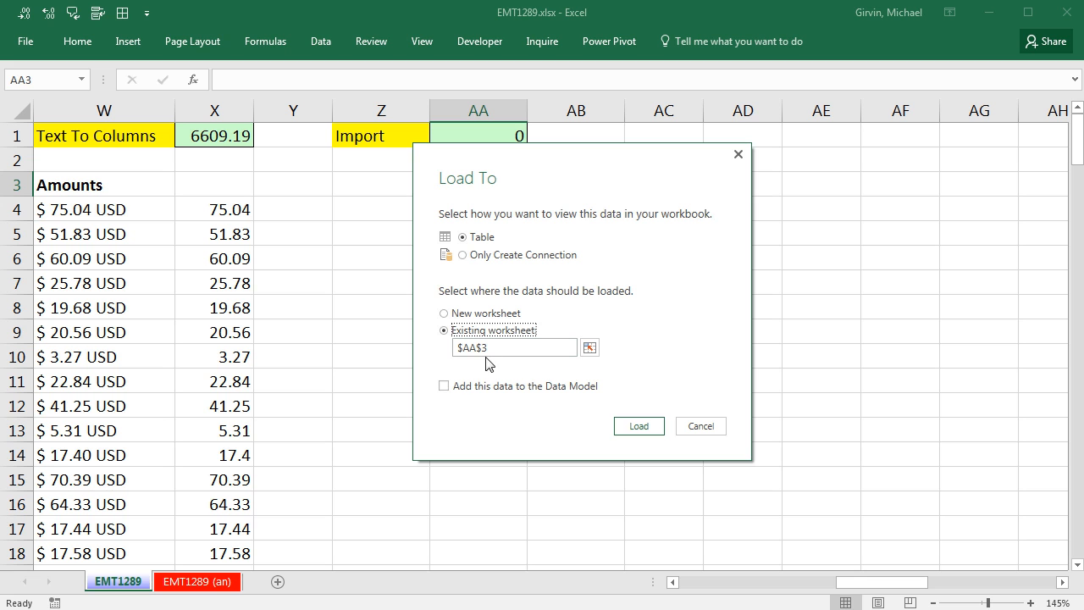
mouse_move(645, 393)
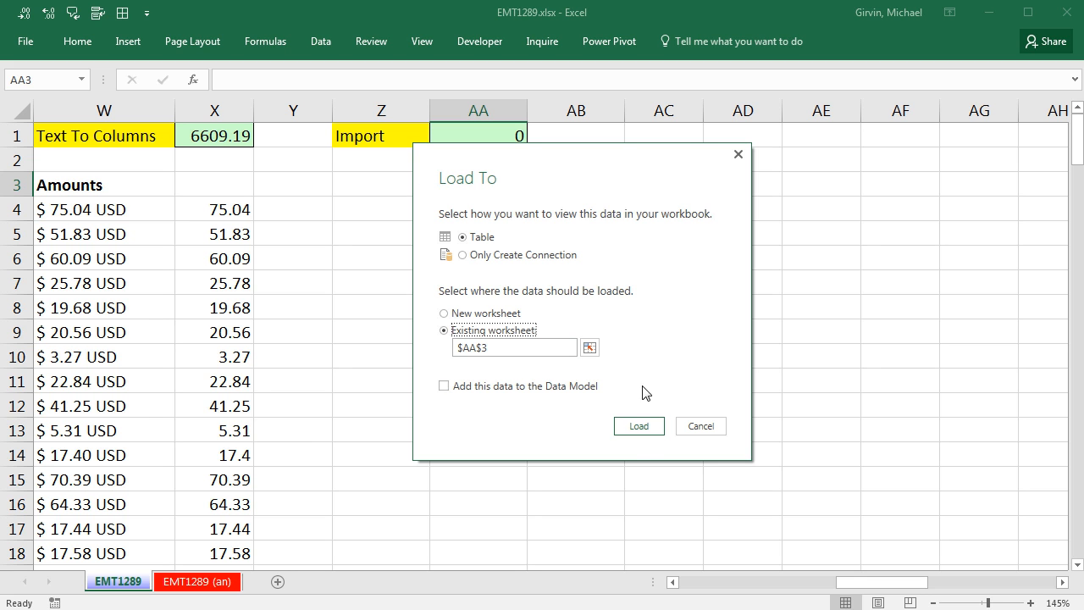
left_click(639, 425)
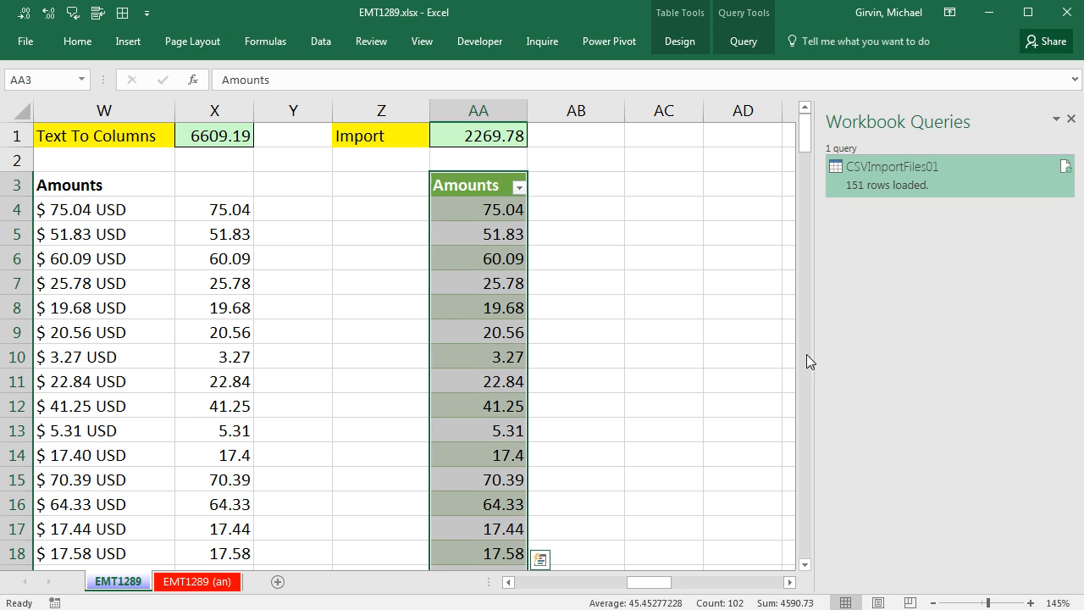
mouse_move(932, 178)
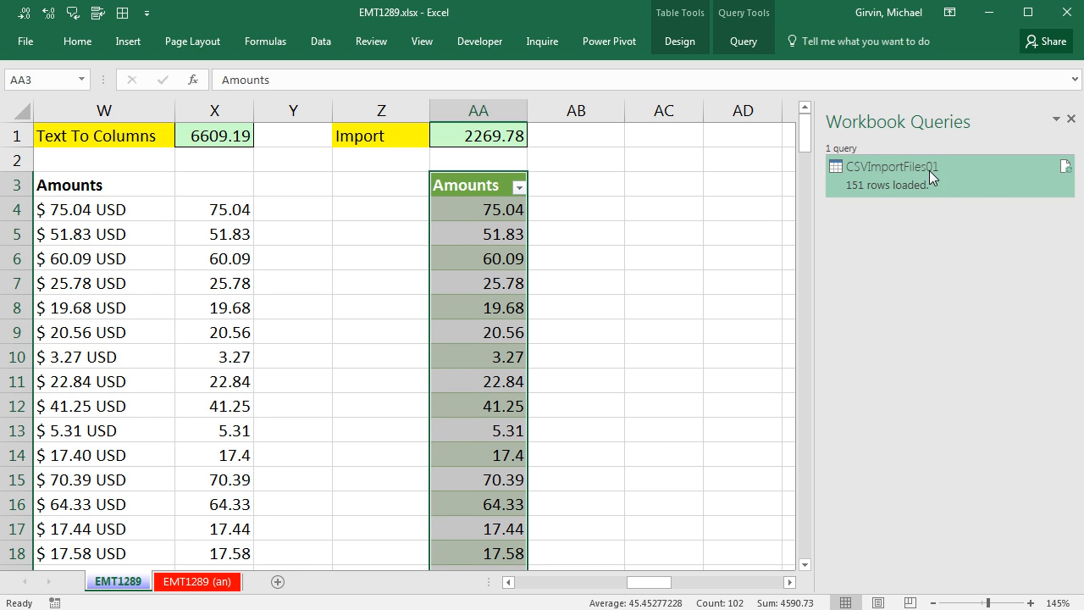
mouse_move(915, 252)
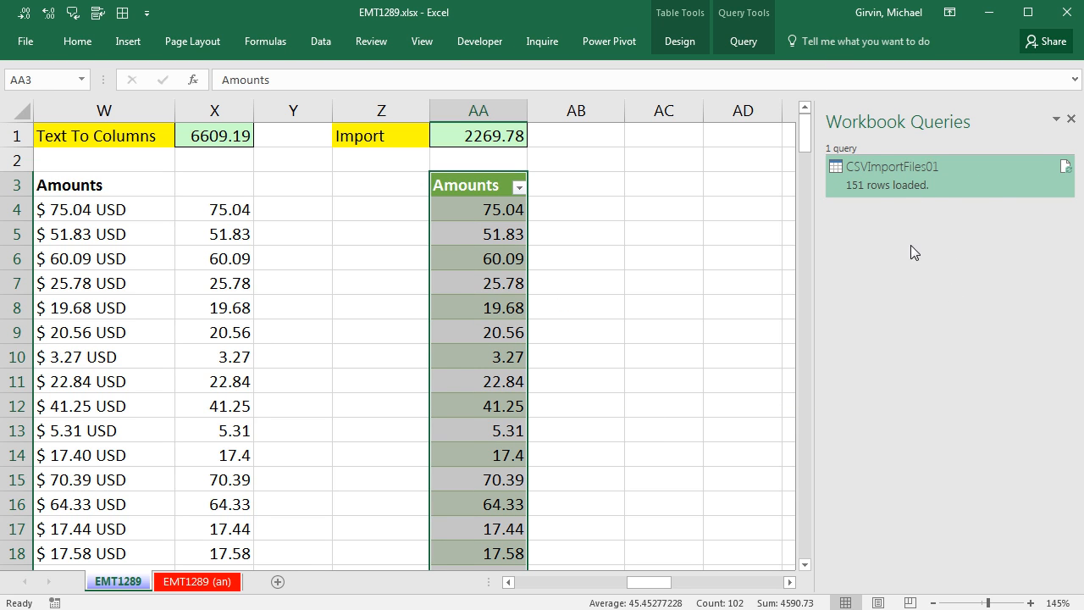
mouse_move(501, 271)
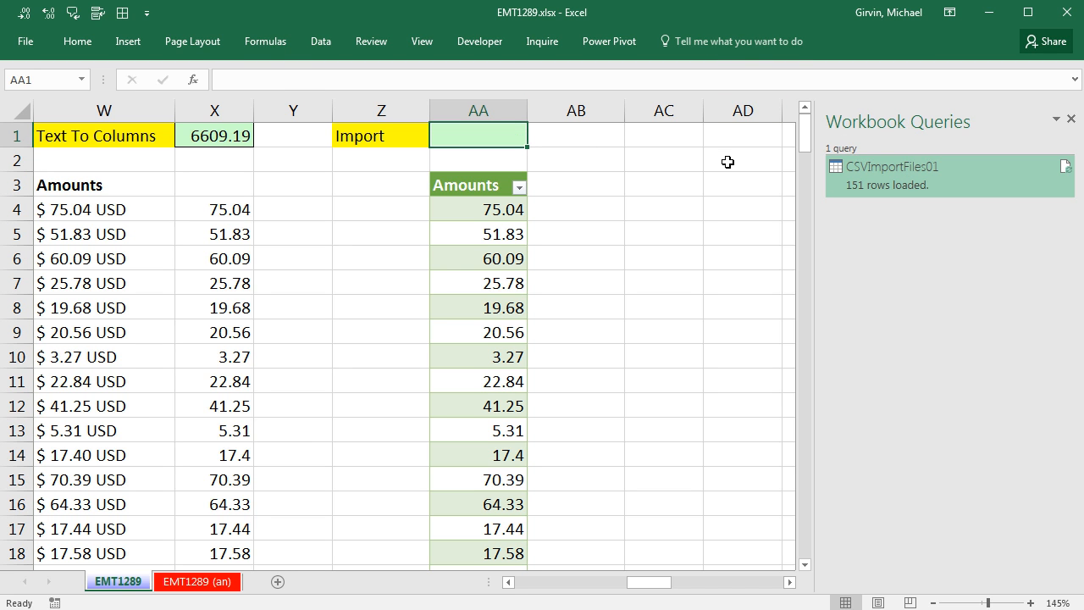
Enter a SUM in AA1 over the whole CSVImportFiles01[Amounts] column, totalling 6609.19
key("alt+=")
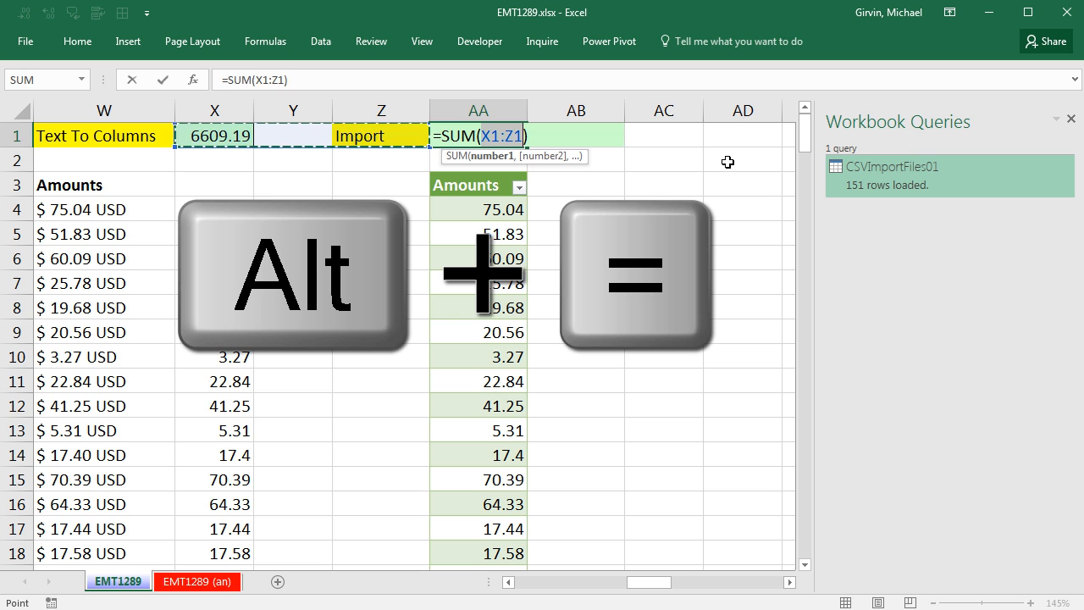
left_click(478, 208)
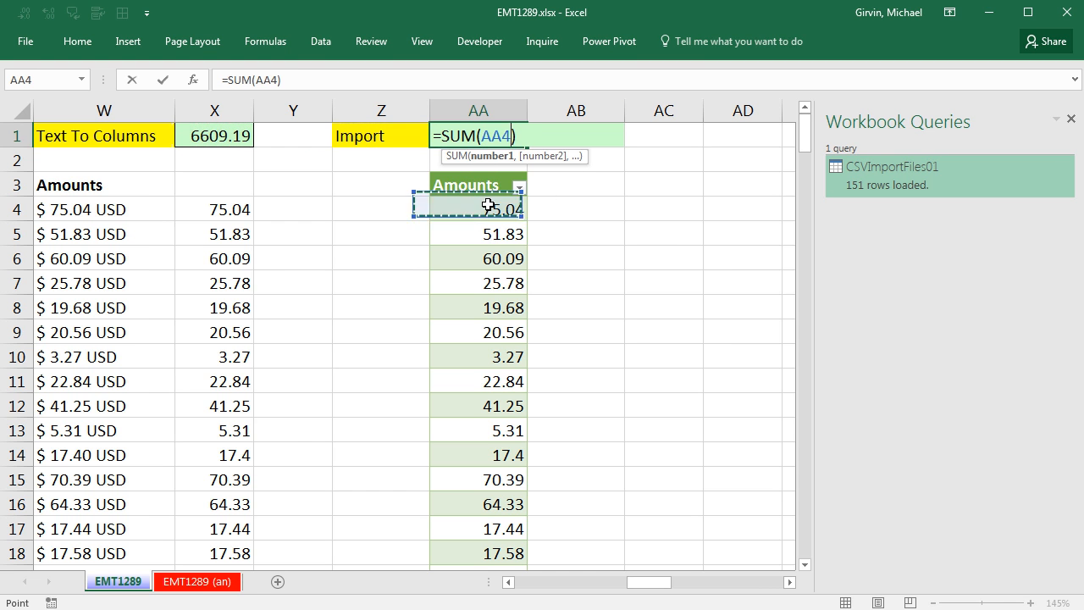
key("ctrl+shift+down")
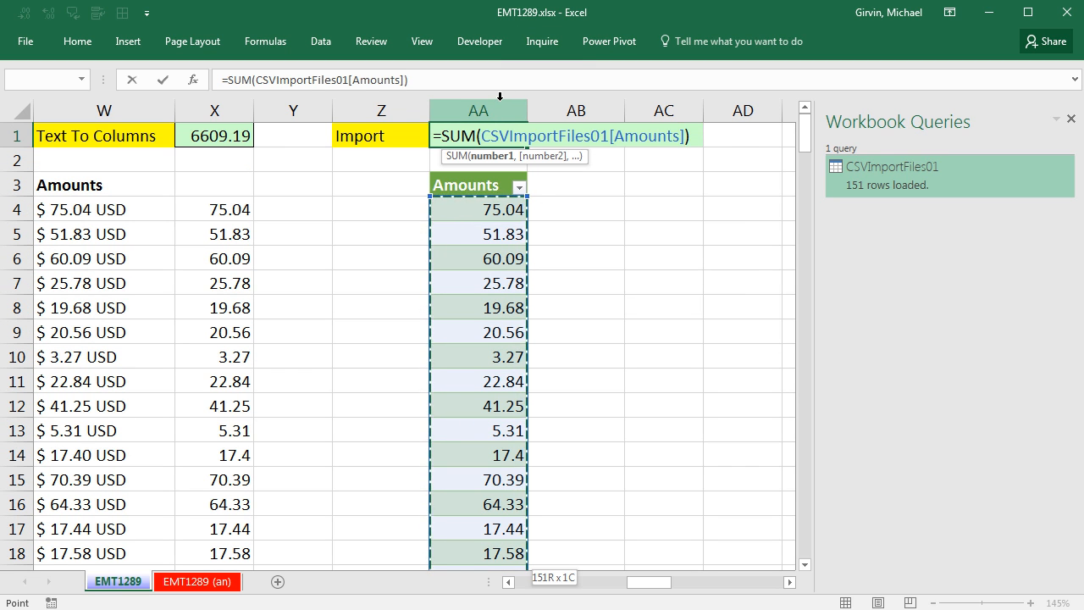
mouse_move(705, 156)
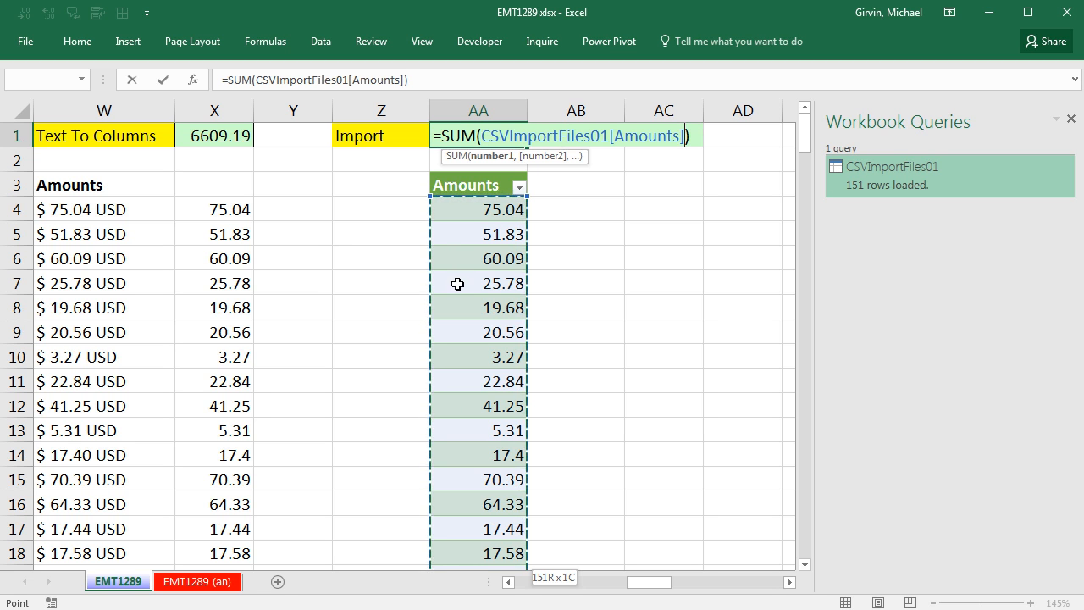
mouse_move(642, 210)
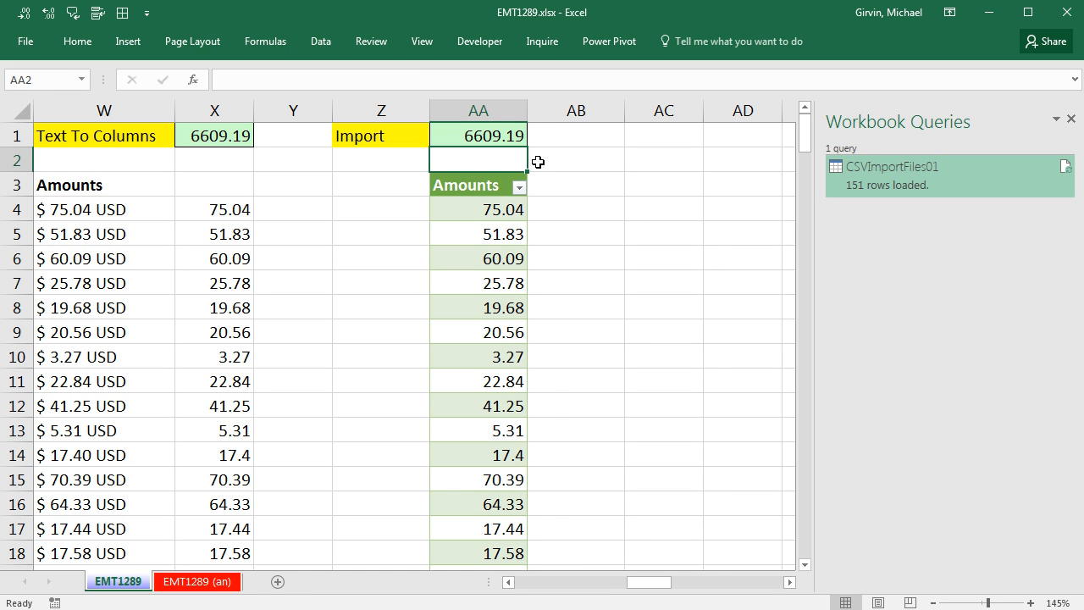
mouse_move(549, 183)
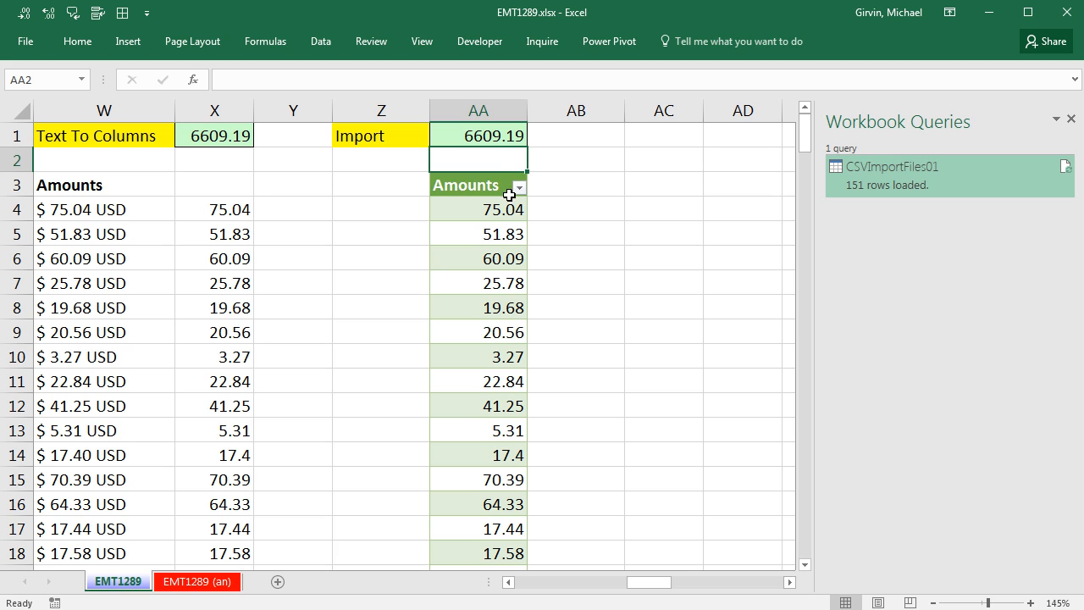
mouse_move(552, 188)
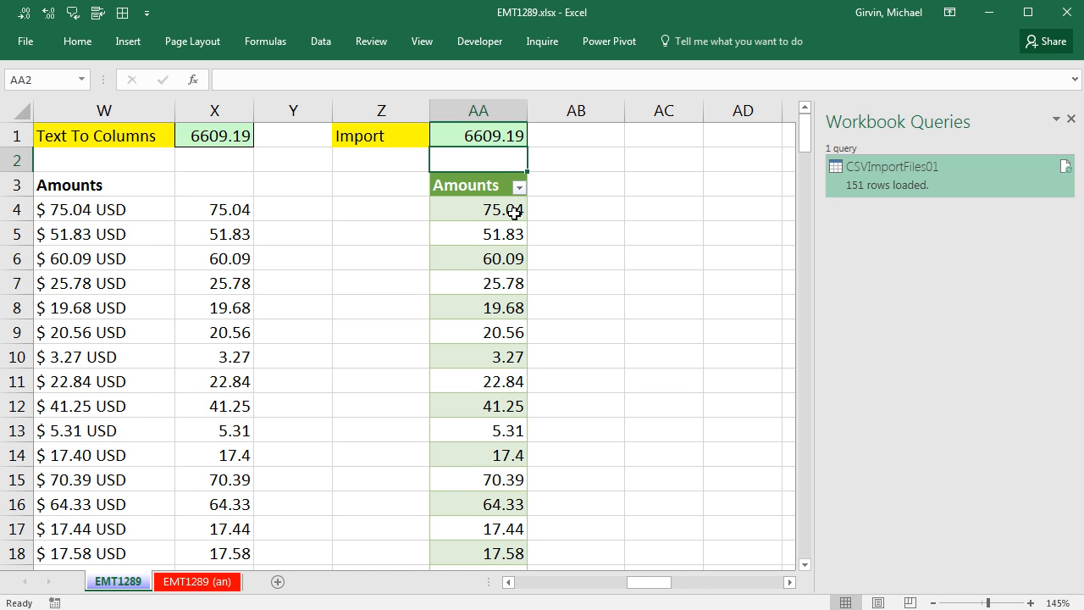
mouse_move(598, 155)
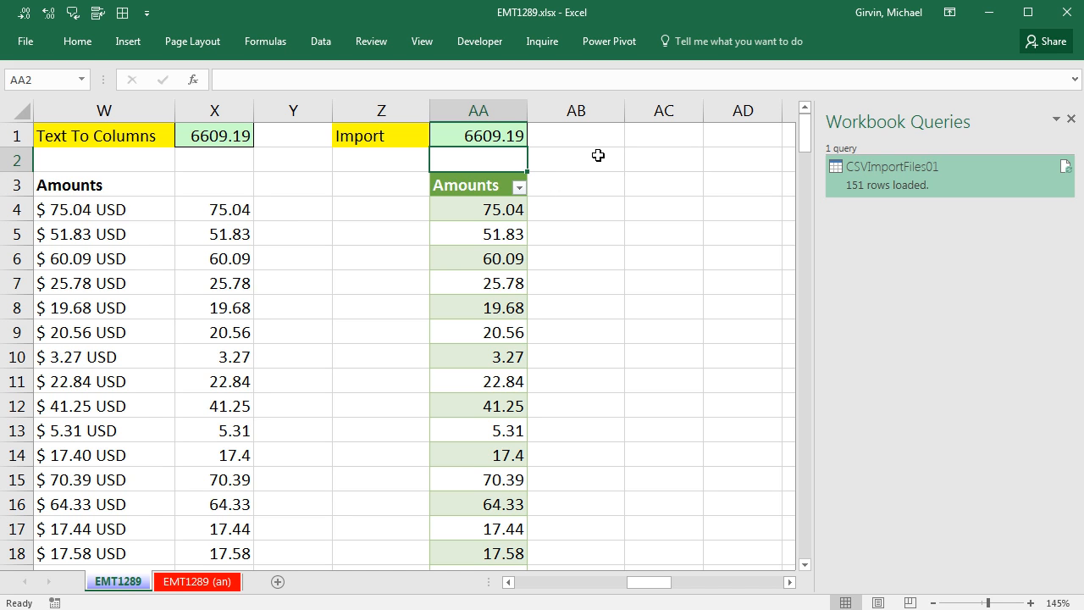
mouse_move(527, 224)
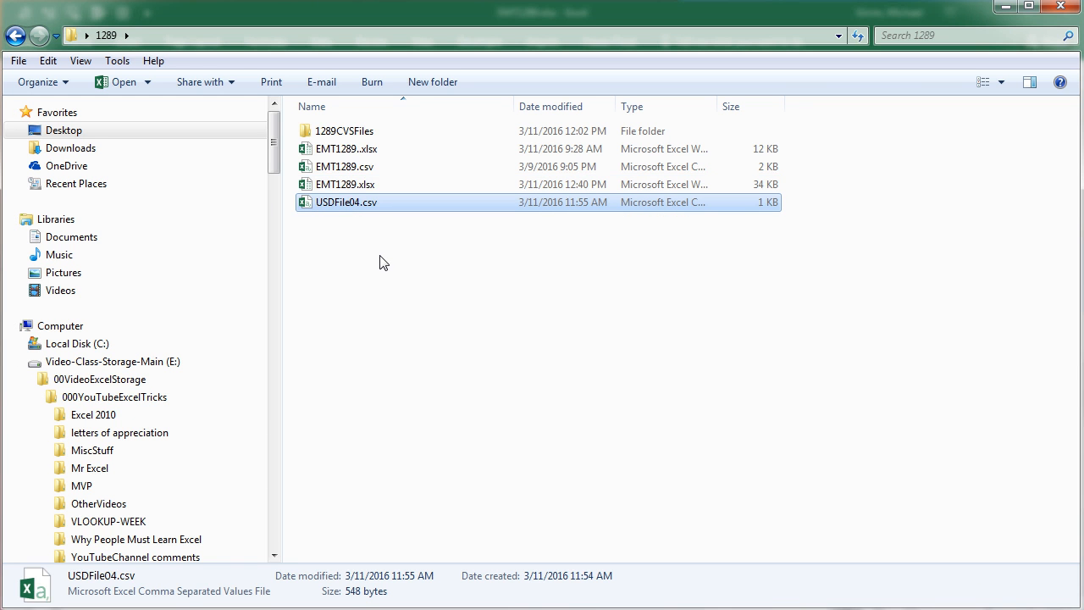
Paste USDFile04.csv into the 1289CVSFiles folder beside USDFile01–03
left_click(343, 131)
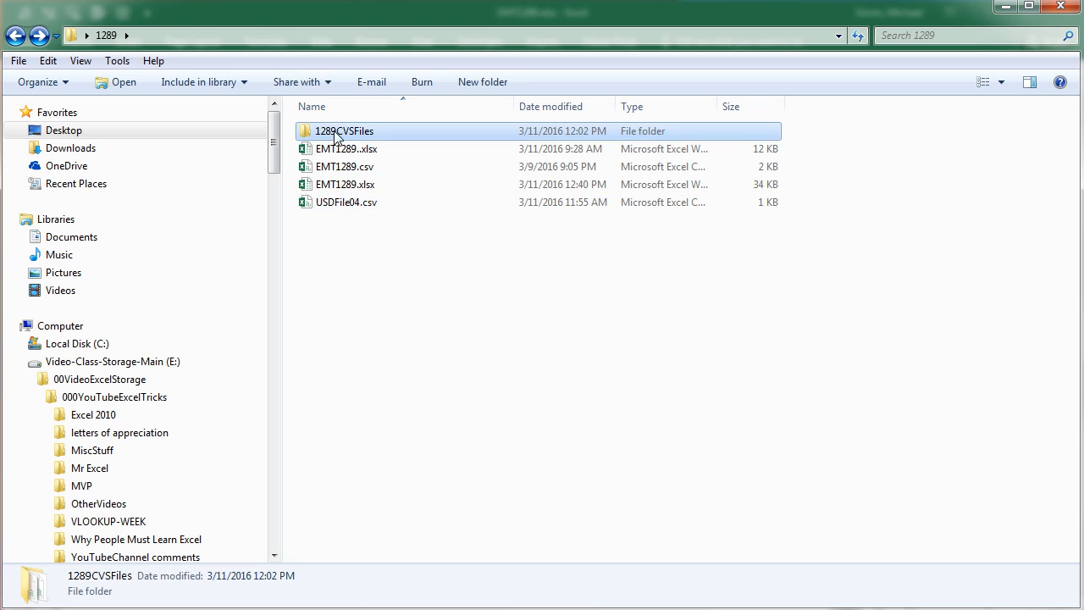
double_click(343, 130)
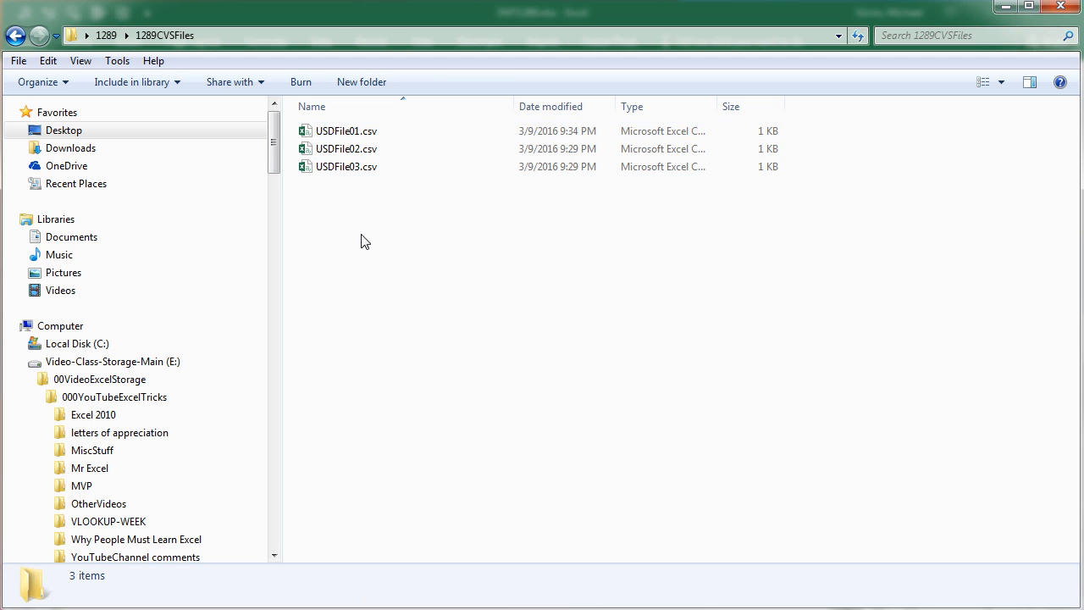
left_click(346, 185)
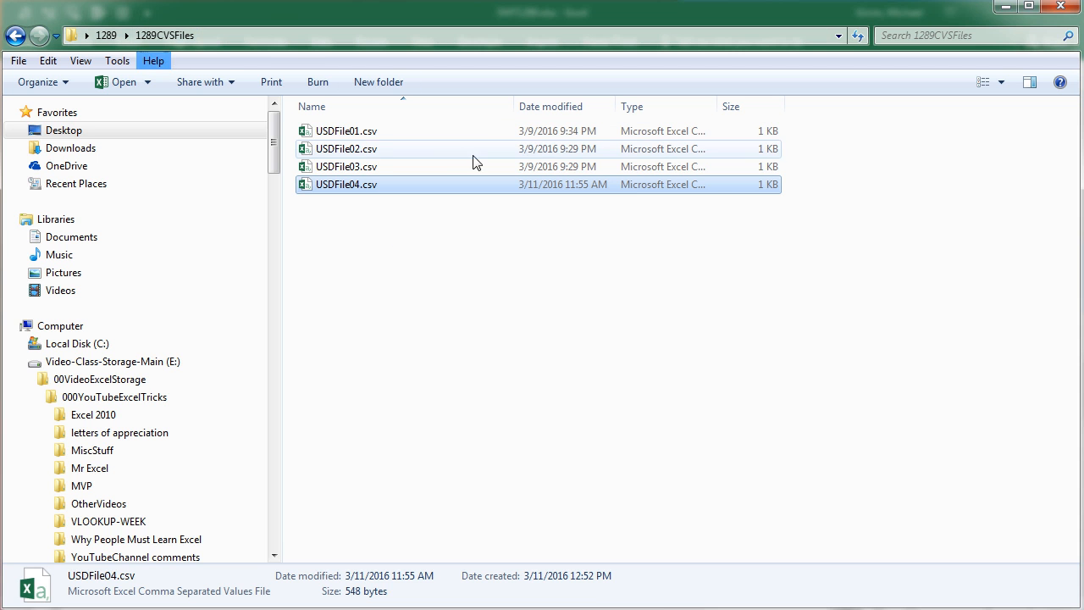
mouse_move(379, 218)
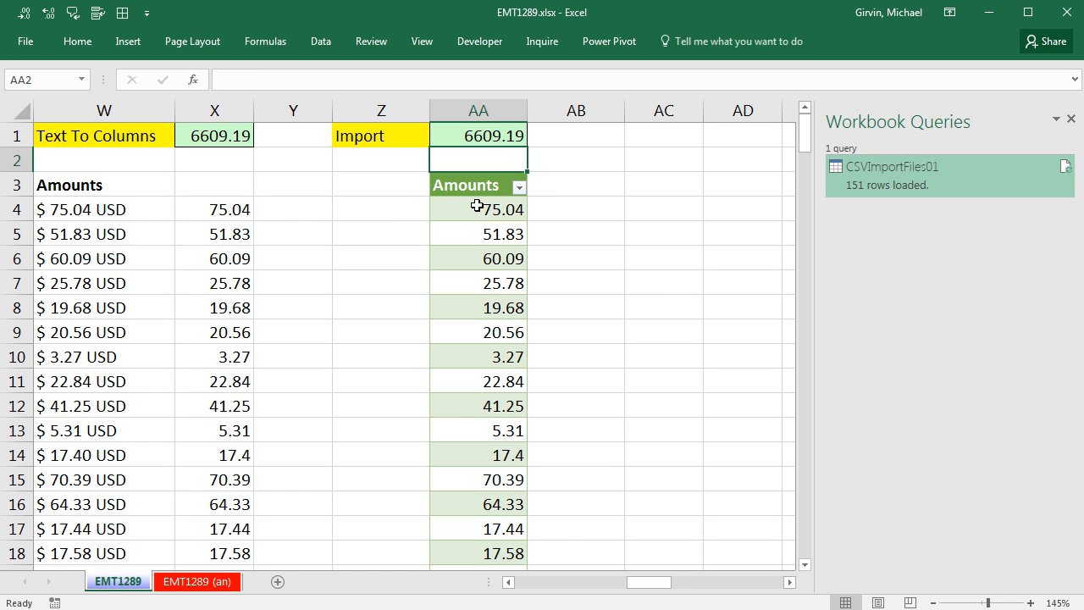
Refresh the table to 193 rows and re-enter =SUM(CSVImportFiles01[Amounts]) in AA1 for 8362.17
right_click(477, 208)
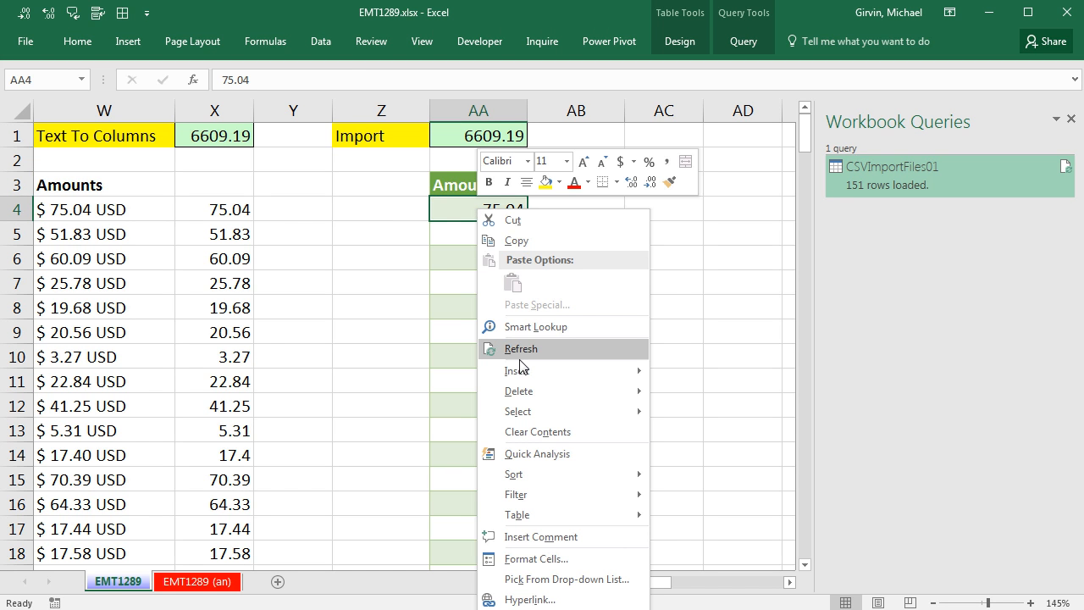
left_click(522, 349)
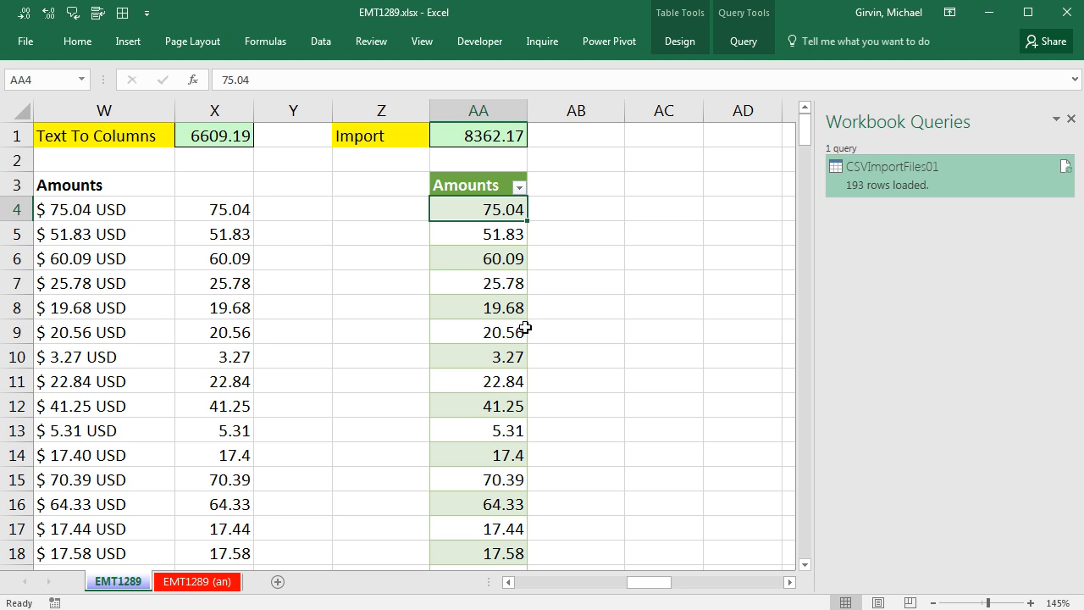
mouse_move(881, 173)
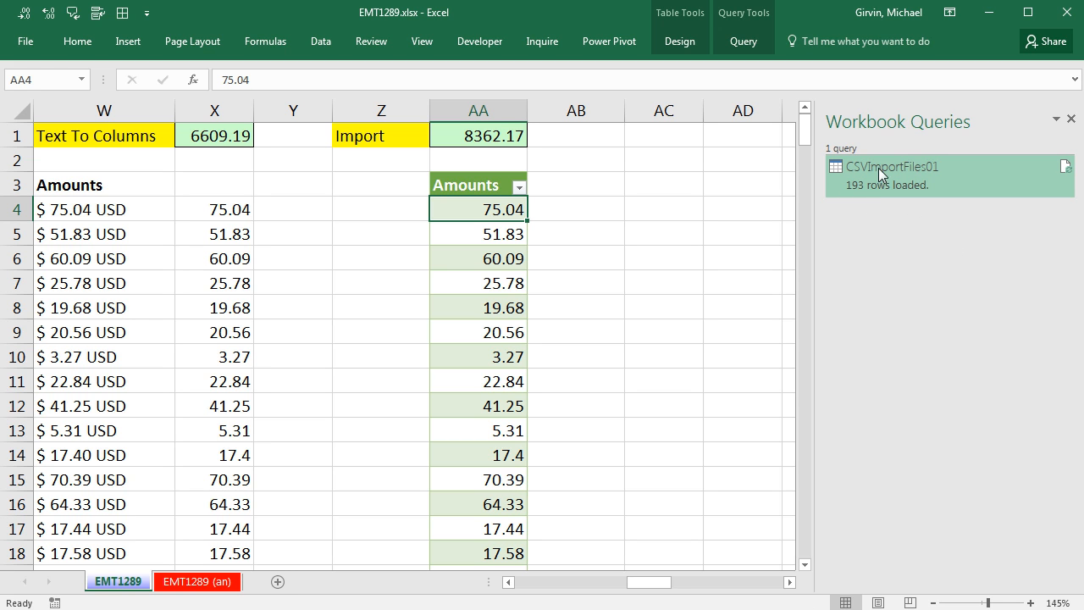
mouse_move(504, 231)
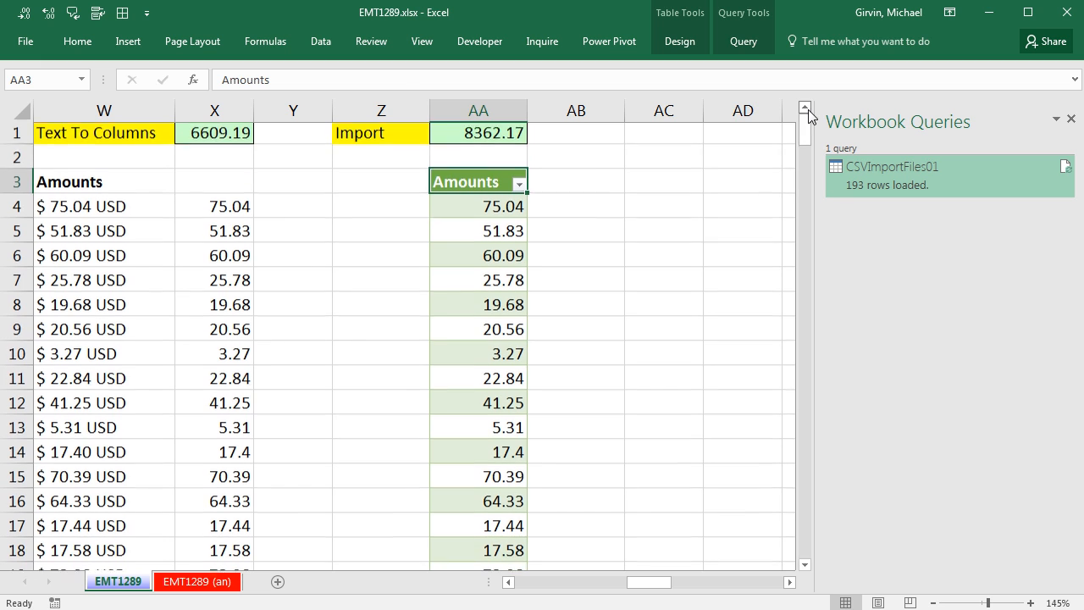
type("=SUM(CSVImportFiles01[Amounts])")
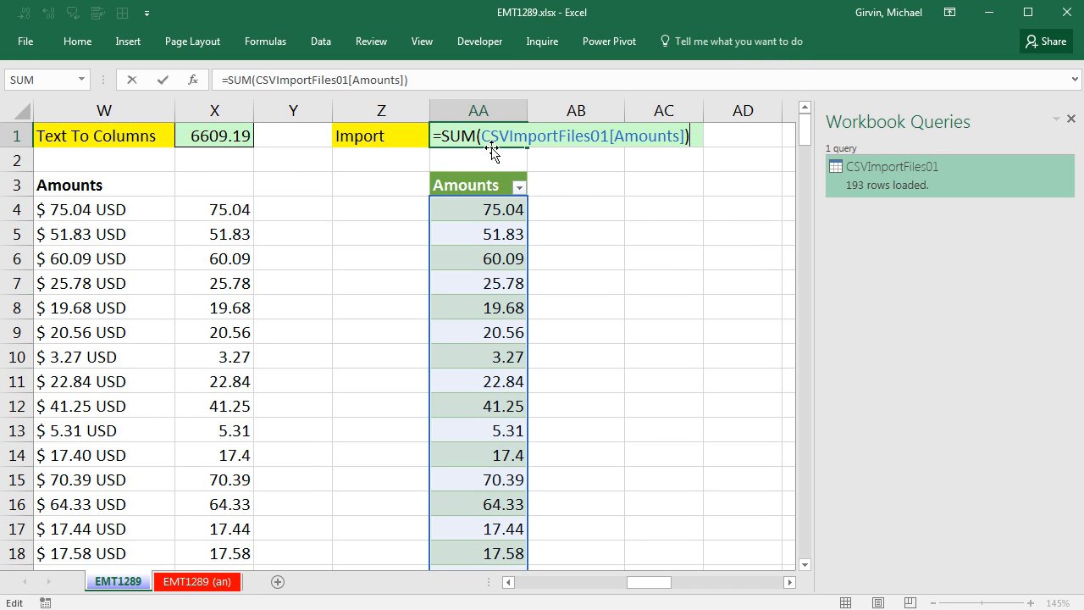
key("Enter")
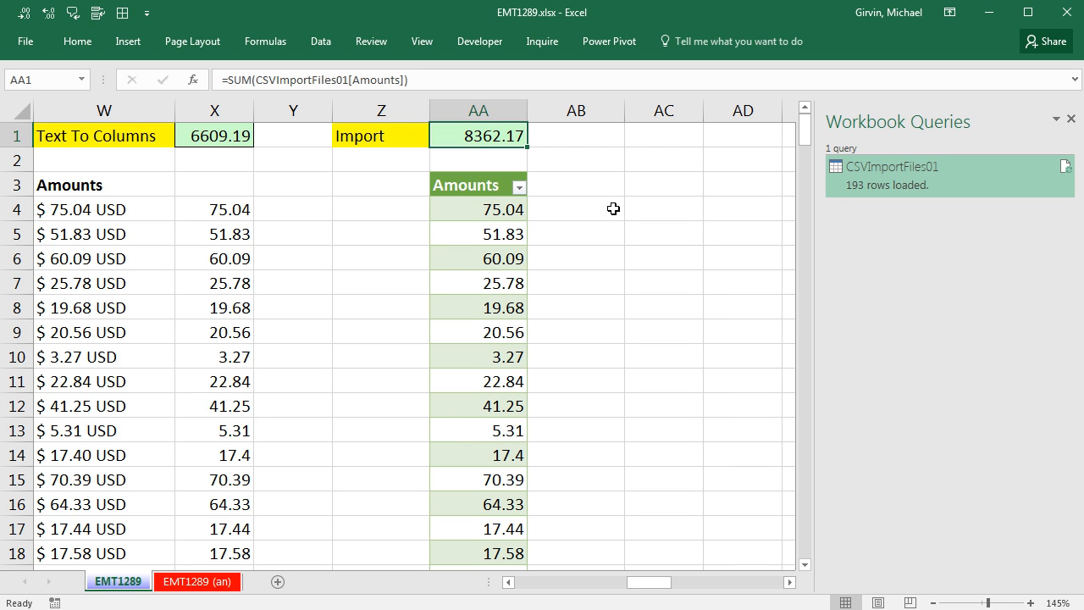
mouse_move(99, 200)
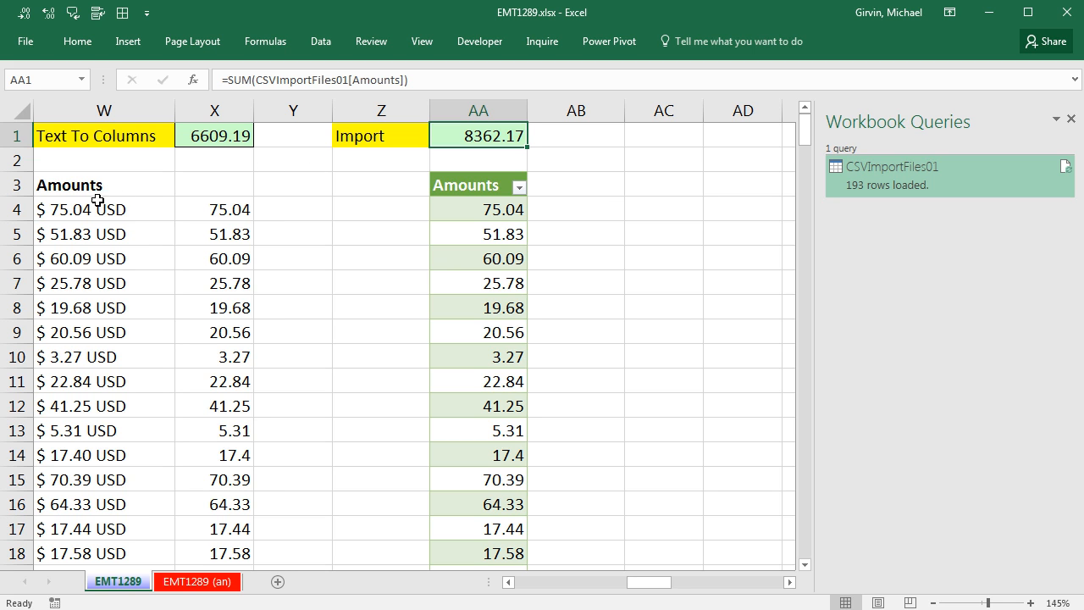
mouse_move(185, 234)
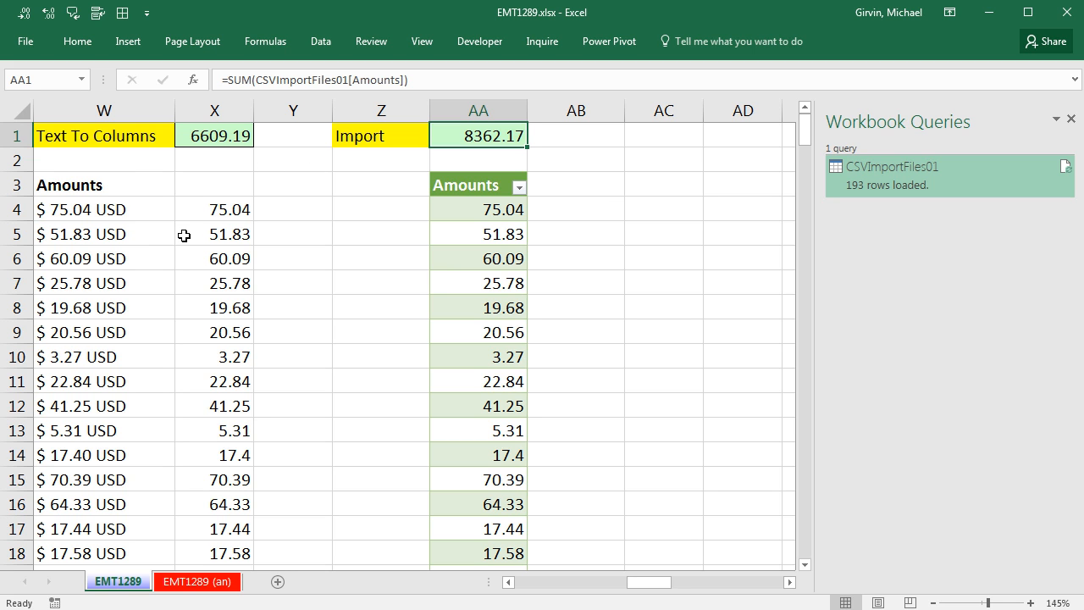
mouse_move(410, 257)
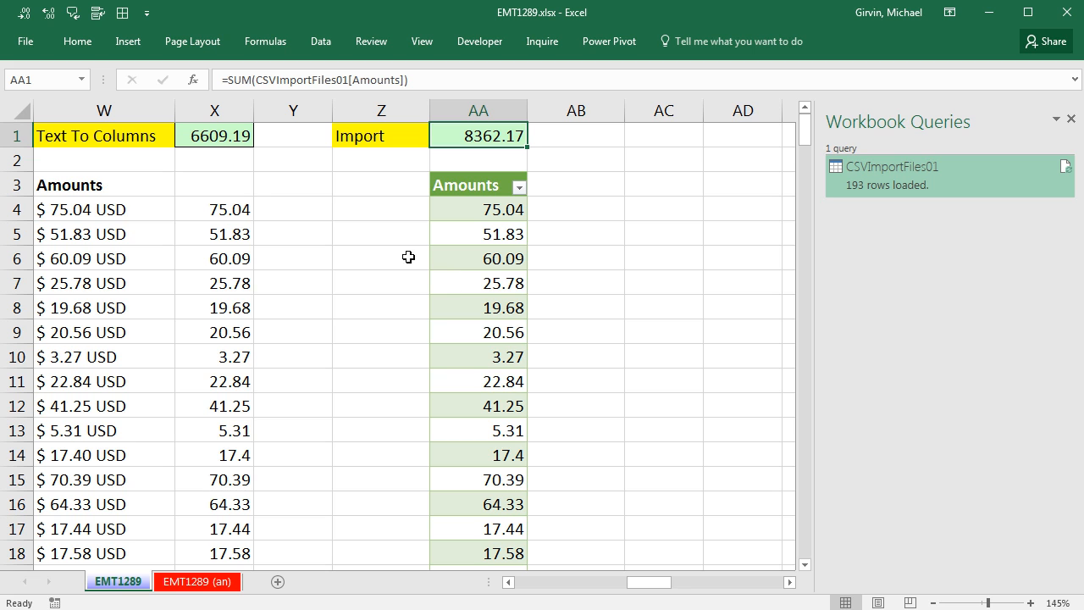
mouse_move(522, 273)
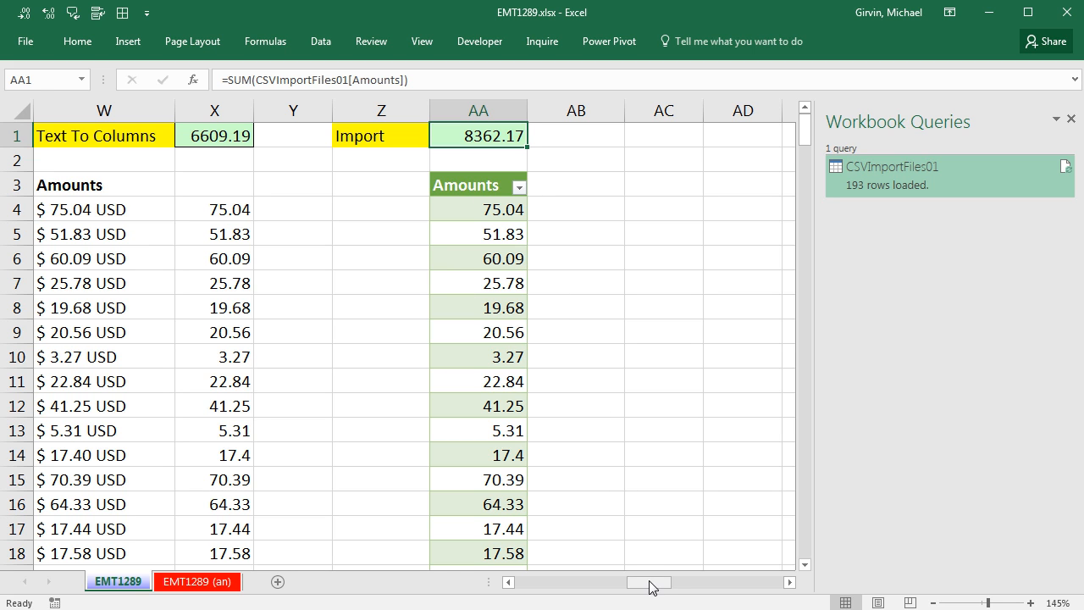
mouse_move(571, 375)
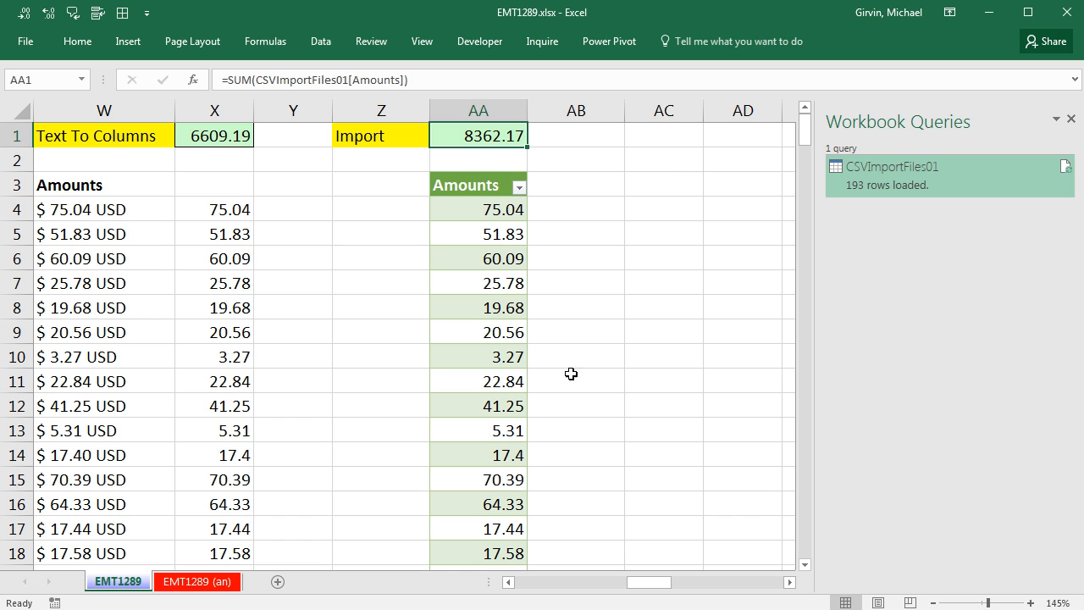
left_click_drag(669, 583, 625, 583)
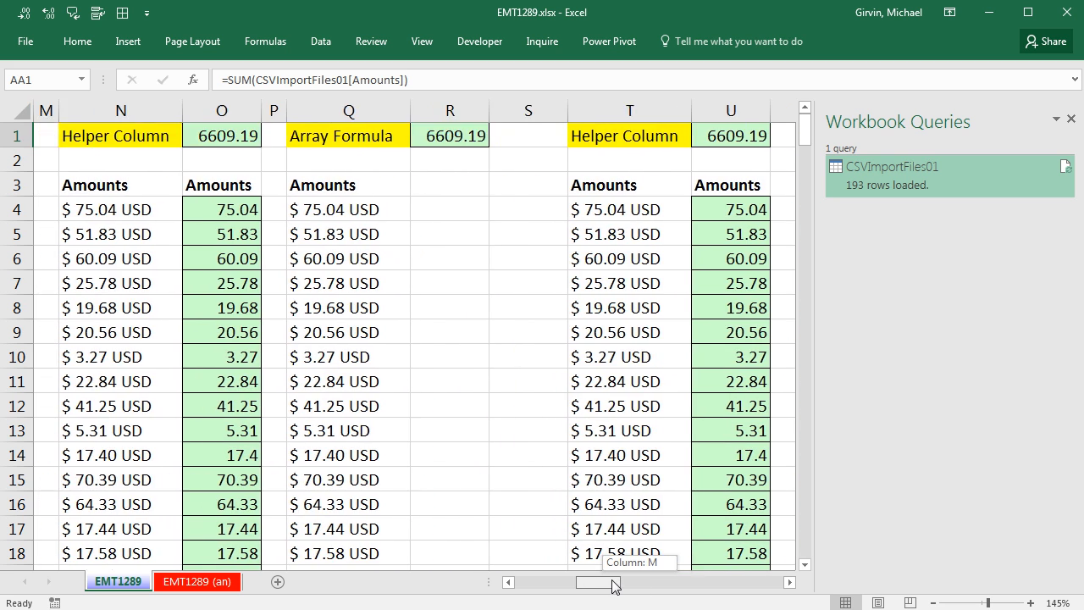
left_click(222, 210)
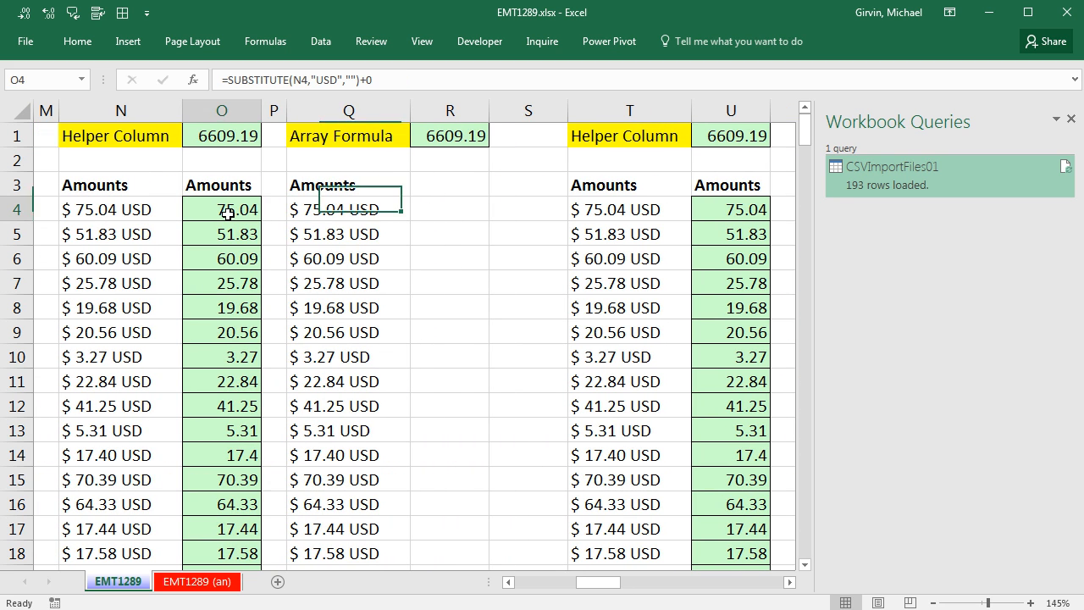
double_click(220, 208)
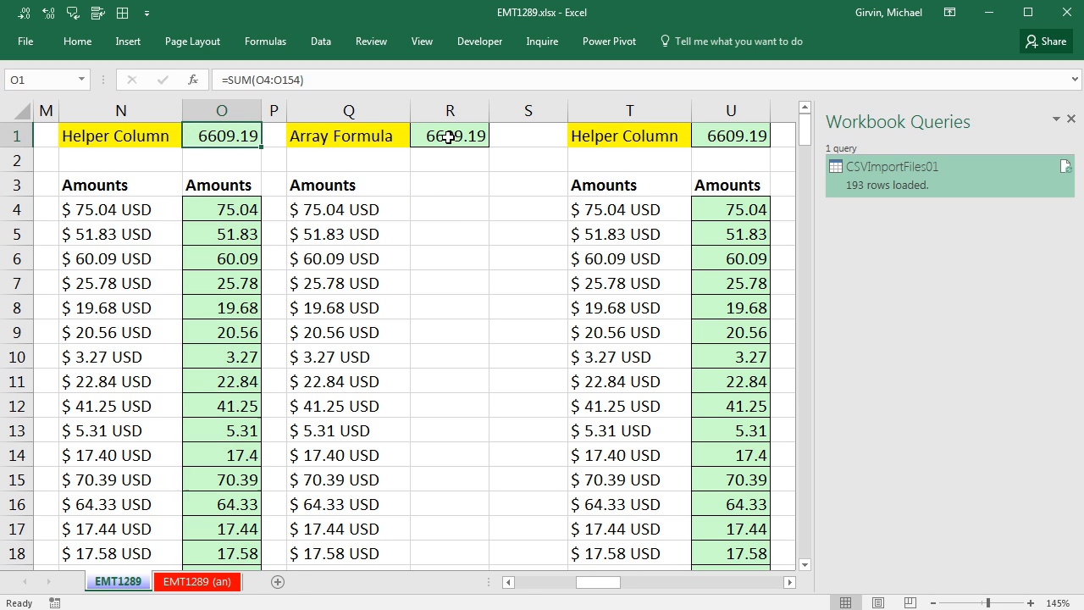
left_click(451, 135)
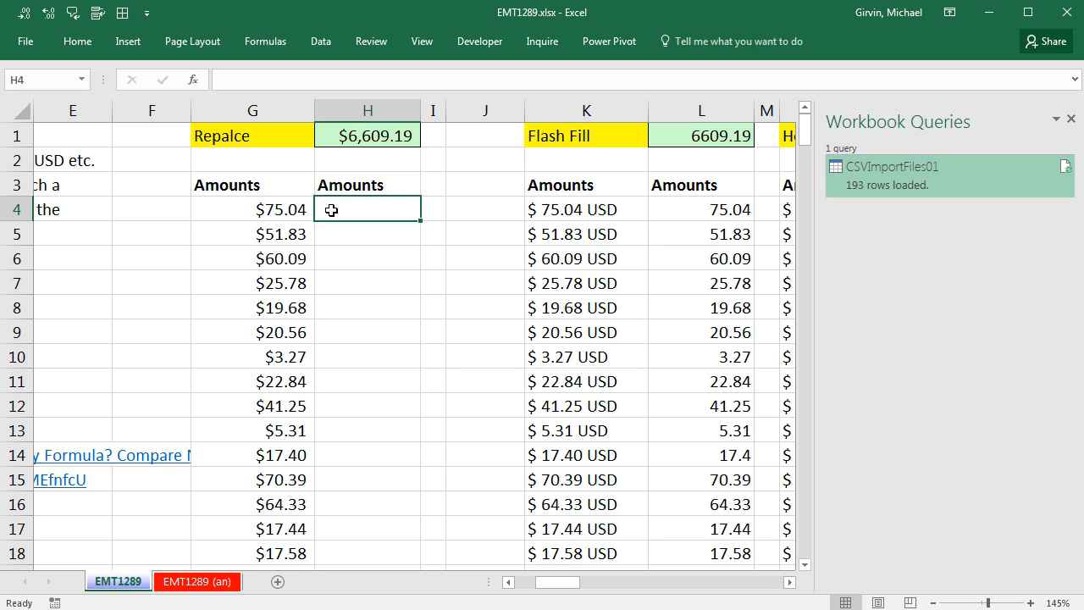
mouse_move(360, 176)
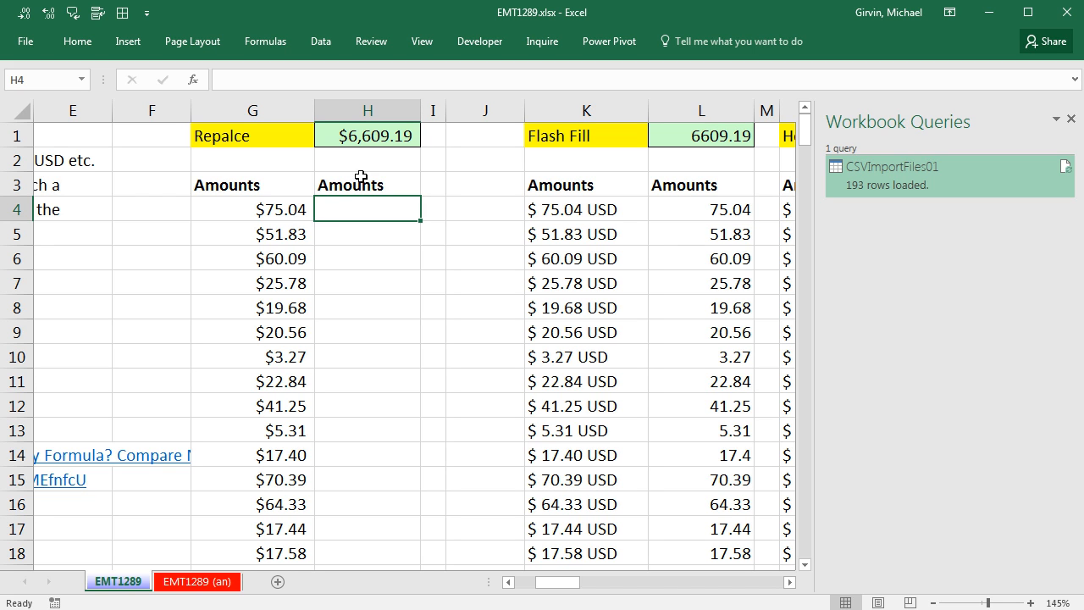
mouse_move(373, 255)
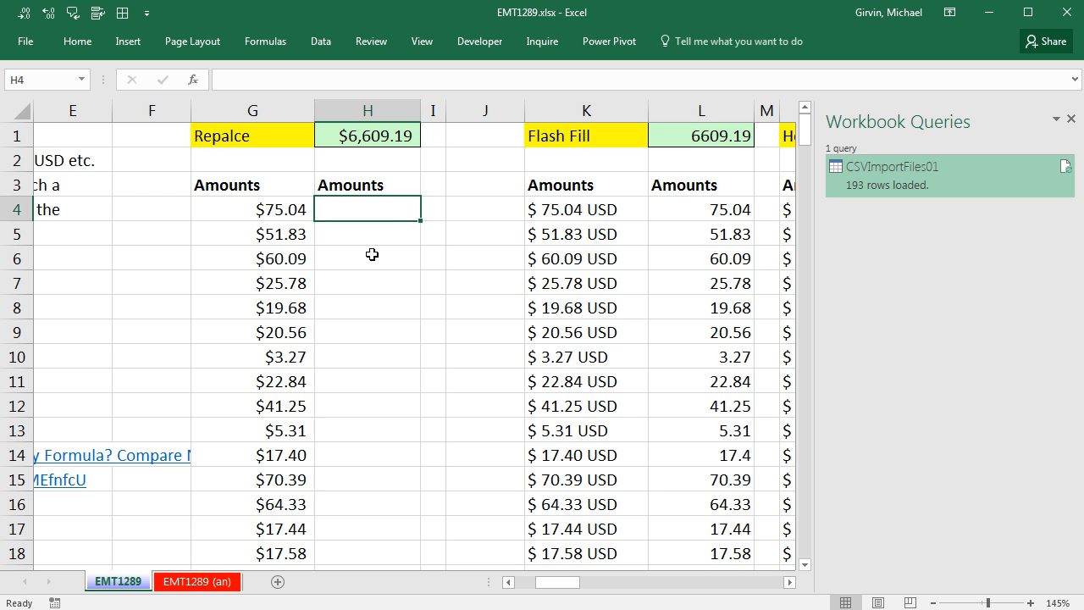
scroll("left", 3)
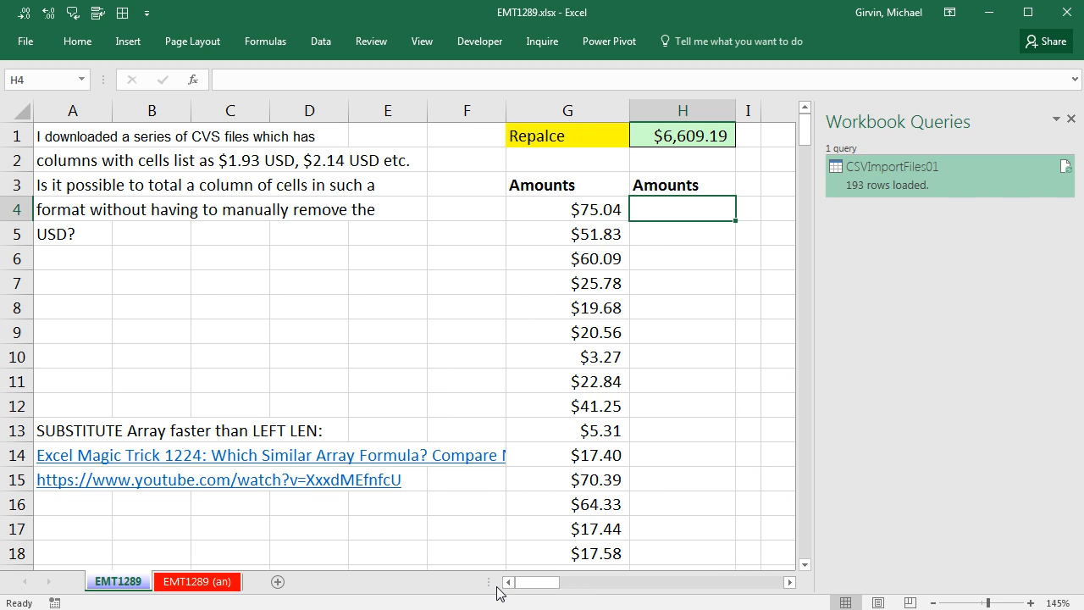